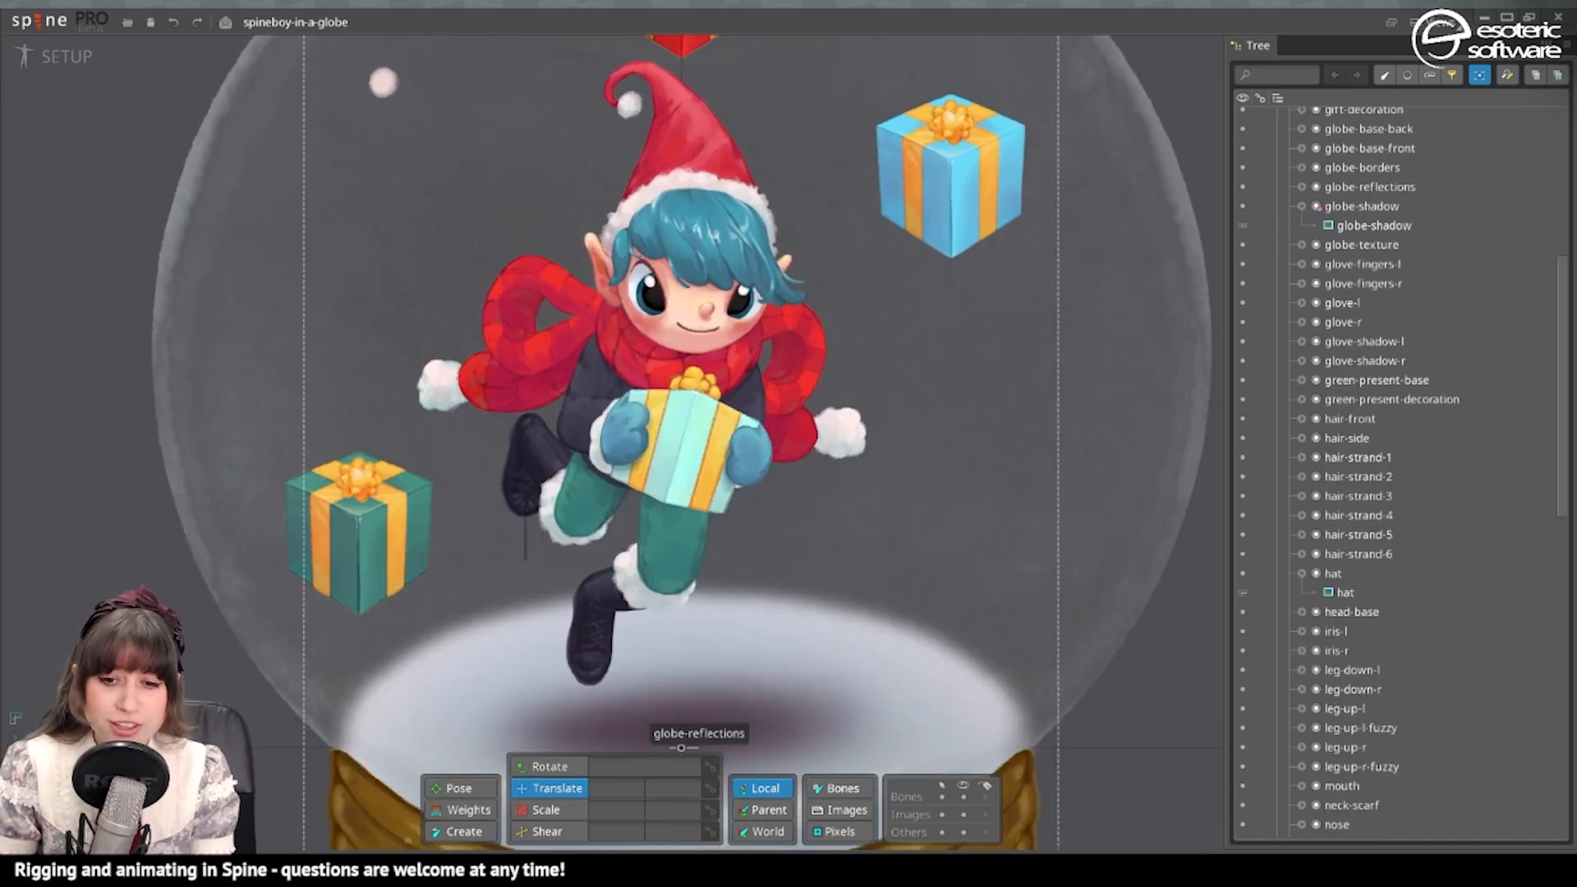
# Undo the accidental globe image moves so the globe pieces sit back in place
pyautogui.click(767, 831)
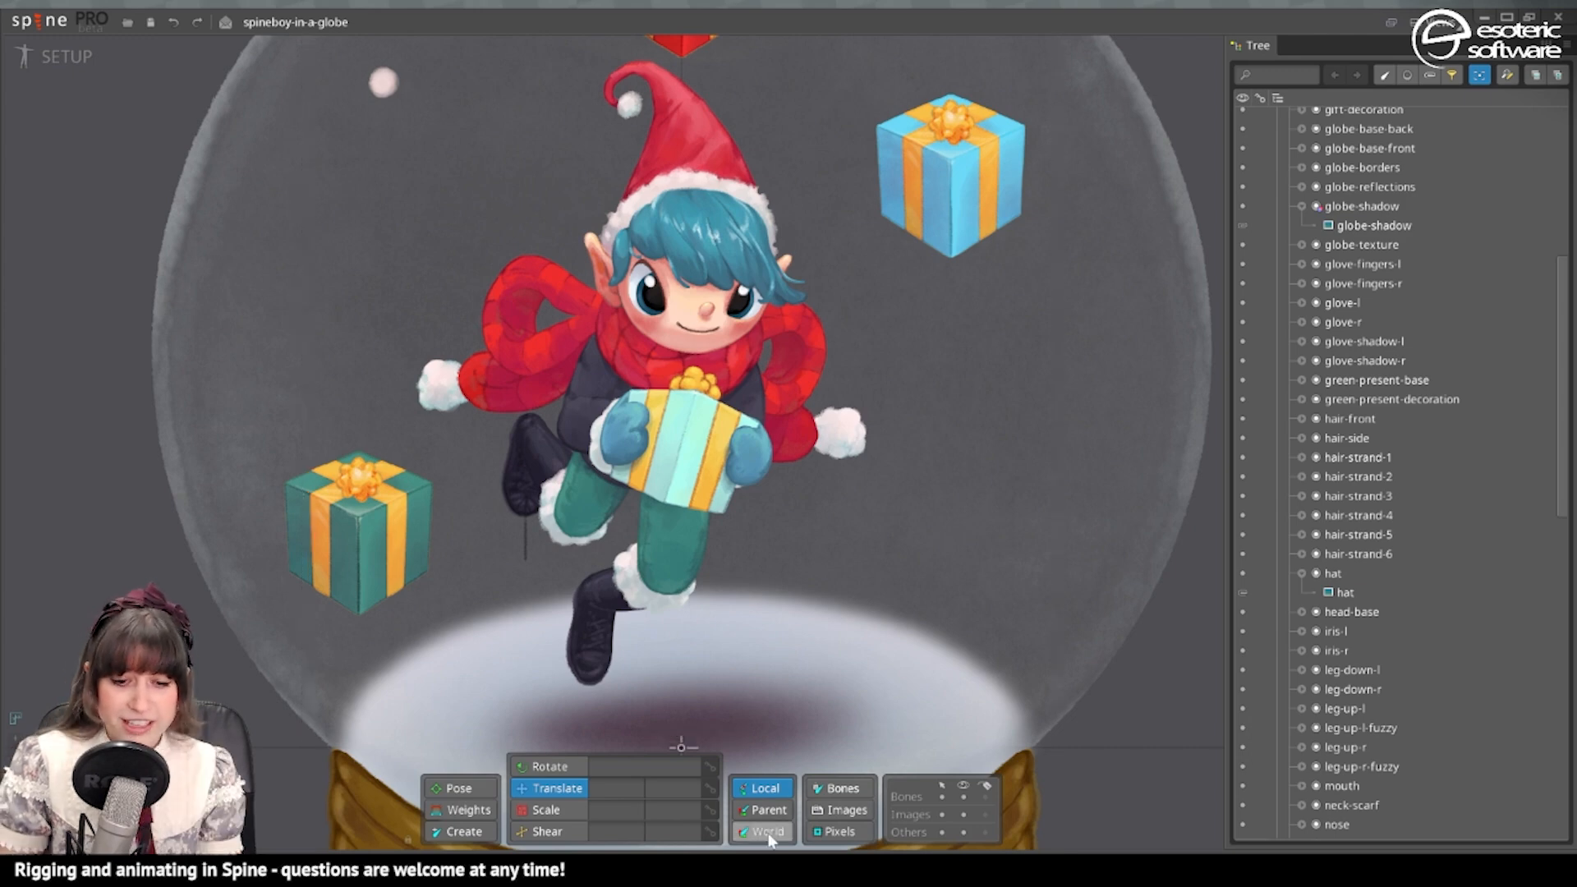
pyautogui.click(1360, 244)
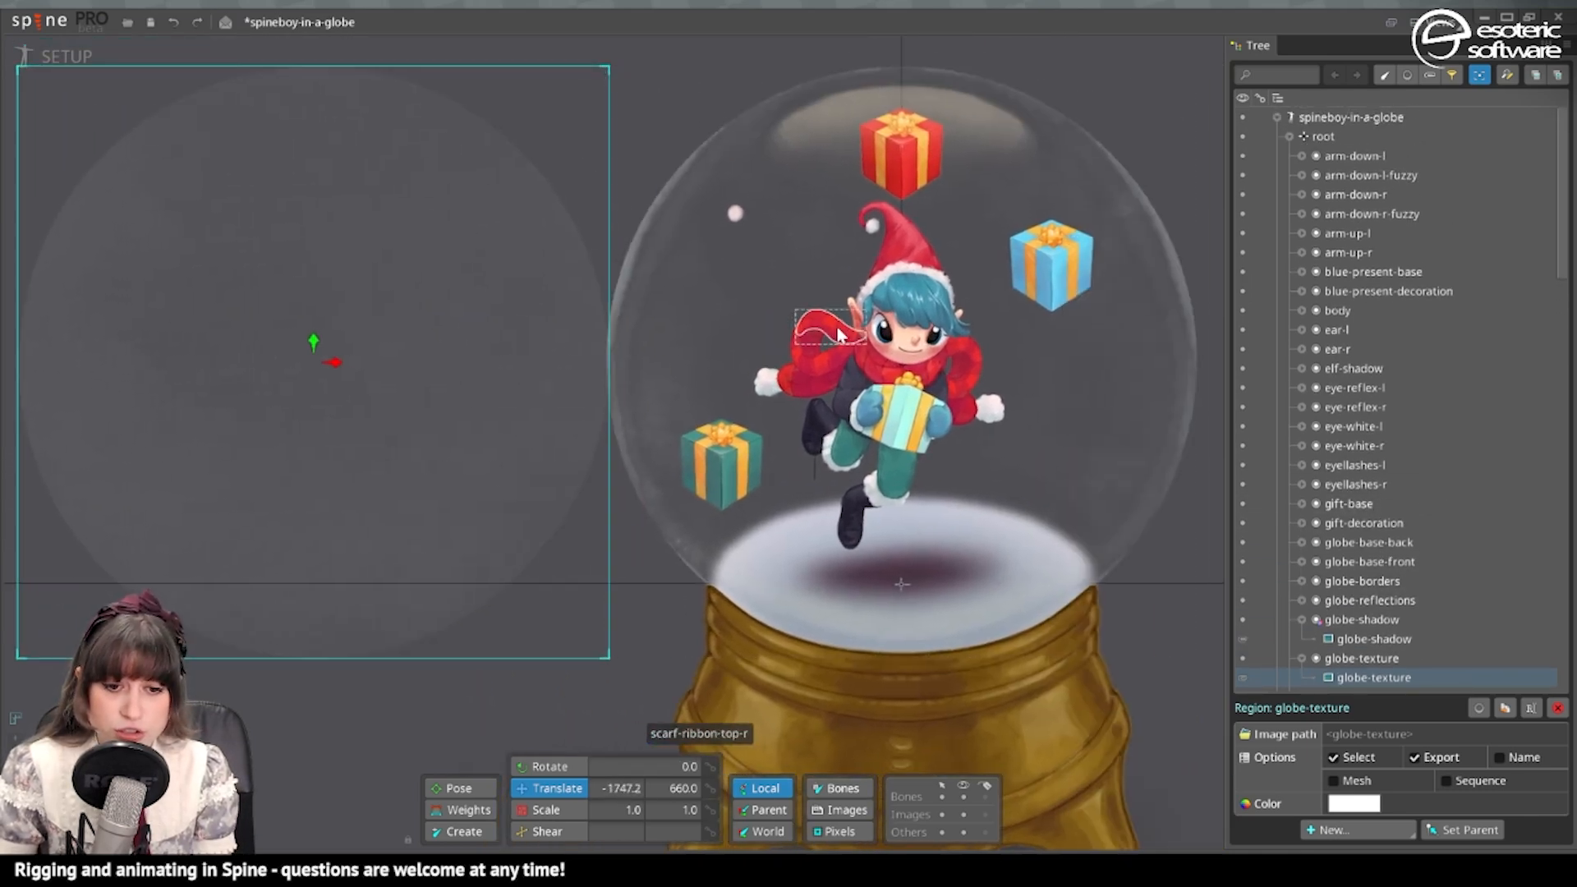
pyautogui.click(1375, 591)
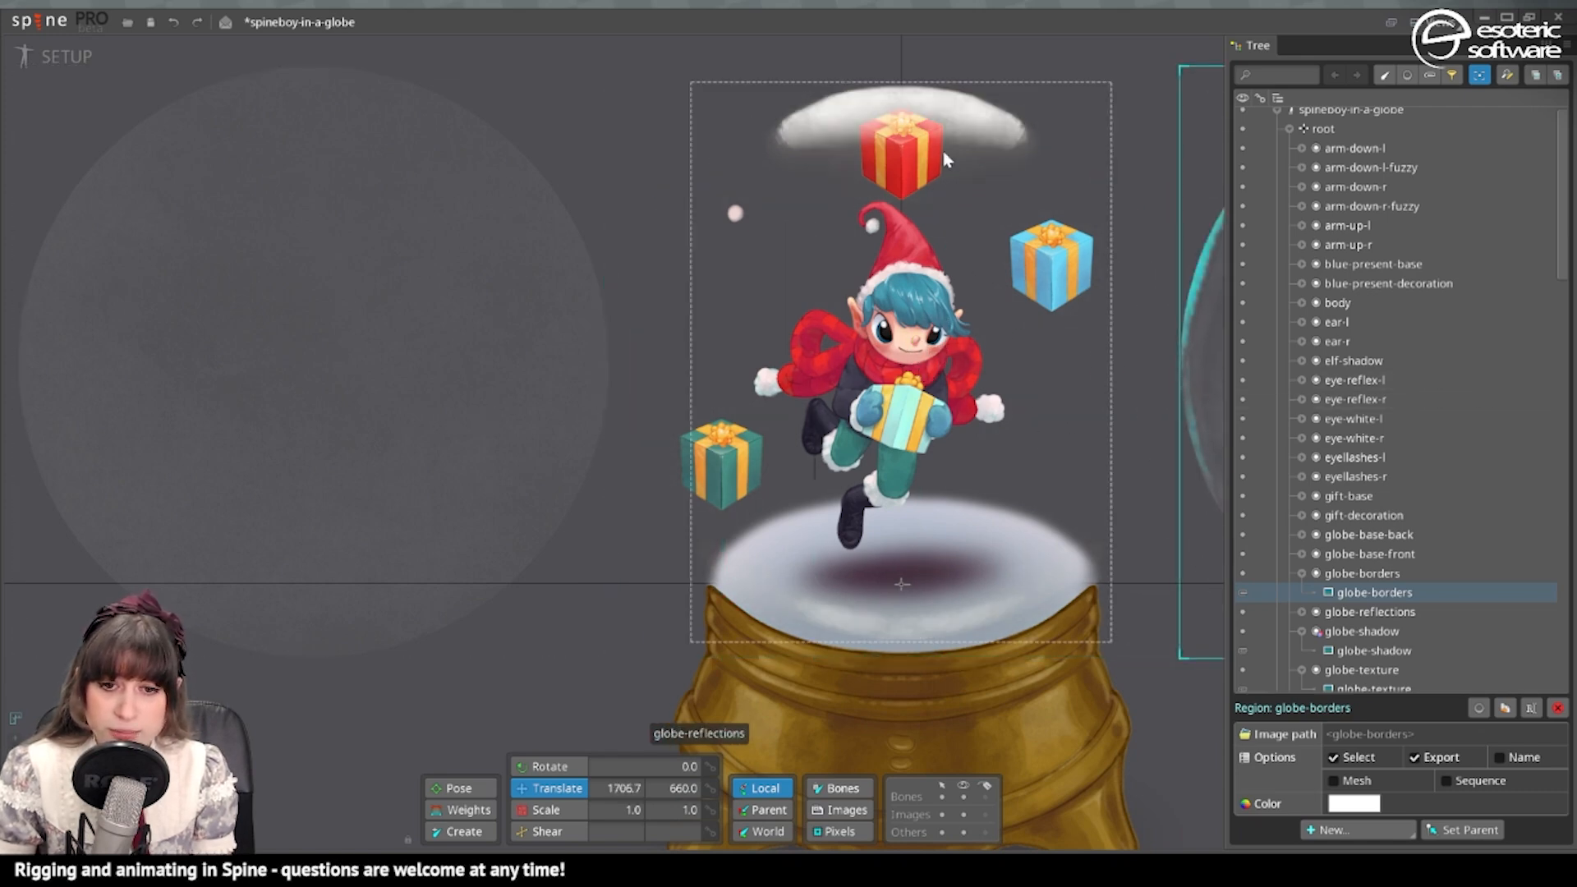
pyautogui.click(1368, 571)
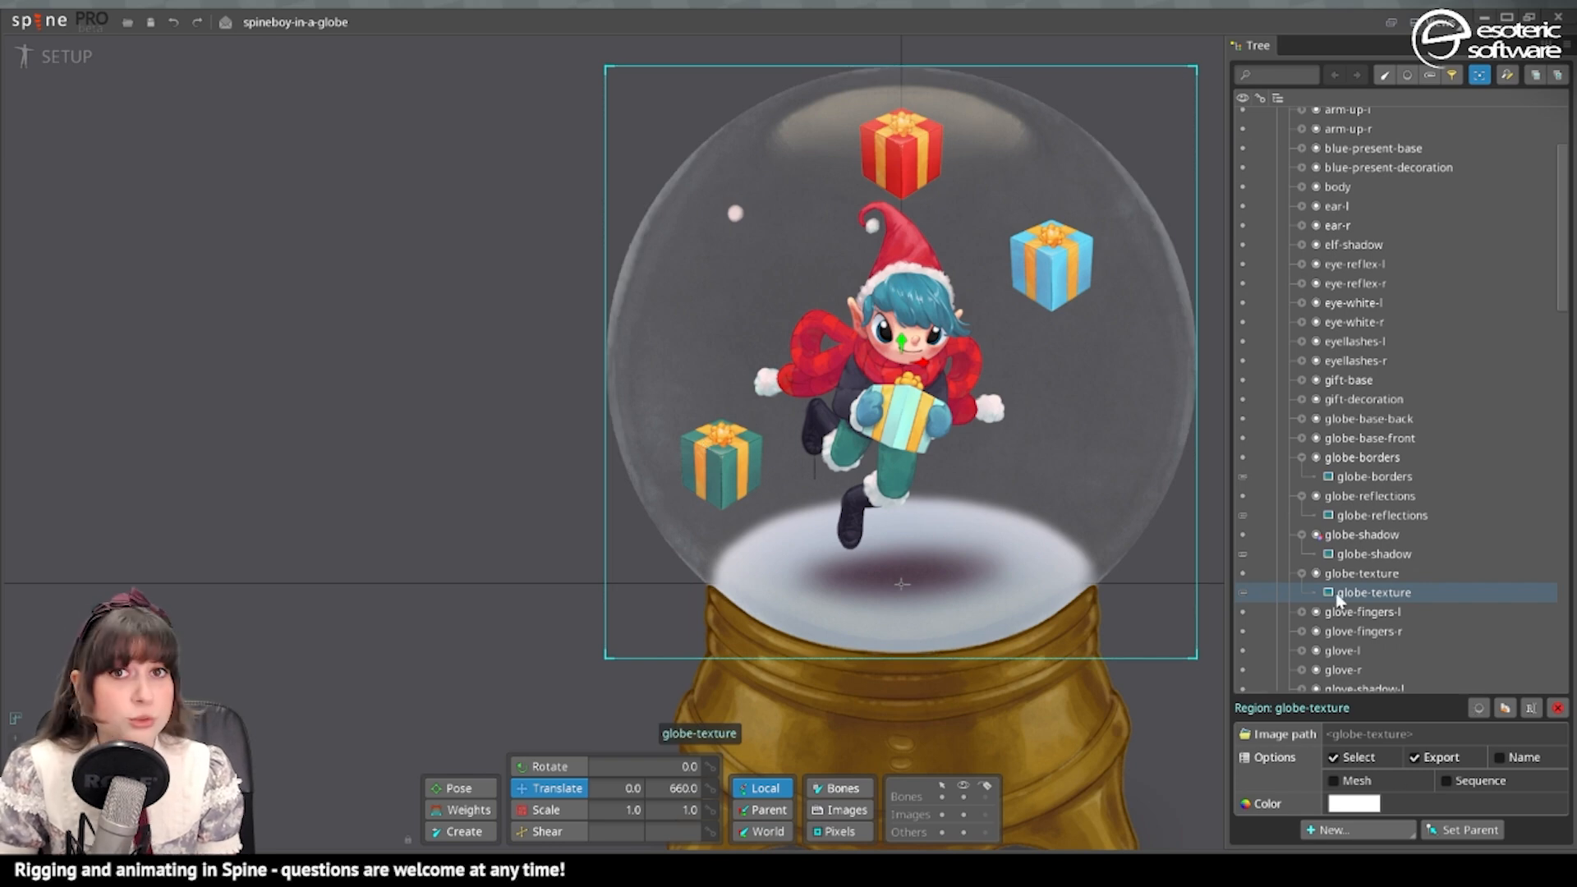
# Make the globe-texture, globe-borders and globe-reflections images unselectable in the viewport
pyautogui.click(1412, 756)
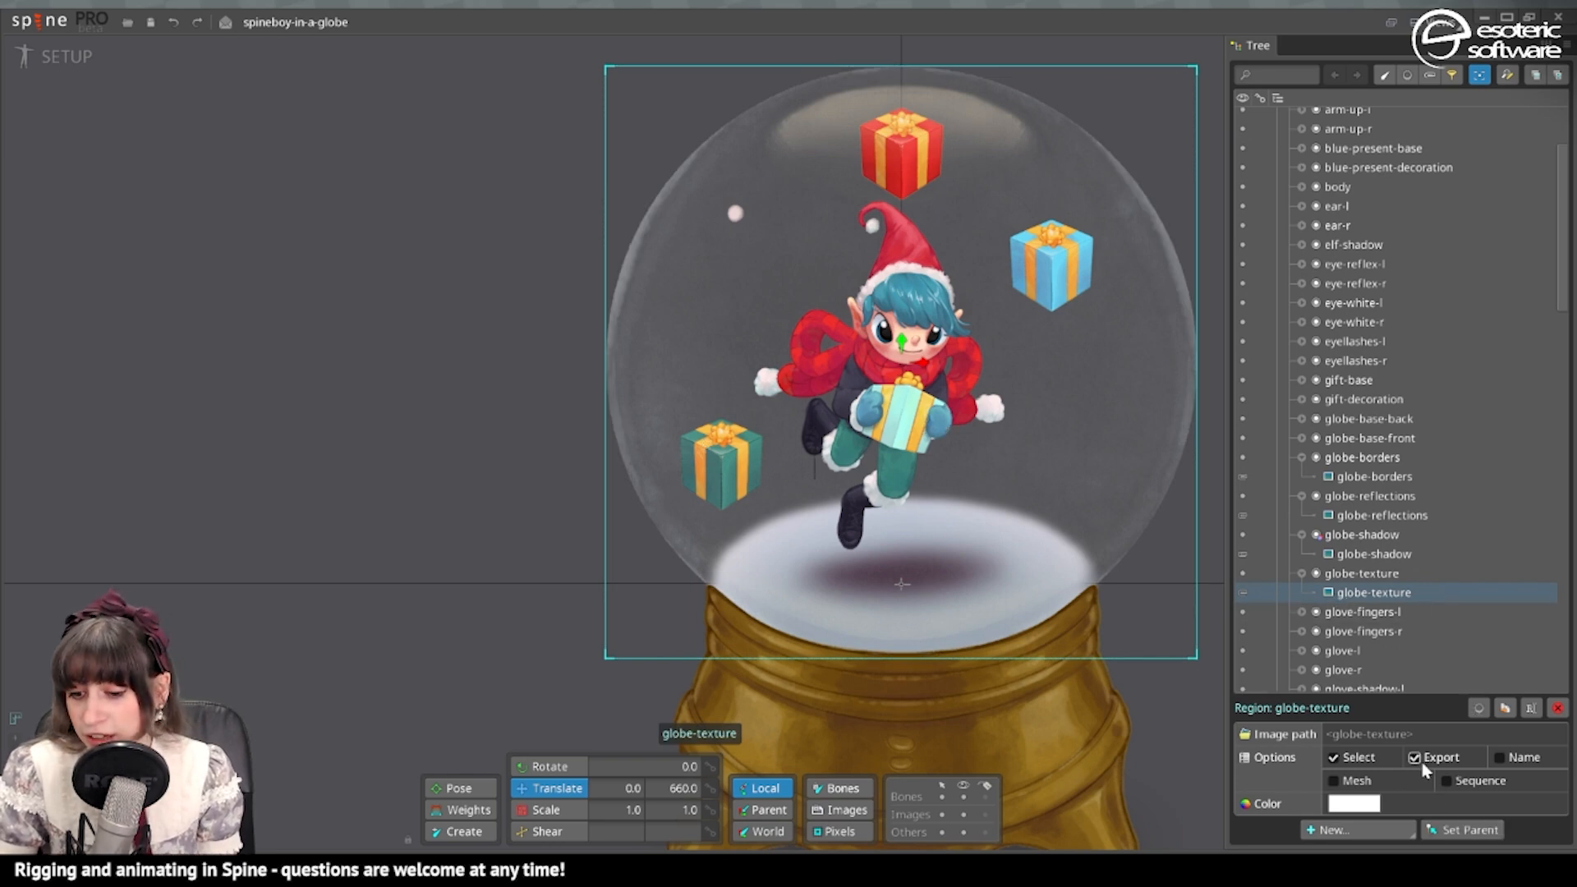
pyautogui.click(1332, 755)
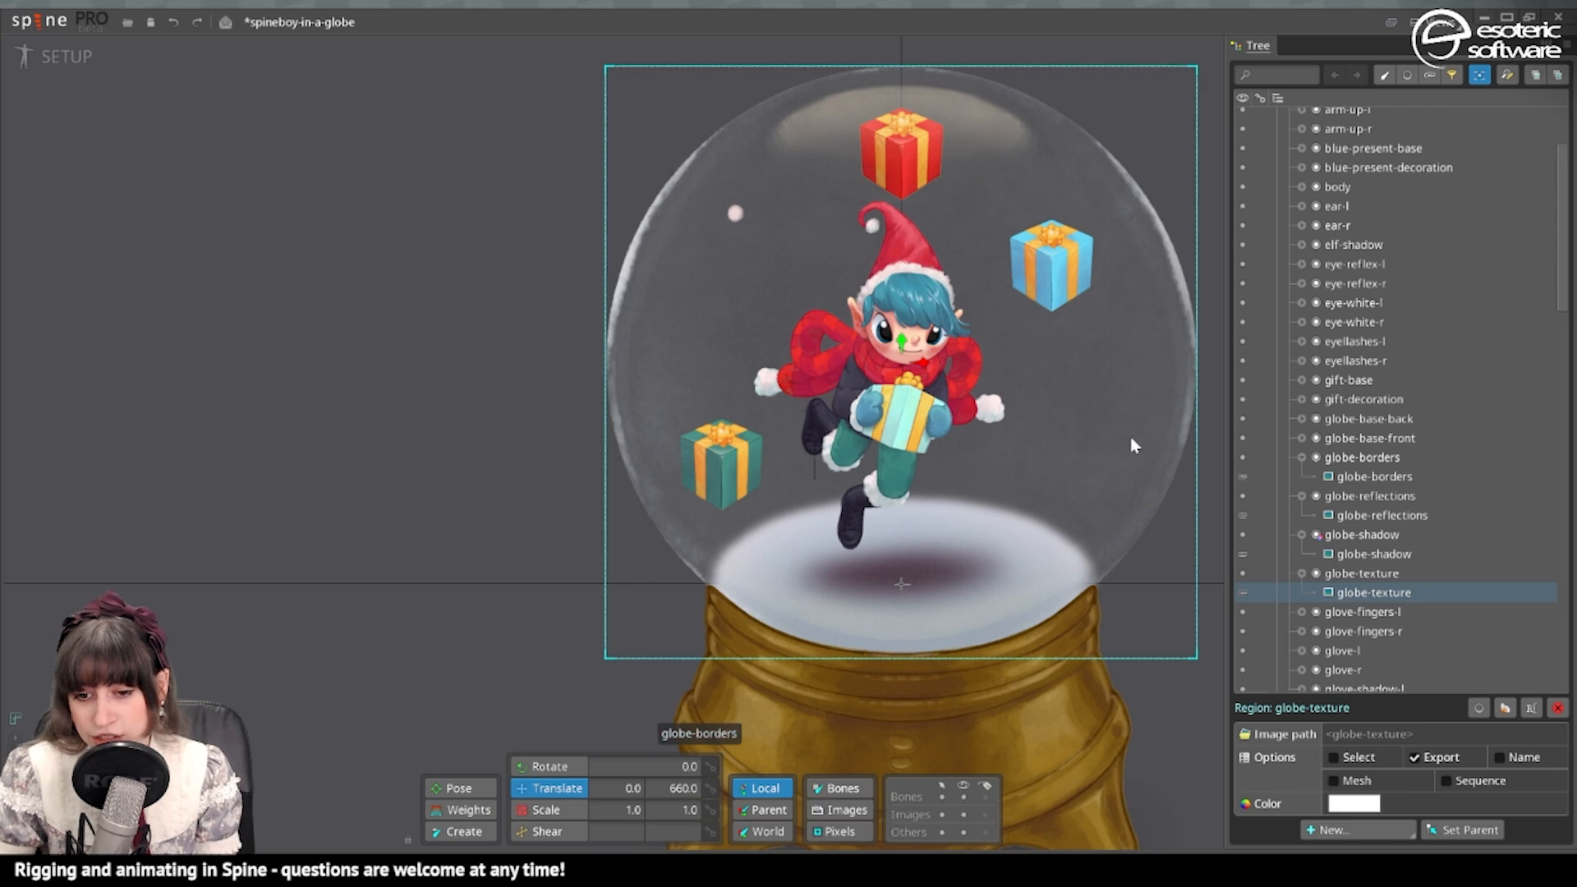
pyautogui.click(1373, 476)
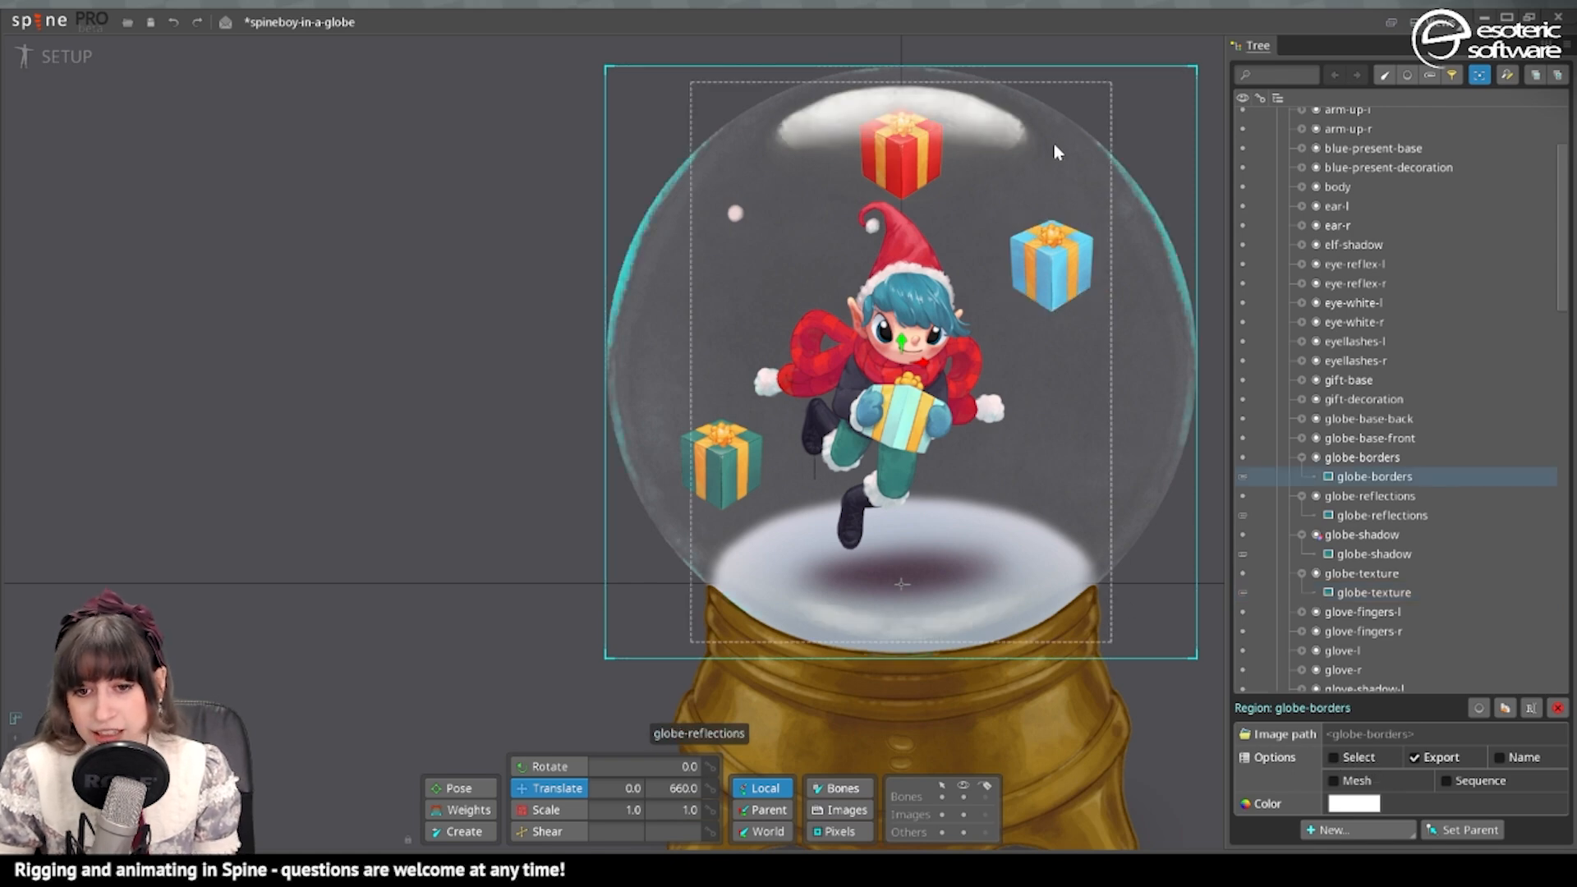
pyautogui.click(1381, 514)
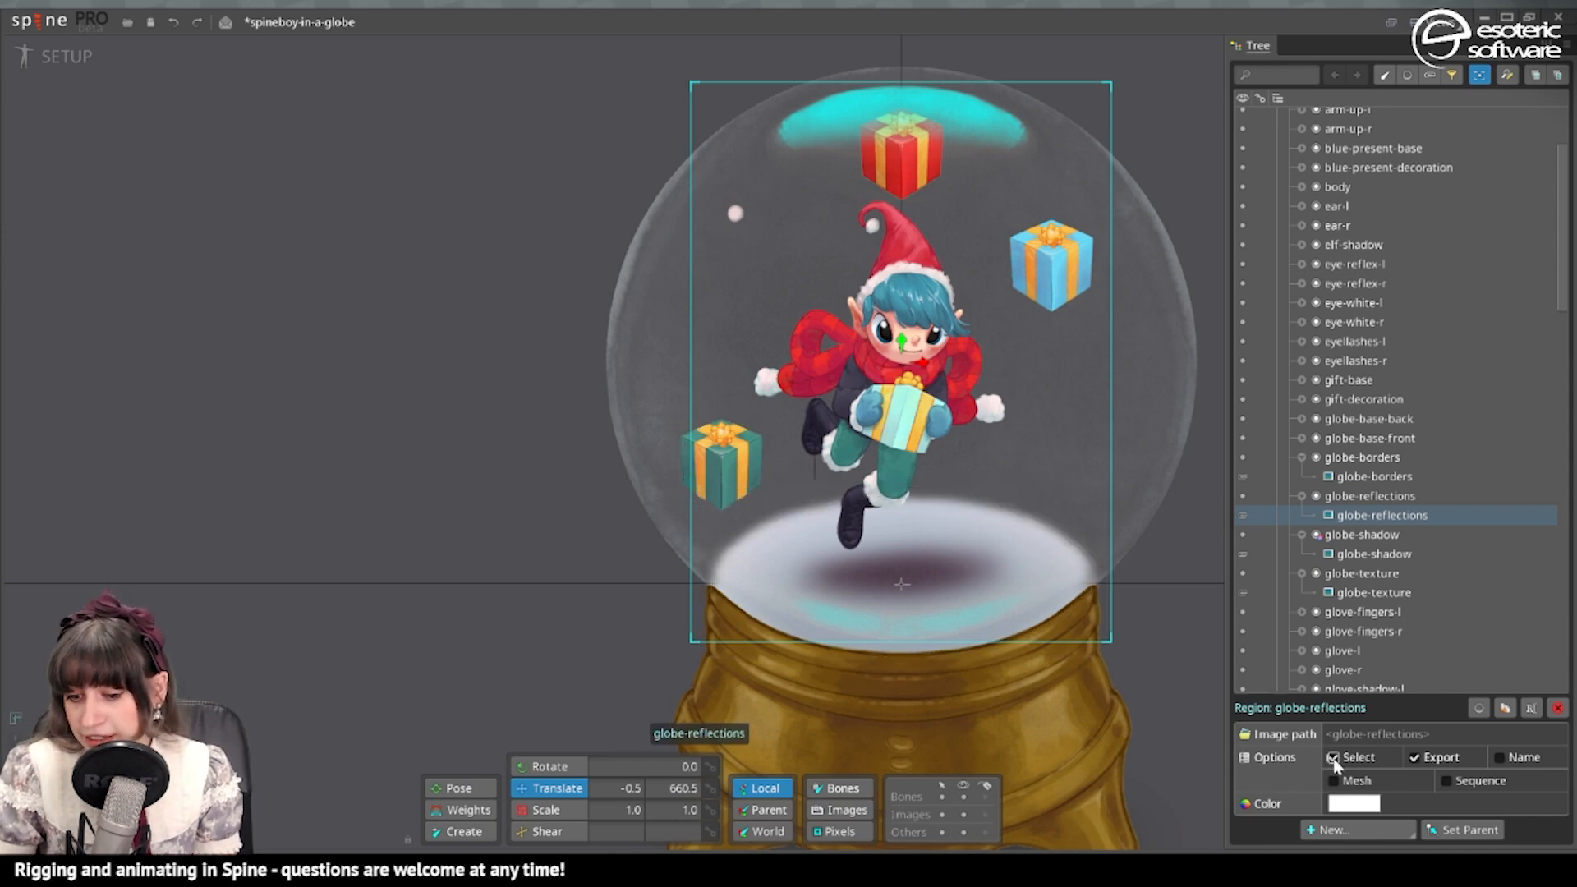
pyautogui.click(899, 153)
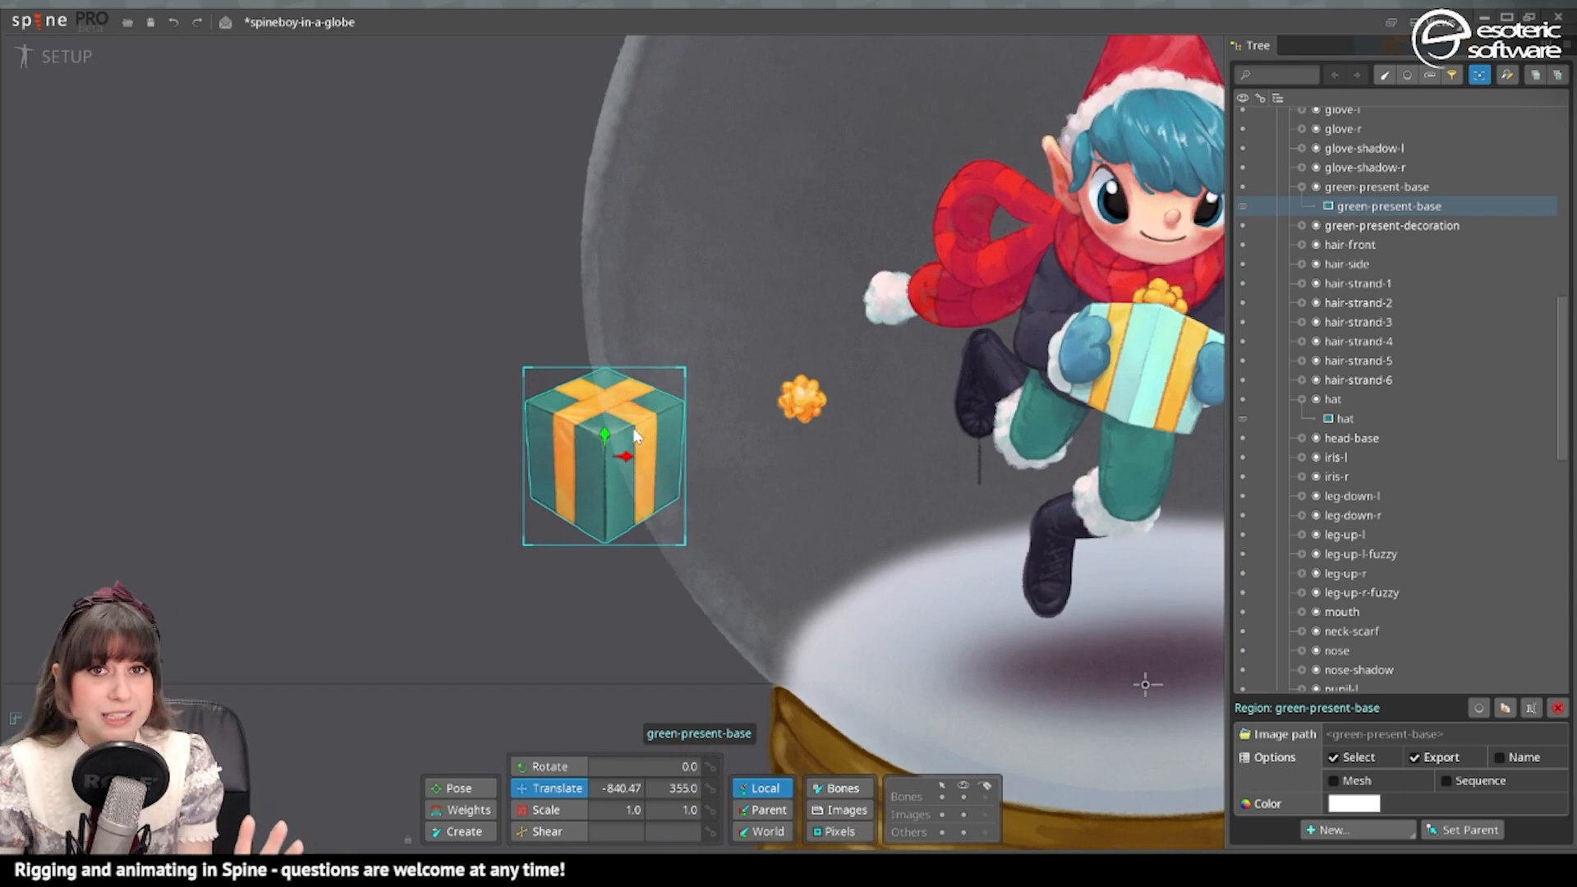
pyautogui.moveTo(624, 452)
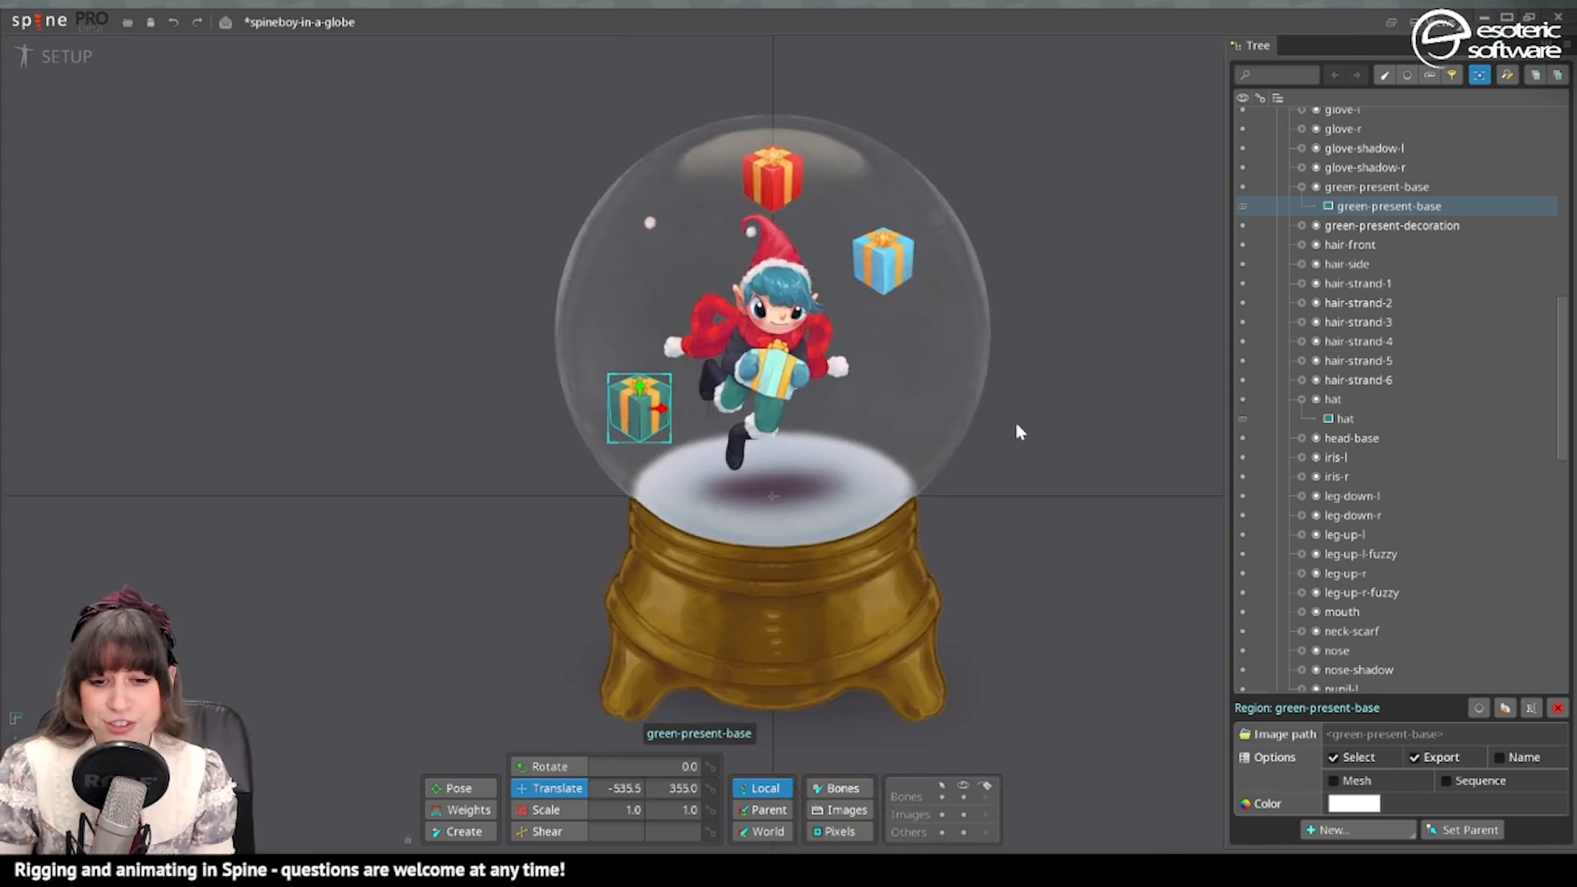
pyautogui.moveTo(889, 419)
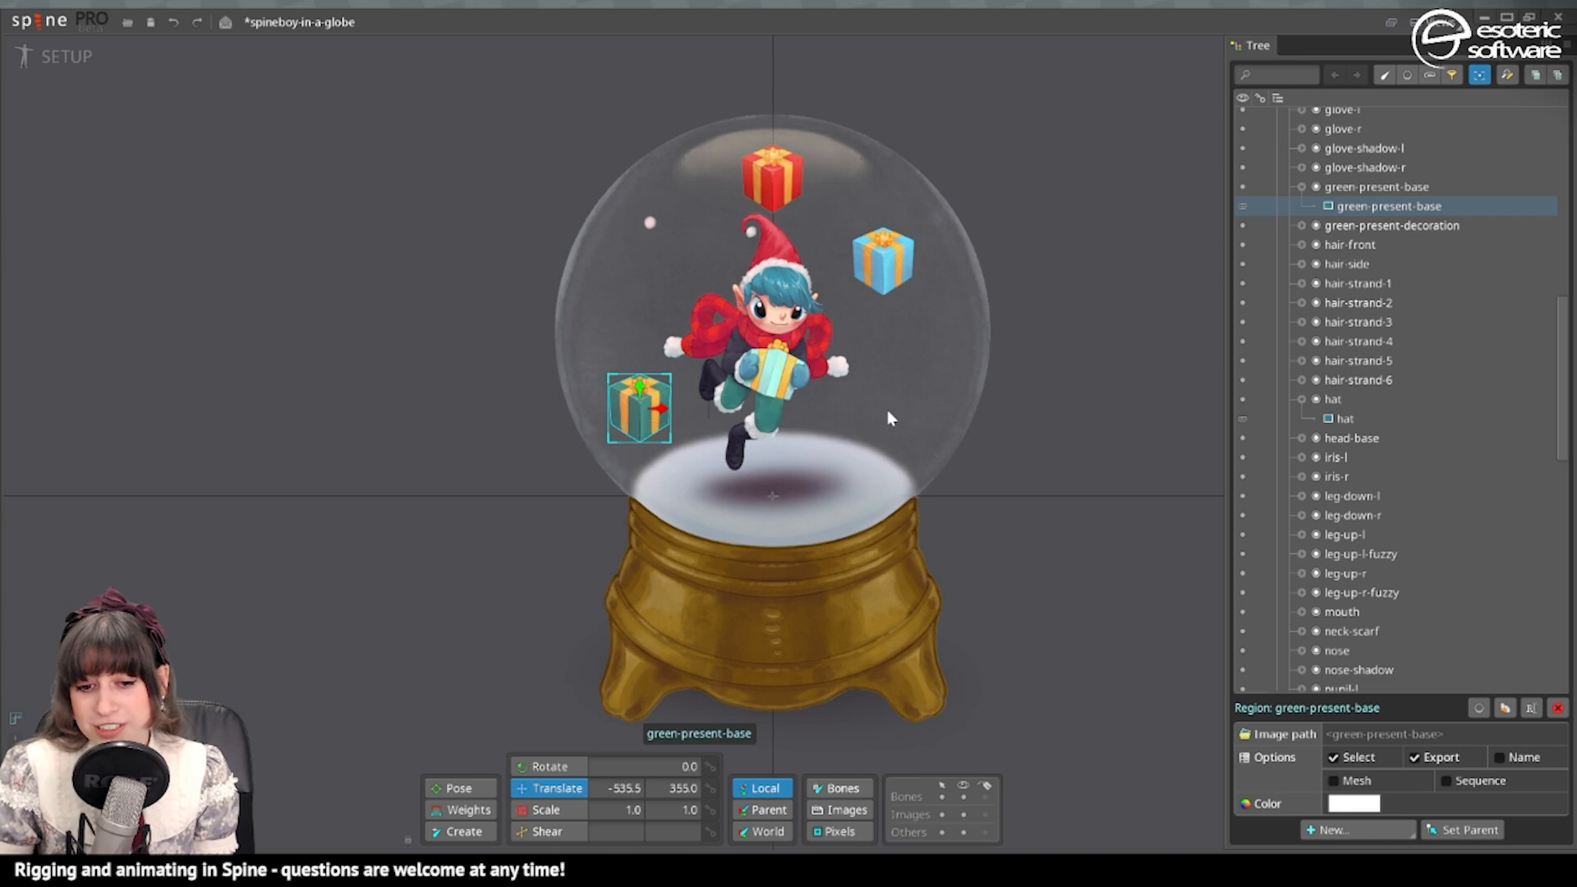
pyautogui.moveTo(608, 347)
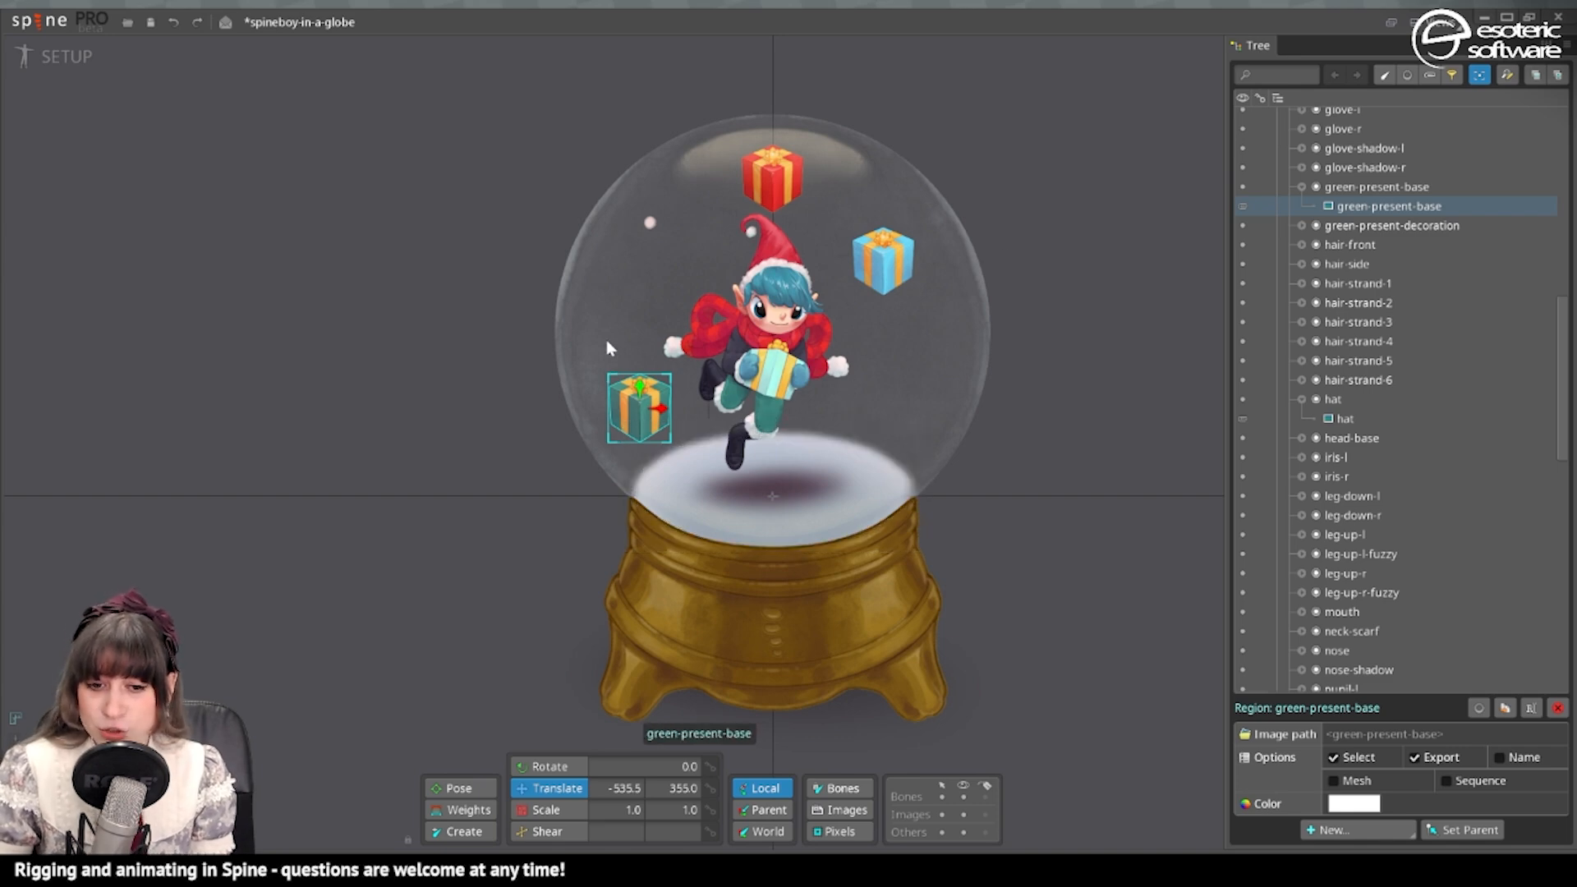
# Drag the green-present-base region to the right so it sits fully inside the globe
pyautogui.click(749, 528)
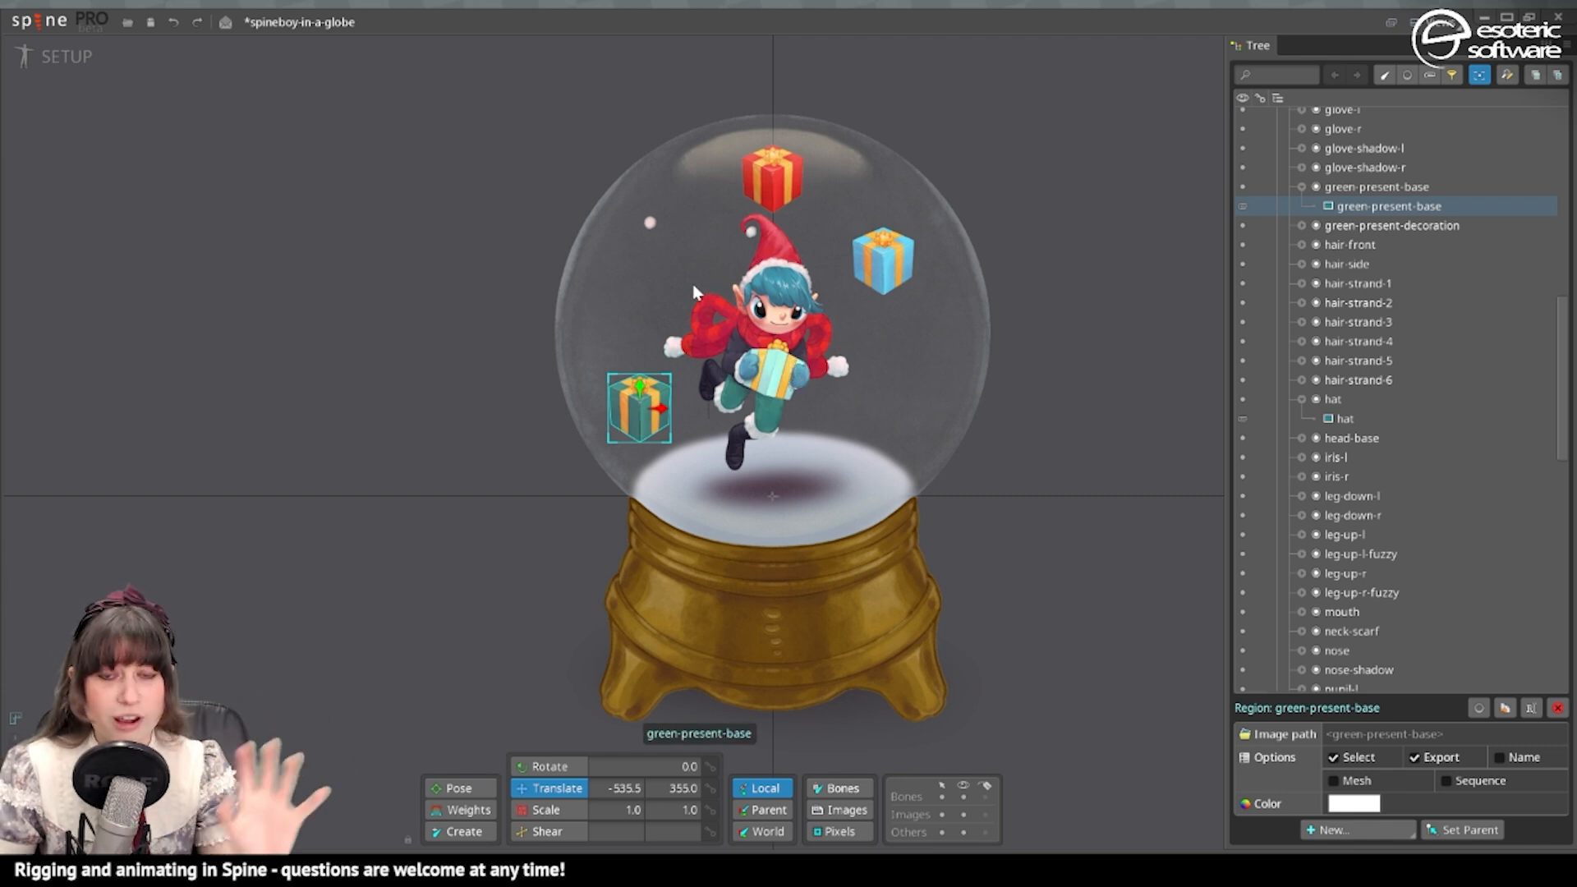
pyautogui.moveTo(909, 365)
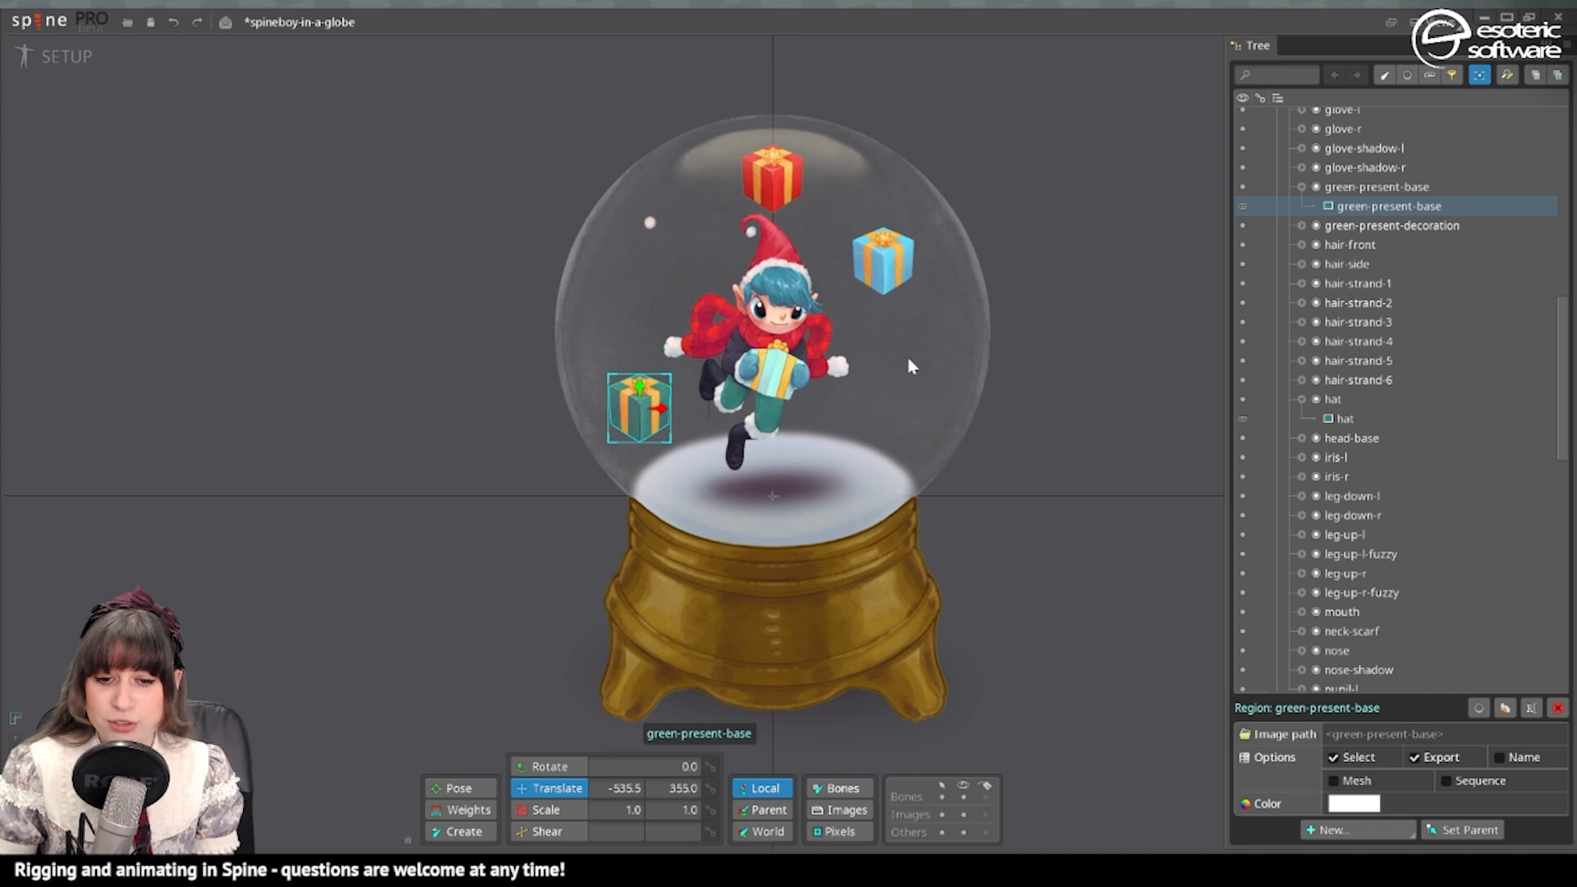
pyautogui.moveTo(901, 357)
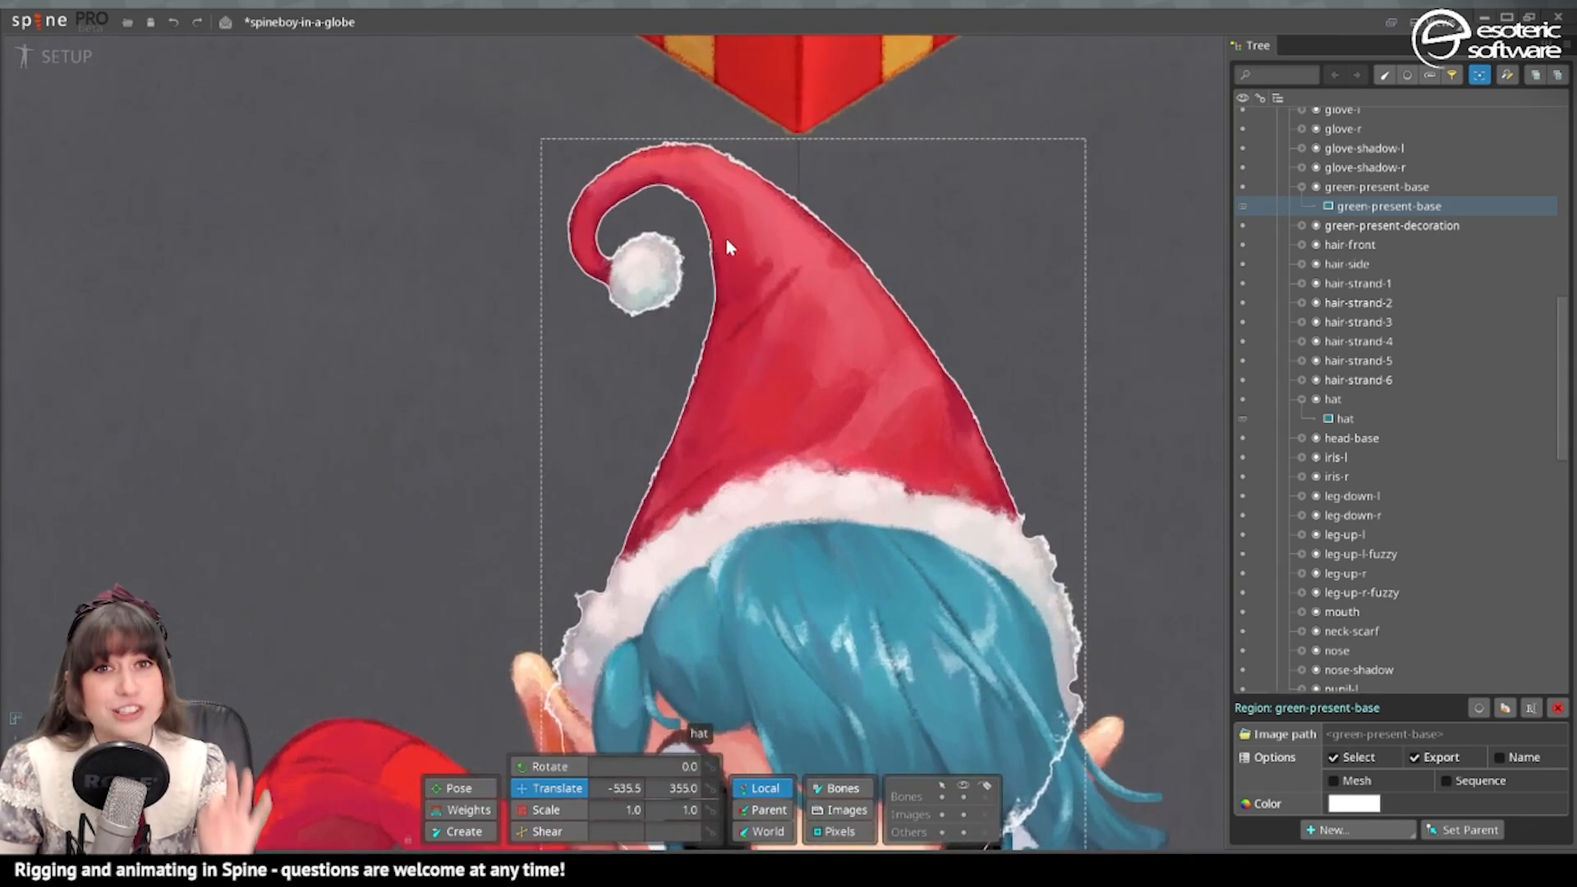
pyautogui.moveTo(621, 279)
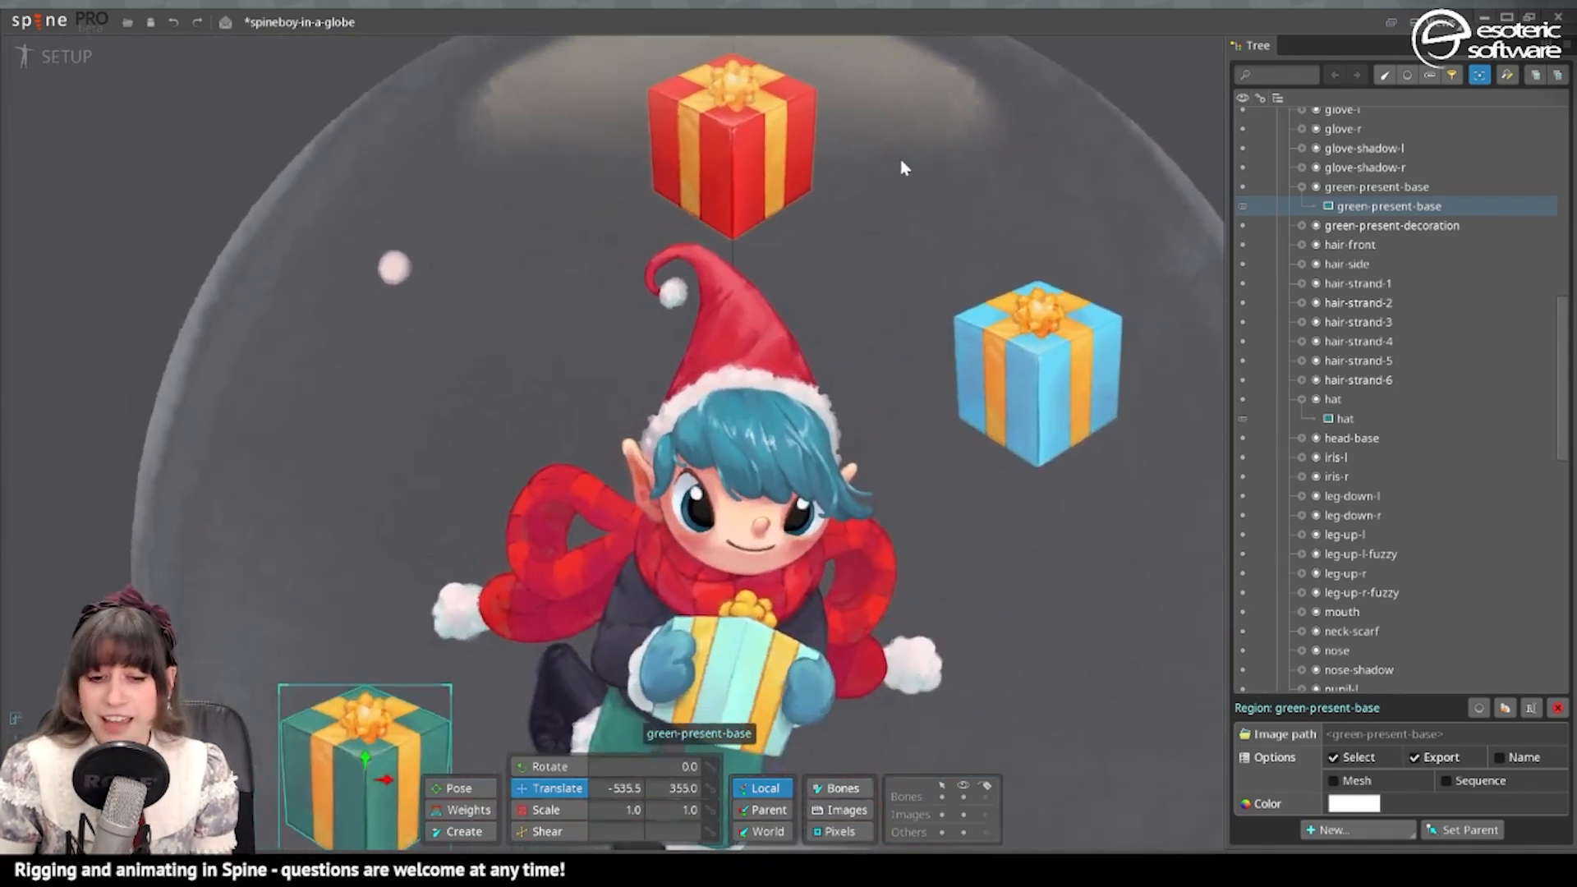
pyautogui.moveTo(1010, 155)
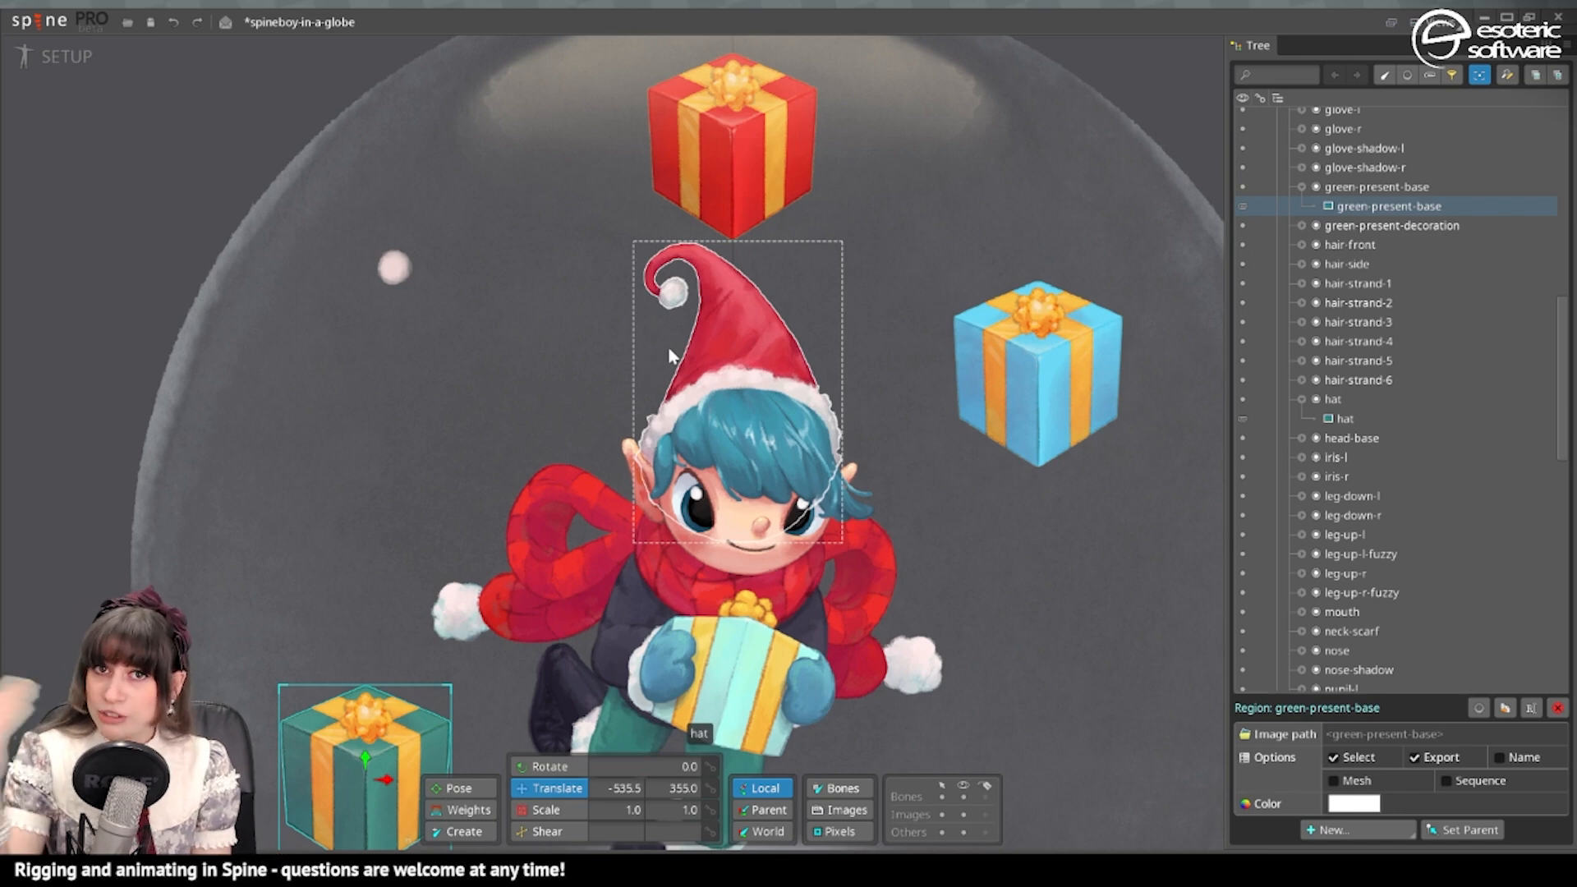
pyautogui.moveTo(809, 341)
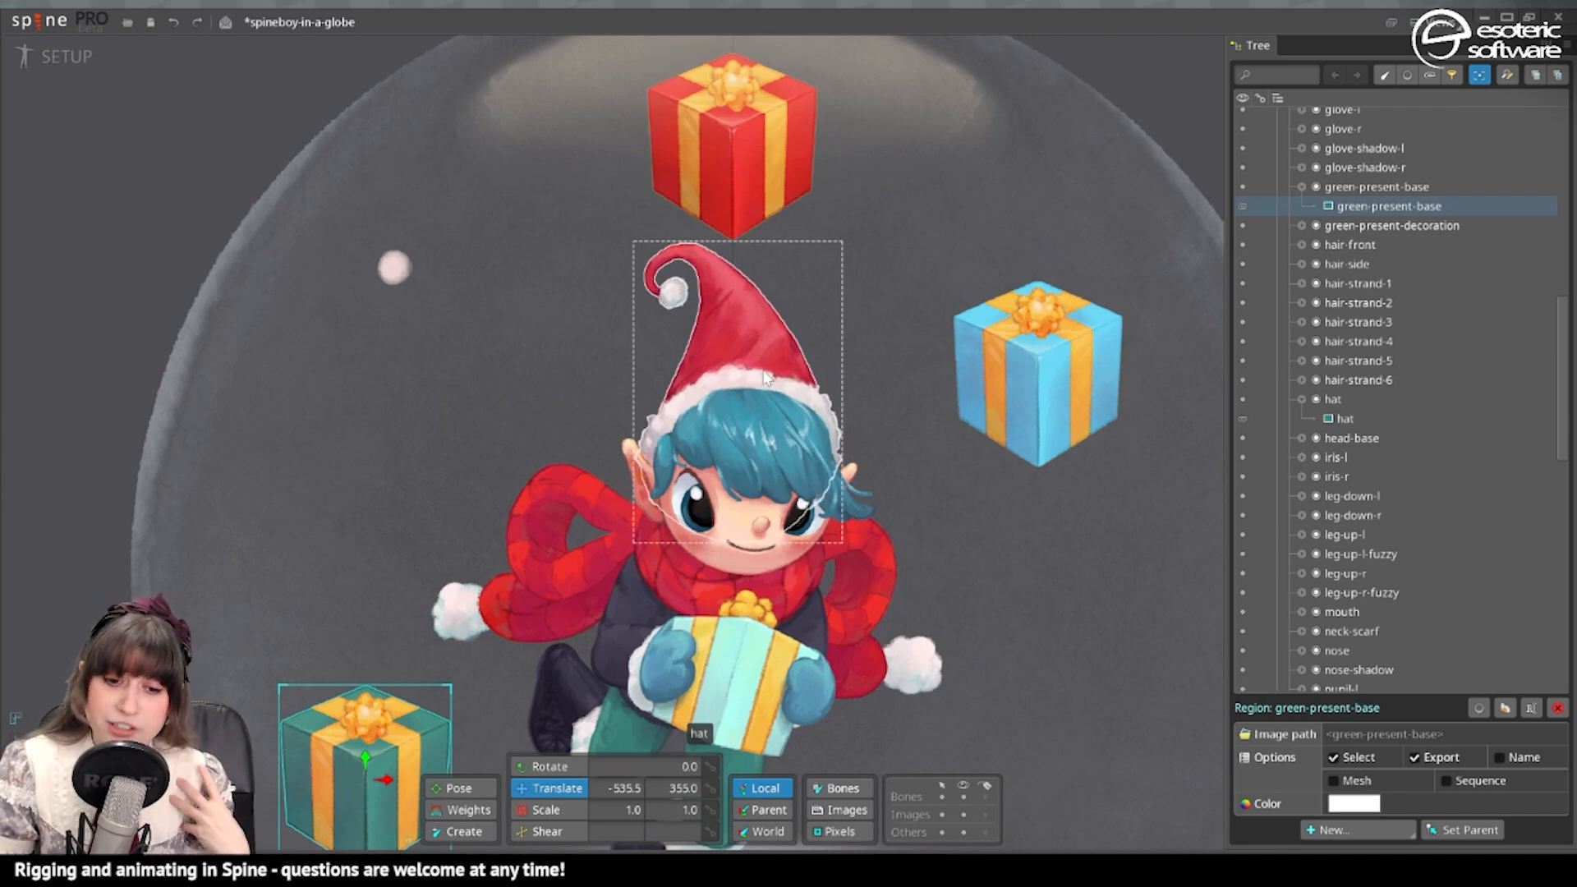
pyautogui.moveTo(654, 286)
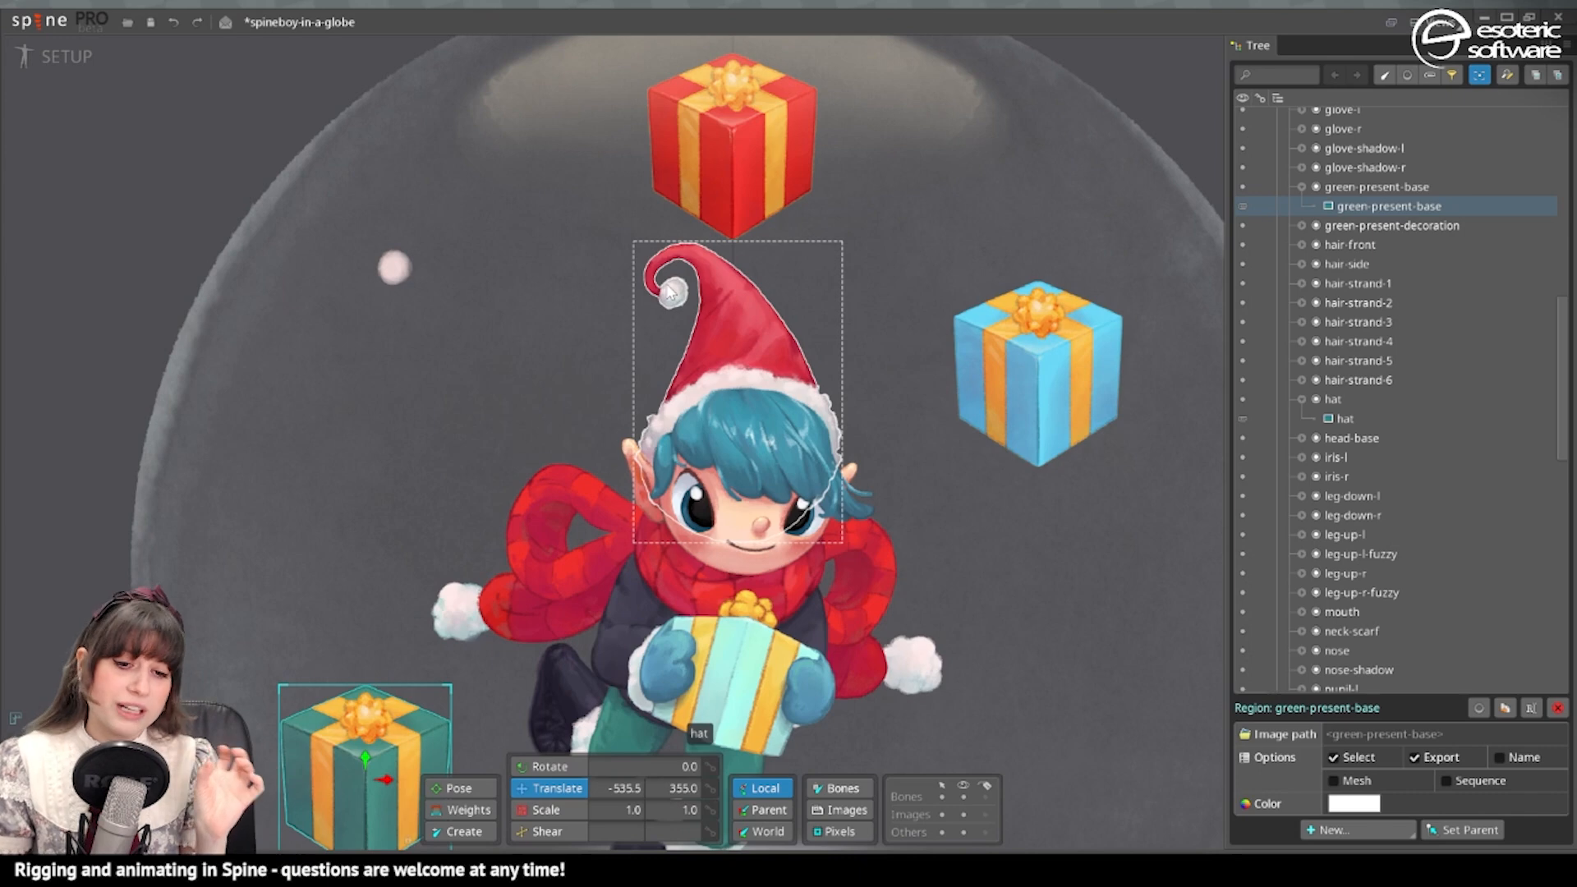
pyautogui.moveTo(725, 279)
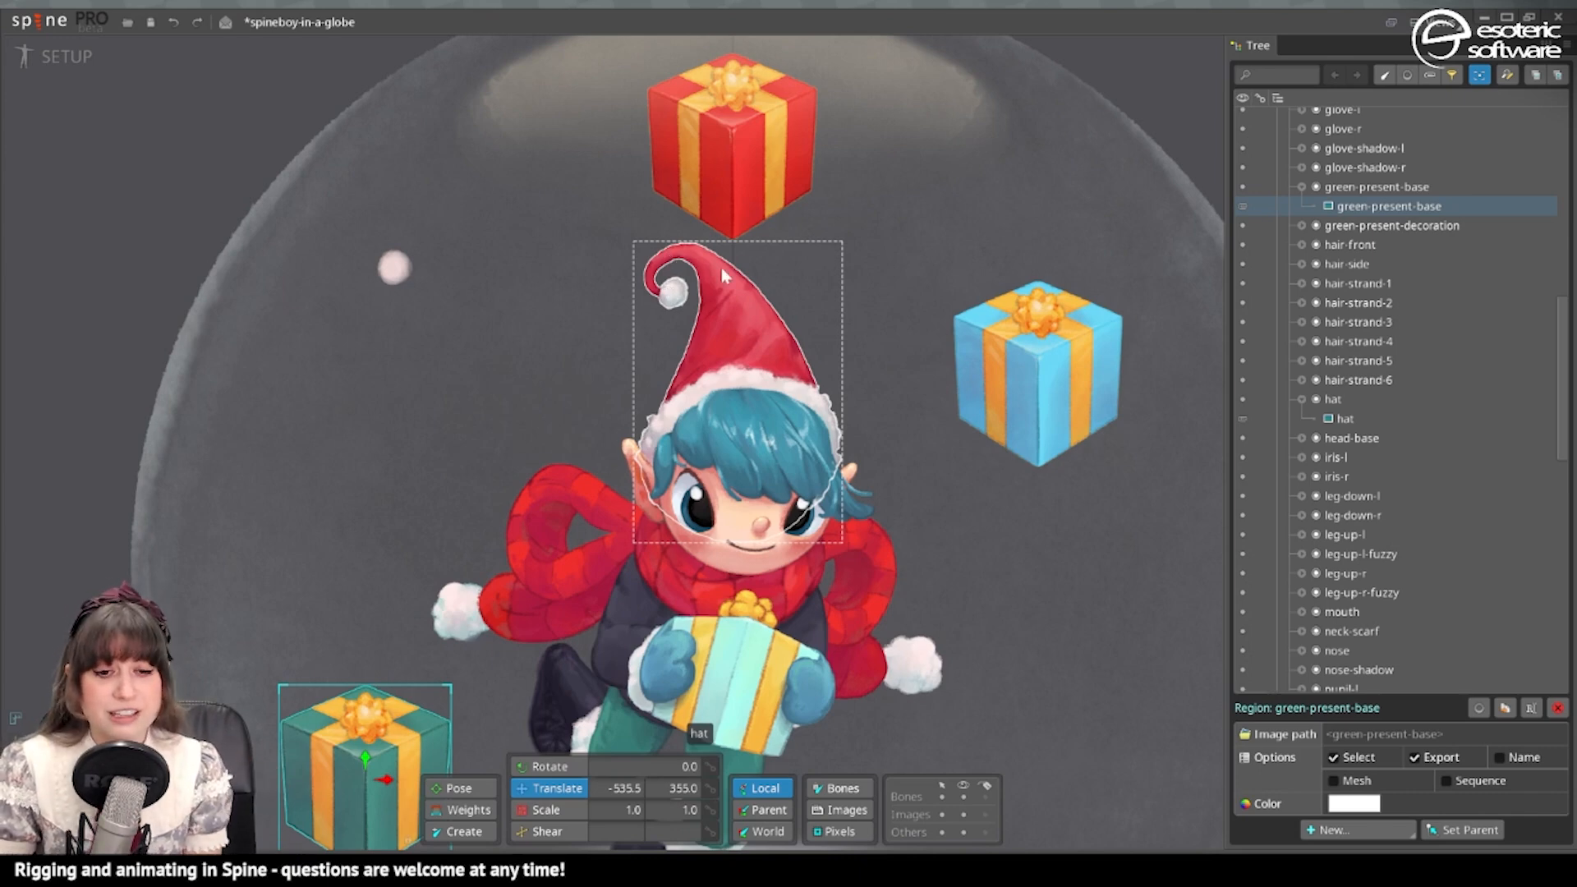
pyautogui.moveTo(719, 252)
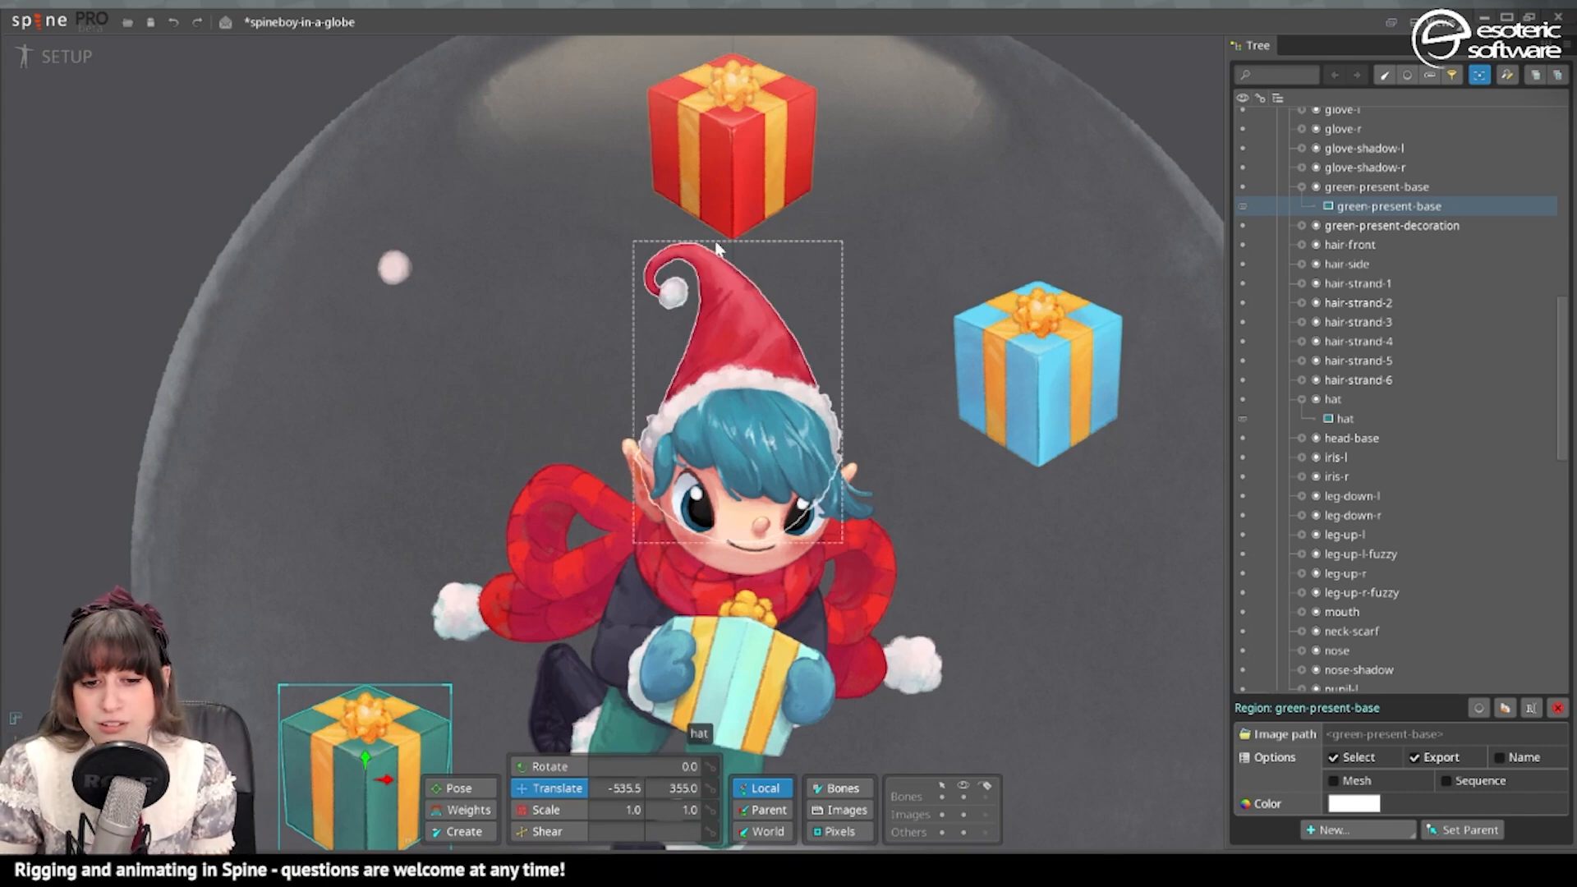
pyautogui.moveTo(704, 317)
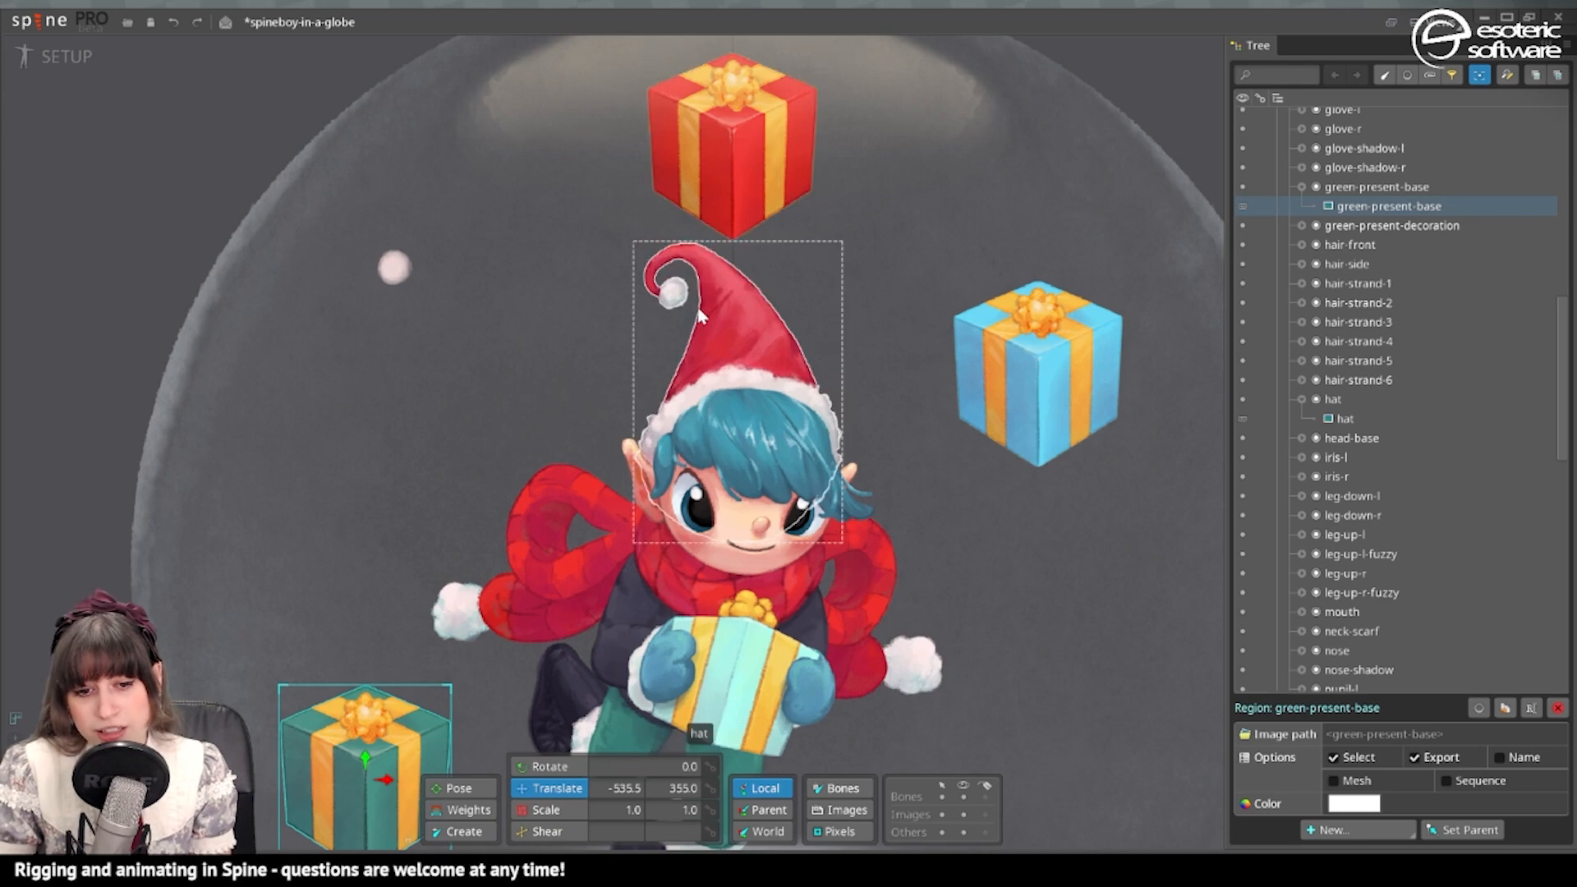
# Select the elf's hat image in the viewport so it can be worked on
pyautogui.click(1341, 418)
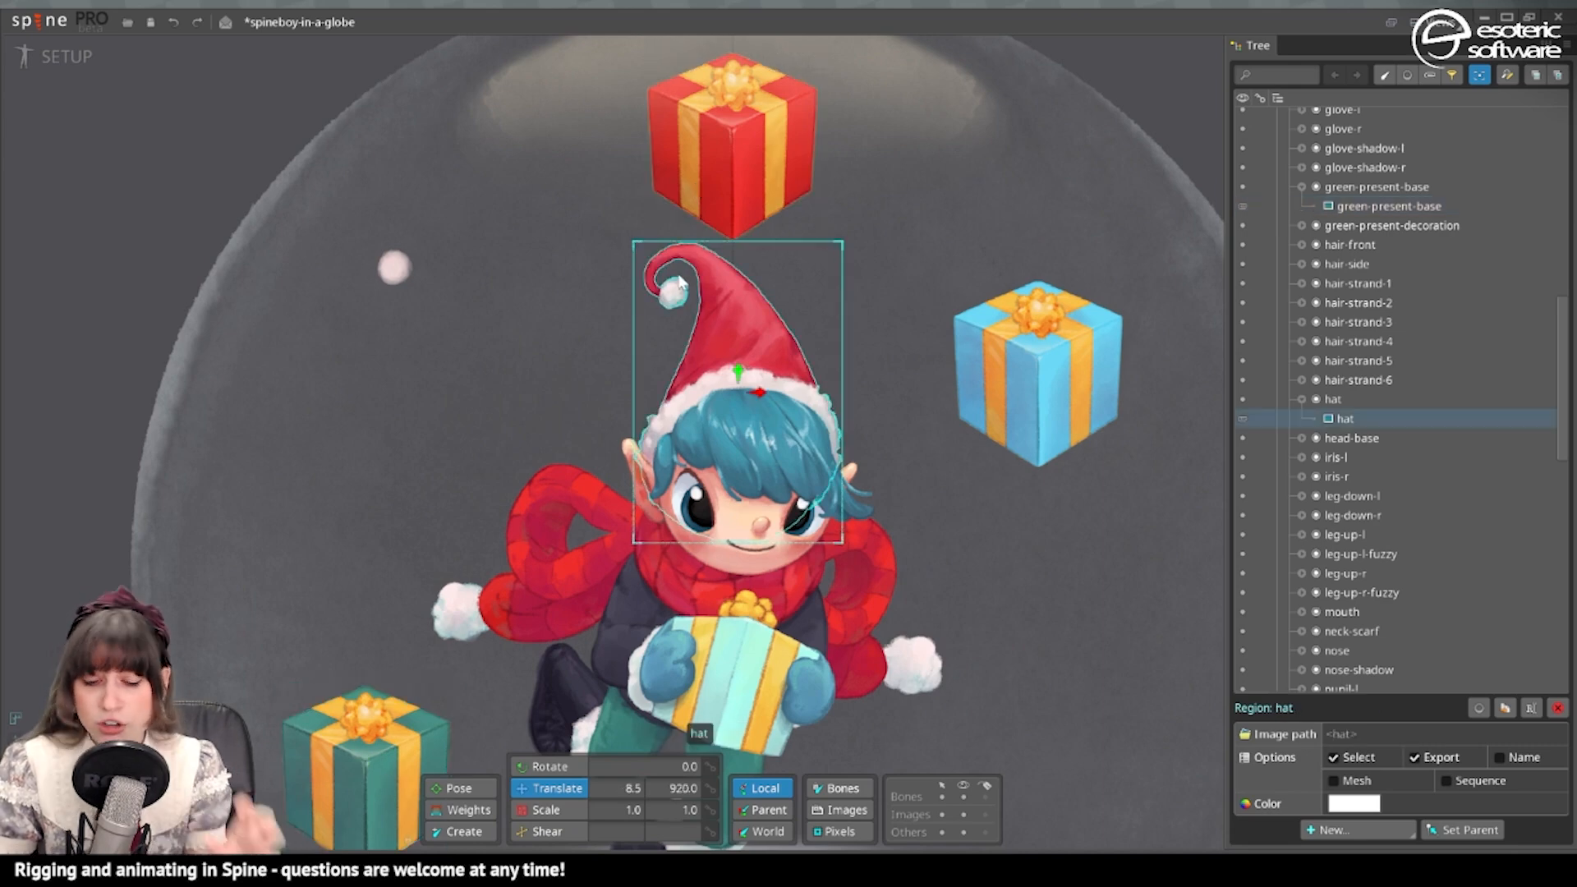
pyautogui.click(1365, 457)
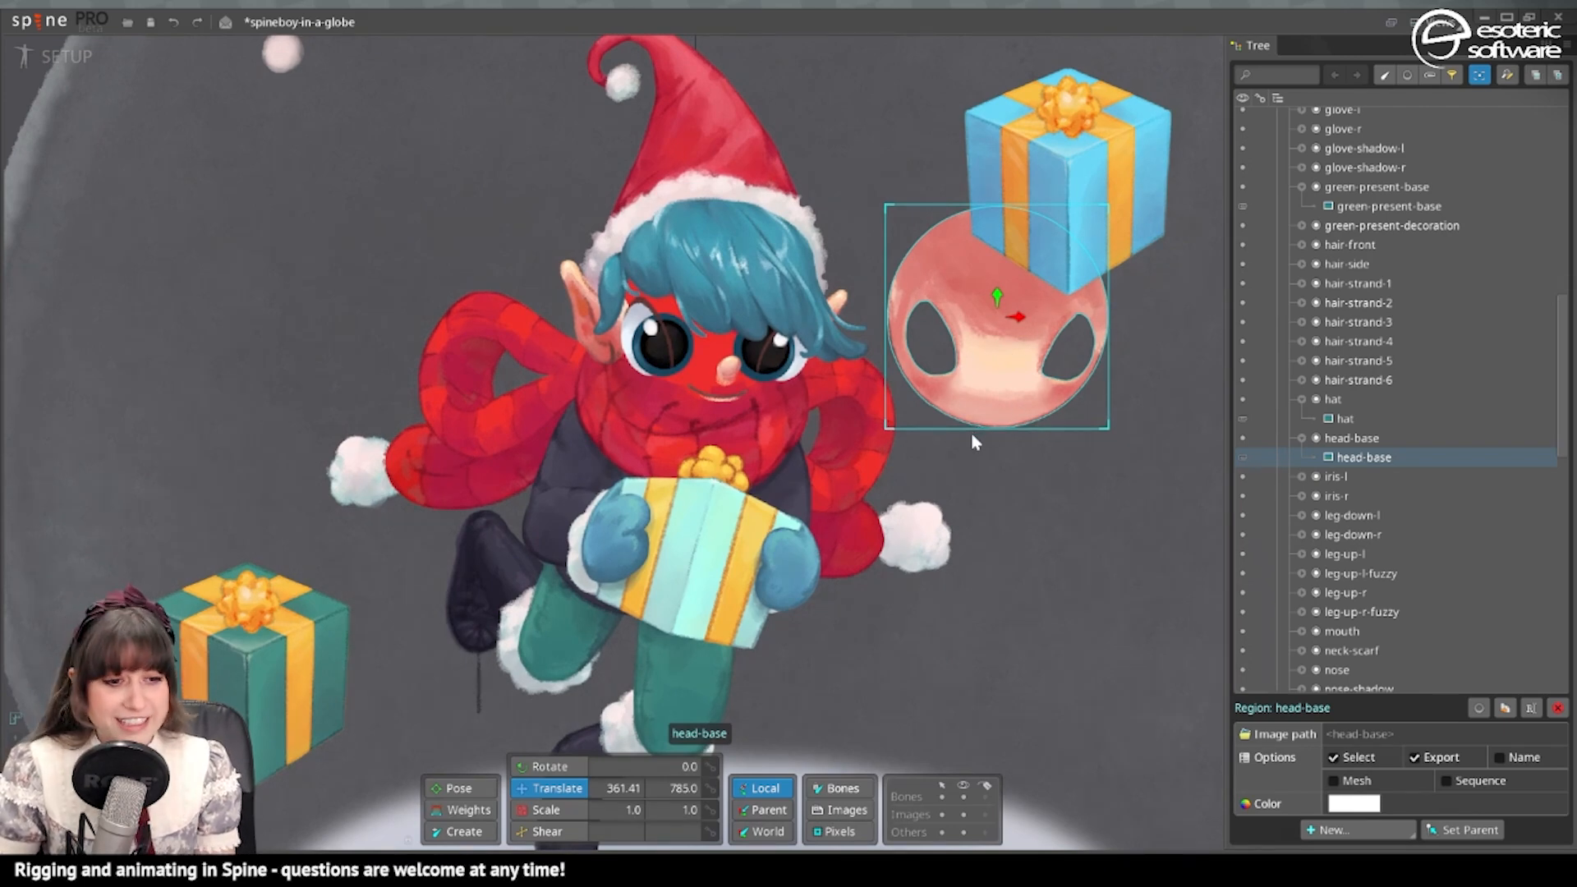
# Pull the hat, hair strands, side hair, head-base and left eye white away from the elf's face
pyautogui.click(1344, 419)
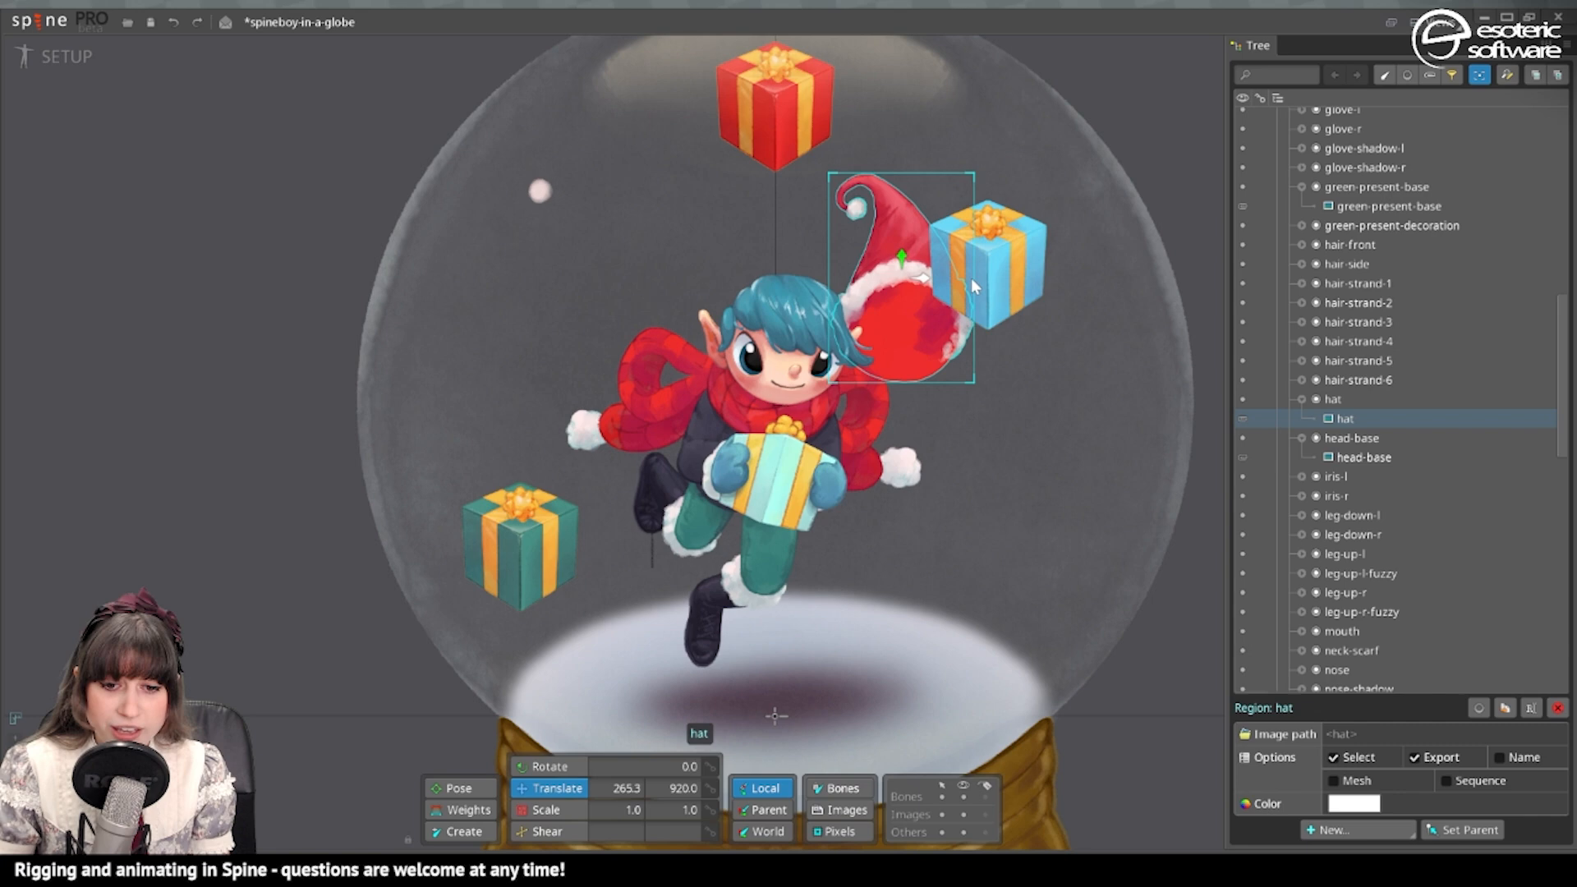
pyautogui.click(1350, 263)
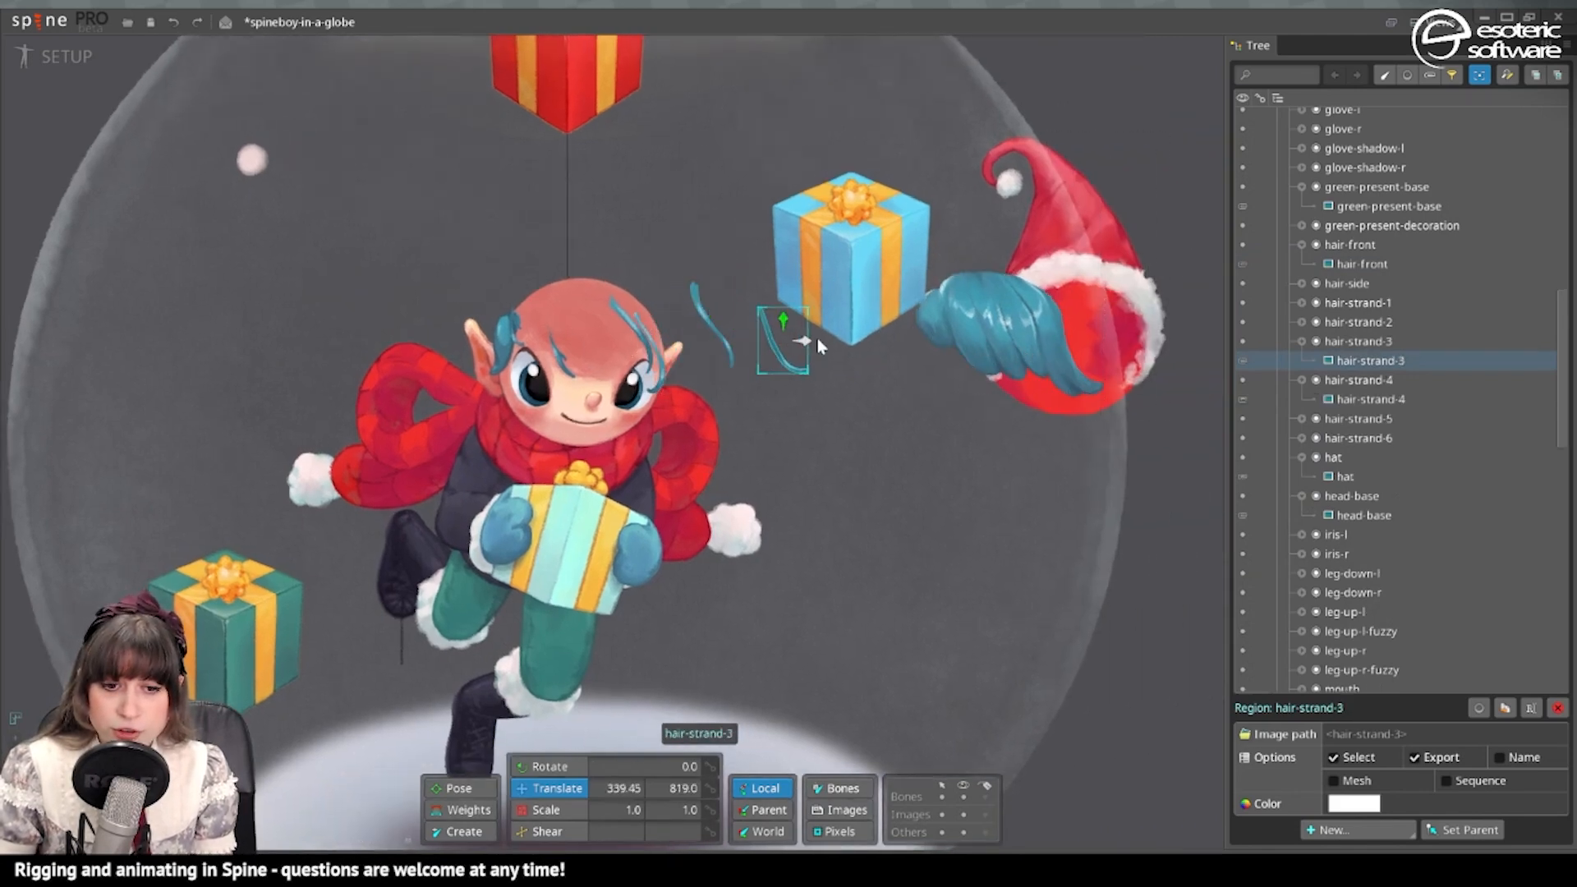
pyautogui.click(1368, 322)
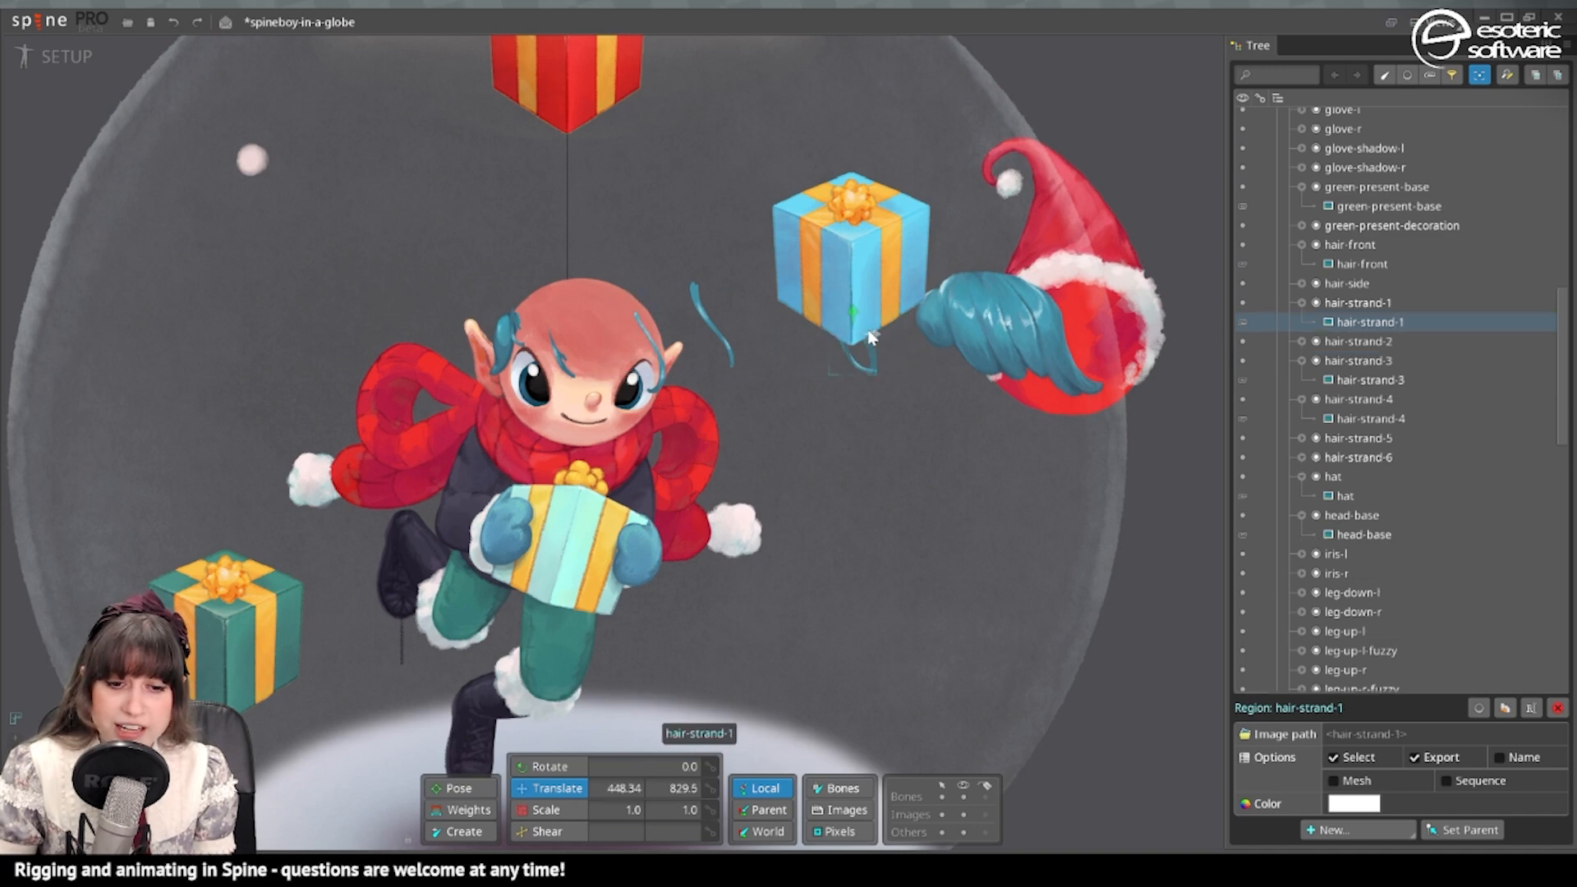
pyautogui.click(1358, 302)
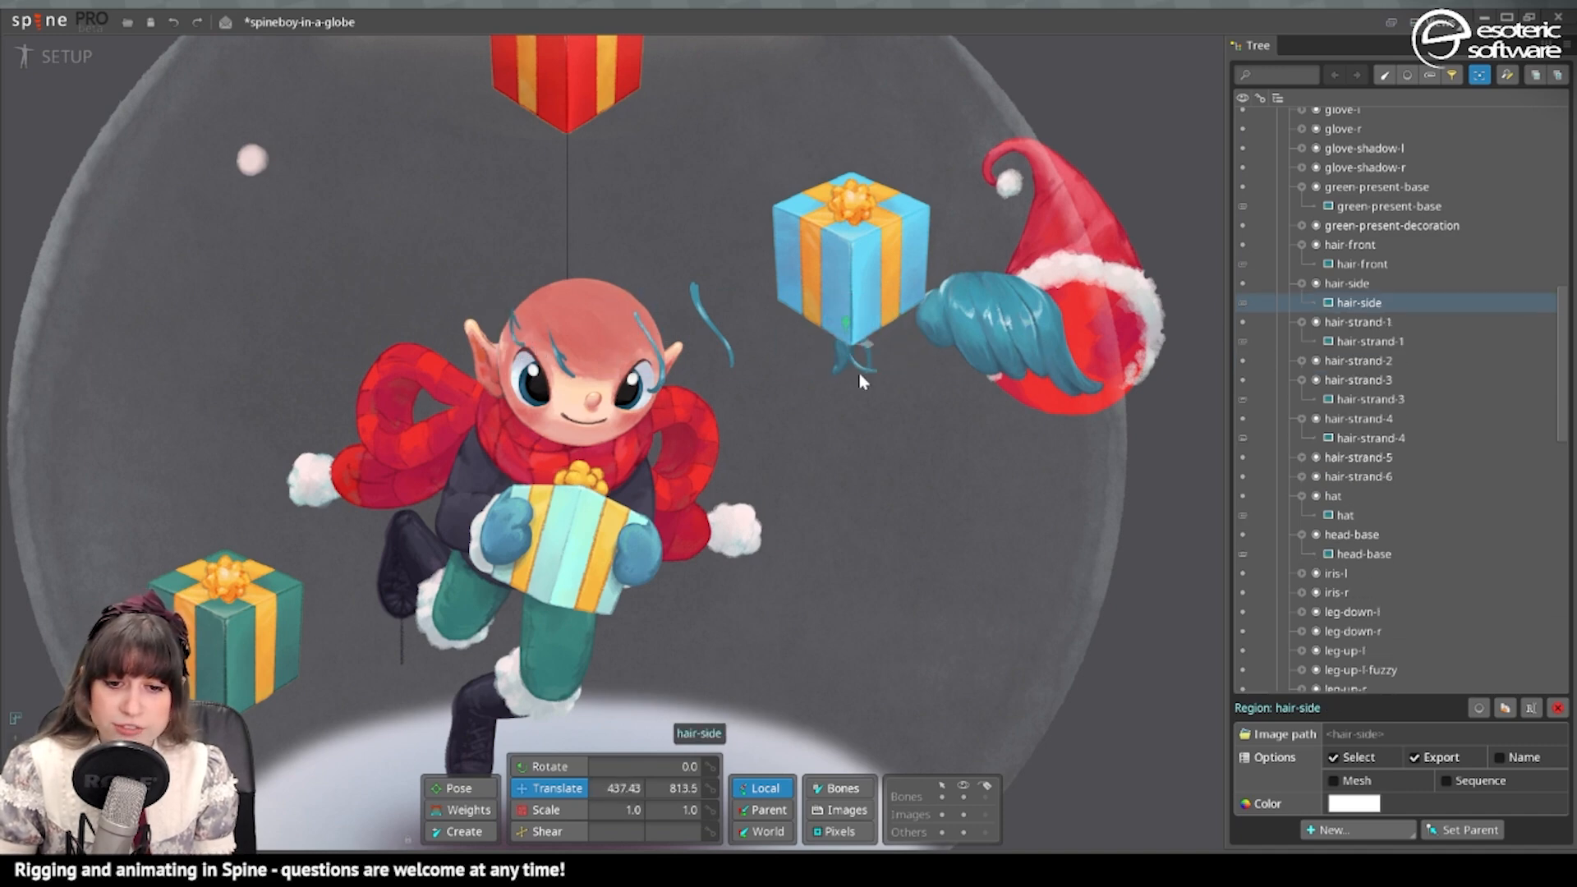
pyautogui.click(588, 337)
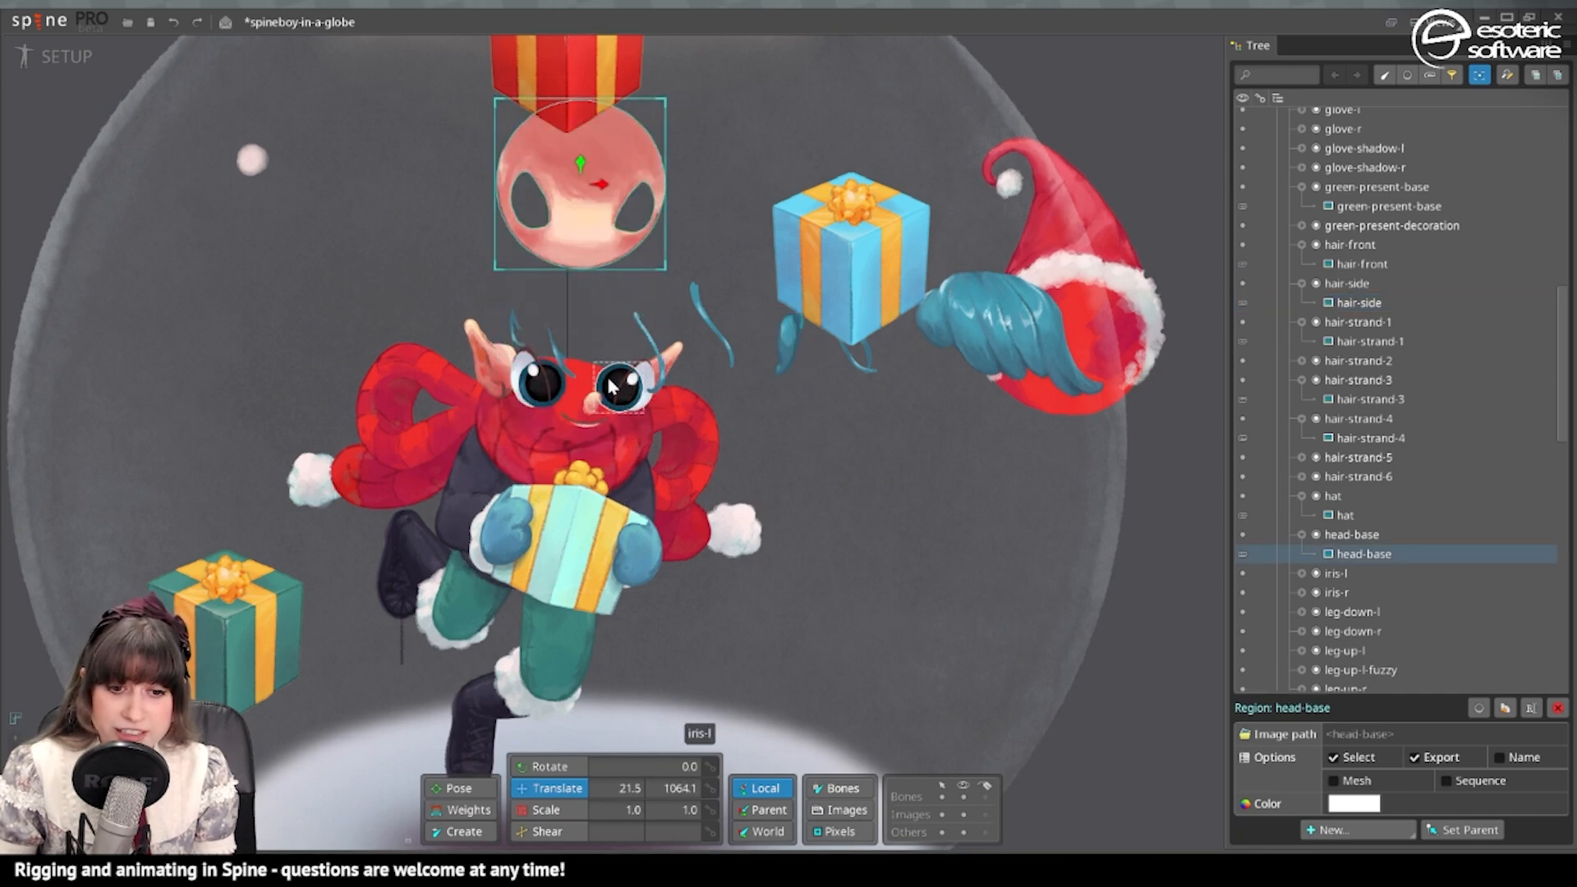
pyautogui.click(1353, 623)
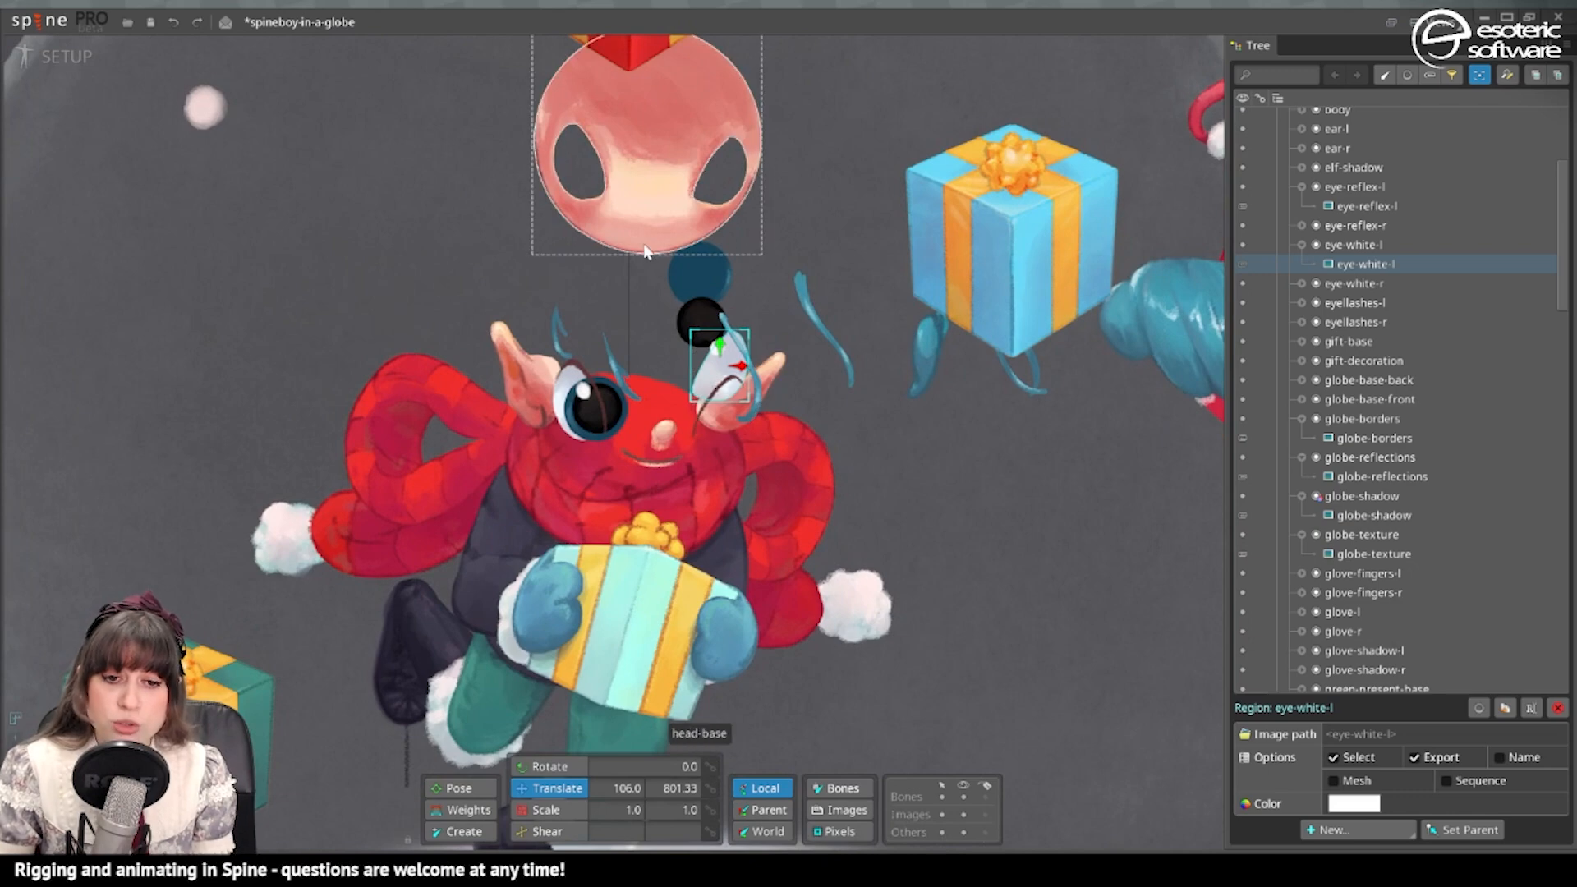
pyautogui.moveTo(673, 230)
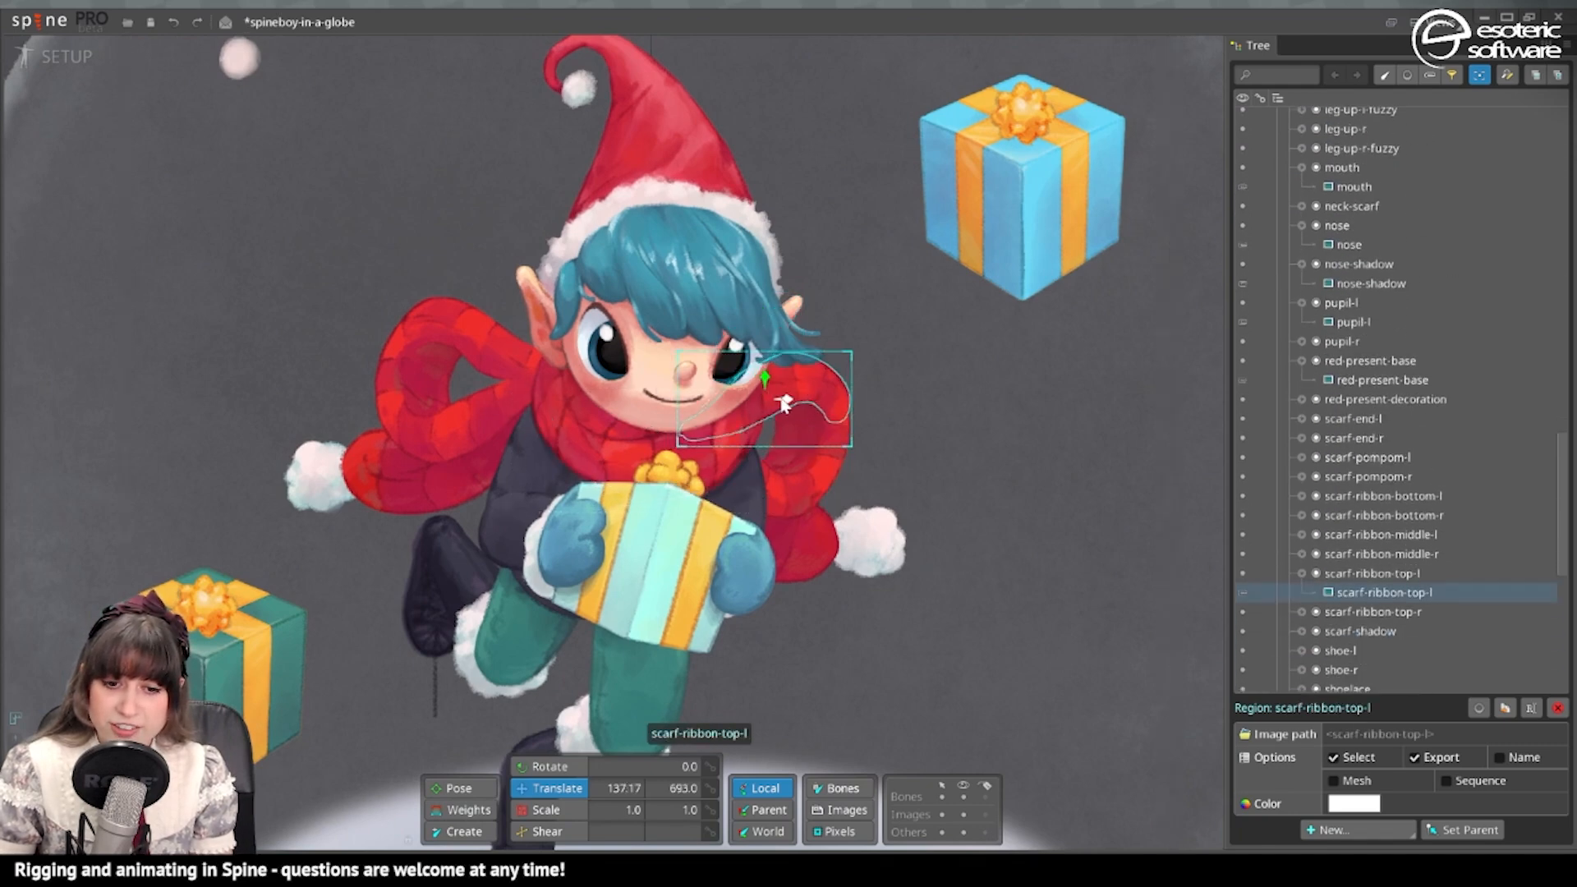
pyautogui.click(1393, 554)
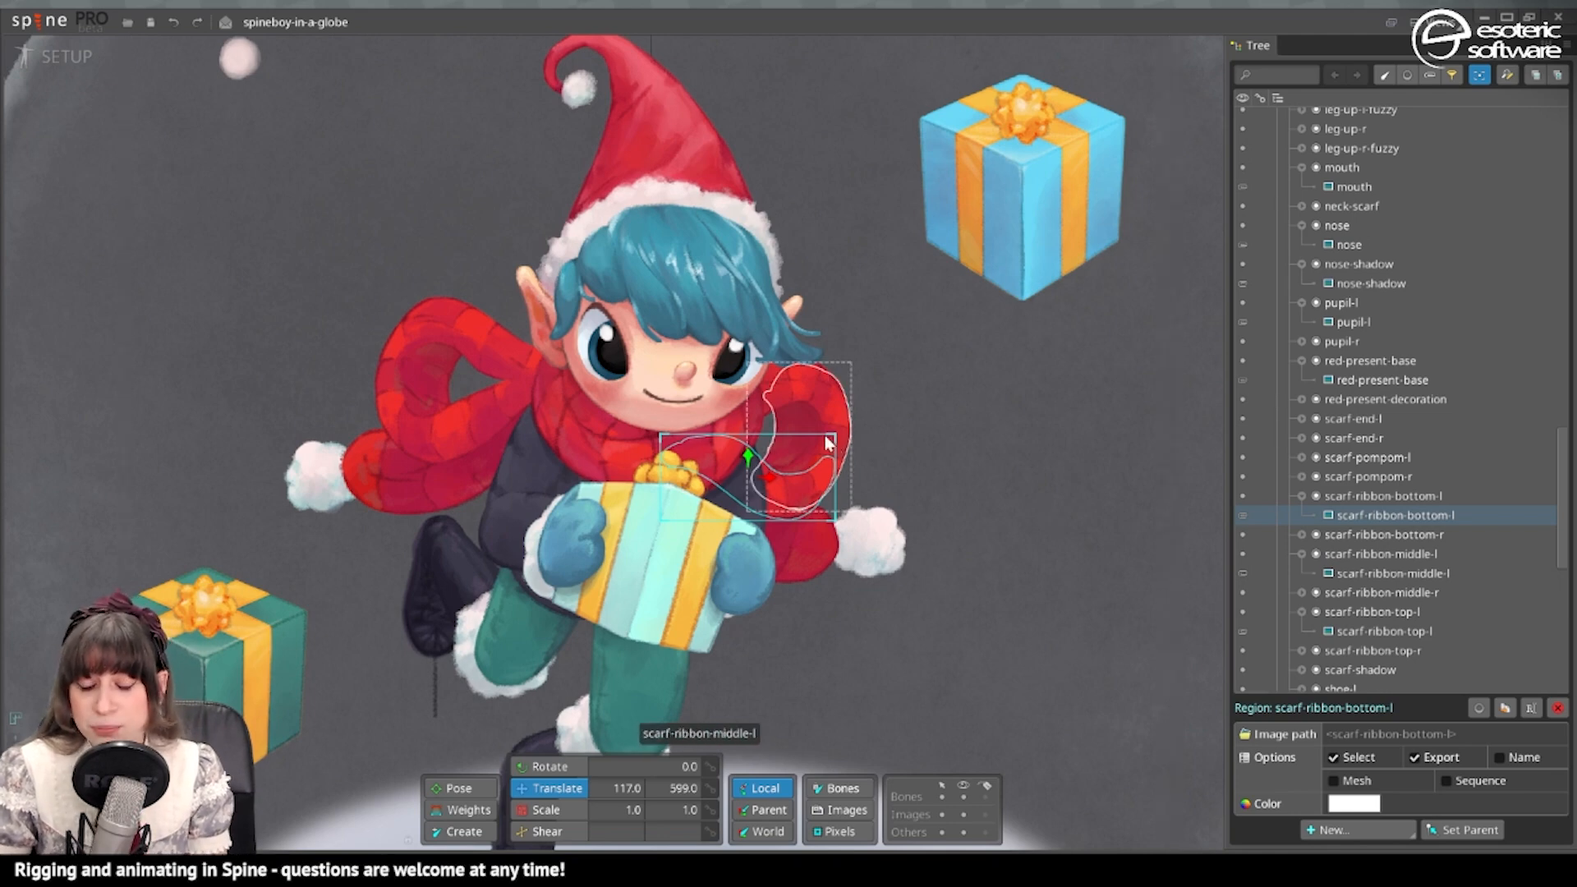
pyautogui.click(1393, 571)
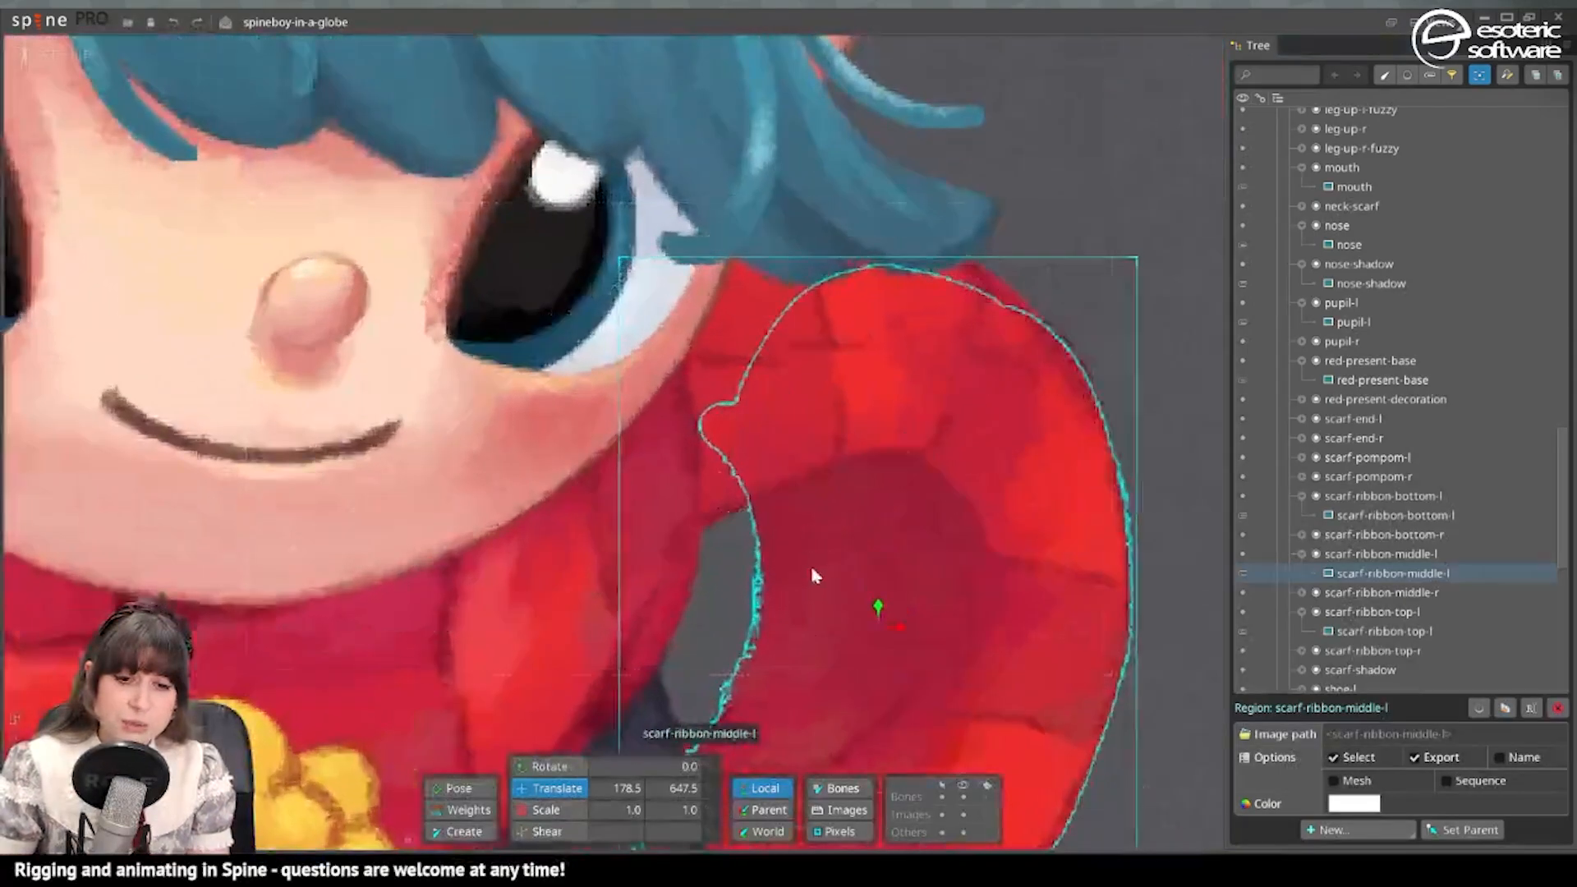
pyautogui.click(1386, 631)
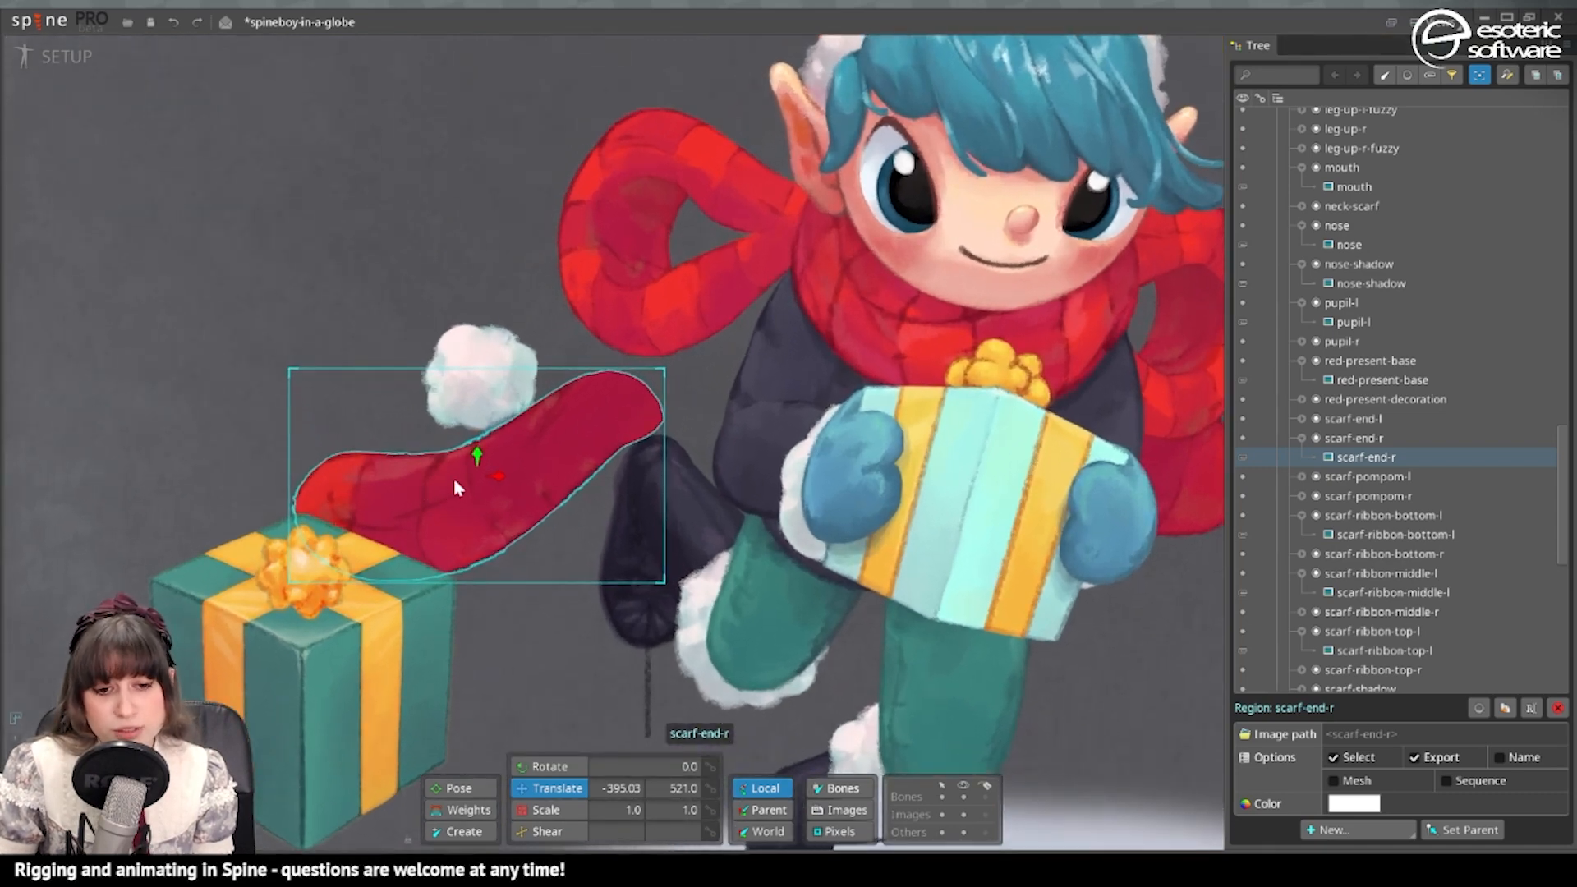
pyautogui.moveTo(583, 422)
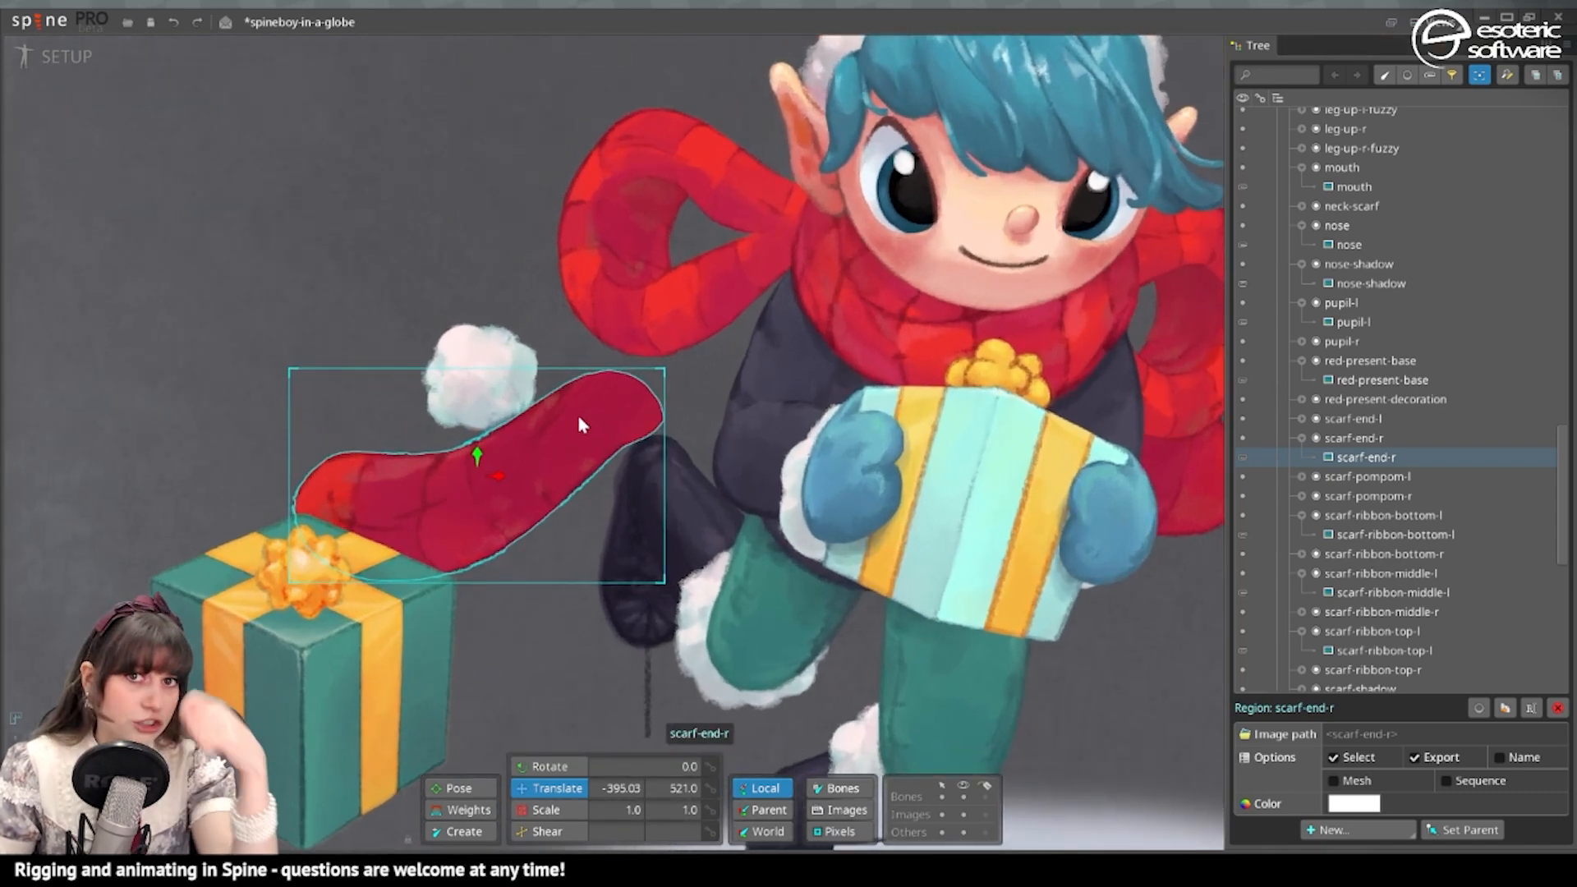
pyautogui.click(1374, 514)
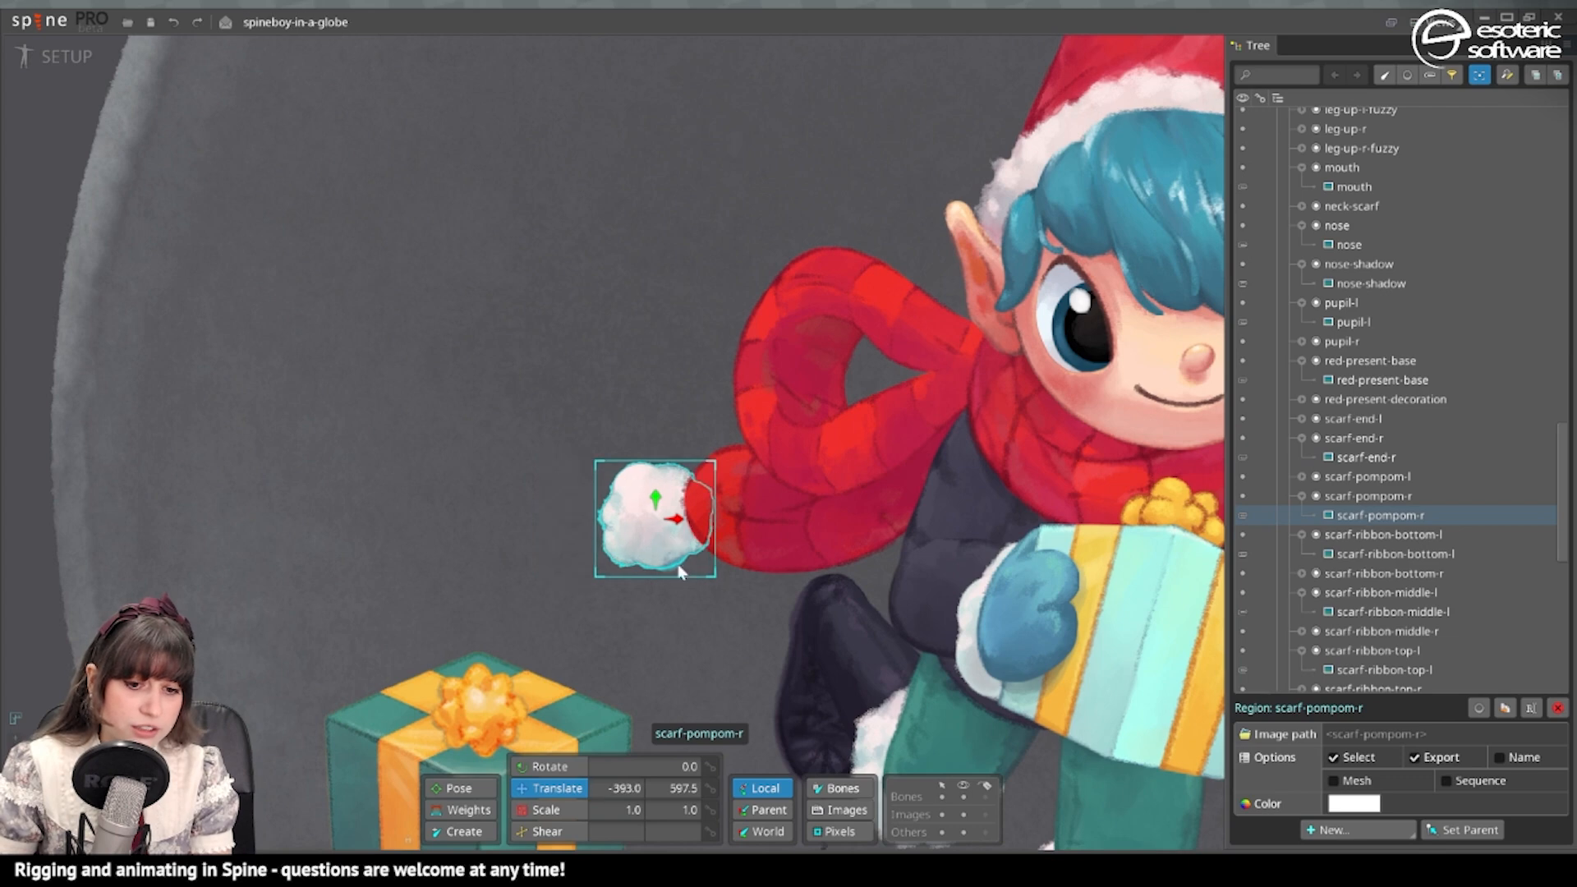
pyautogui.click(1380, 496)
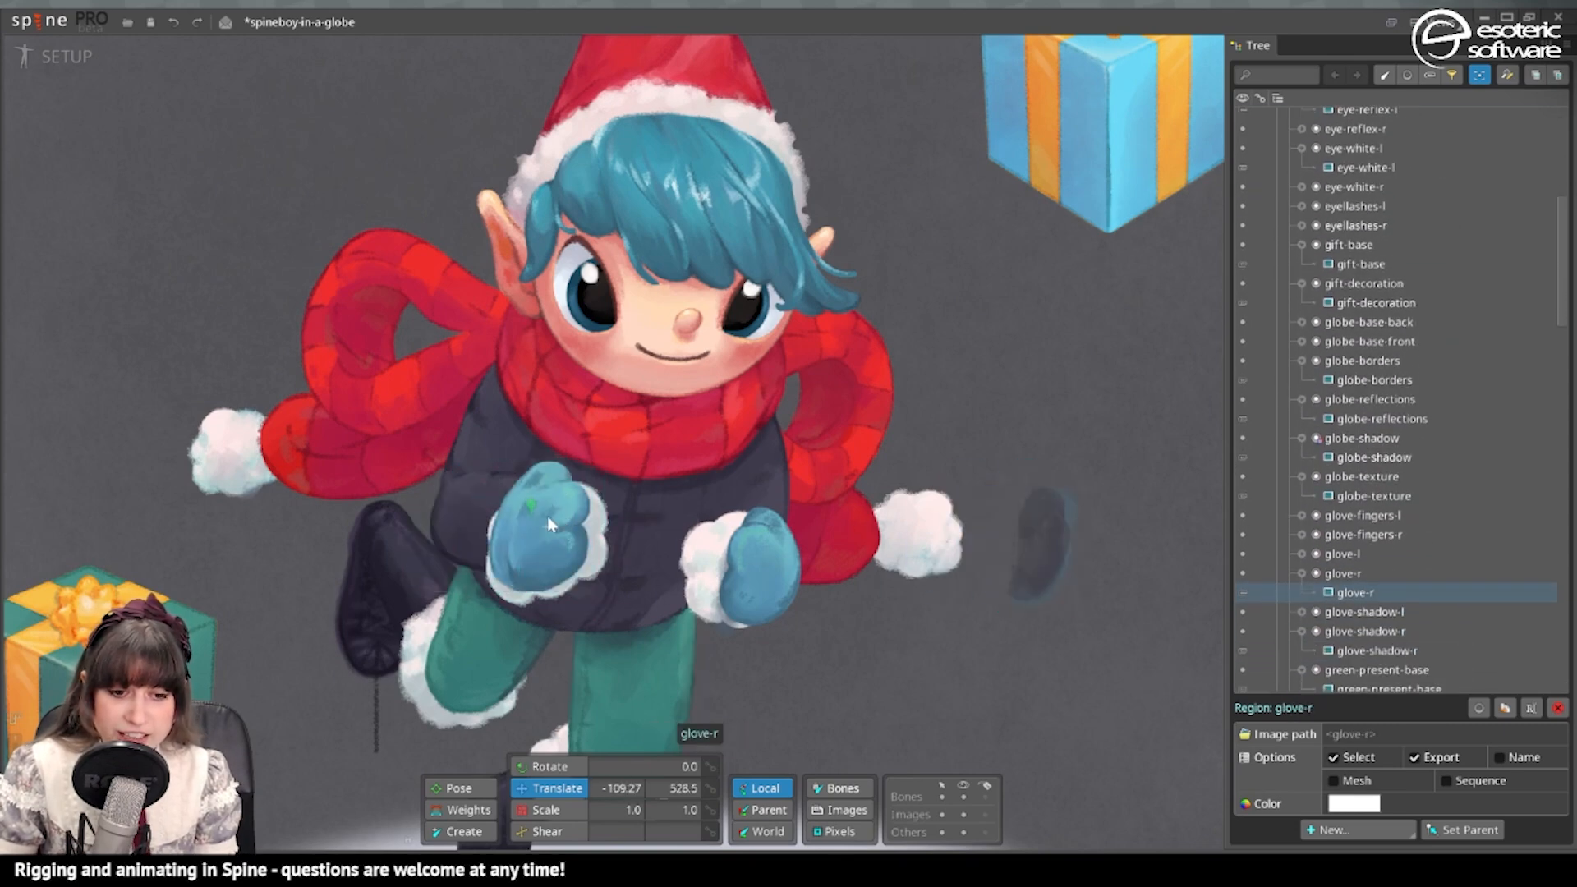
pyautogui.click(554, 522)
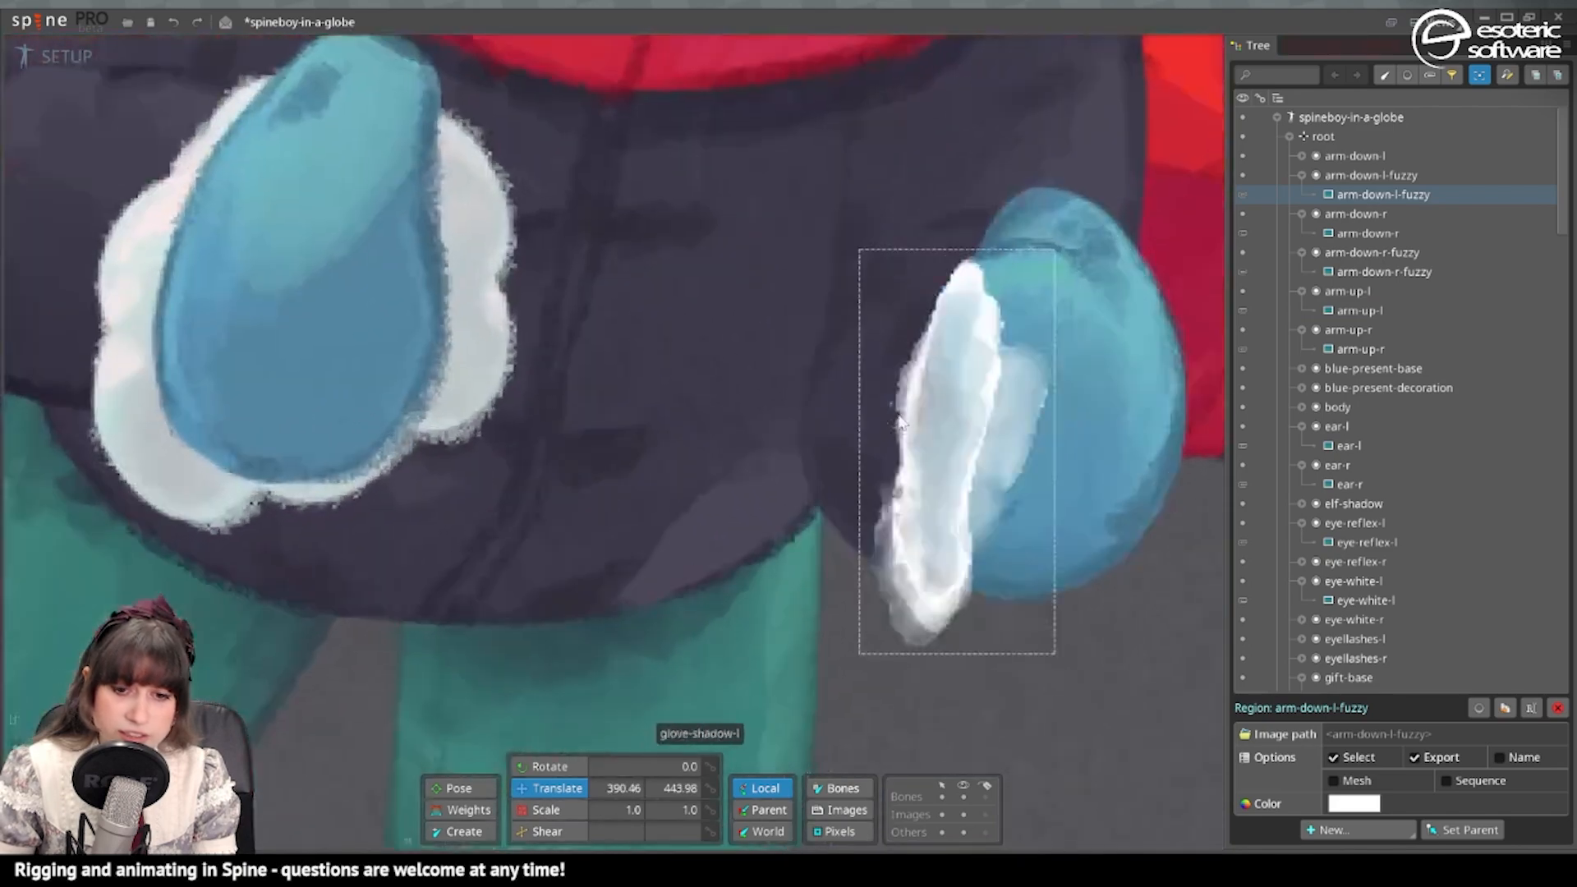
pyautogui.click(1355, 154)
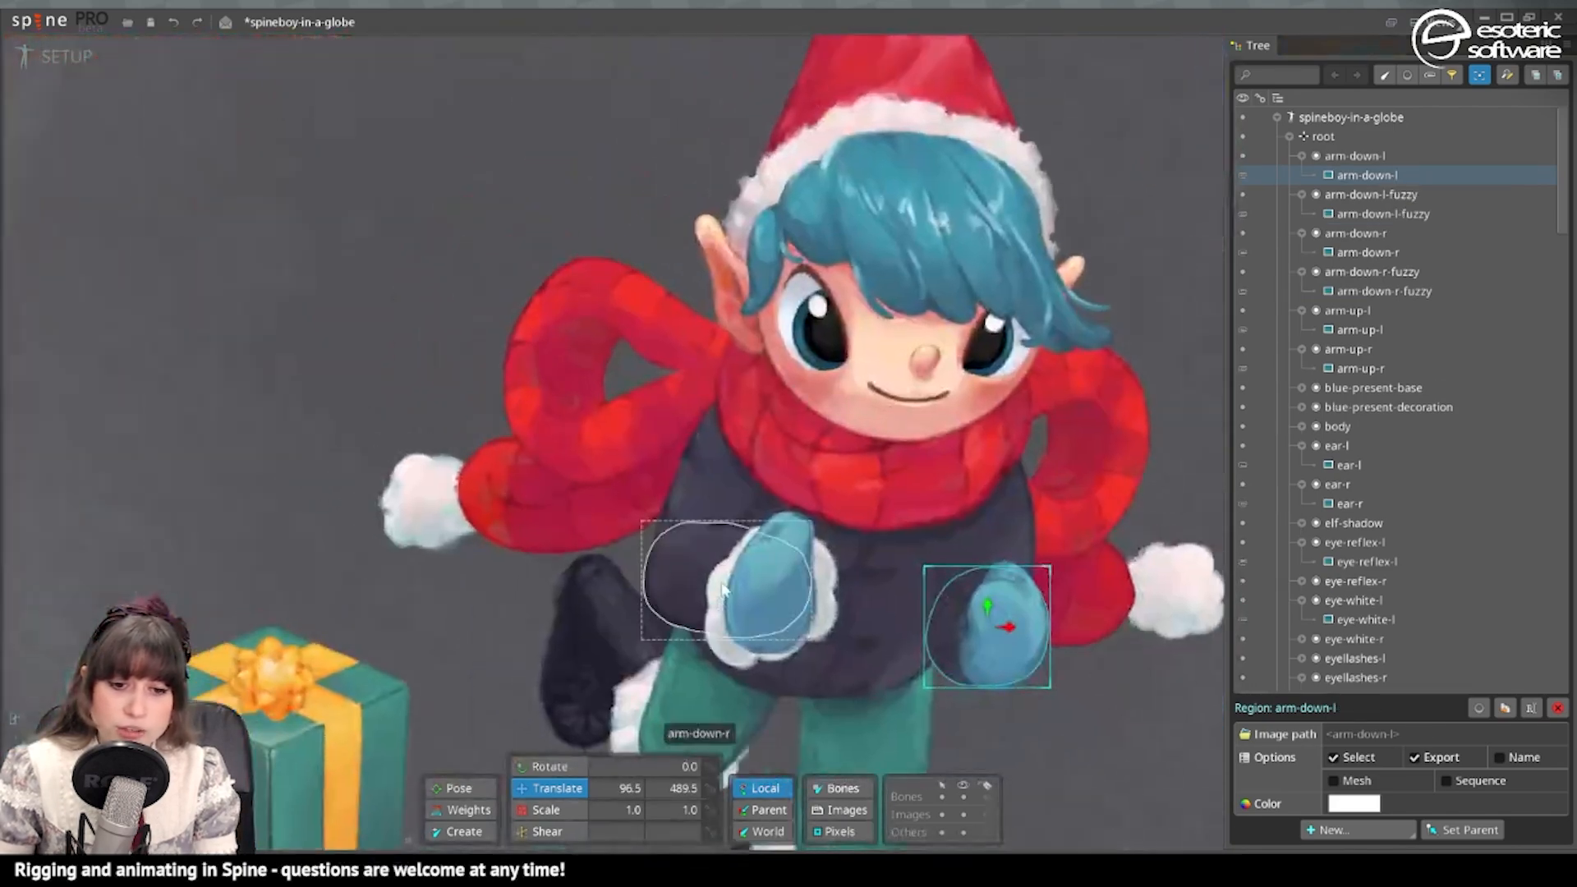
pyautogui.click(1360, 368)
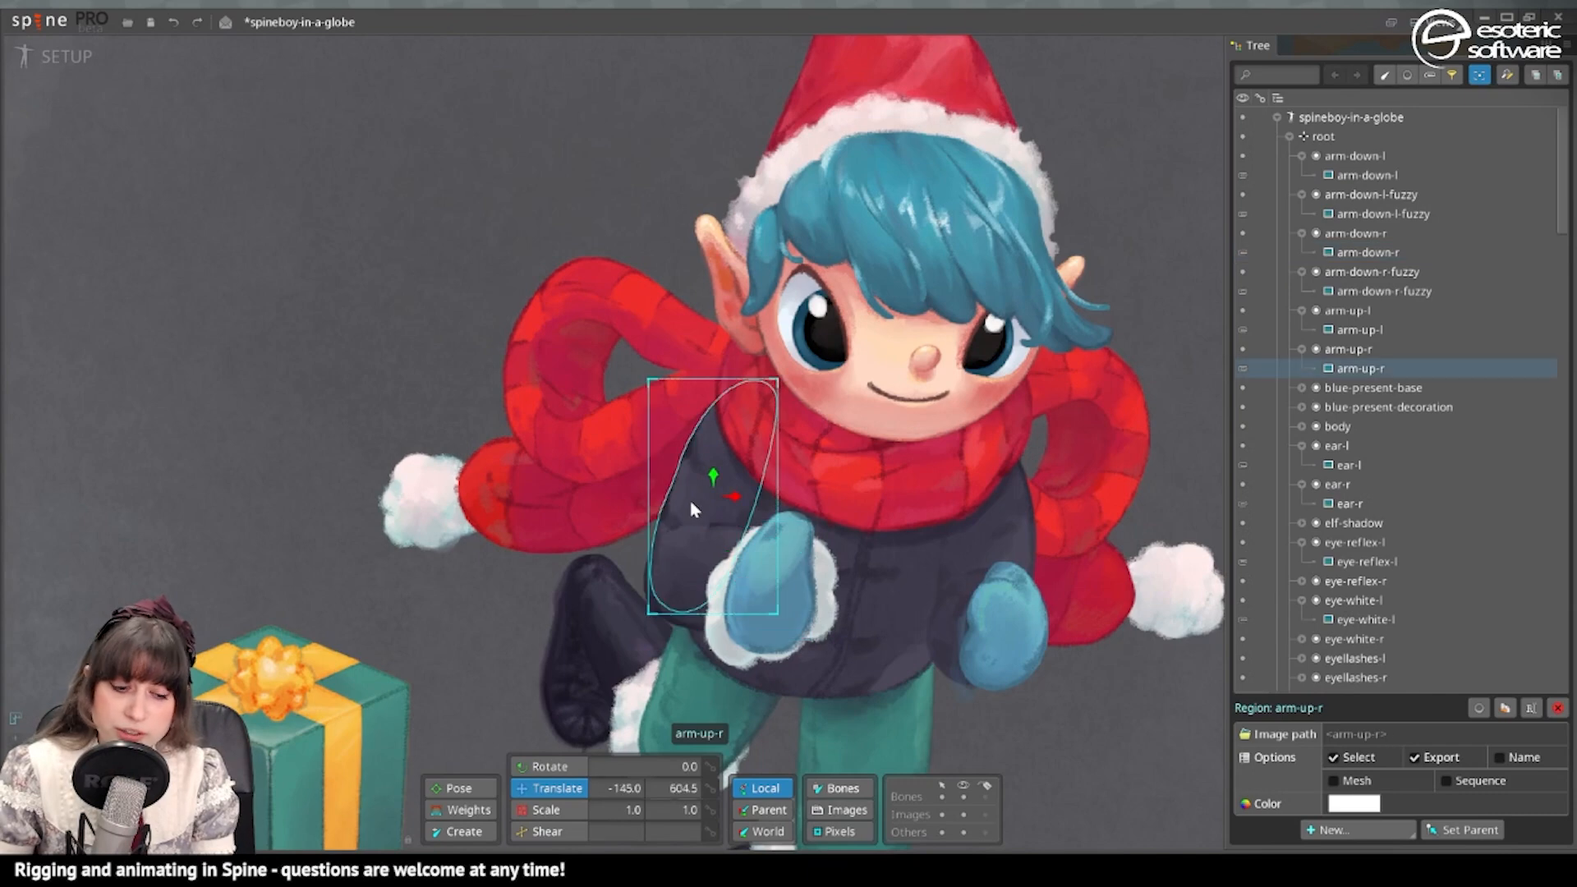
pyautogui.click(1369, 252)
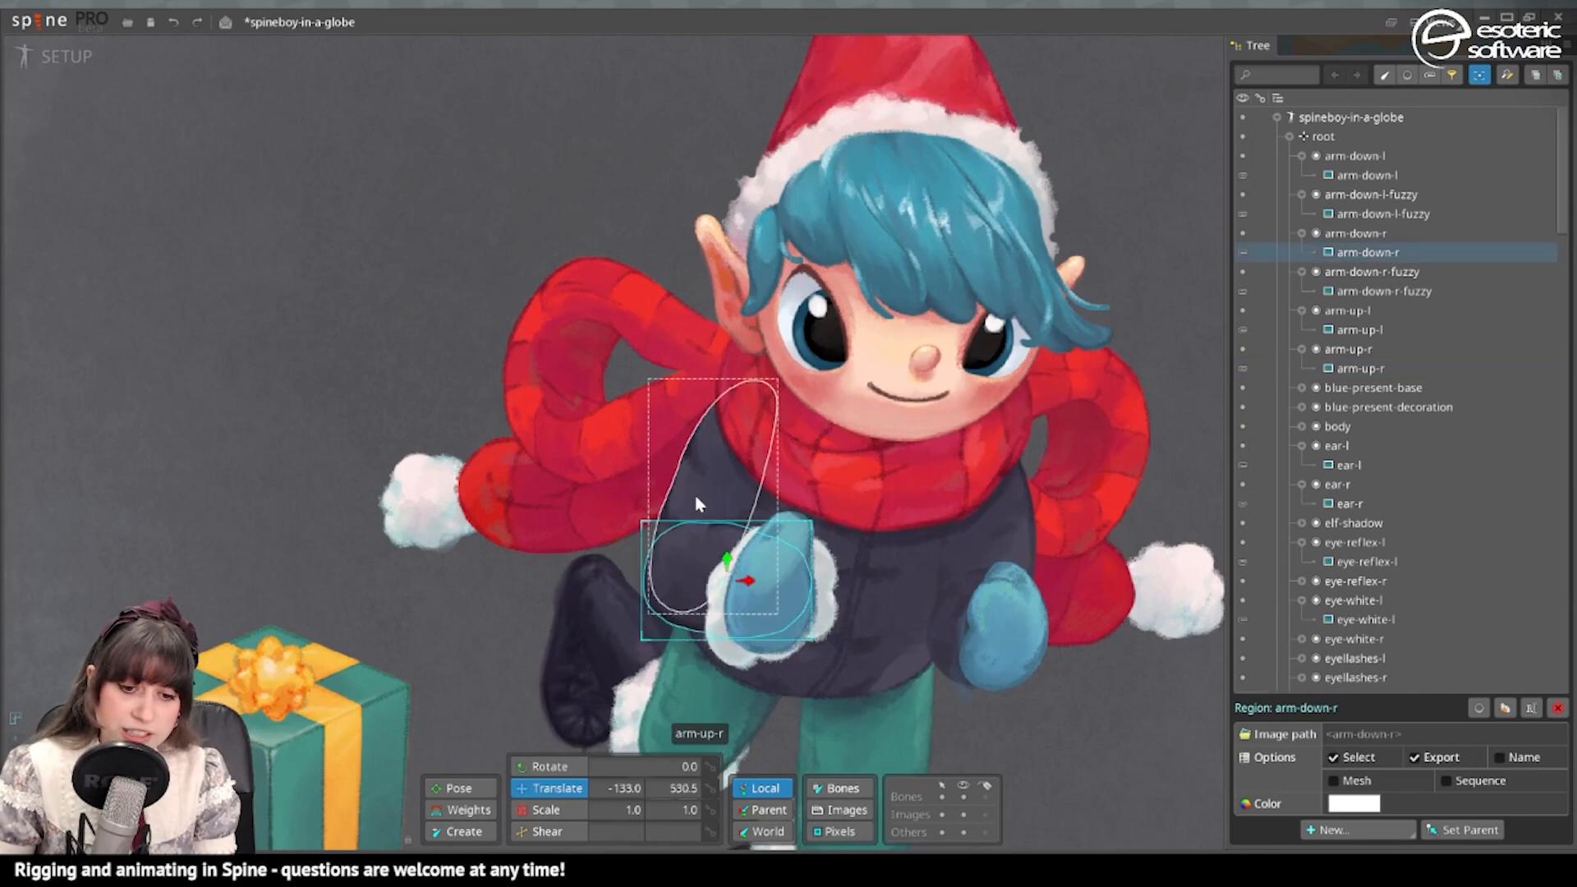
pyautogui.click(1358, 367)
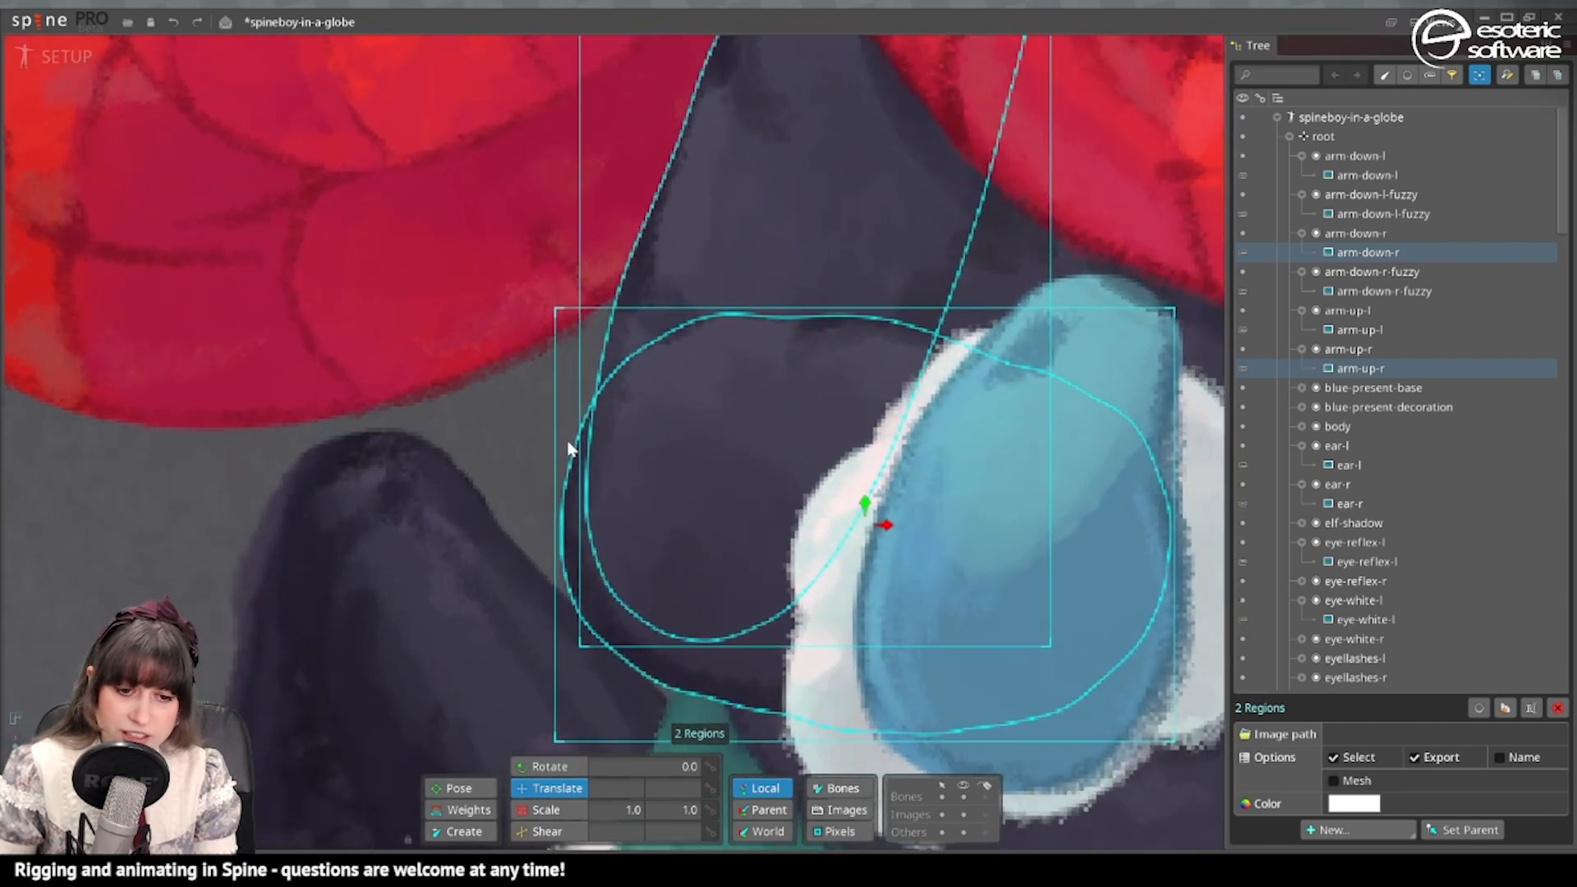
pyautogui.moveTo(642, 556)
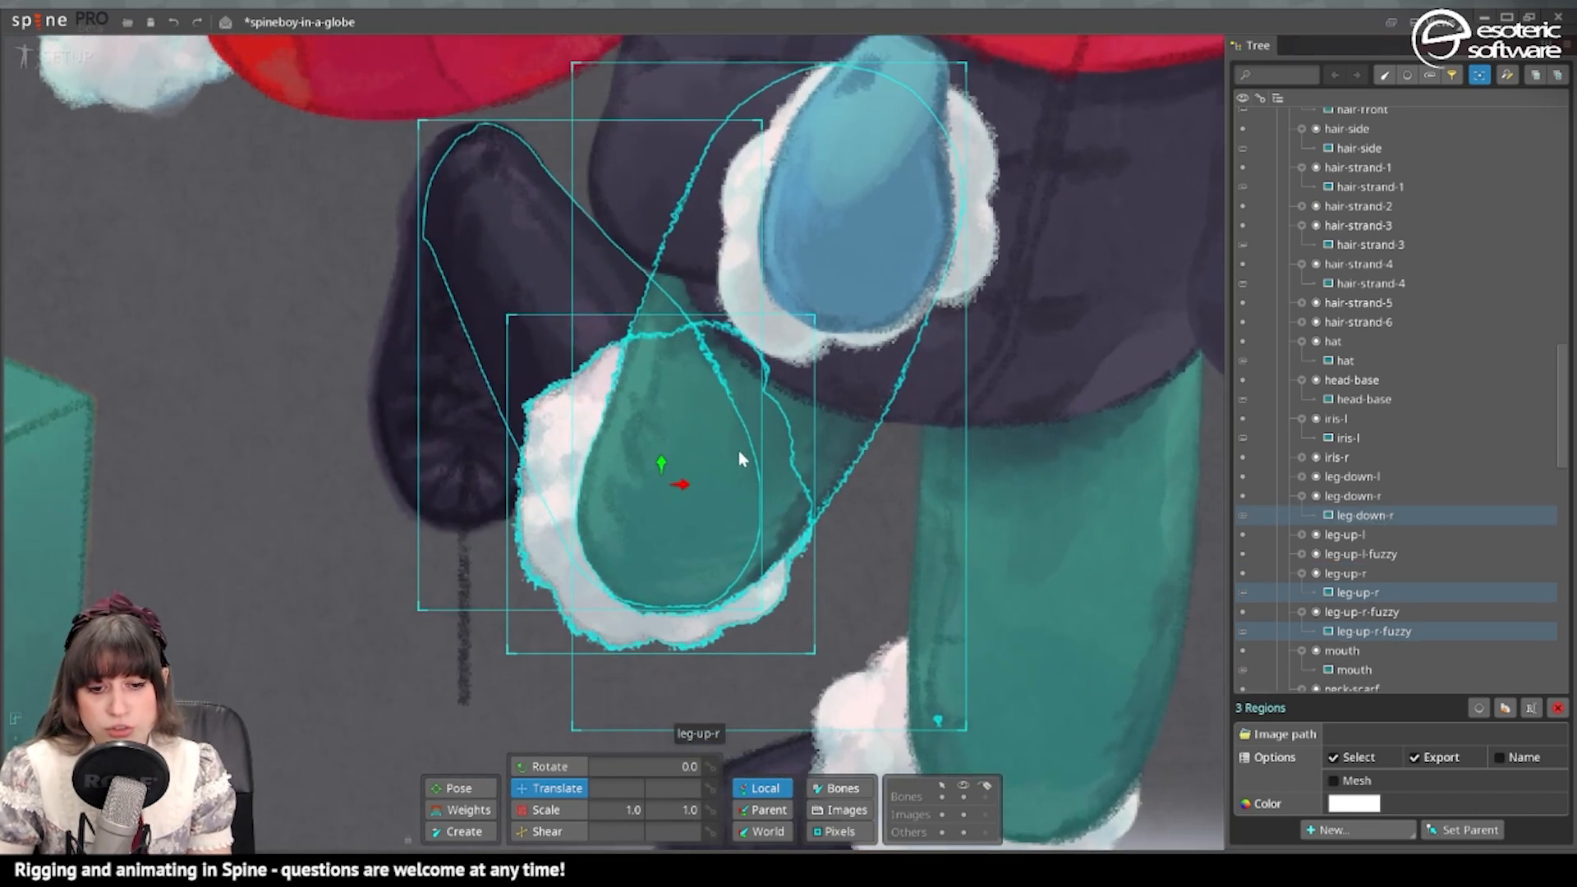
pyautogui.moveTo(598, 577)
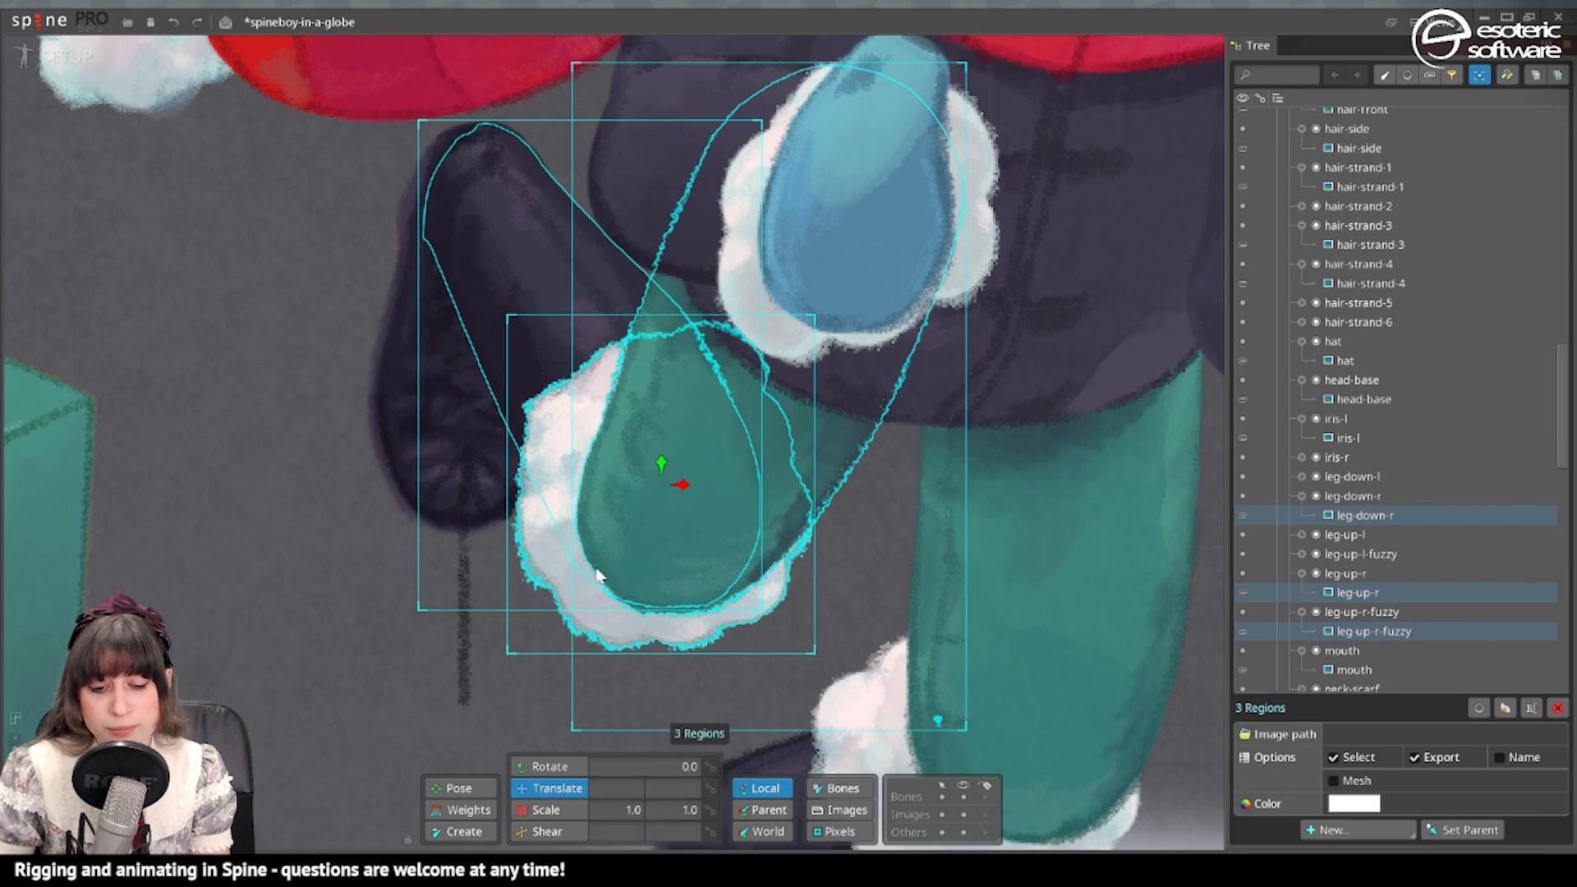
pyautogui.moveTo(731, 420)
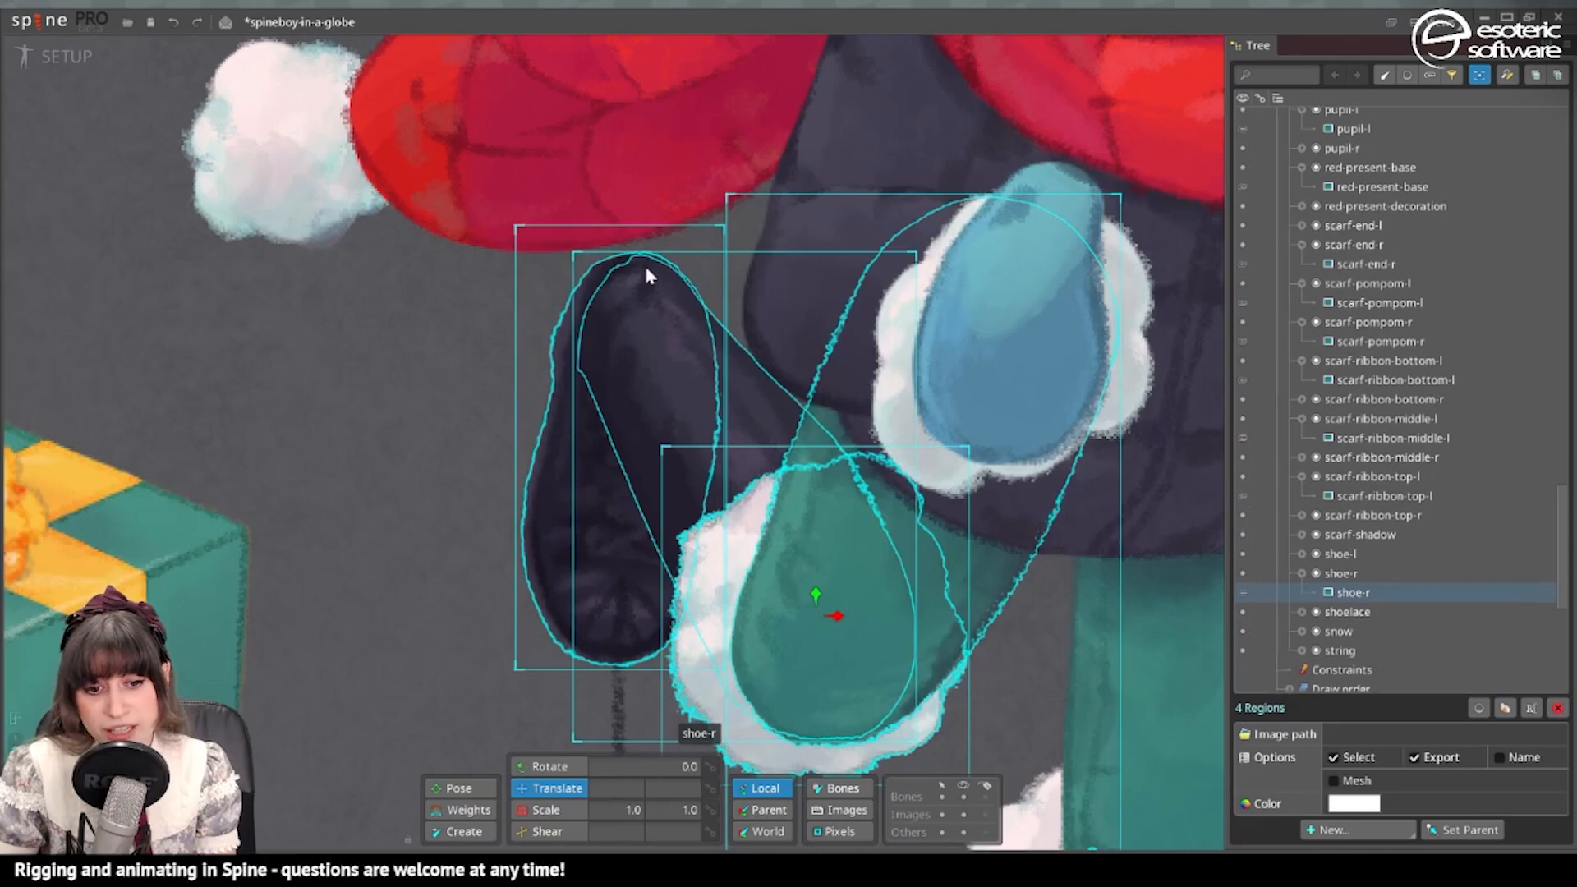
pyautogui.moveTo(637, 347)
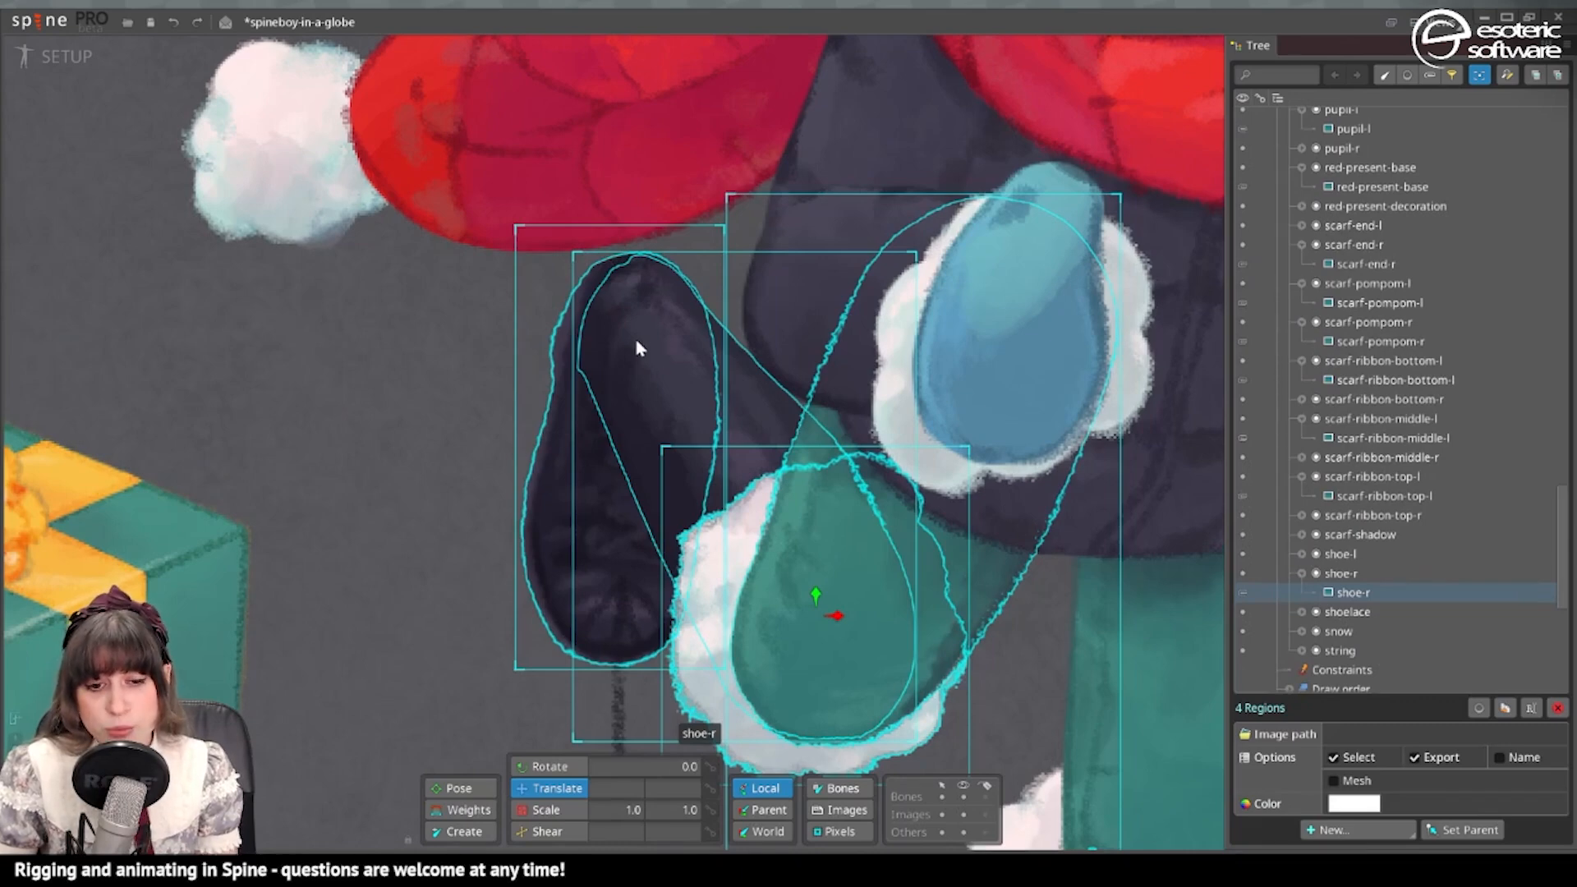
pyautogui.moveTo(635, 337)
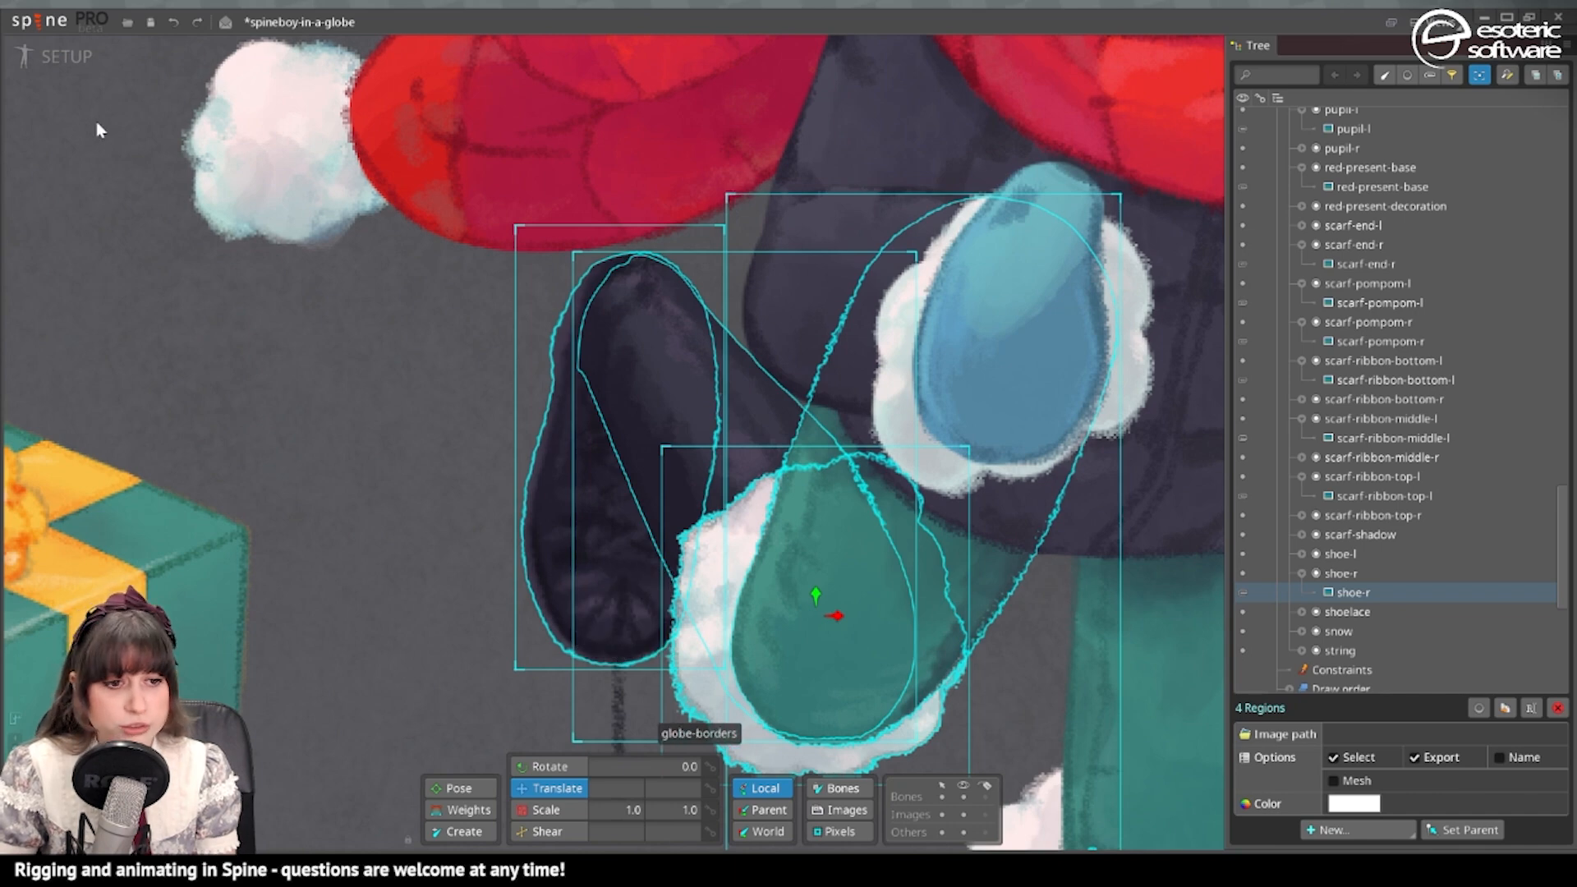
pyautogui.click(1381, 205)
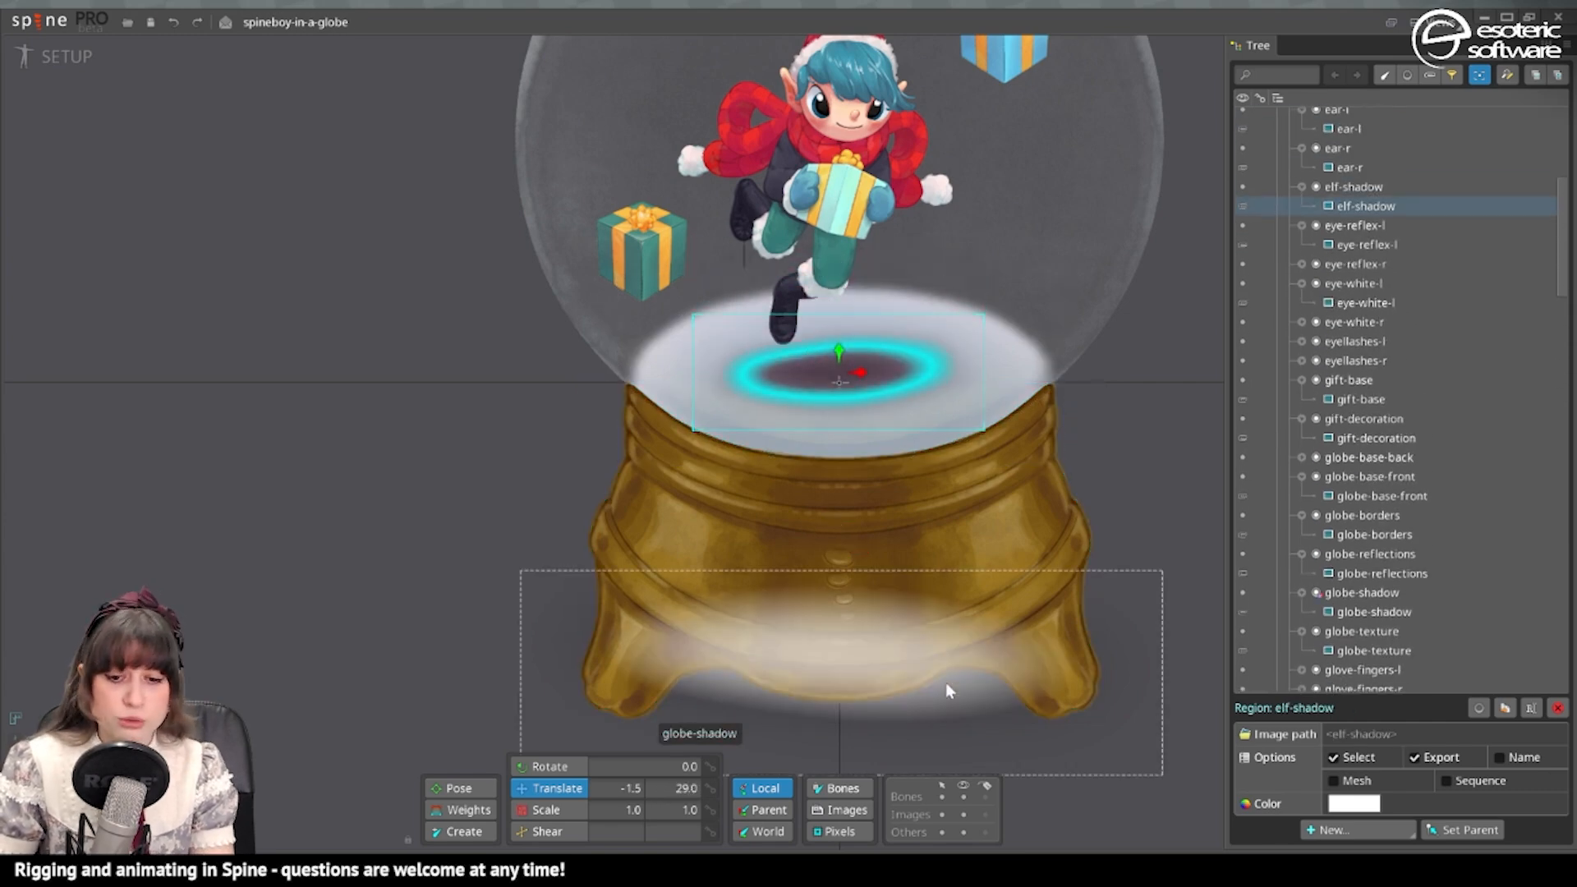
pyautogui.click(1373, 592)
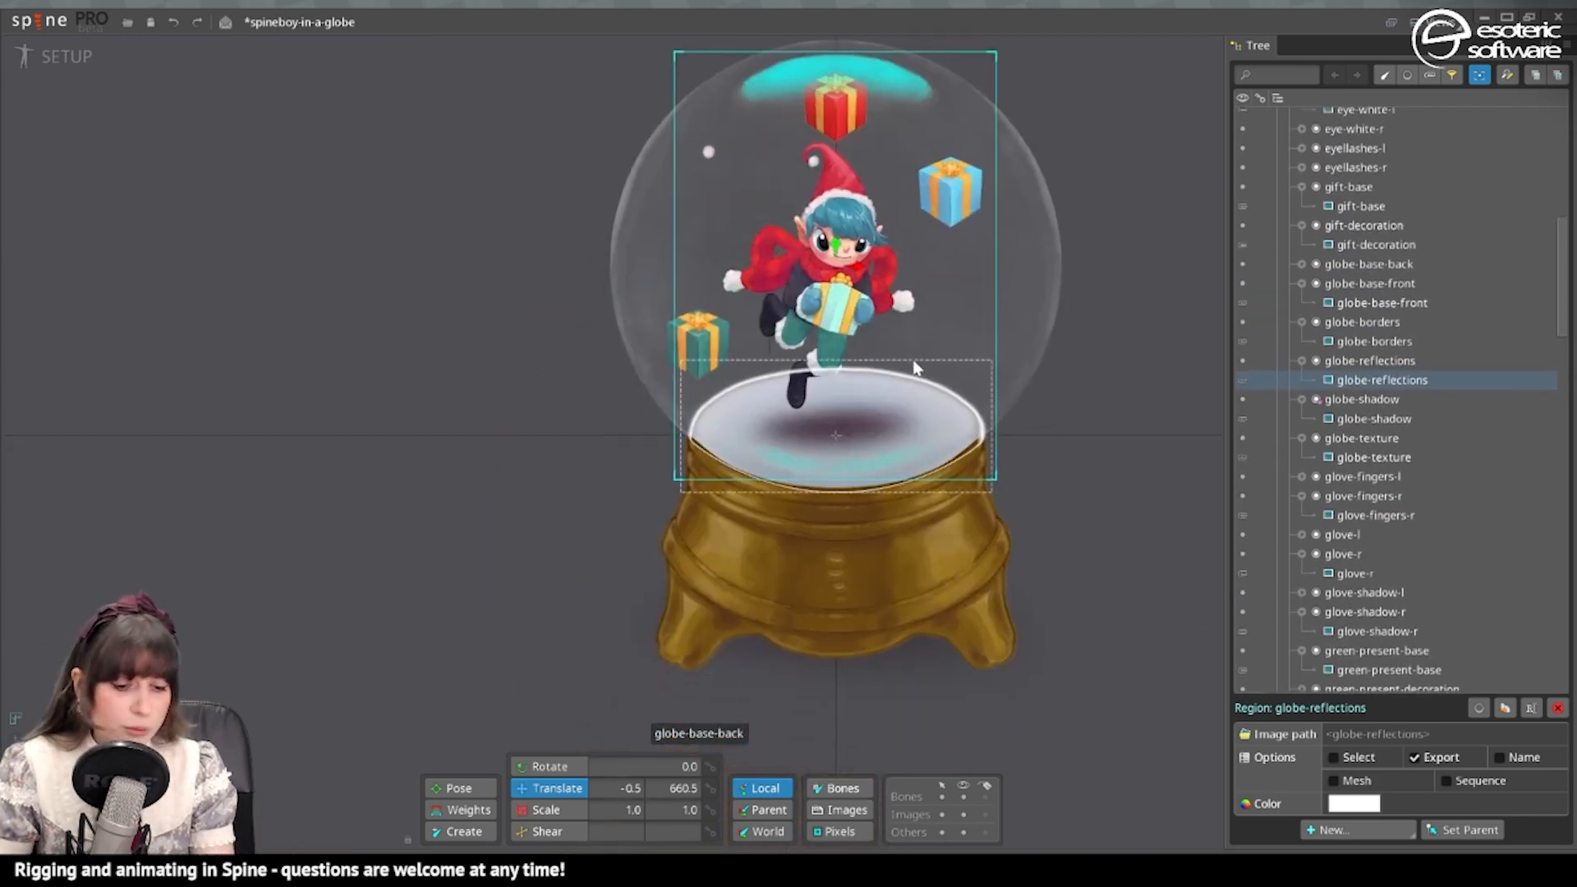
pyautogui.moveTo(905, 375)
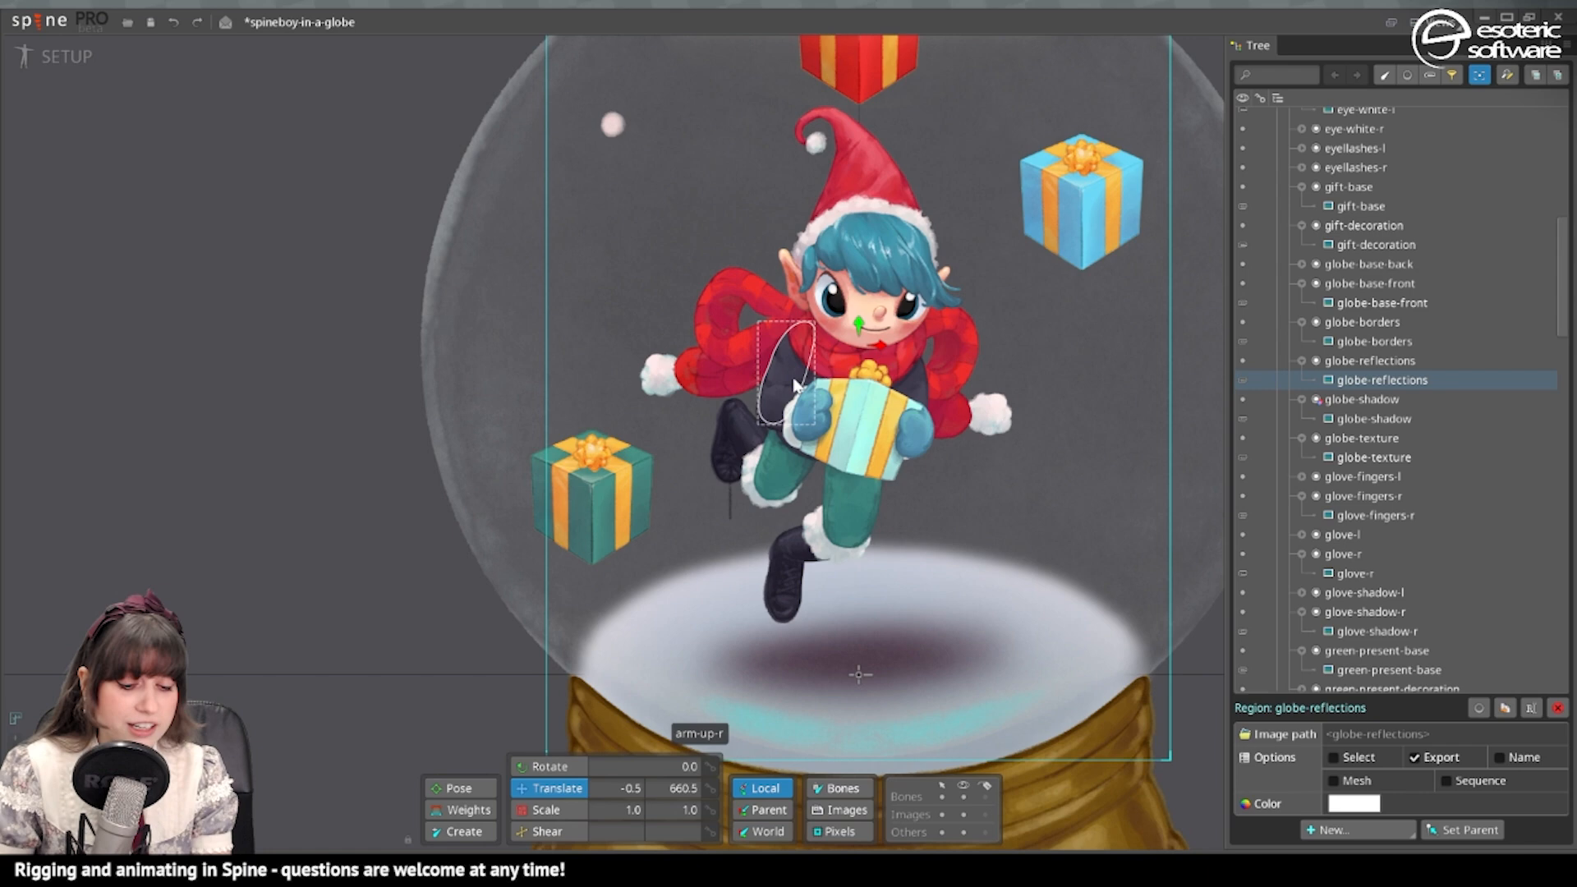
pyautogui.press('ctrl+s')
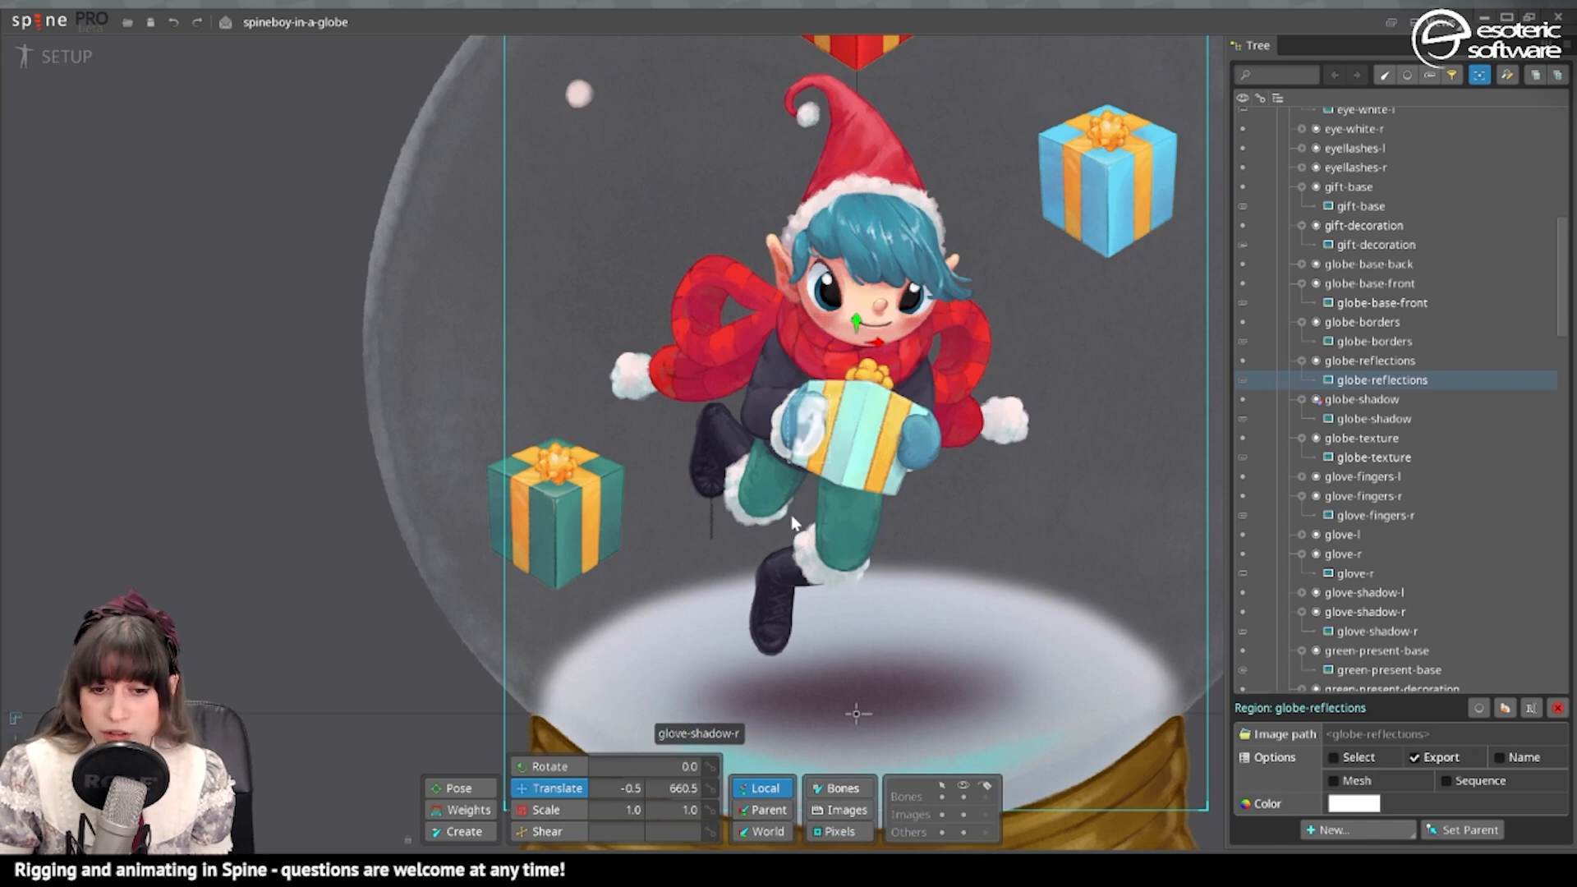
pyautogui.moveTo(683, 563)
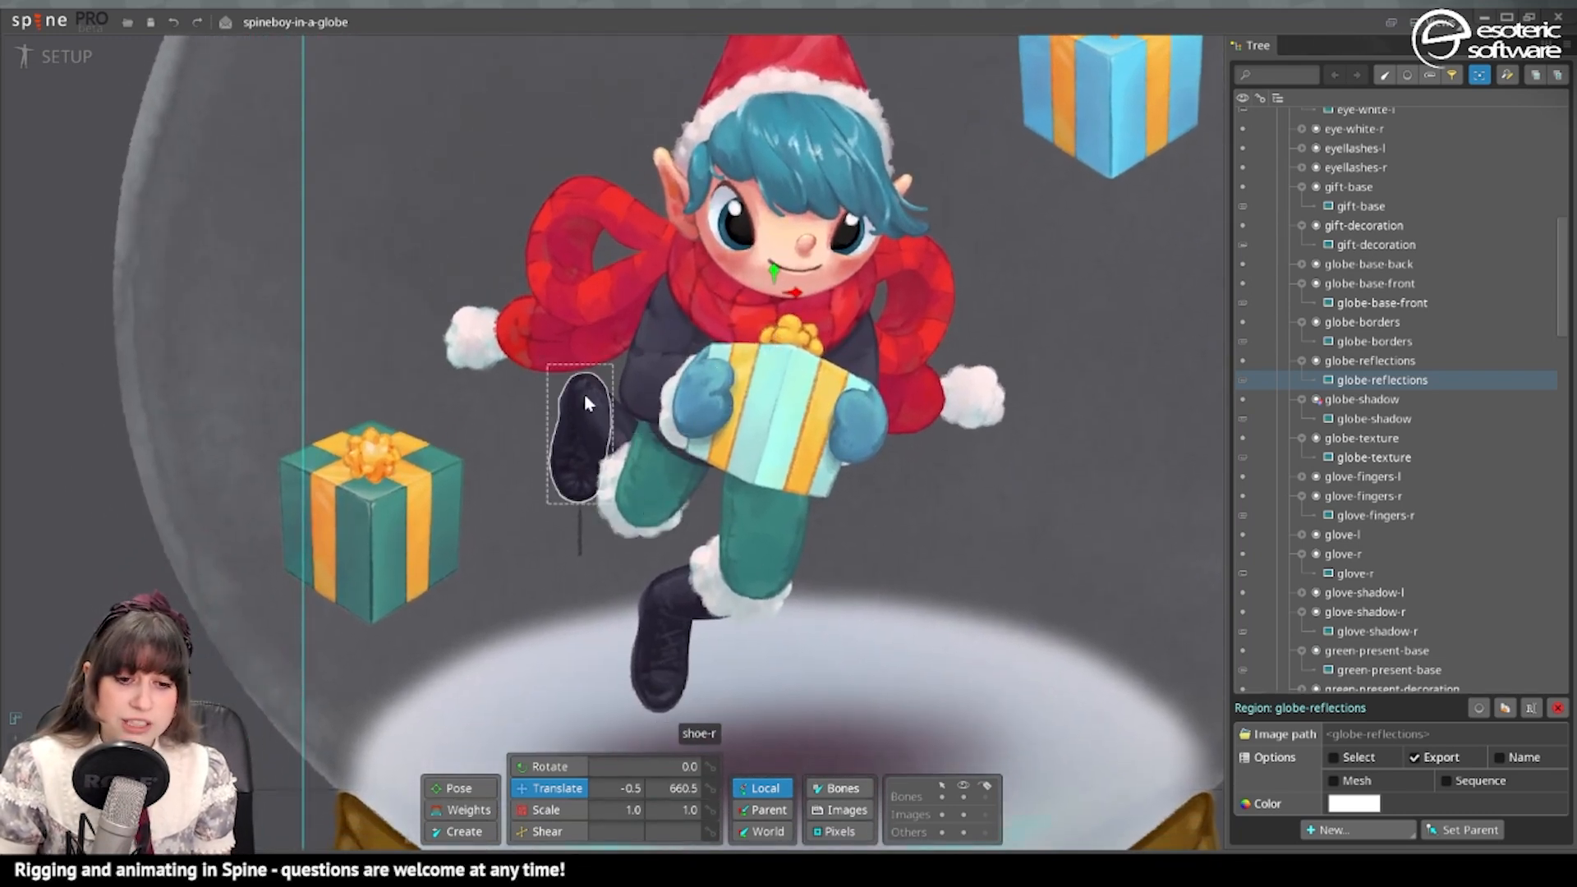
pyautogui.moveTo(568, 479)
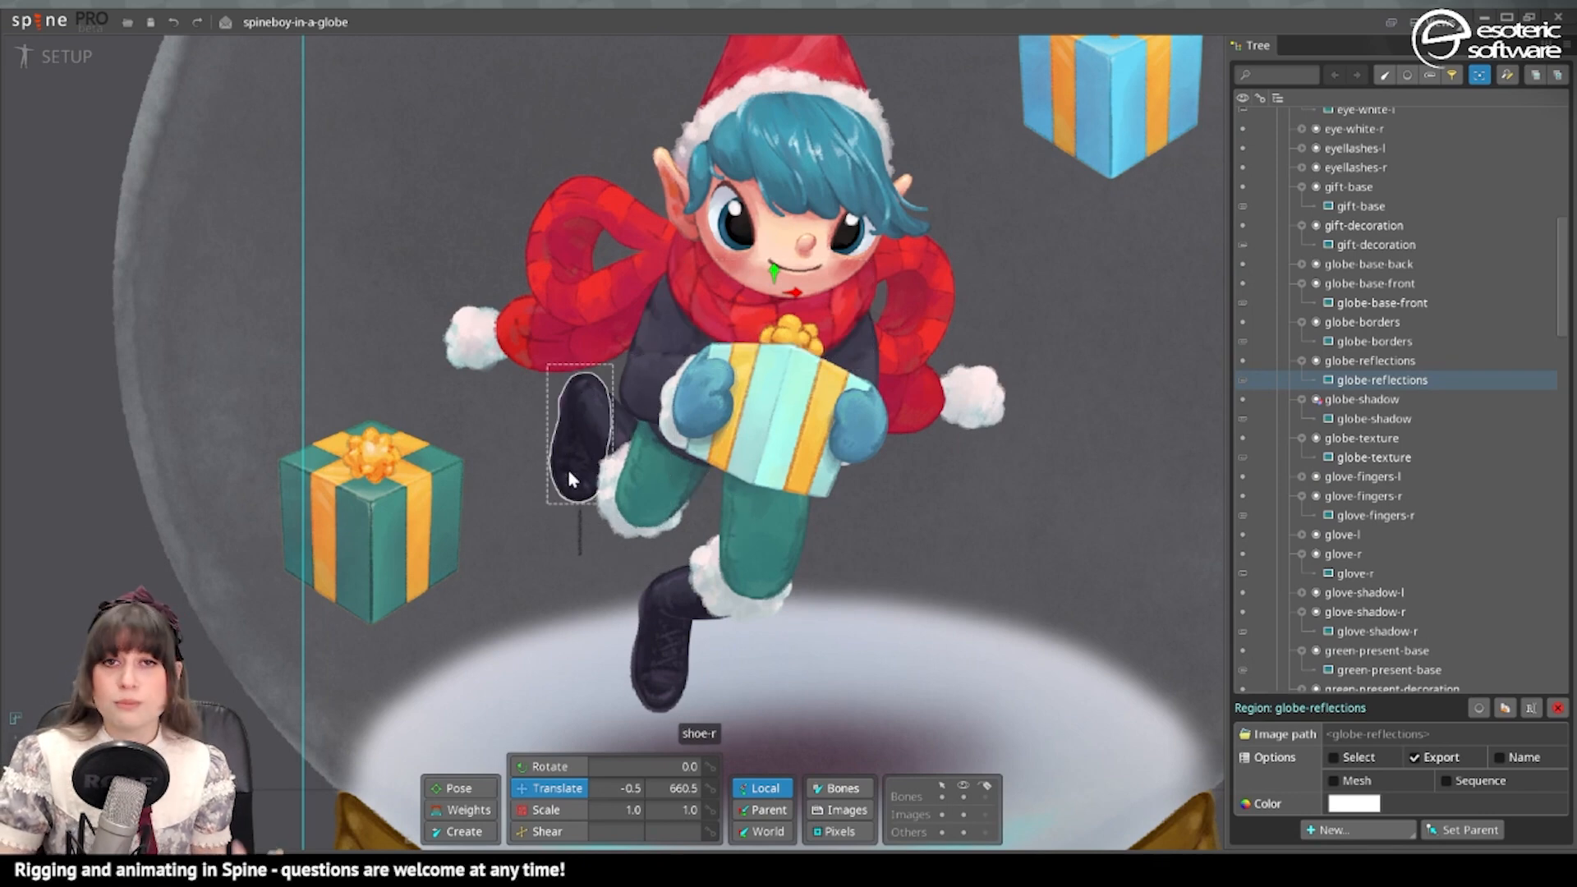
pyautogui.moveTo(576, 464)
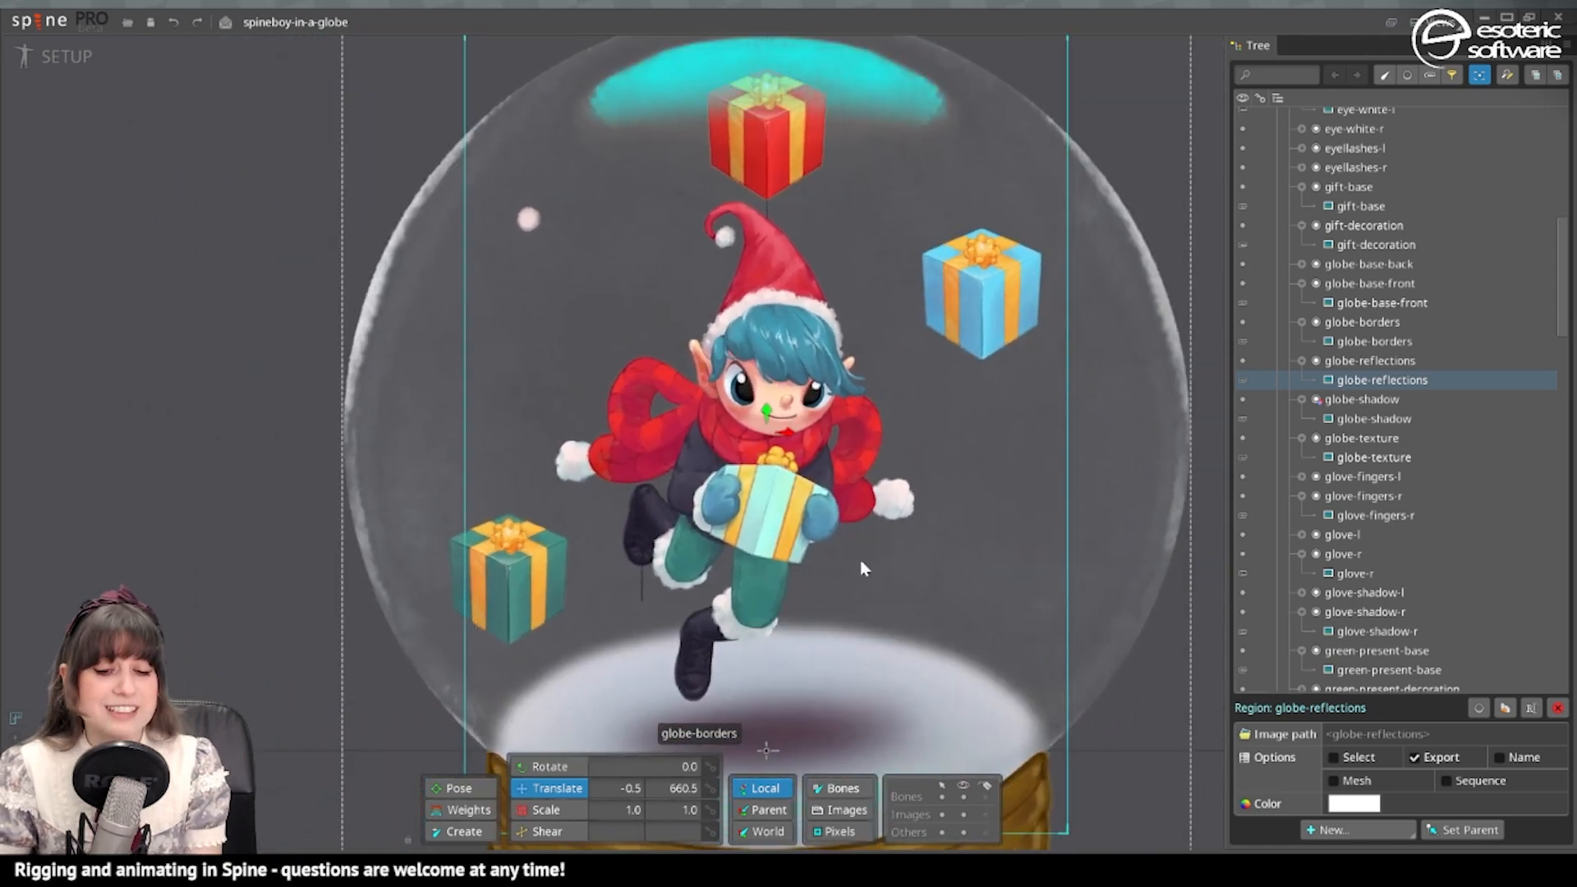
pyautogui.click(774, 512)
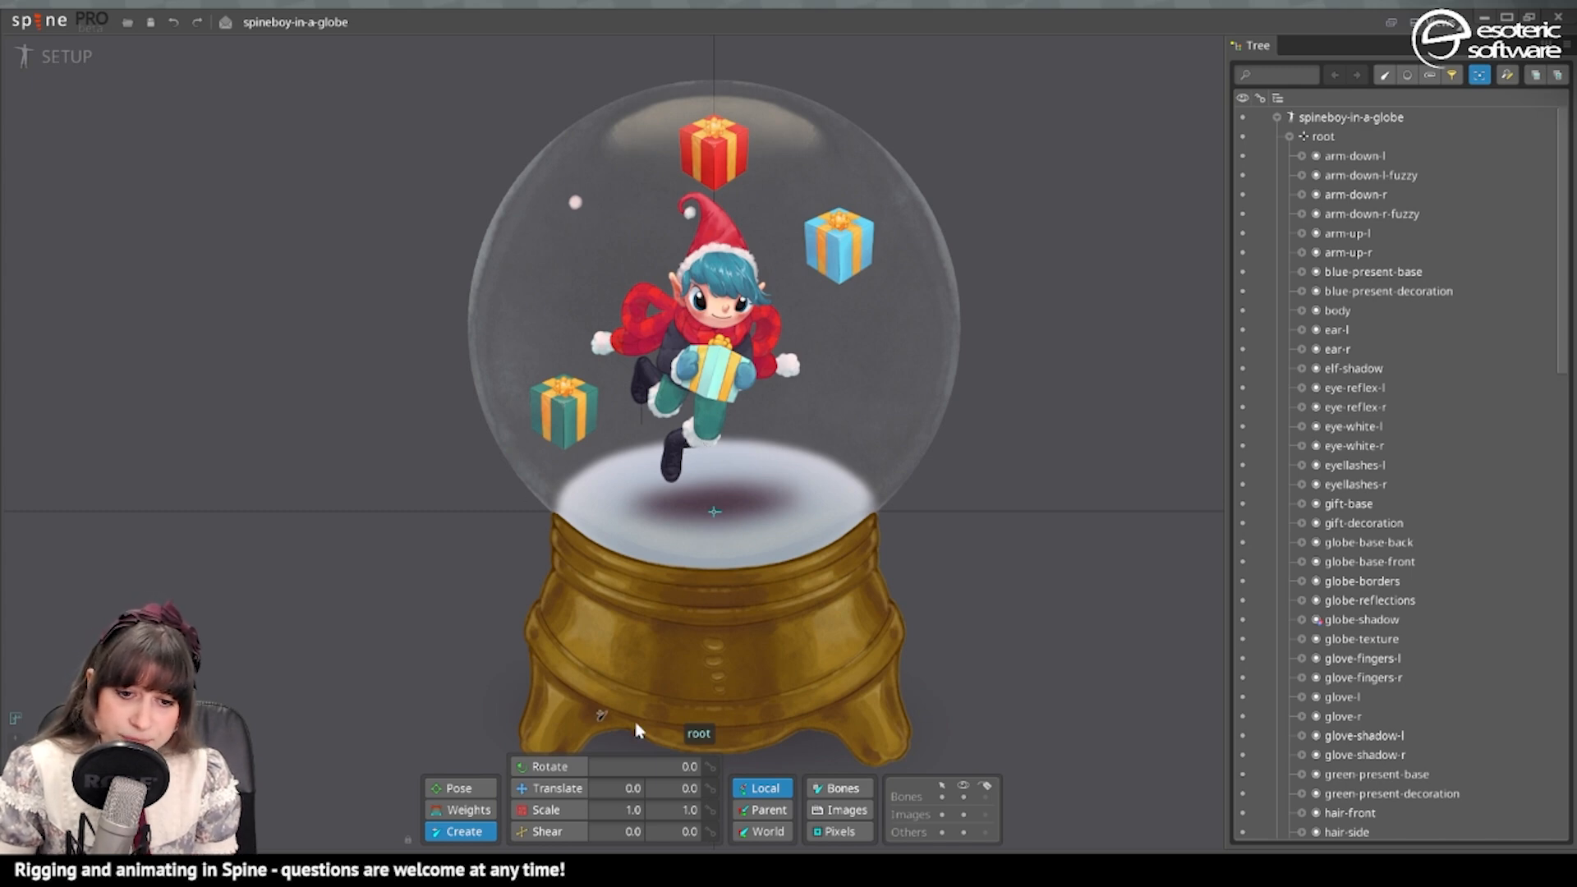
pyautogui.moveTo(785, 691)
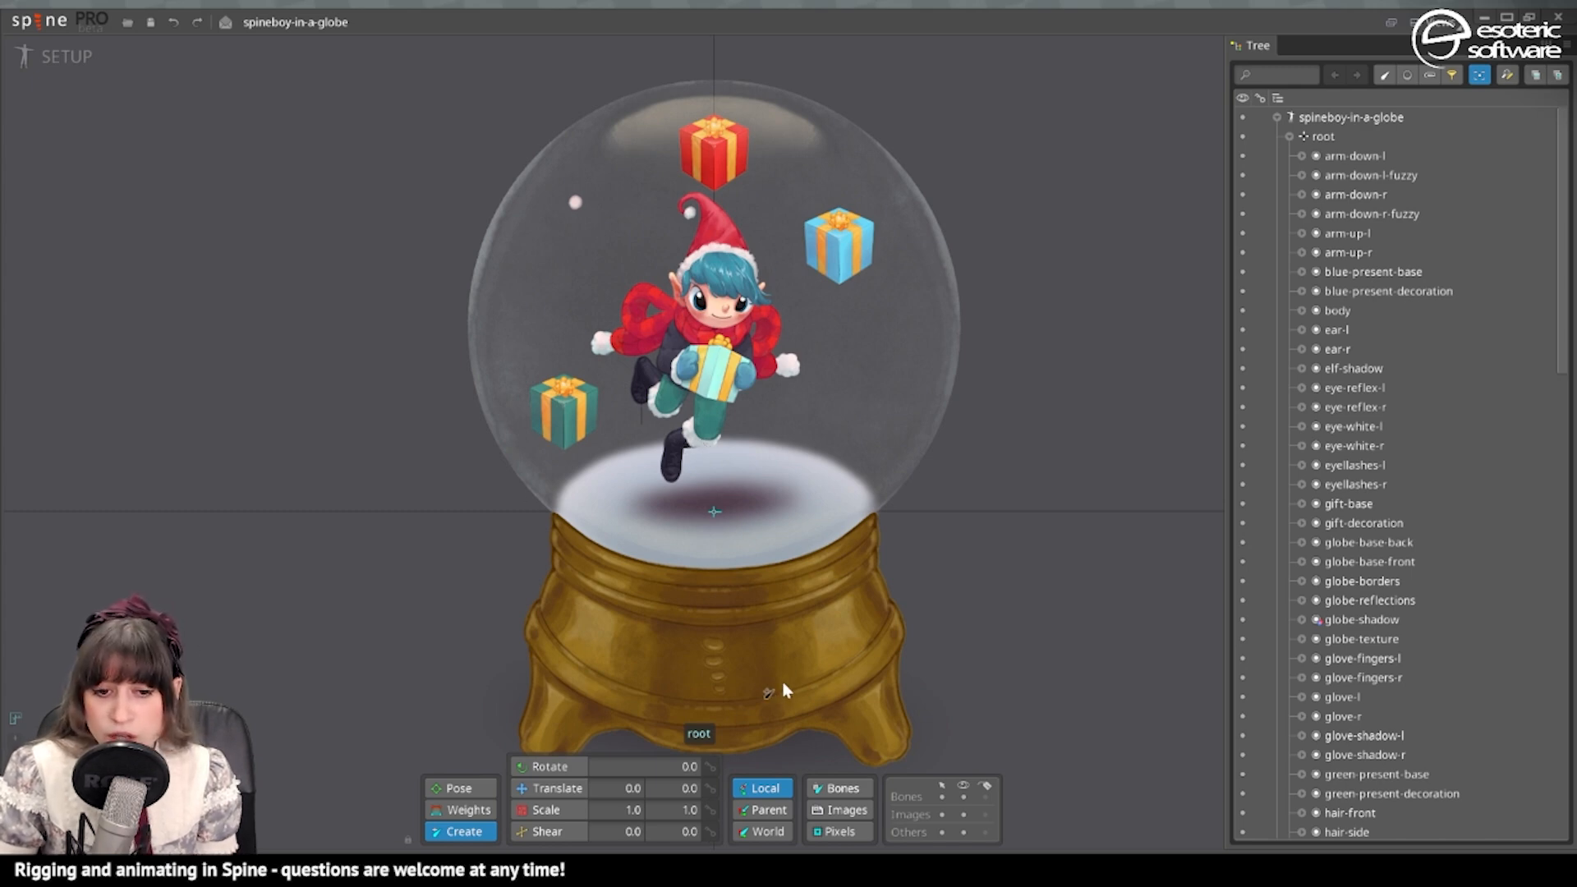
pyautogui.moveTo(754, 437)
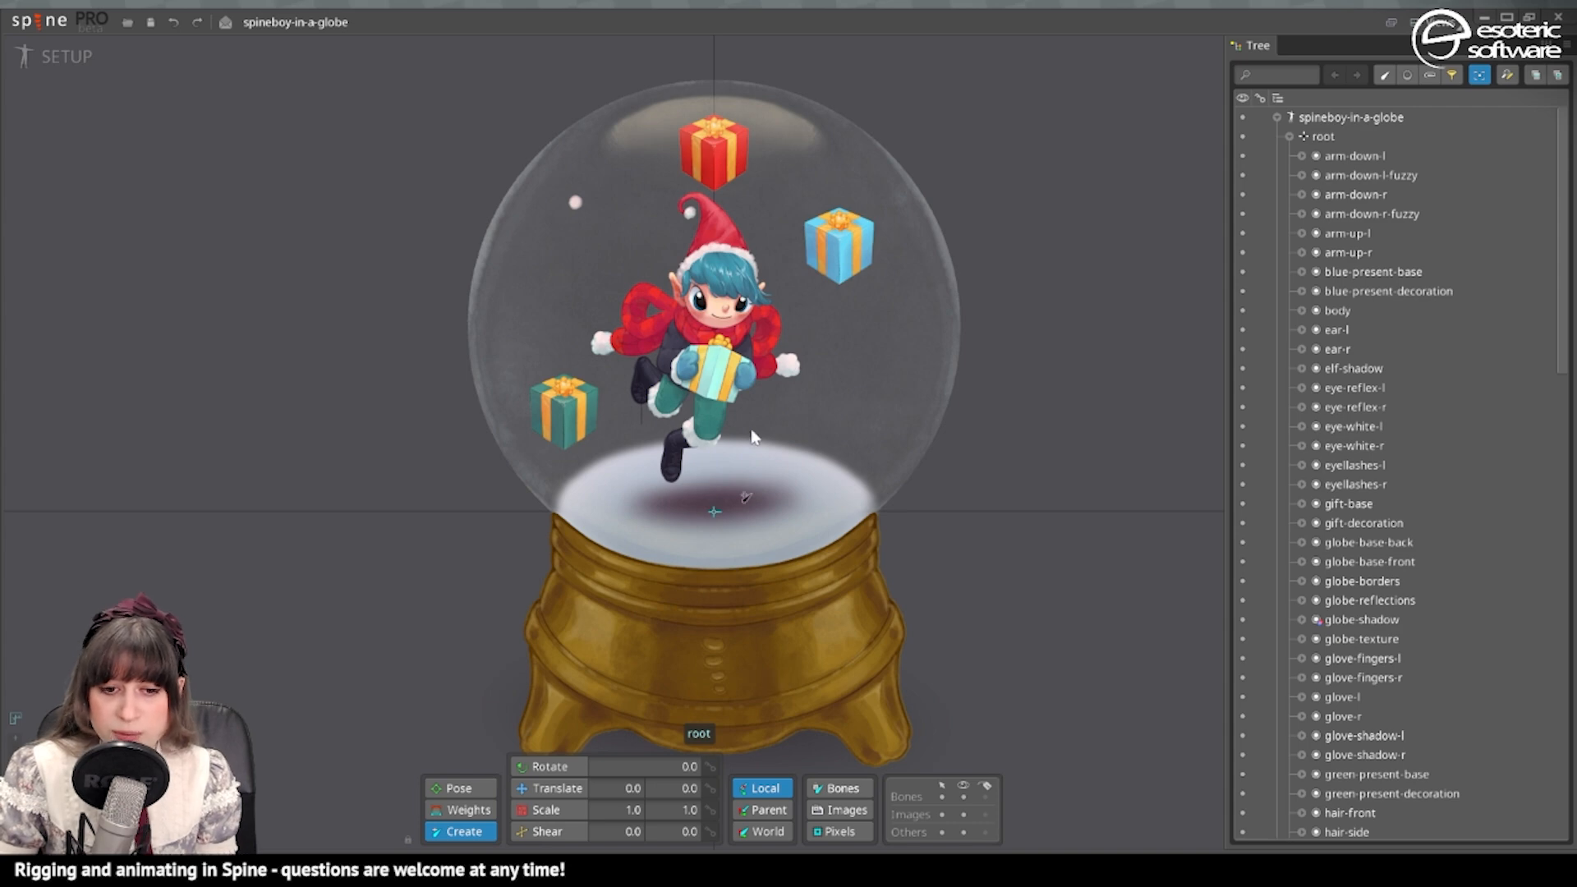
pyautogui.moveTo(704, 337)
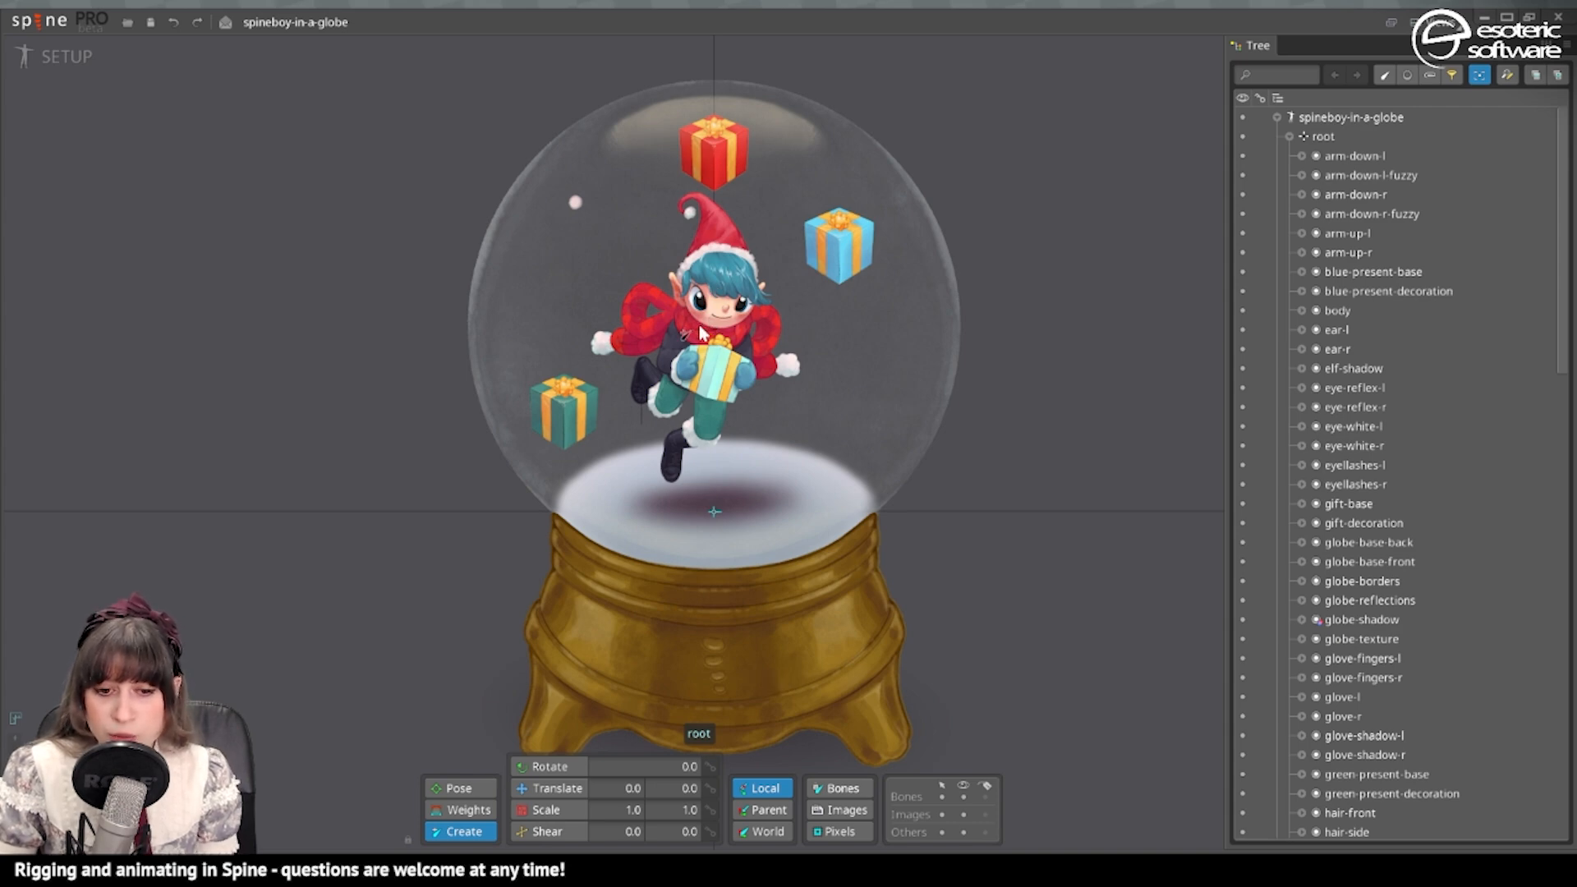
pyautogui.moveTo(844, 379)
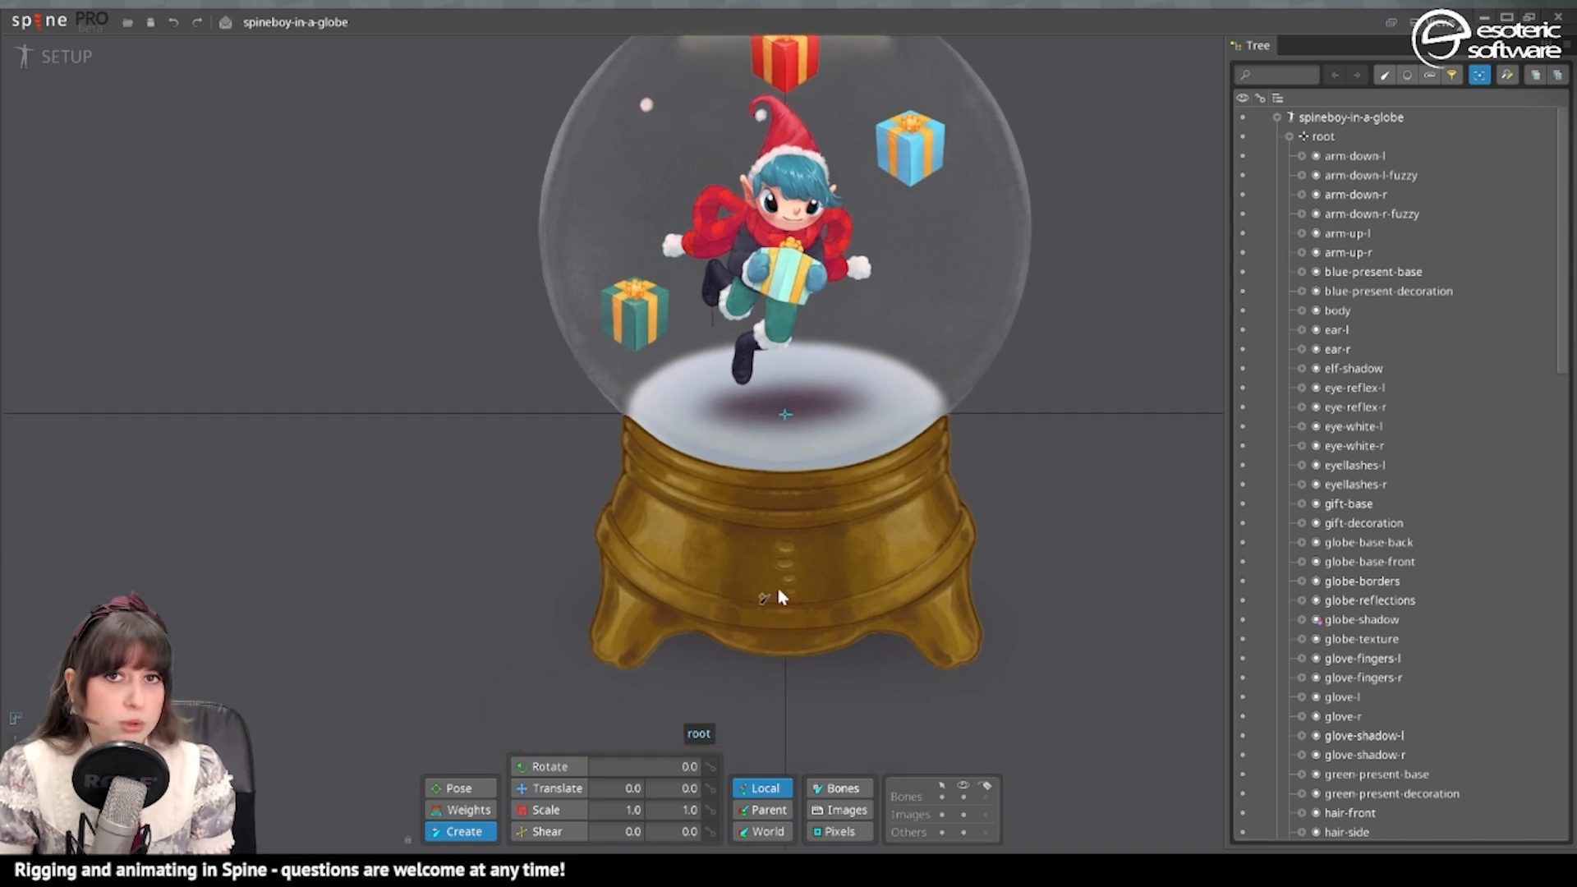
pyautogui.moveTo(749, 498)
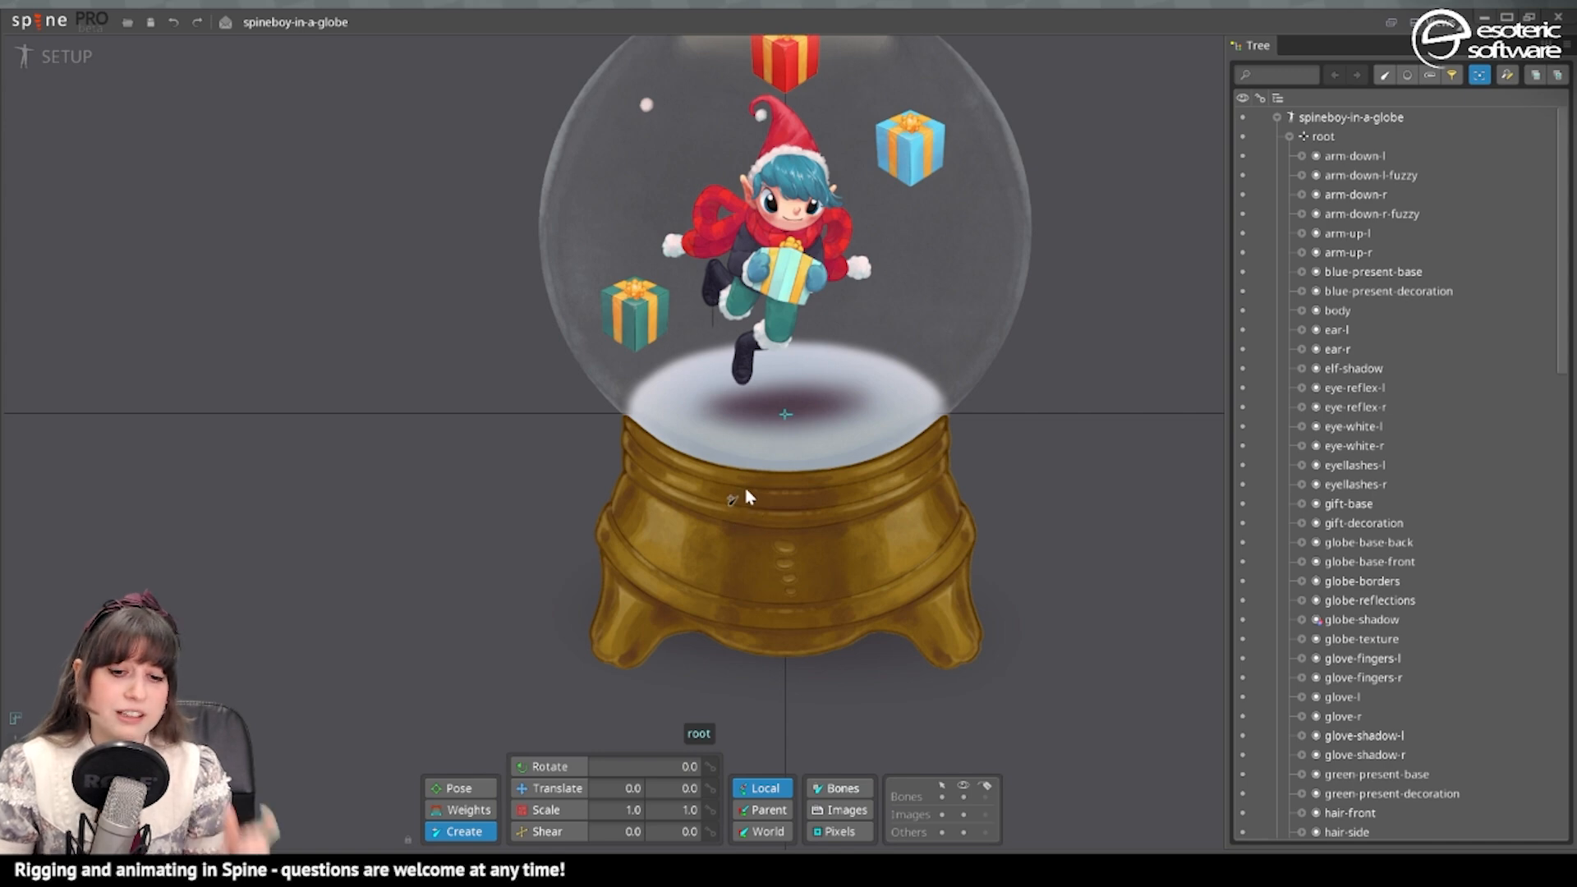
pyautogui.moveTo(742, 514)
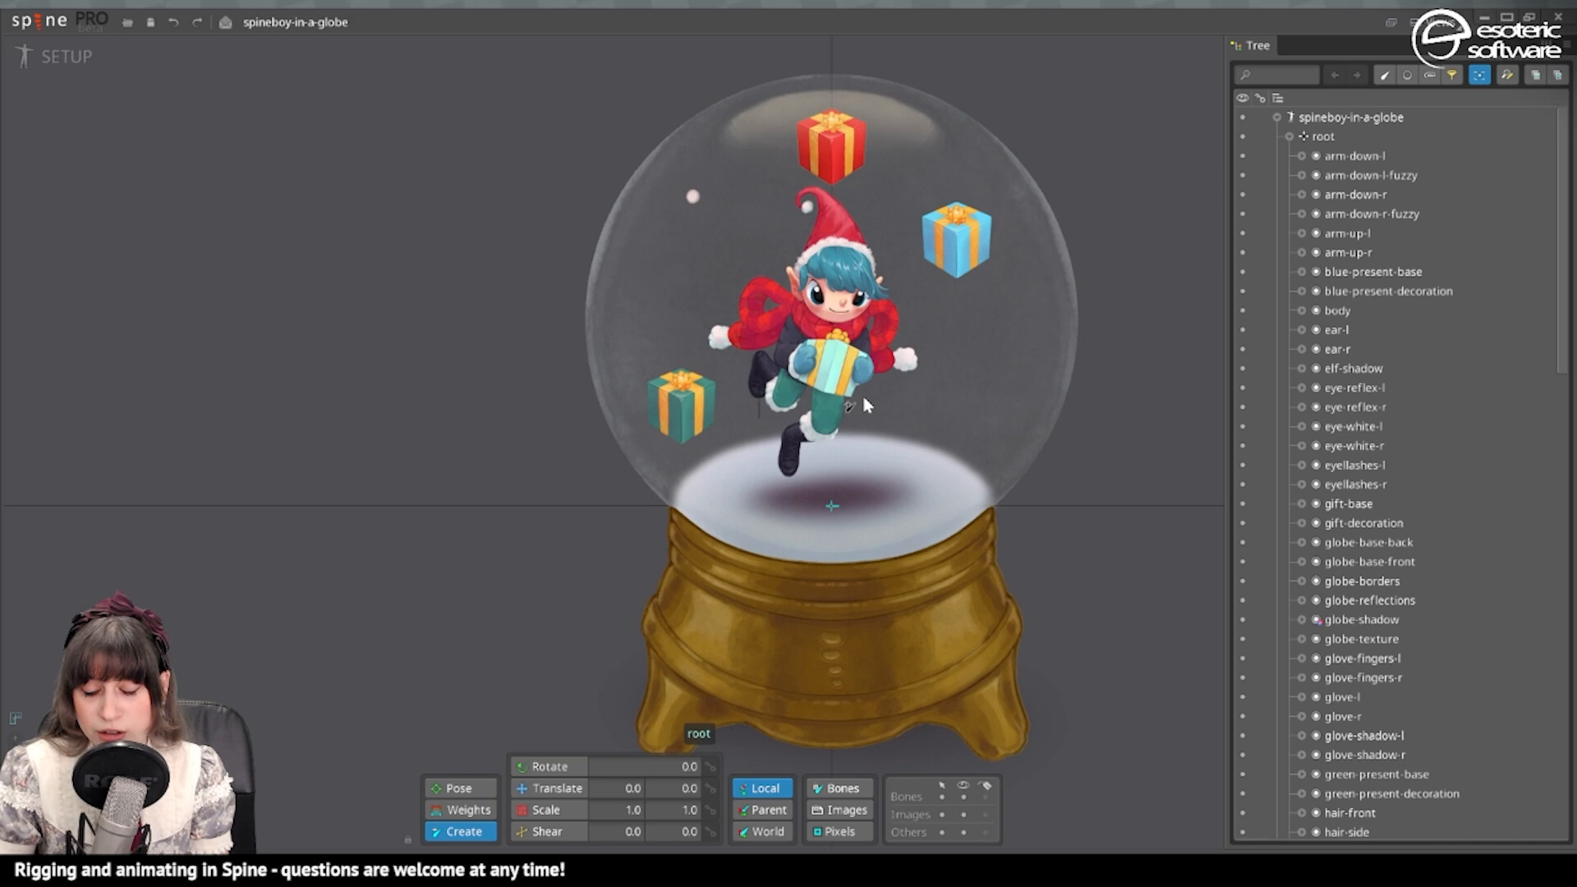
pyautogui.moveTo(767, 429)
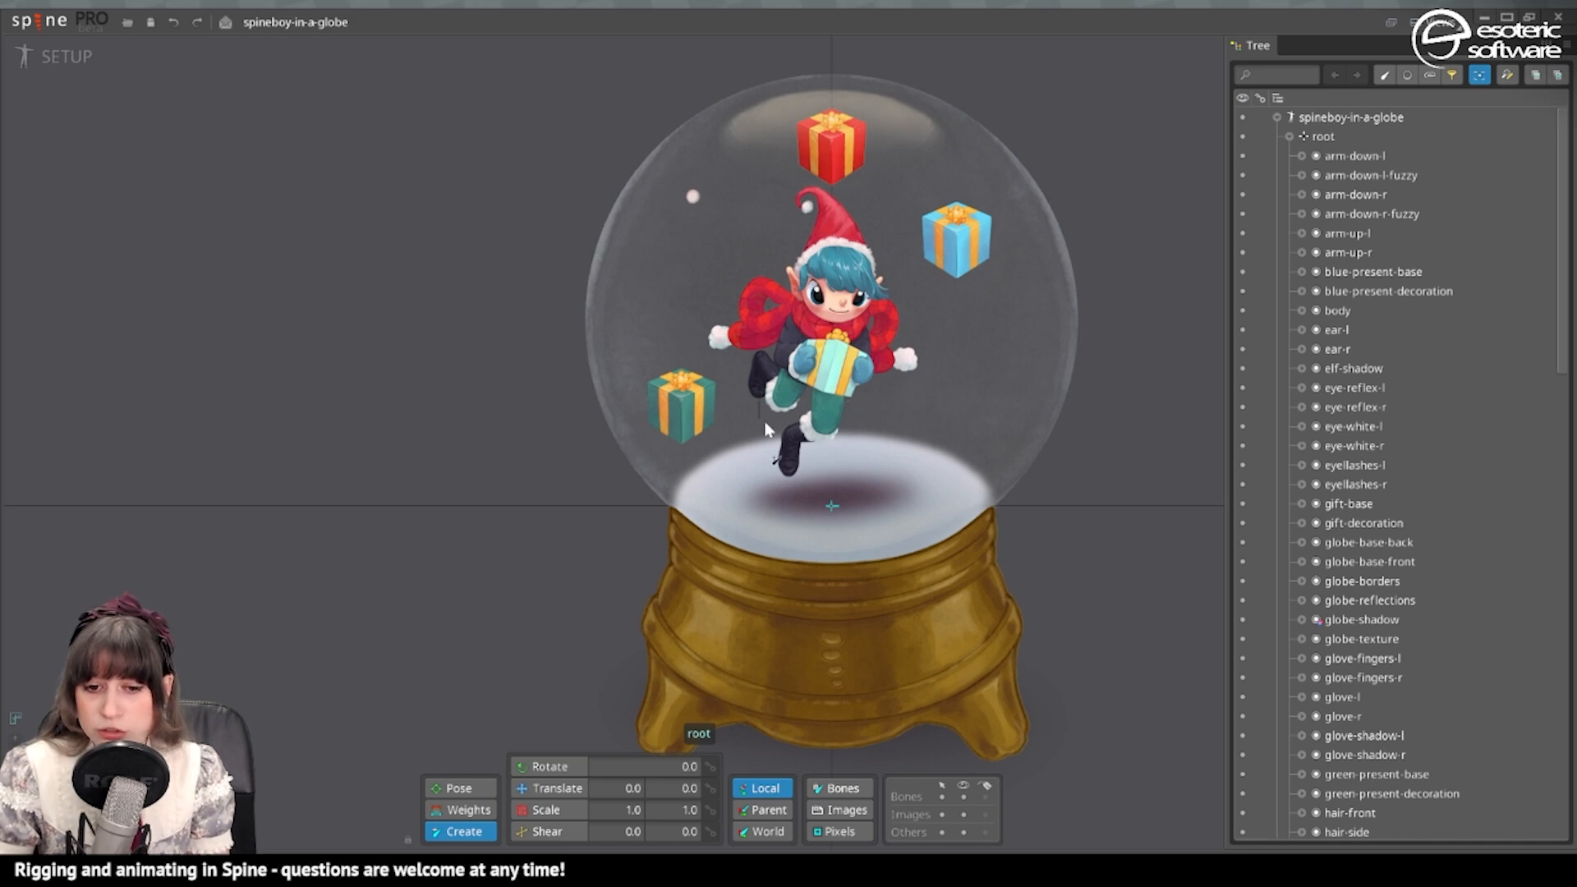
pyautogui.moveTo(790, 654)
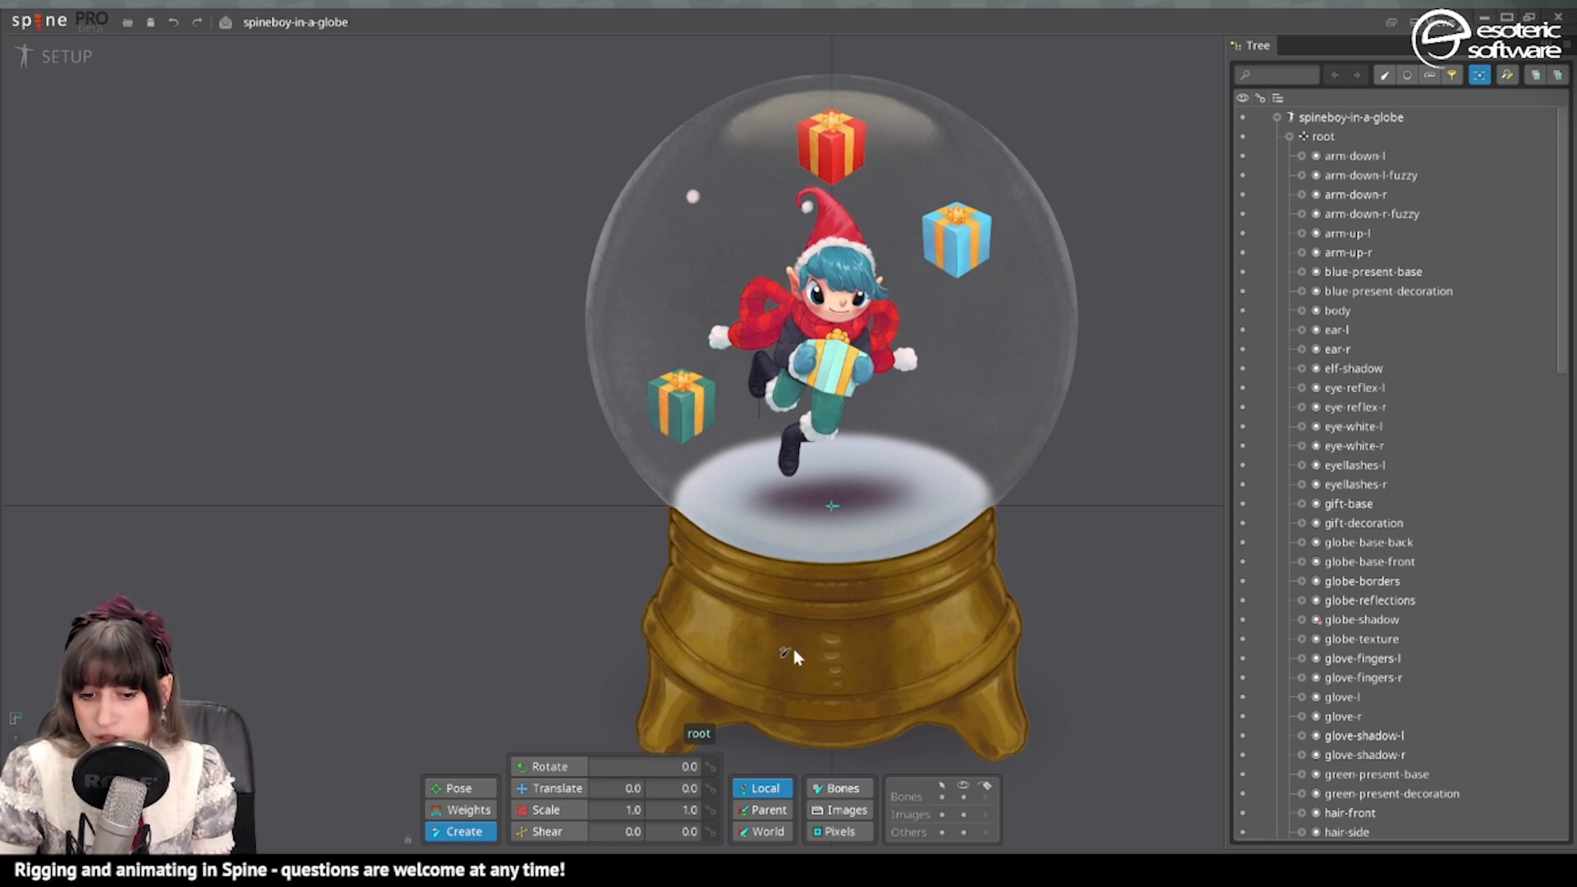
pyautogui.moveTo(813, 516)
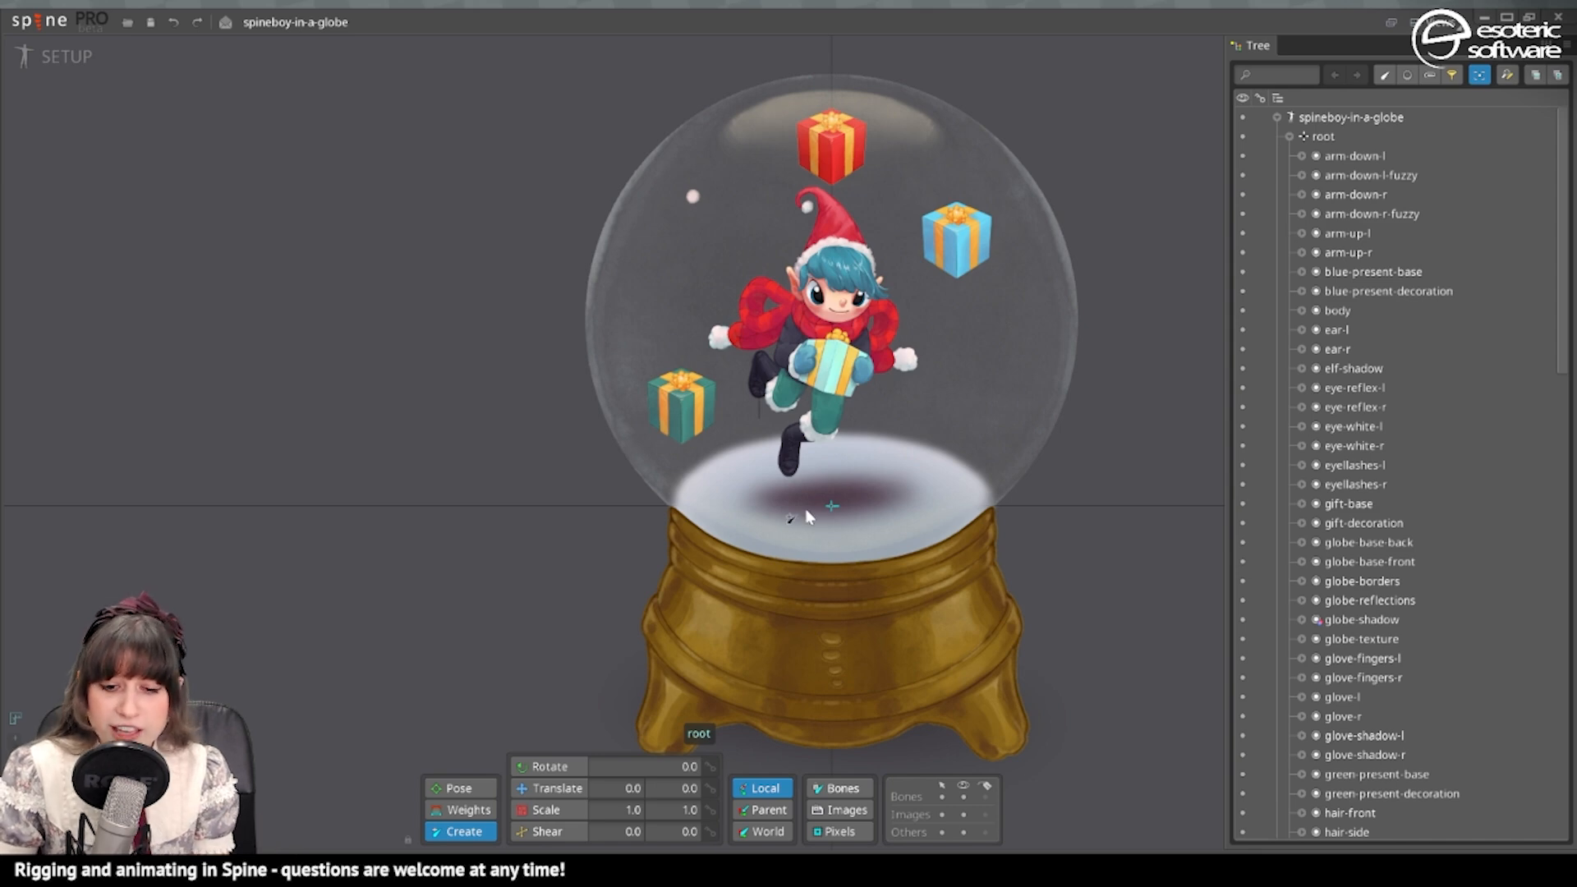
pyautogui.moveTo(805, 629)
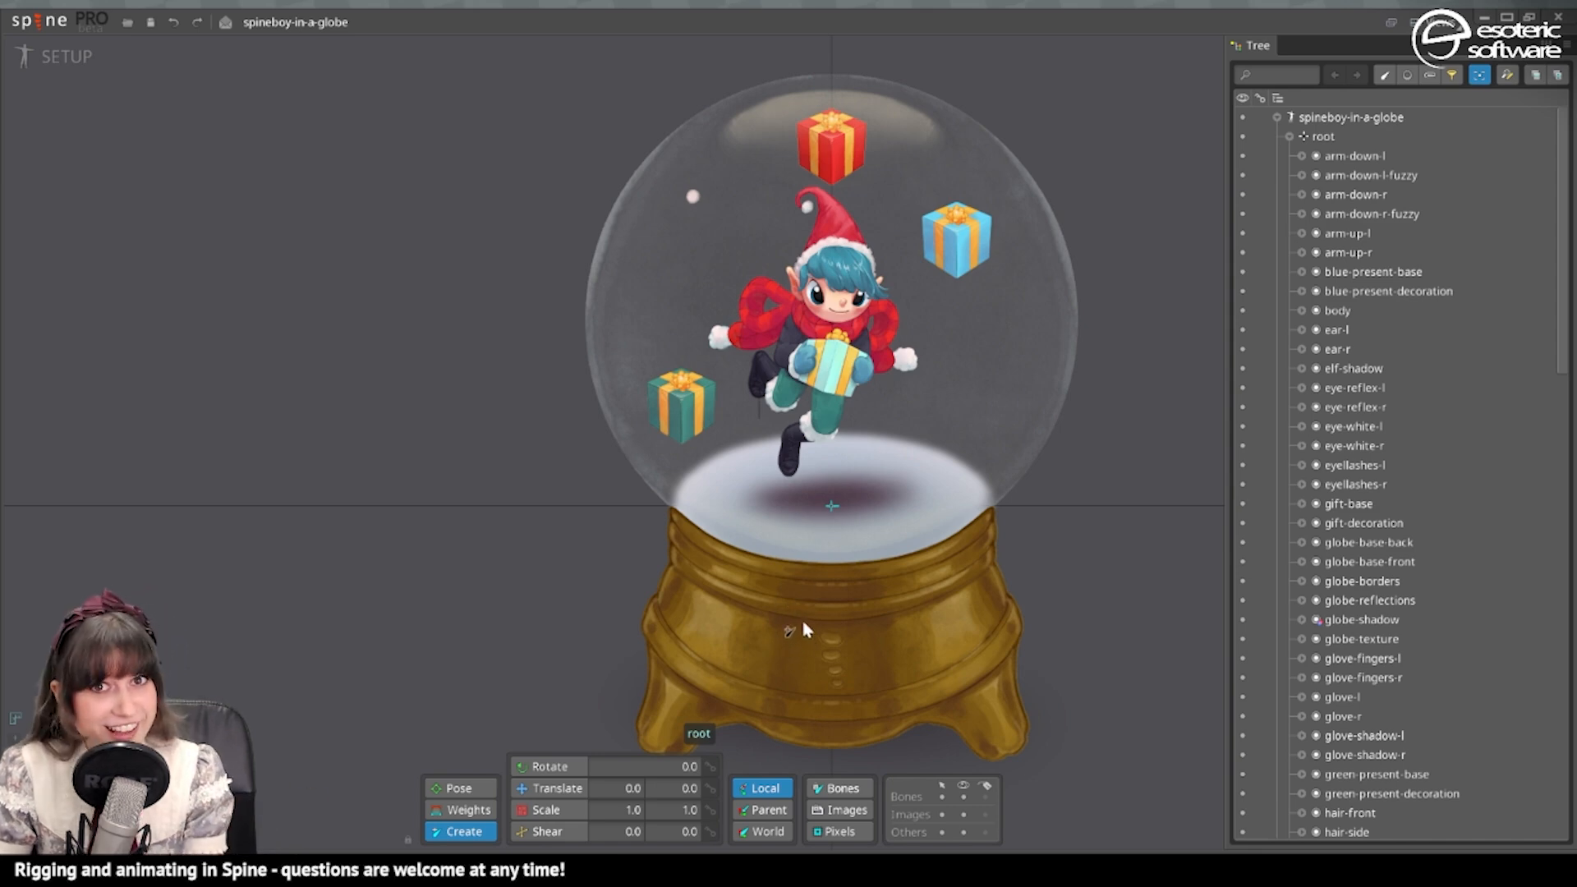
pyautogui.moveTo(787, 662)
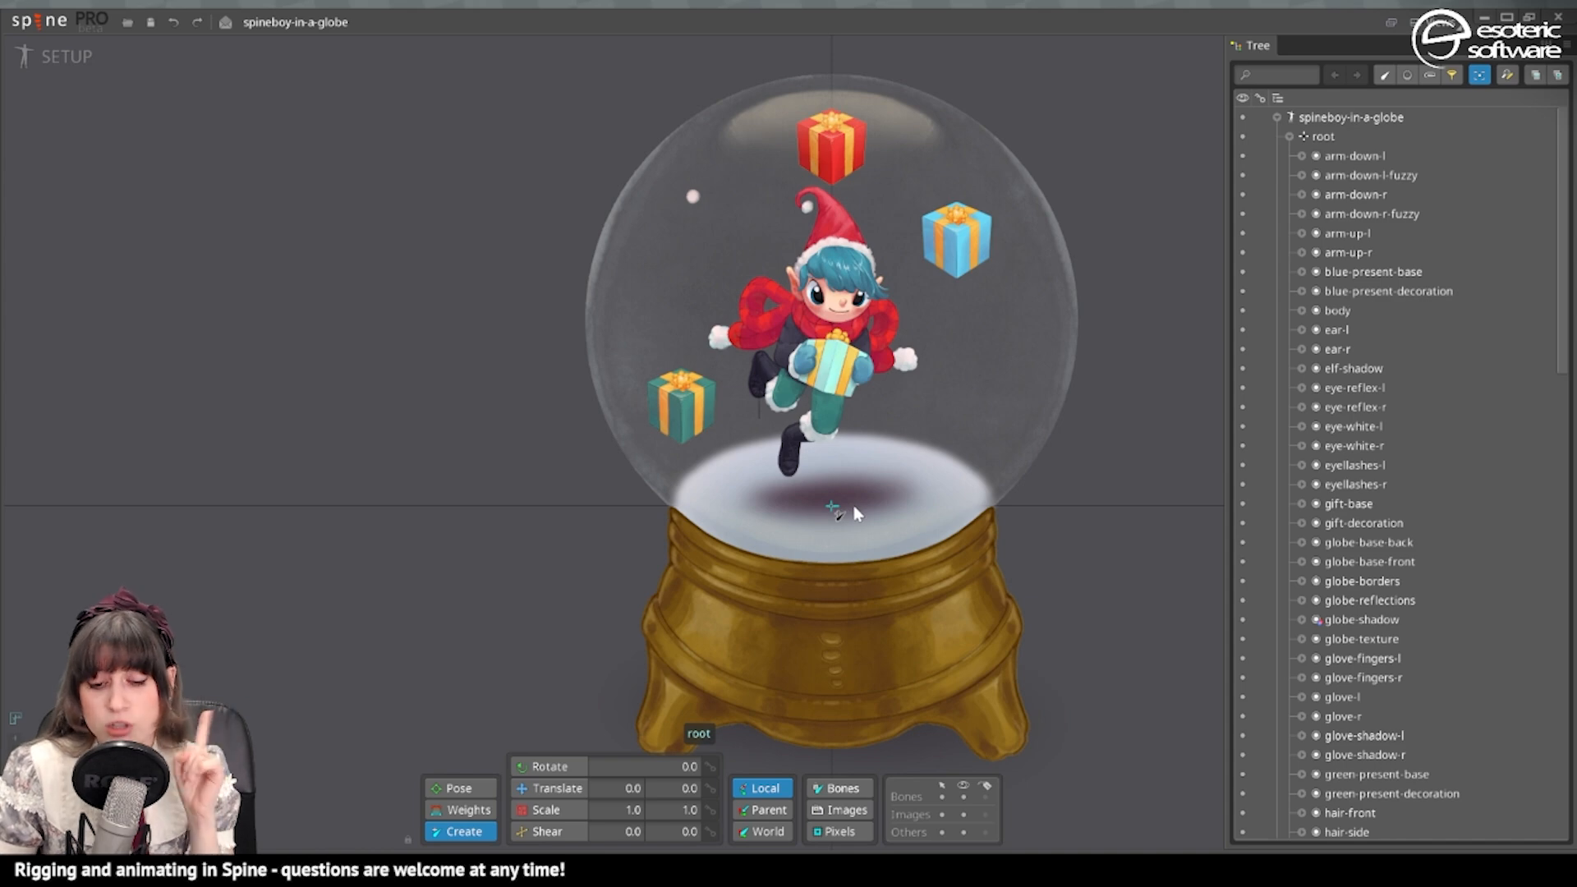
pyautogui.moveTo(799, 593)
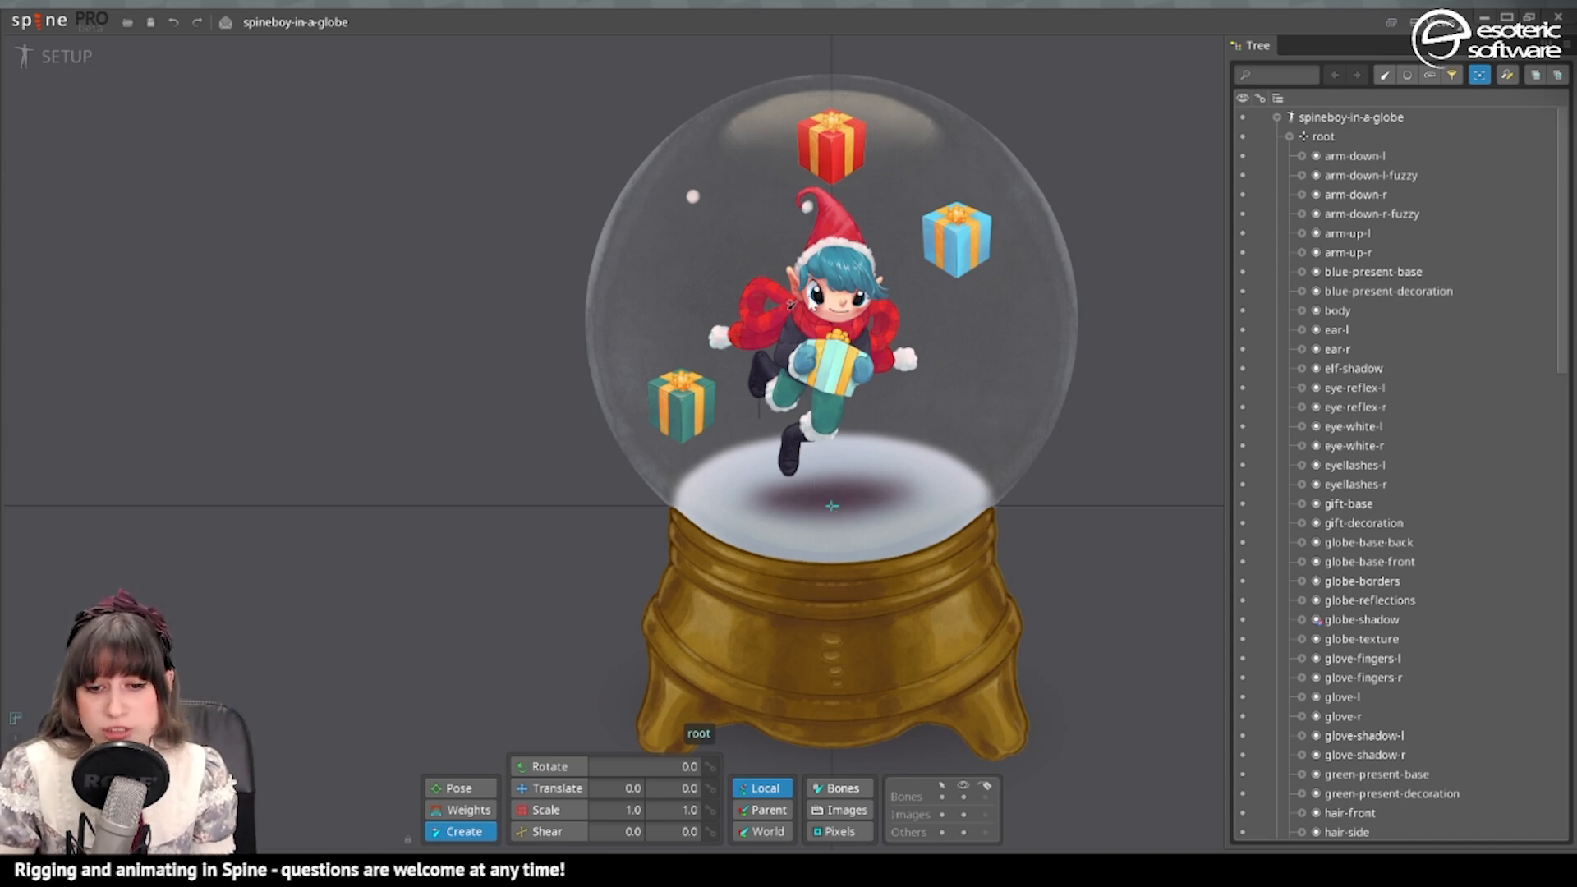
pyautogui.moveTo(744, 485)
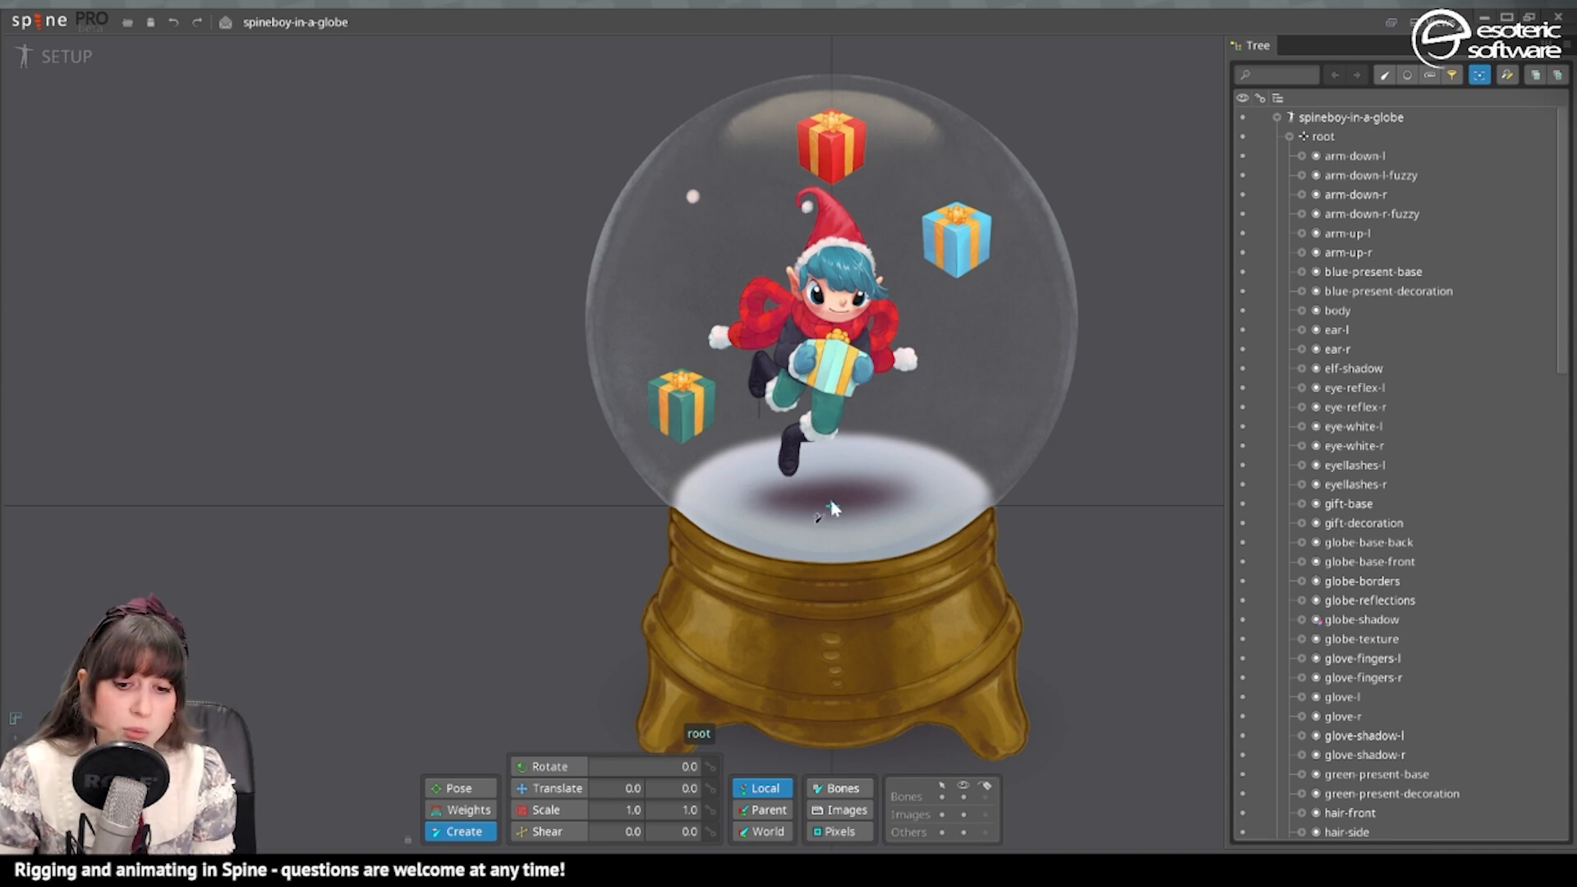
pyautogui.scroll(3)
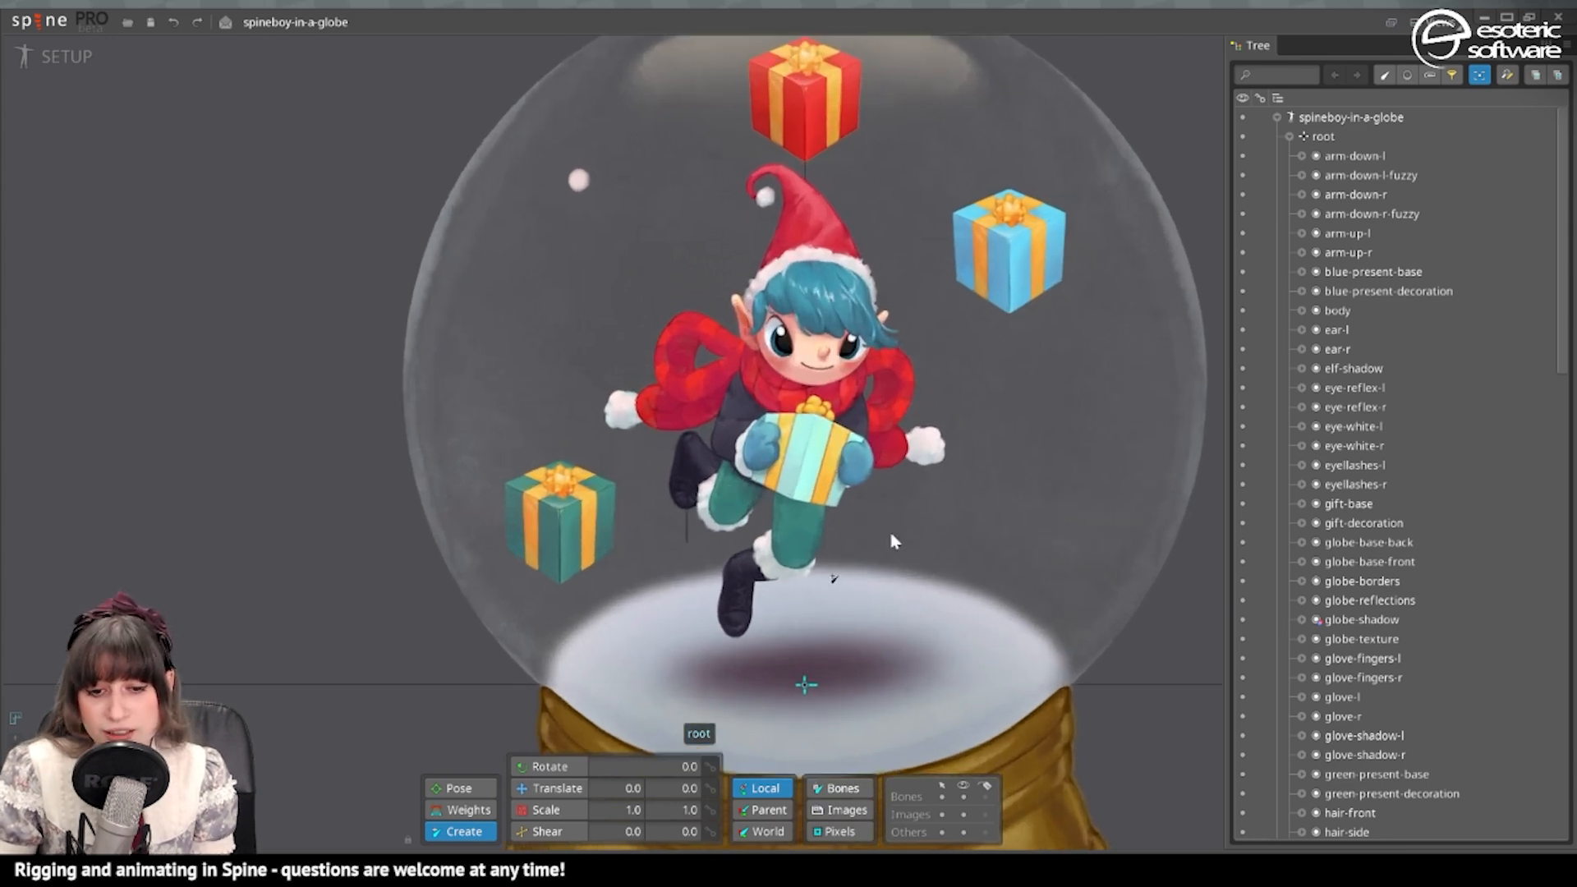
pyautogui.moveTo(900, 374)
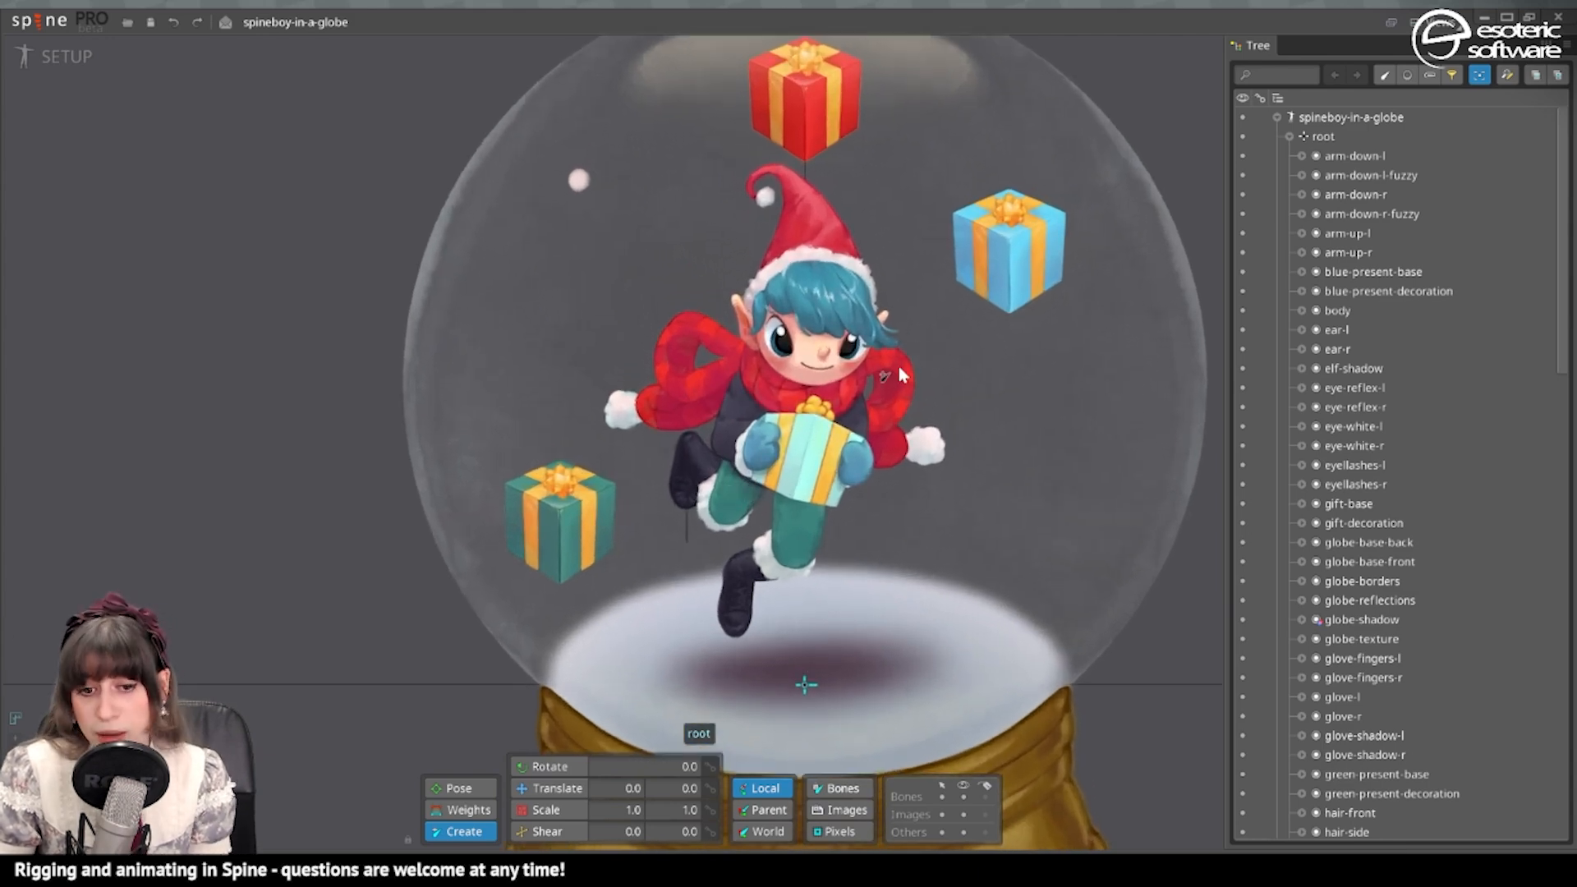
pyautogui.click(1322, 136)
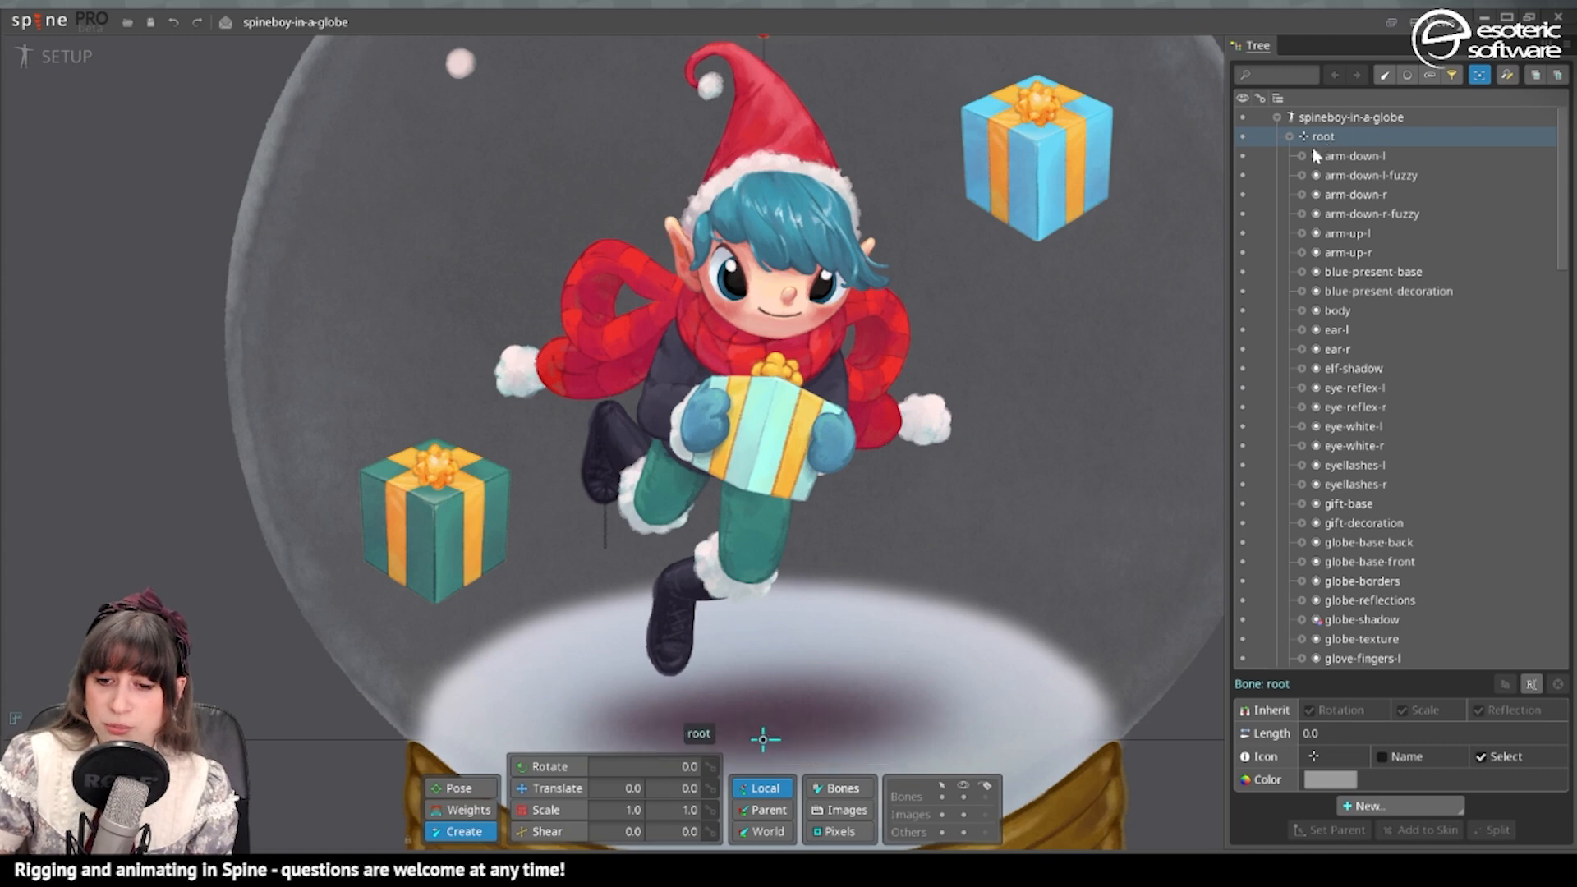
# Create a globe-borders bone under root holding the globe-borders slot, with Translate X set to 0
pyautogui.click(1360, 639)
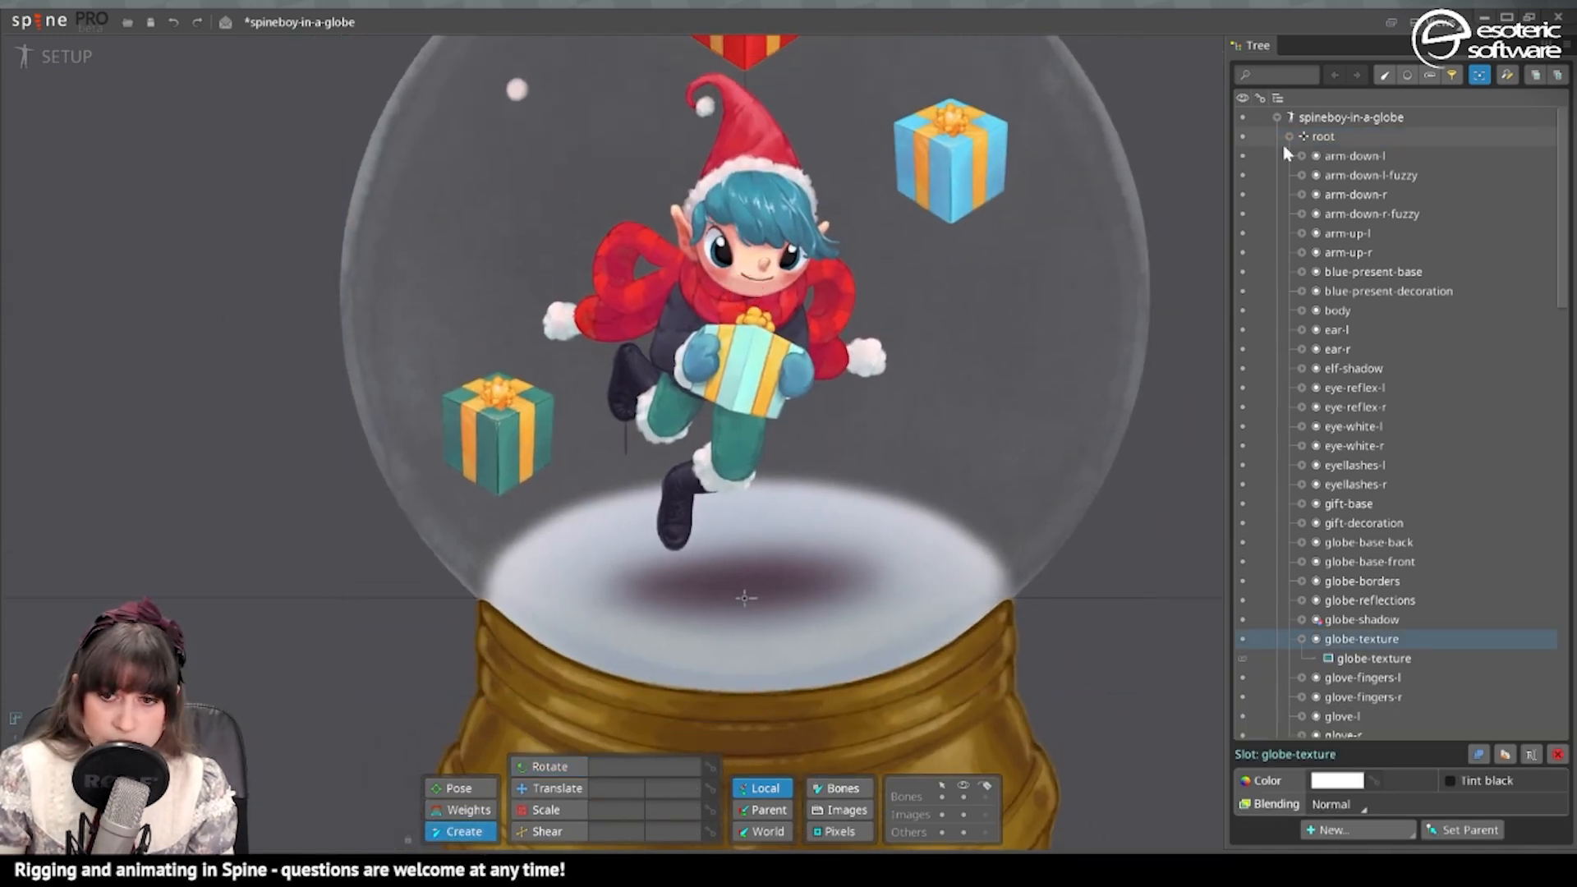
pyautogui.click(1324, 137)
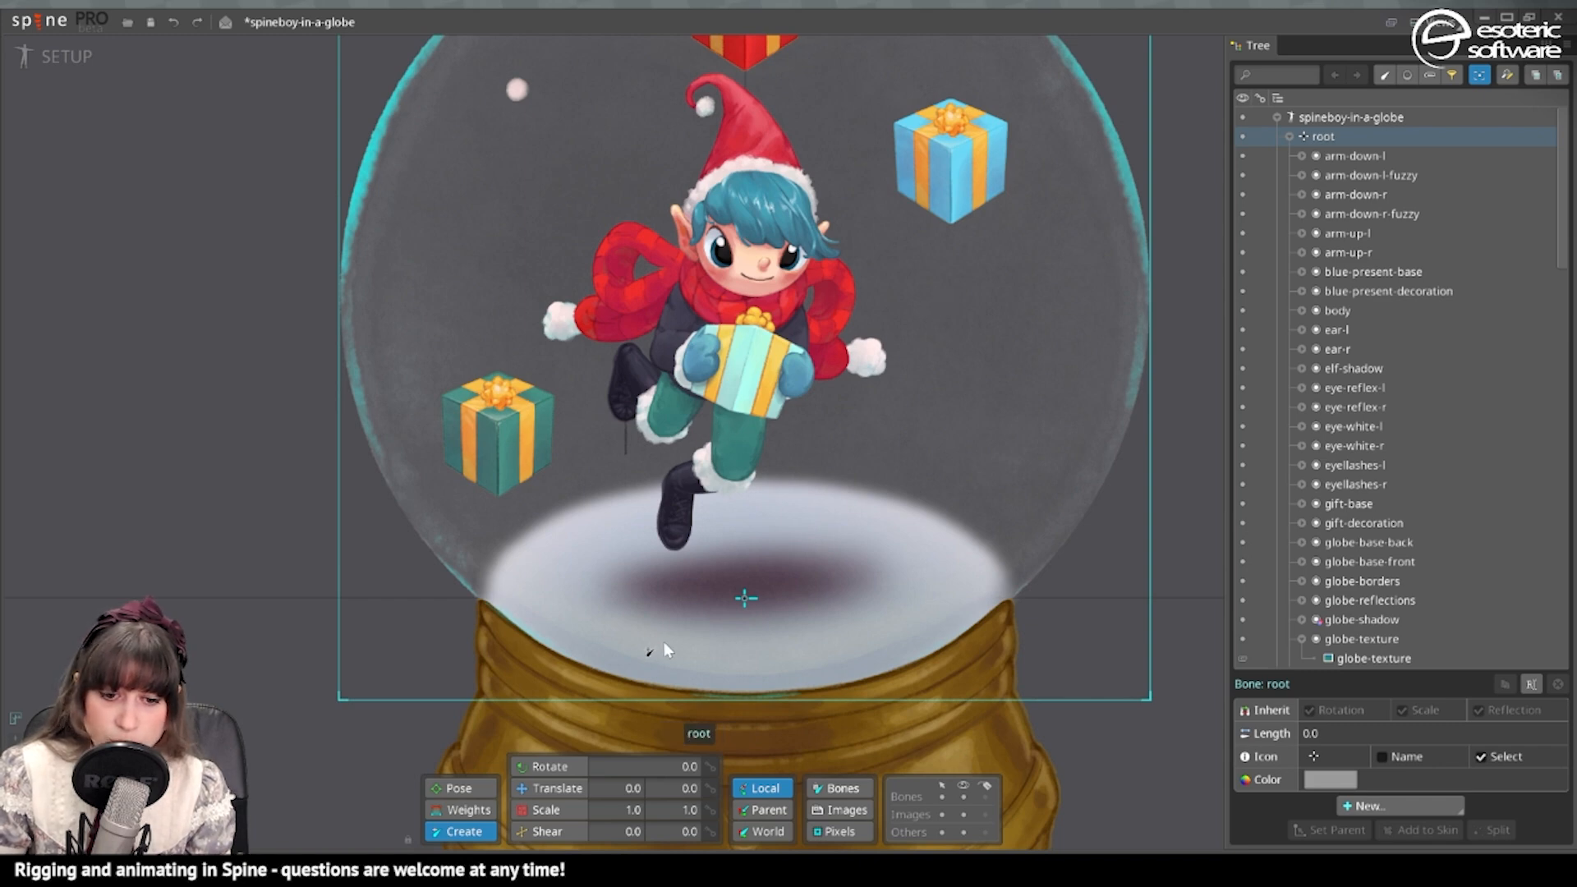
pyautogui.scroll(3)
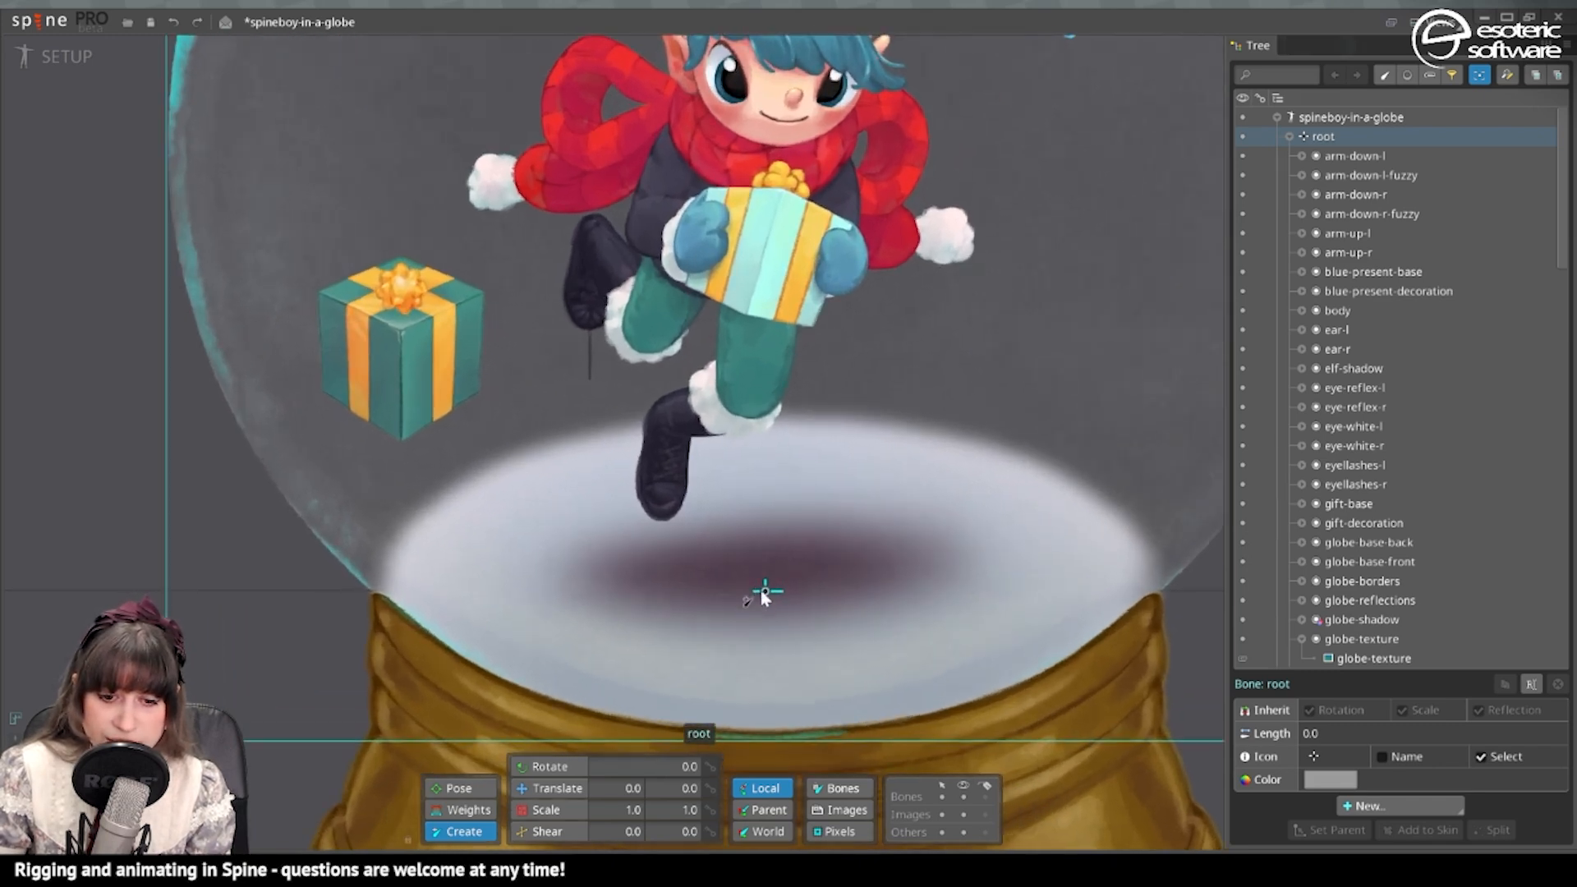
pyautogui.scroll(3)
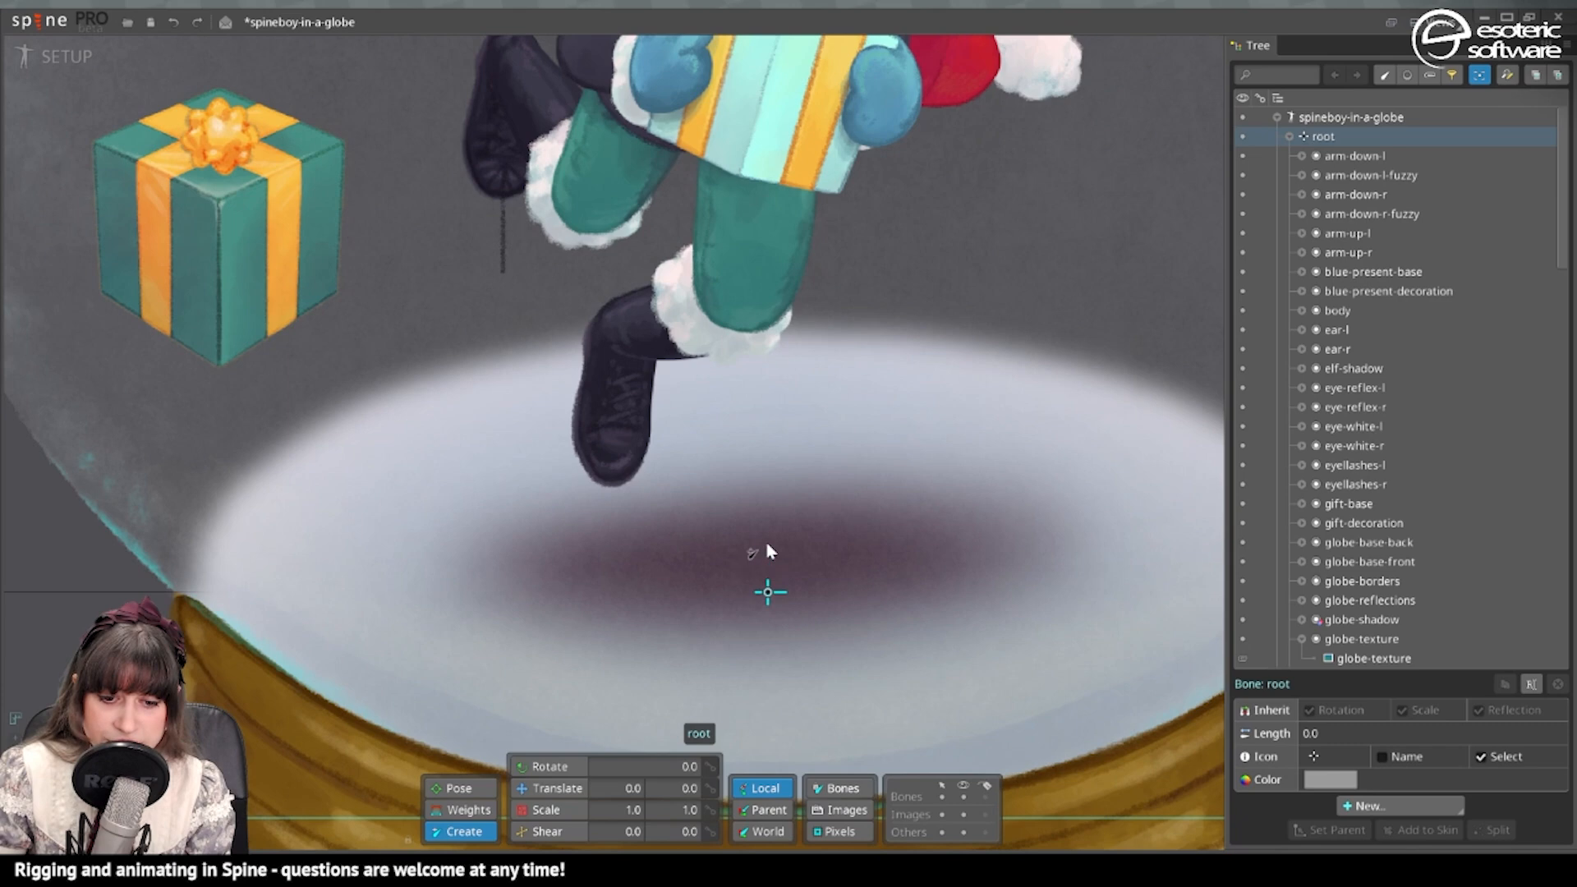
pyautogui.moveTo(767, 527)
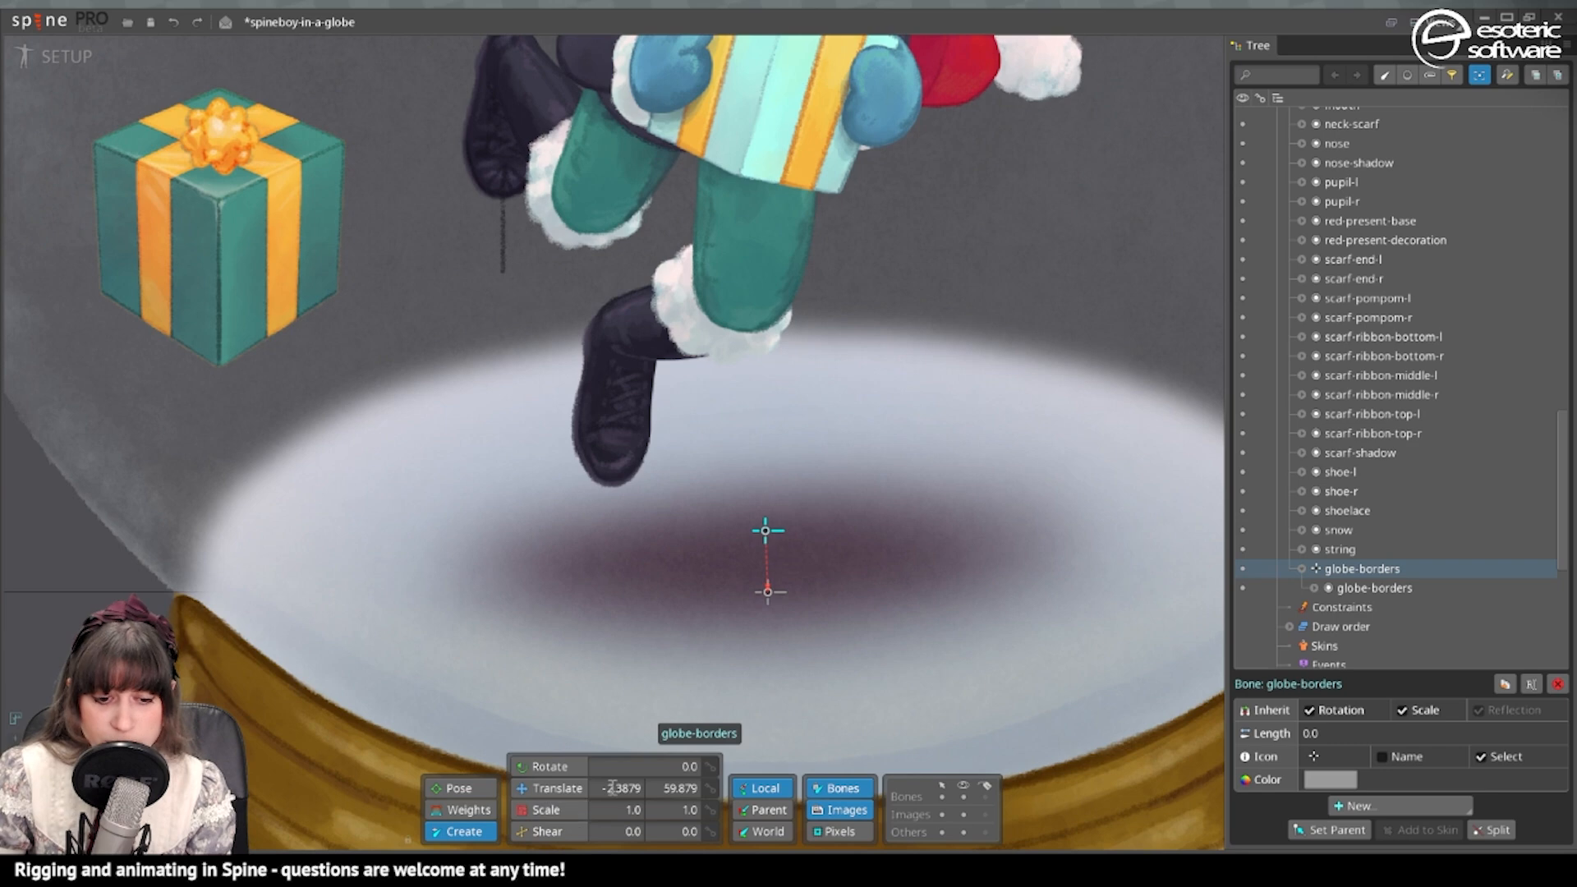
pyautogui.tripleClick(624, 787)
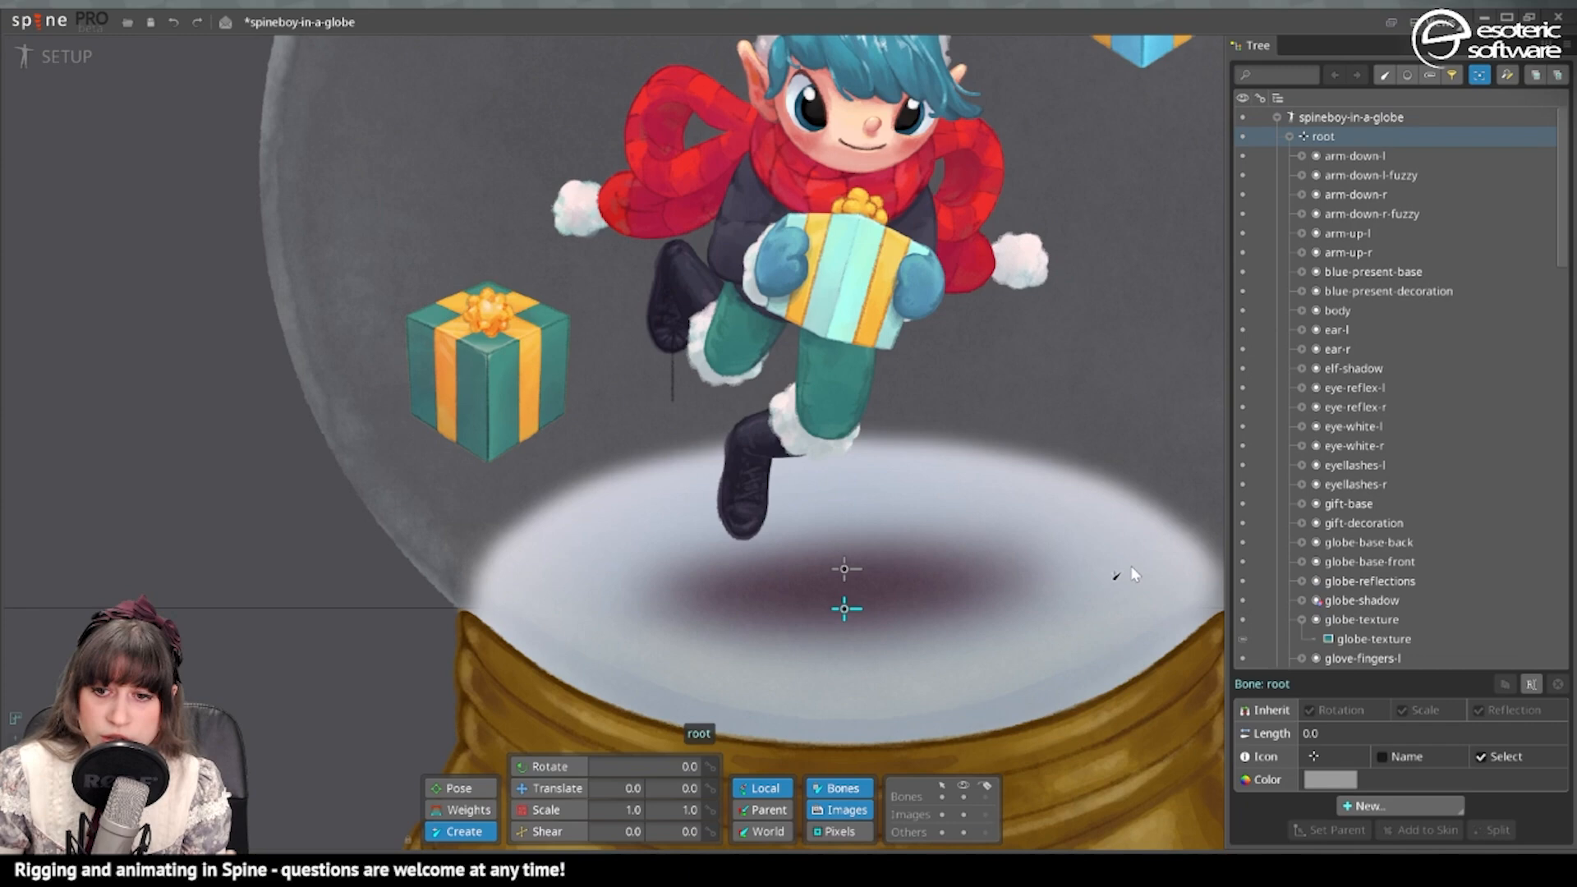
# Create a globe-texture bone that holds the globe-texture slot
pyautogui.click(1369, 579)
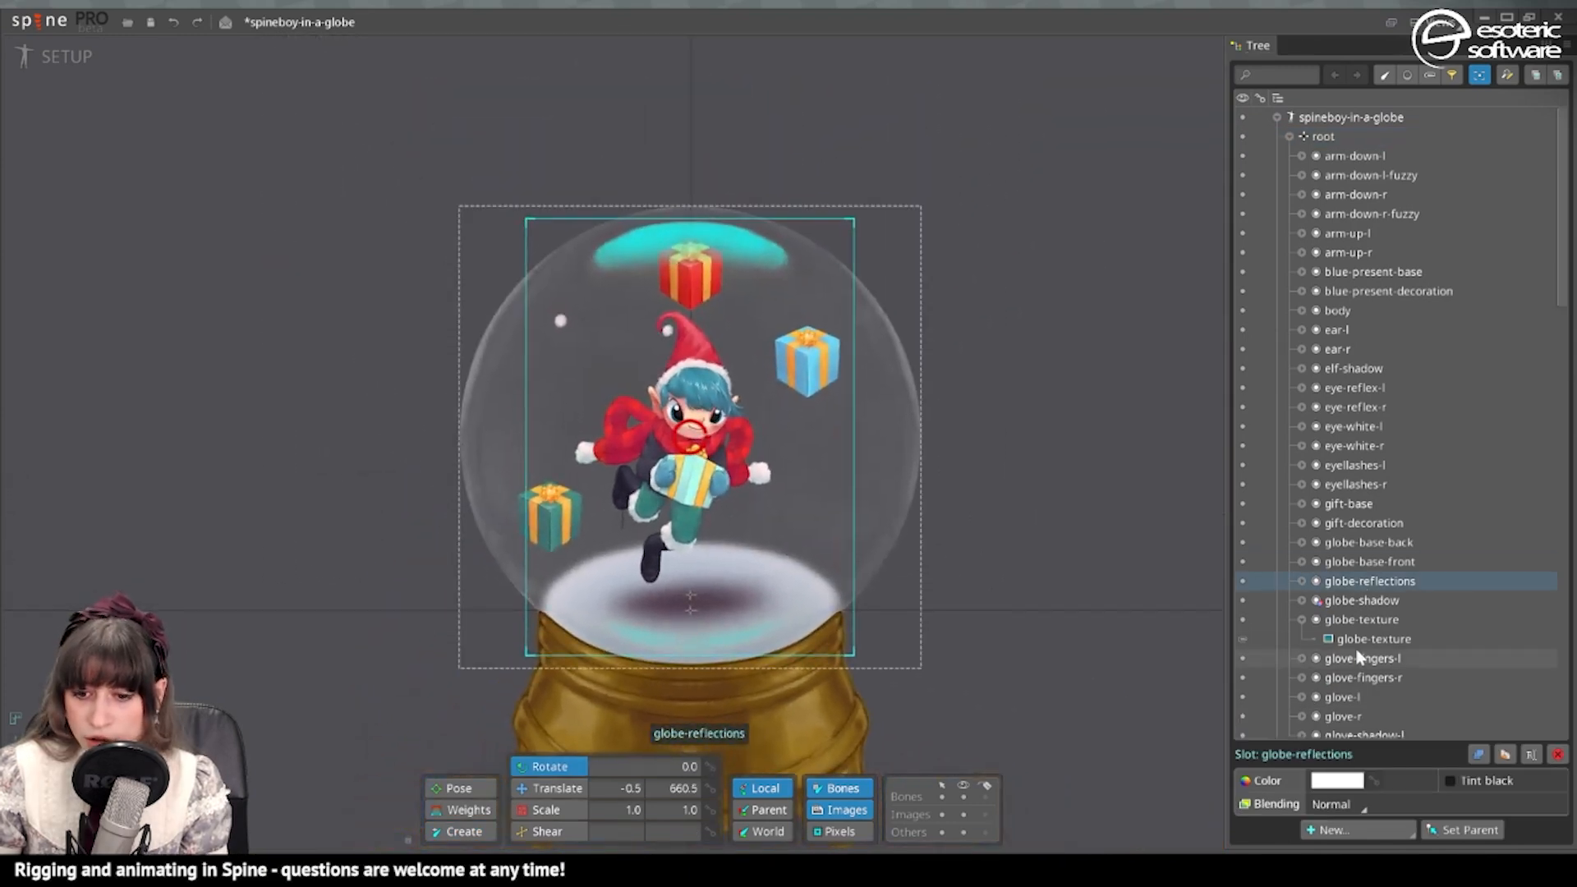
pyautogui.click(1361, 619)
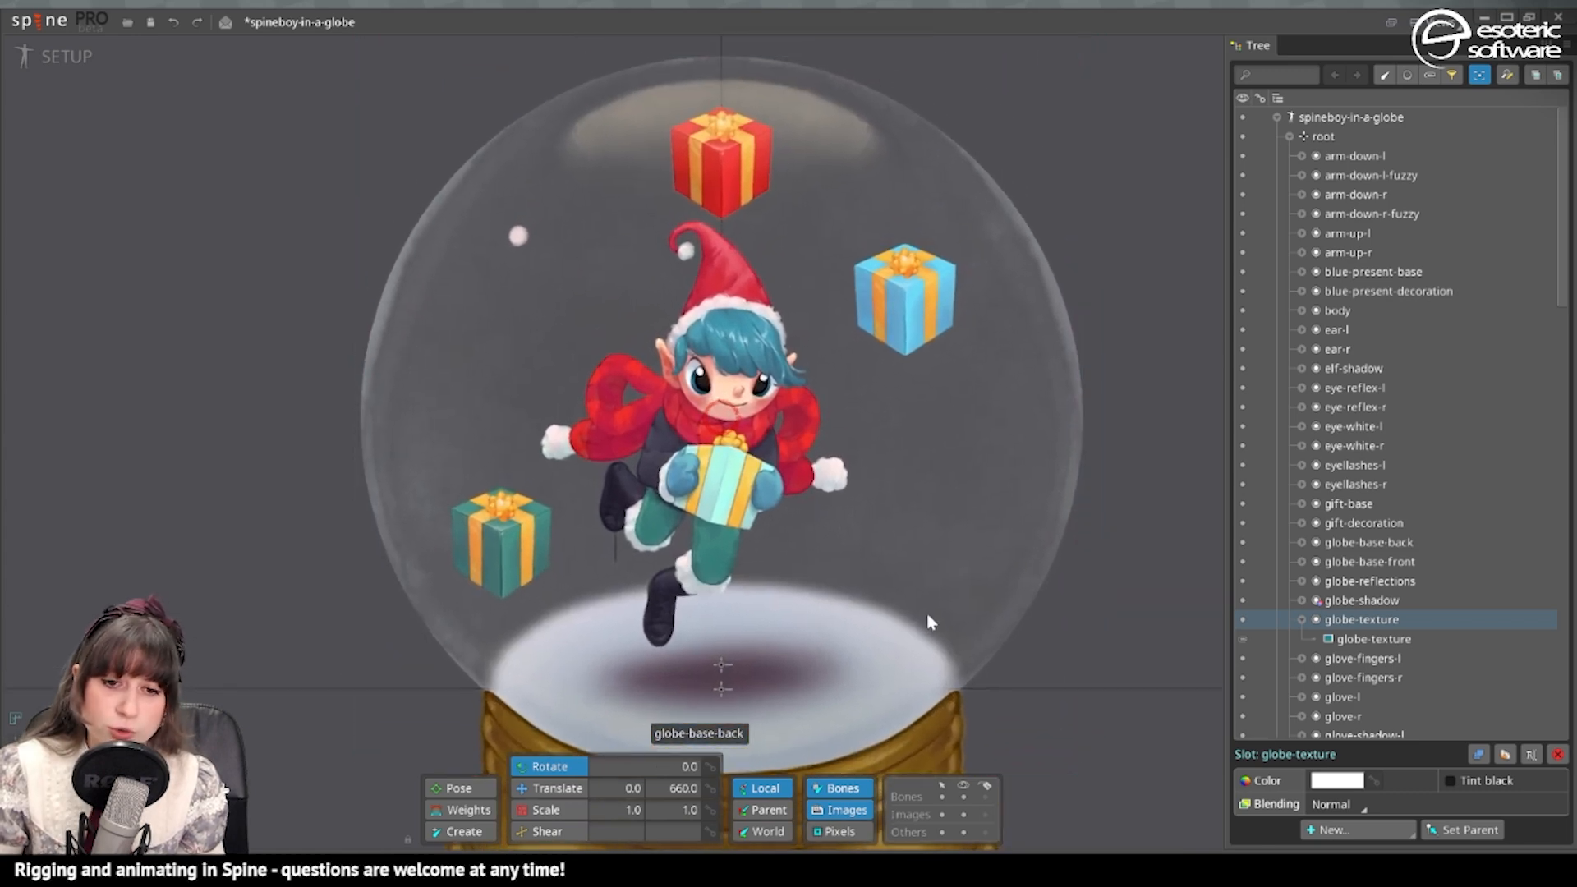
pyautogui.click(1373, 639)
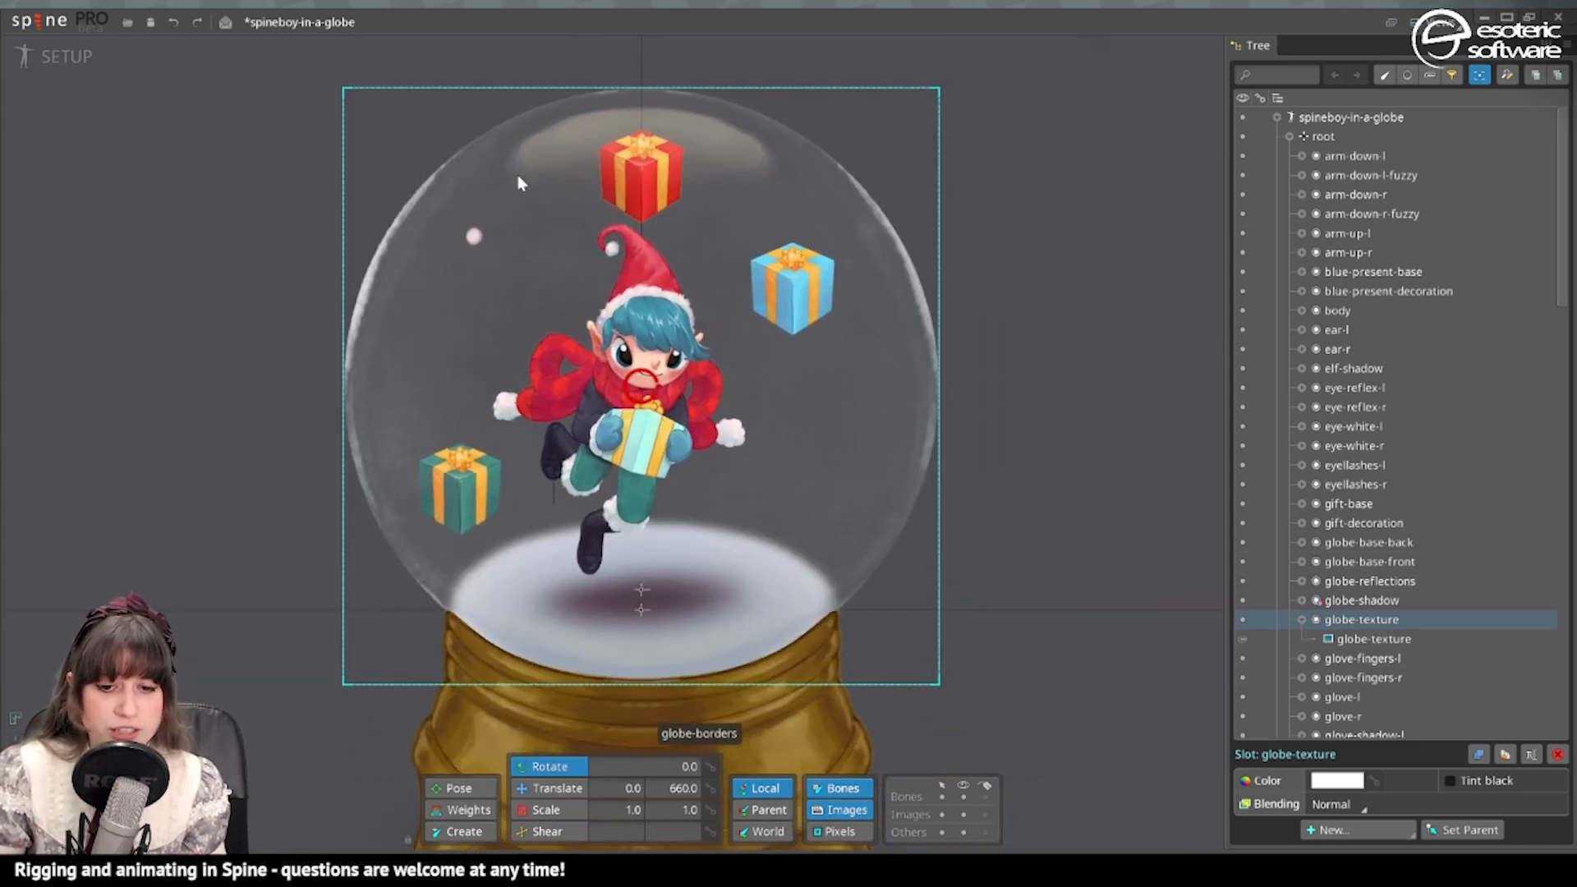
pyautogui.click(1360, 619)
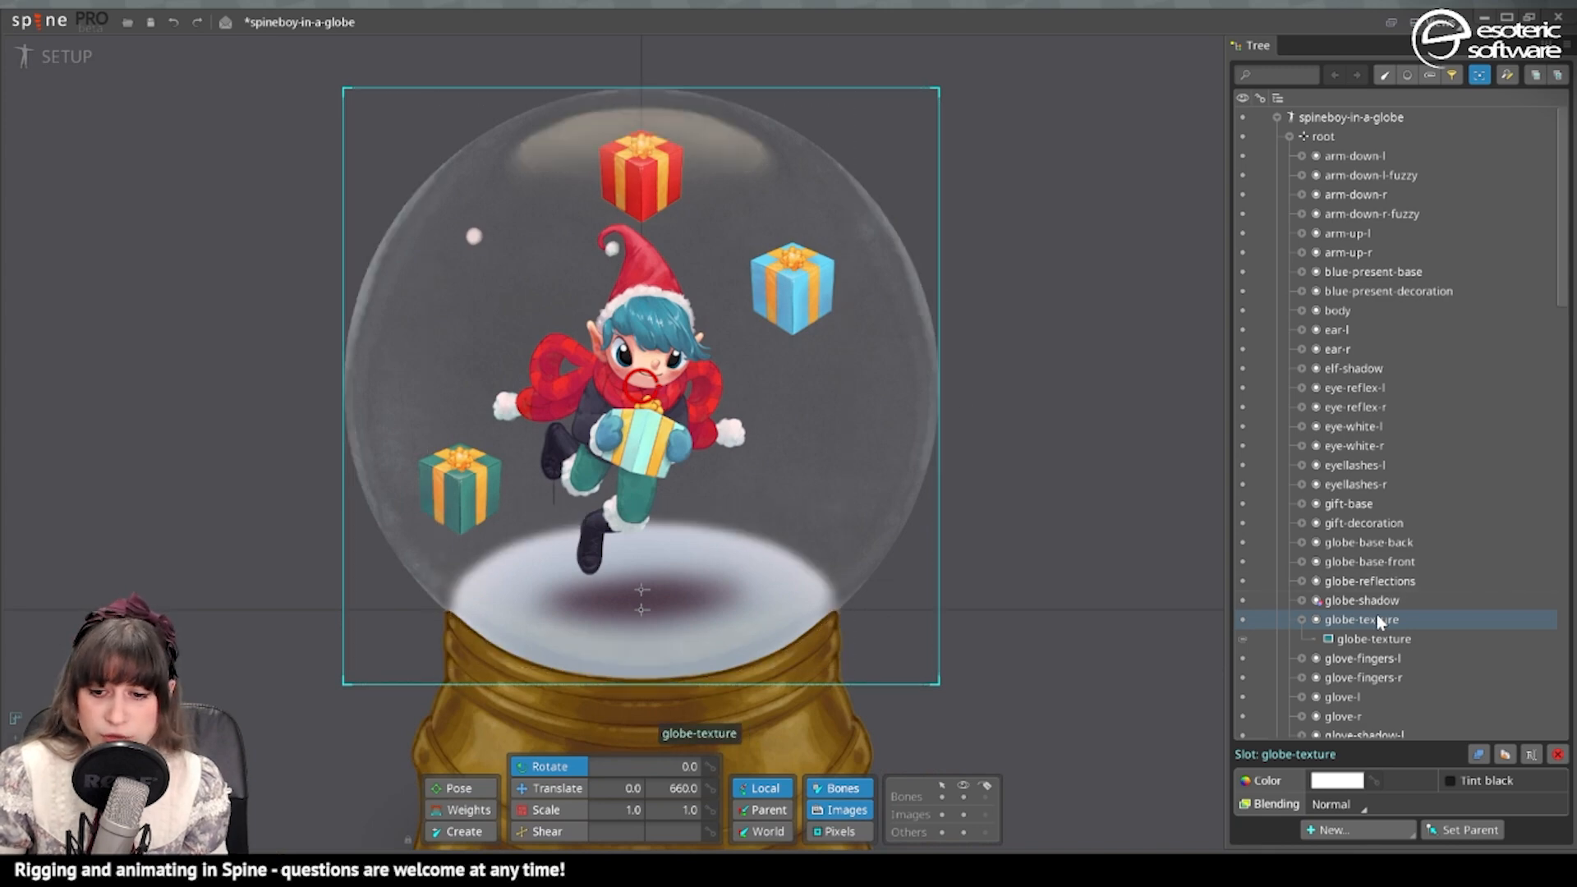
pyautogui.click(1332, 828)
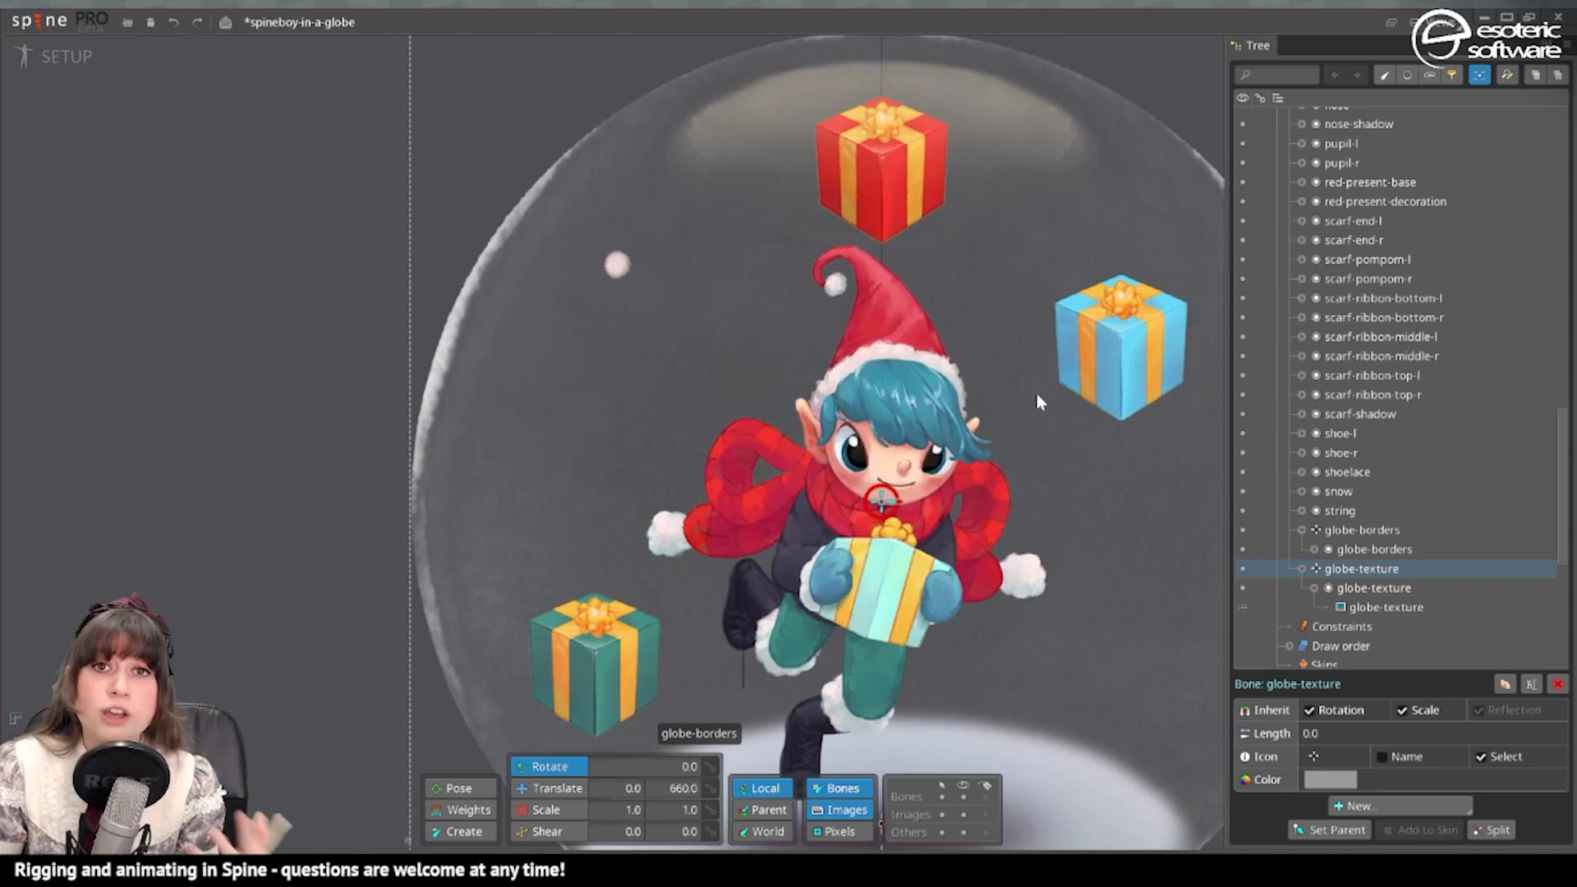
pyautogui.moveTo(891, 493)
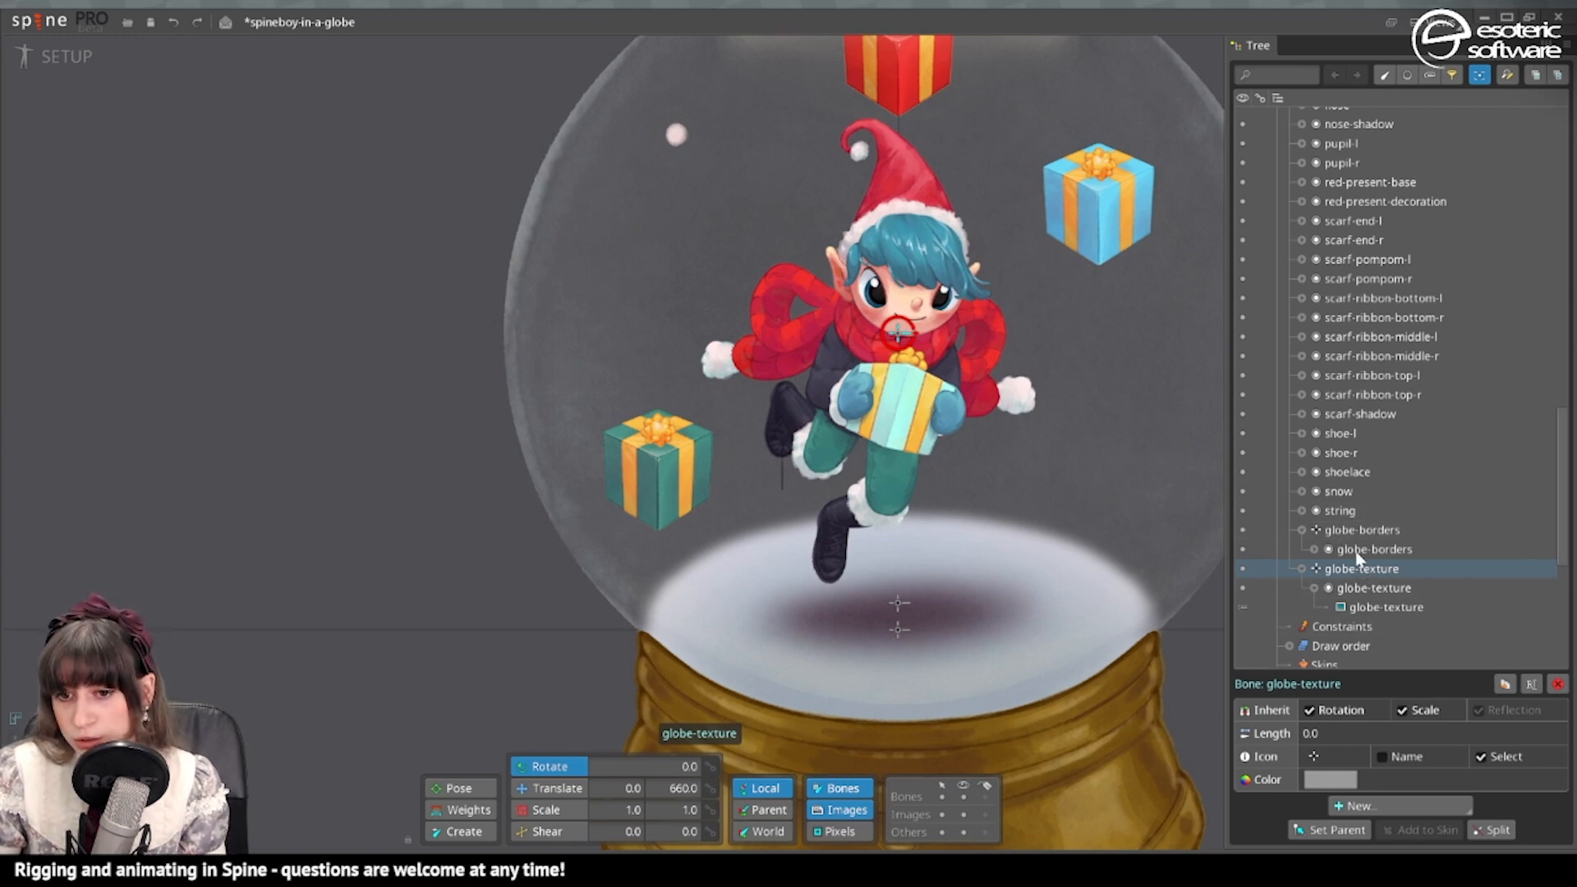
# Parent the globe-texture bone under the globe-borders bone, keeping its image in place
pyautogui.scroll(3)
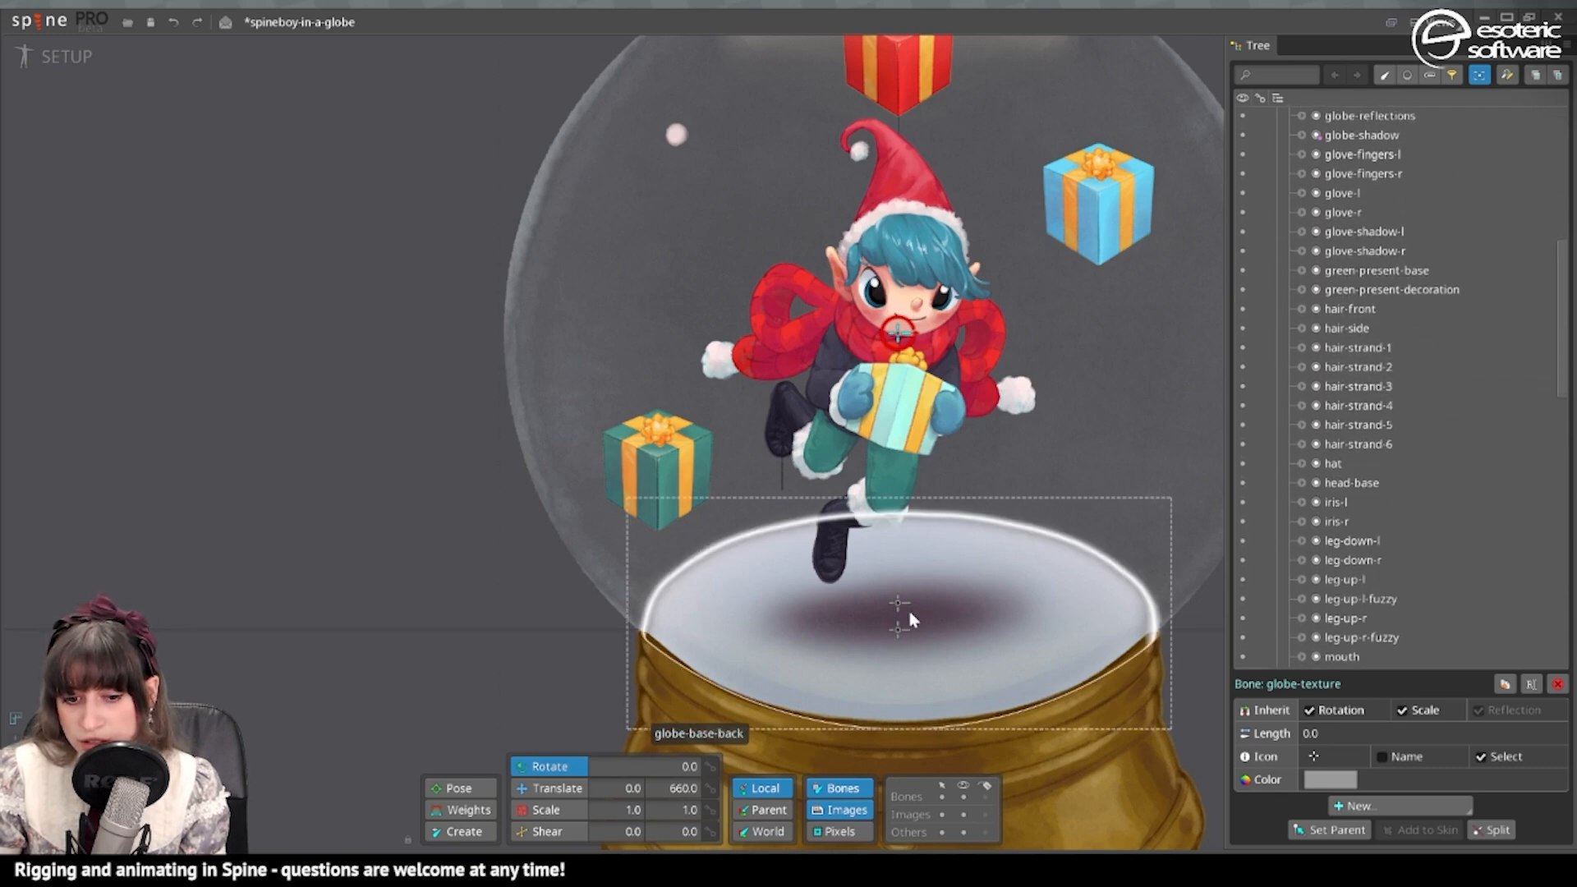
pyautogui.click(1363, 569)
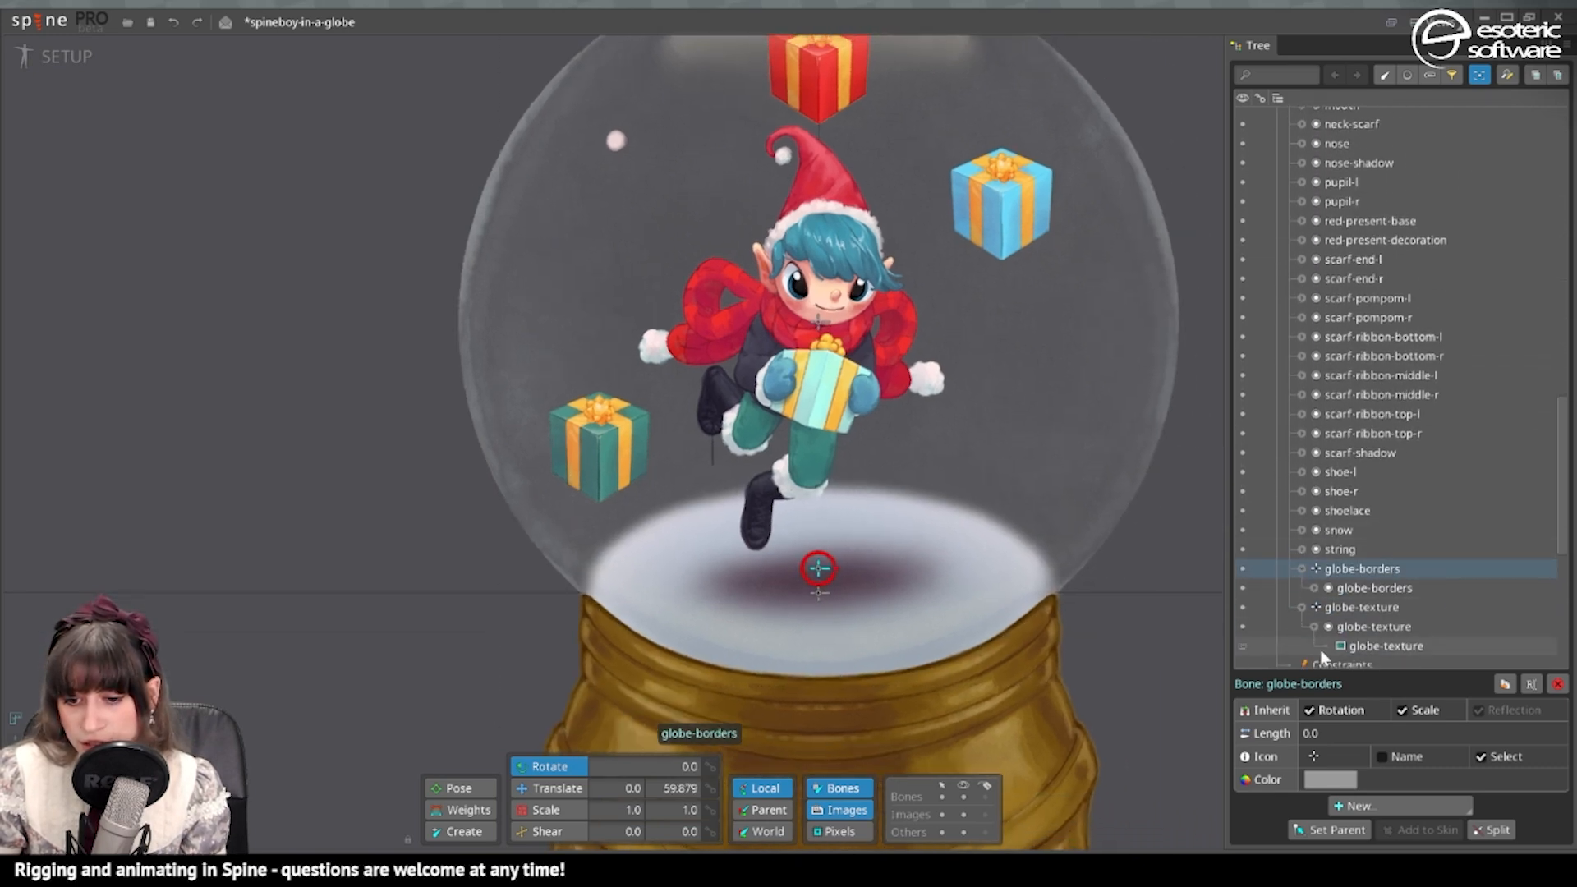
pyautogui.click(1369, 569)
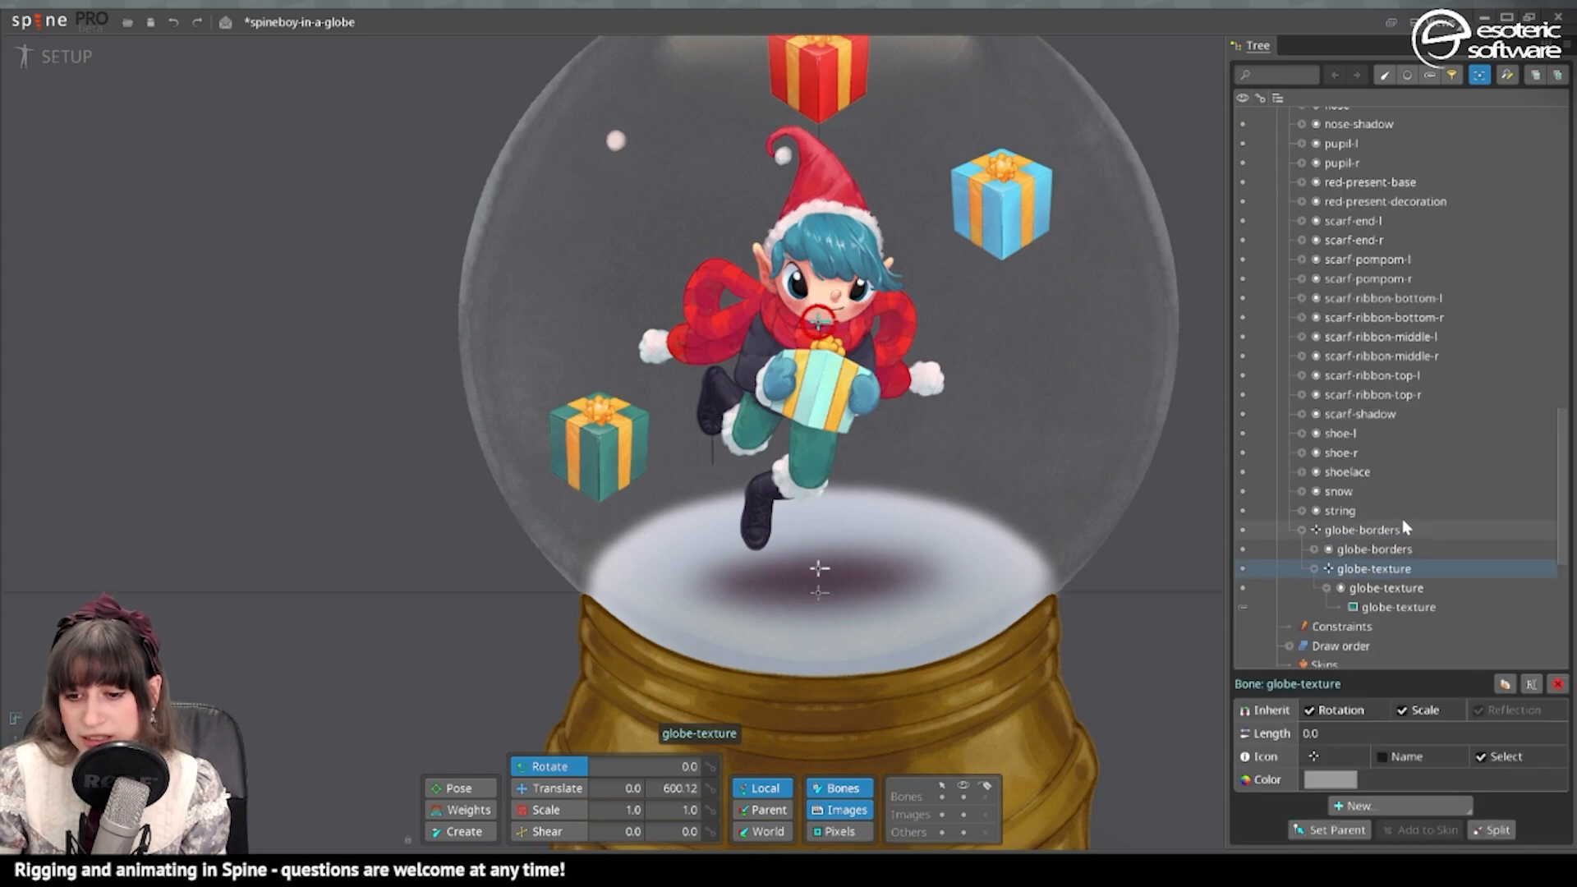
pyautogui.click(1373, 529)
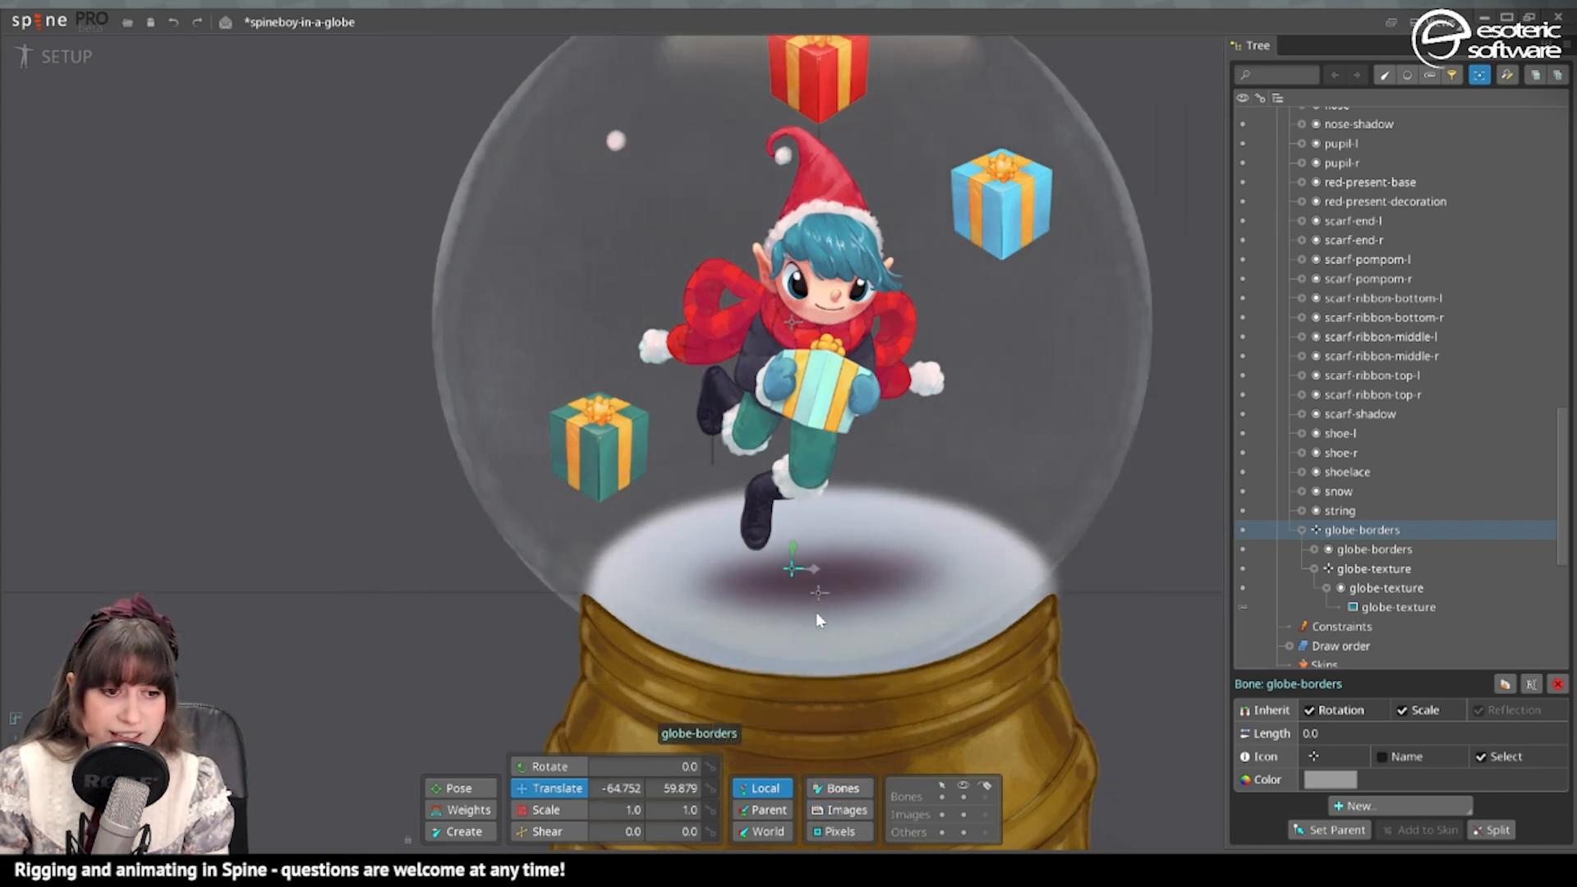
pyautogui.click(1370, 568)
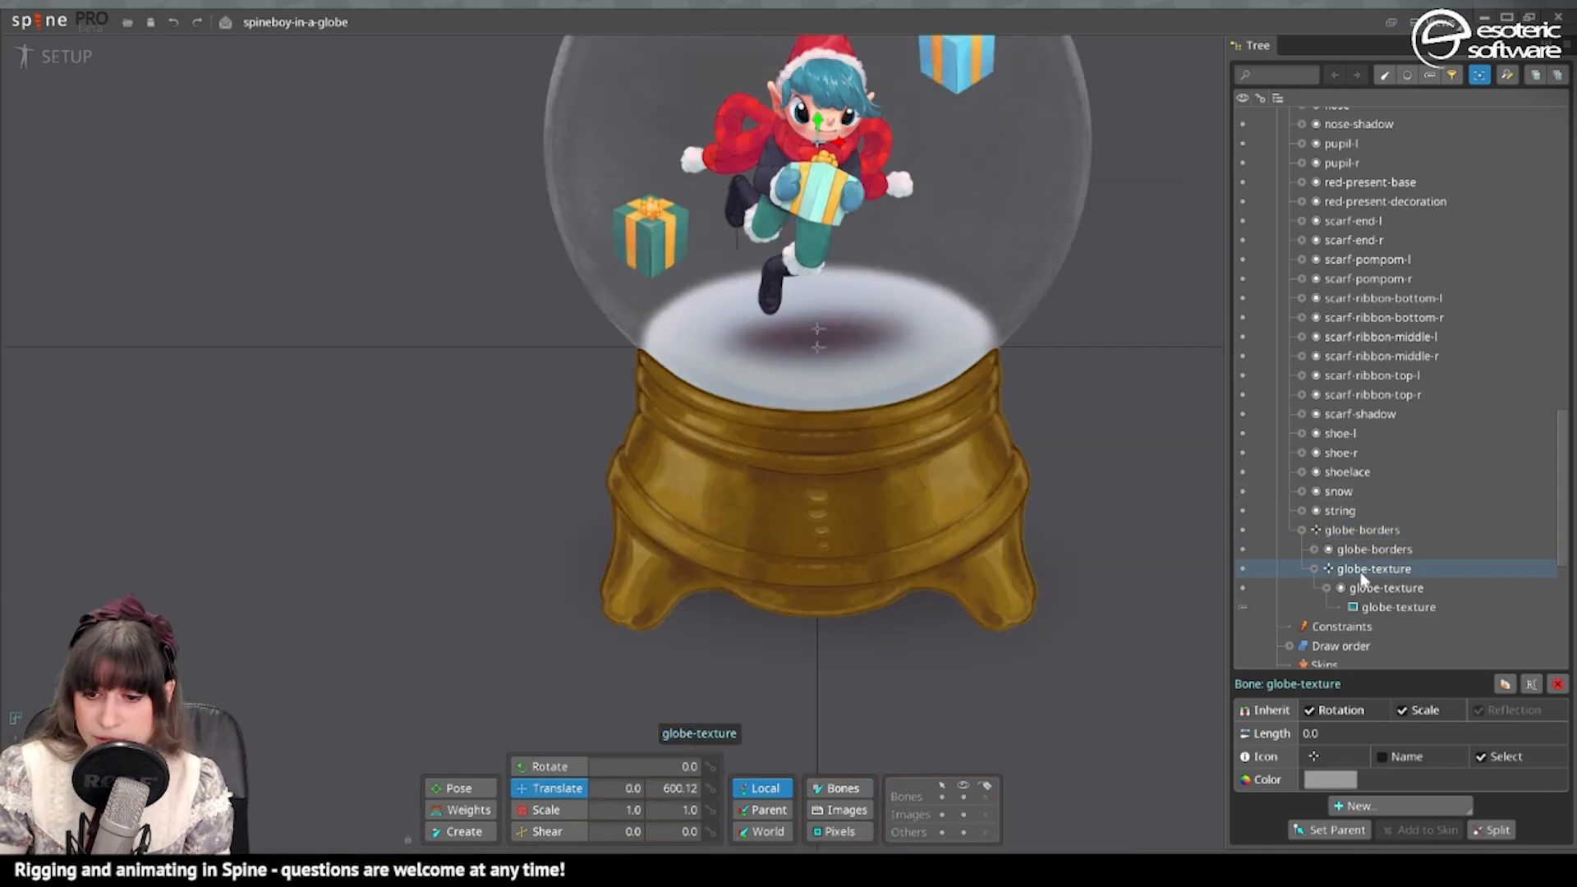
# Rename the globe-borders bone to globe-holder and save the project
pyautogui.click(1362, 529)
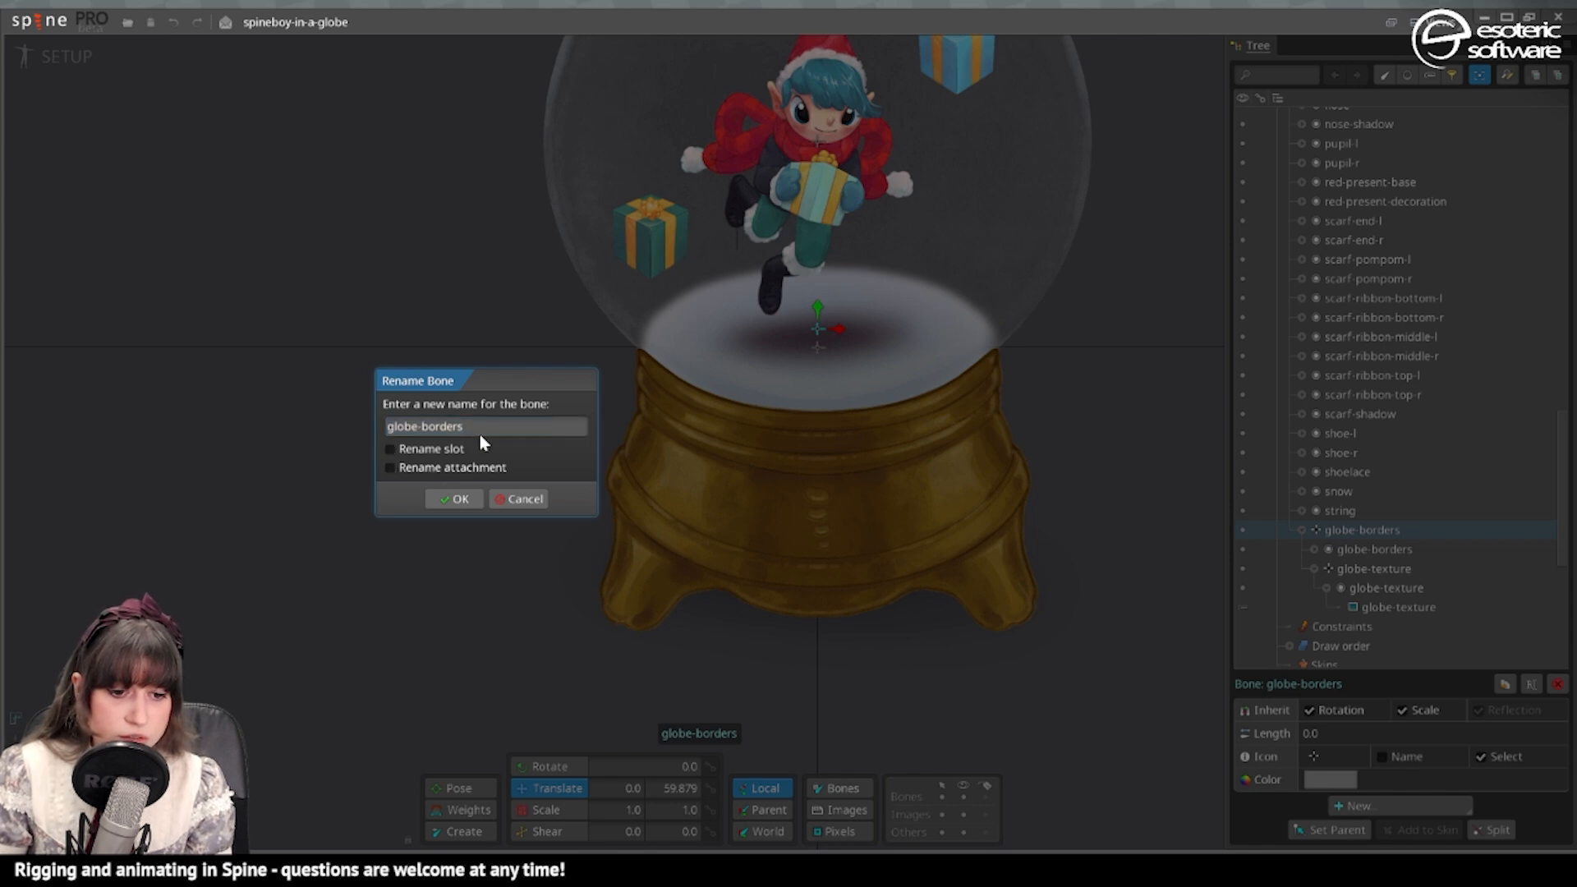
pyautogui.write('globe-ho')
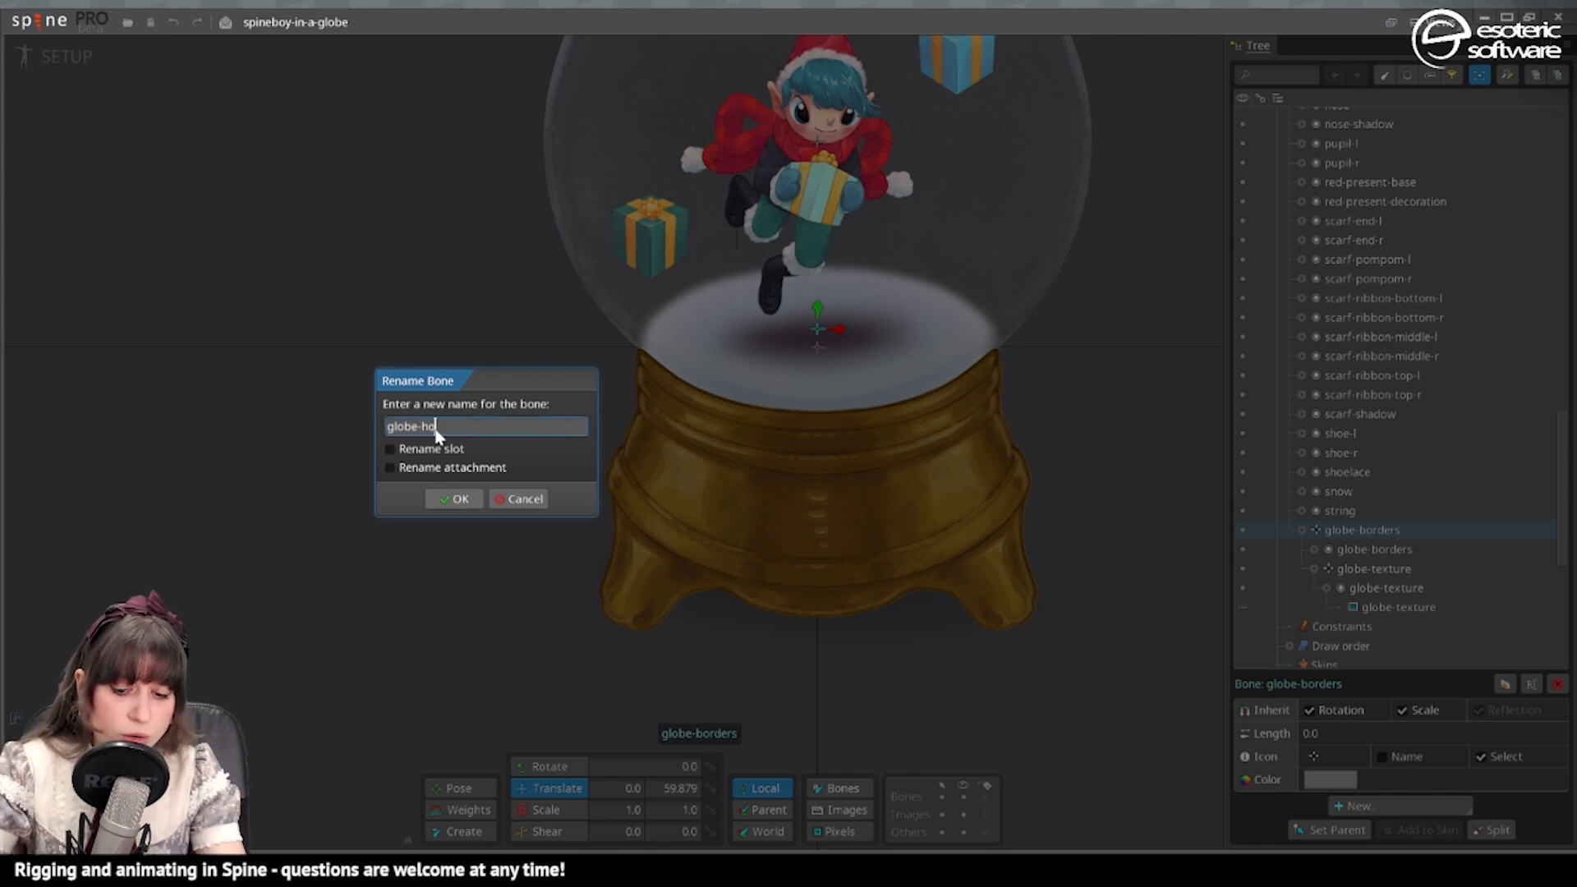
pyautogui.click(453, 500)
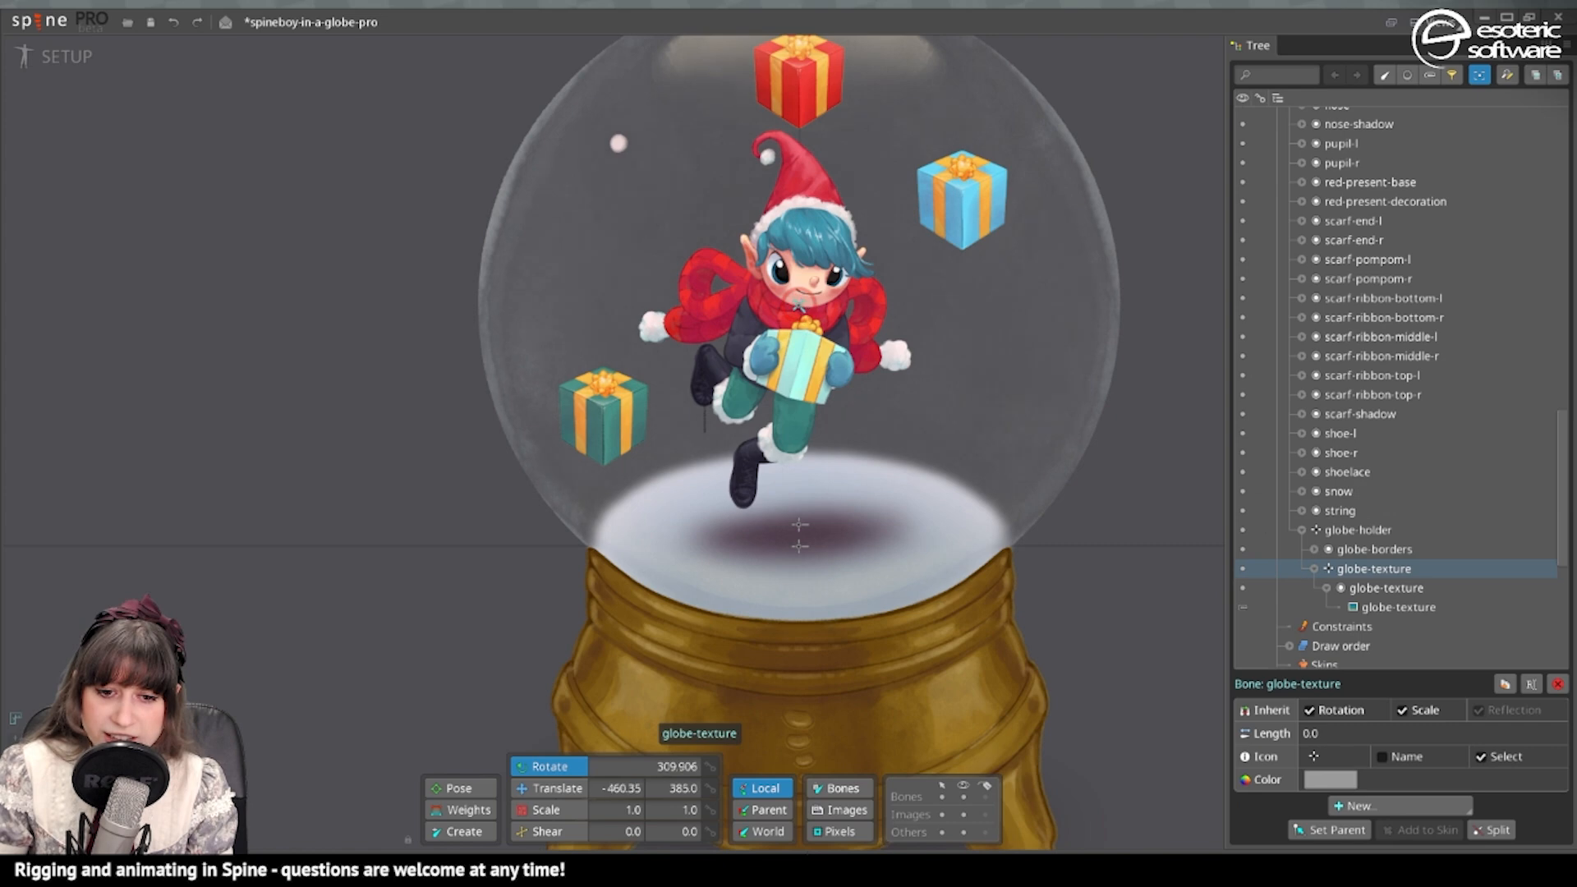
pyautogui.press('ctrl+z')
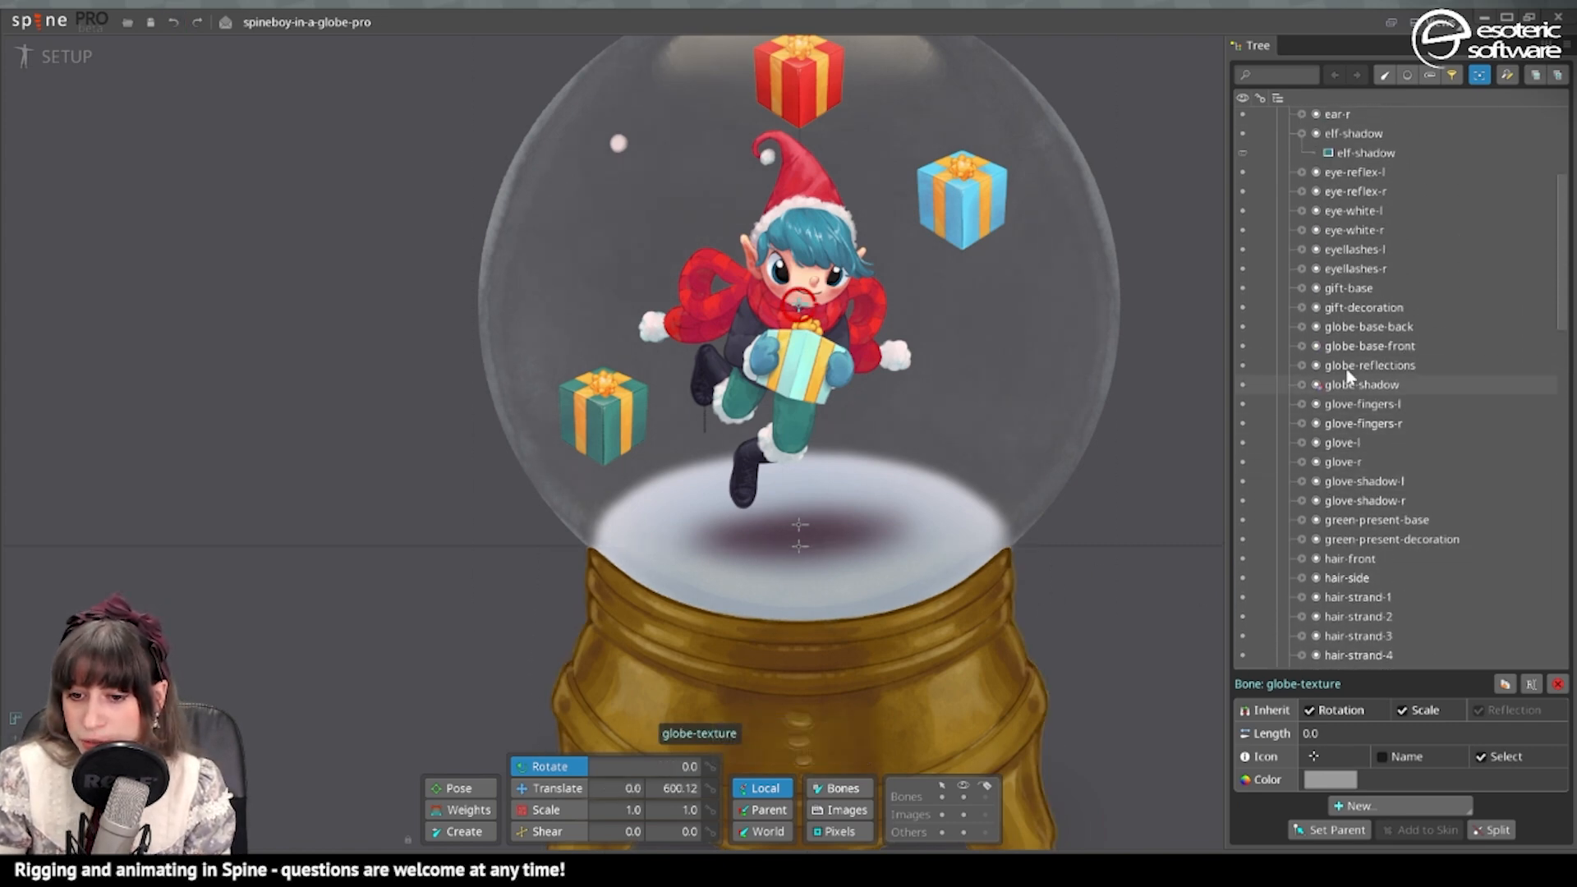
# Set globe-base-back, globe-base-front, globe-reflections and globe-shadow slots' parent to the globe-texture bone
pyautogui.click(1368, 325)
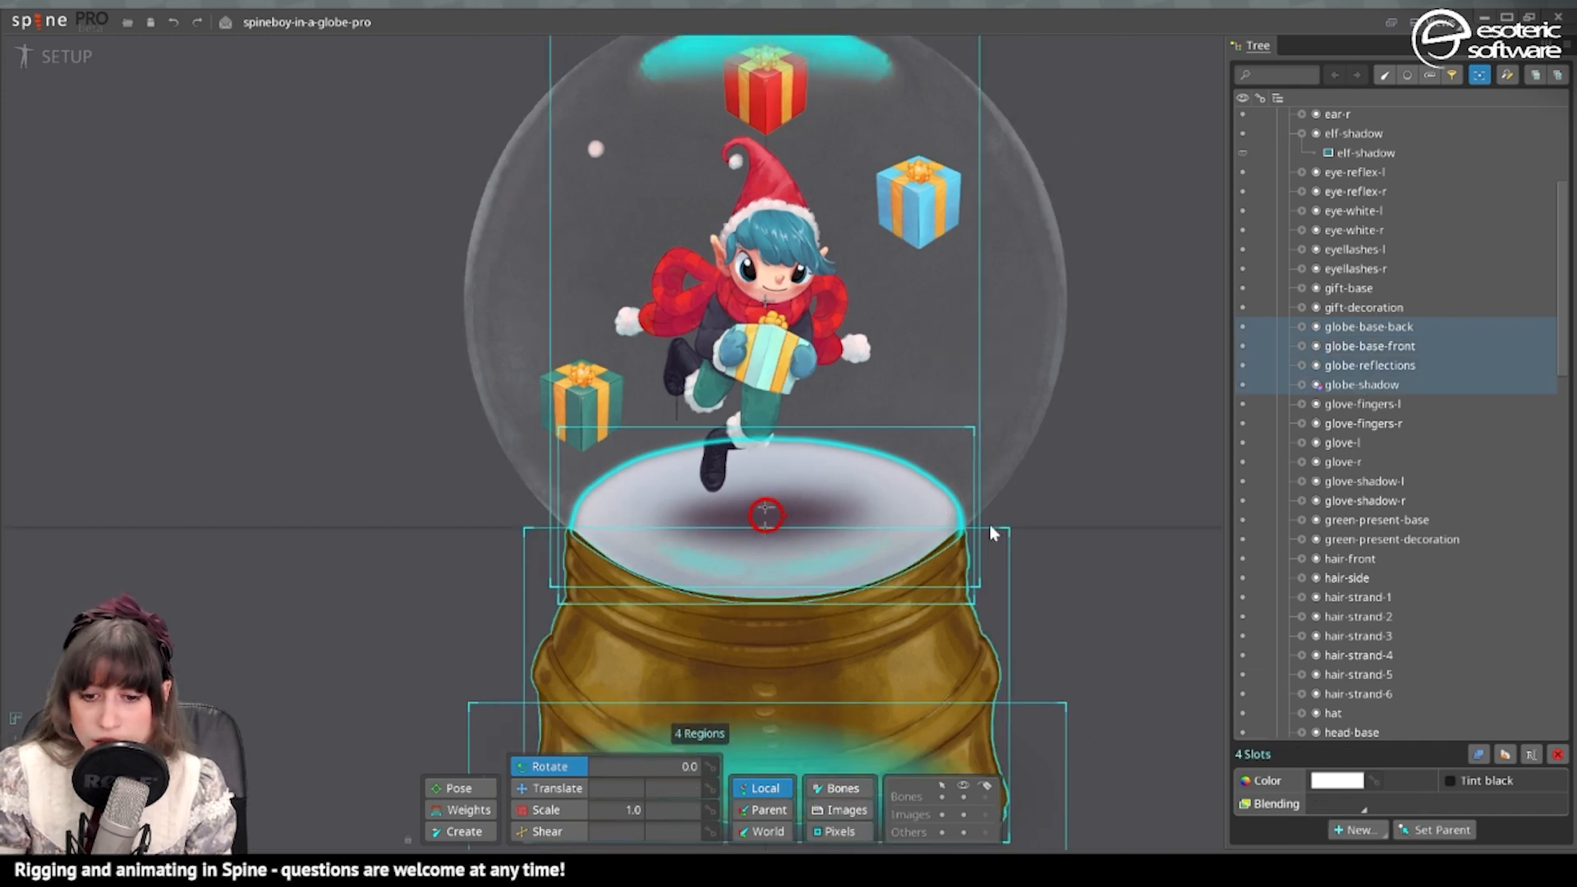
pyautogui.click(1441, 828)
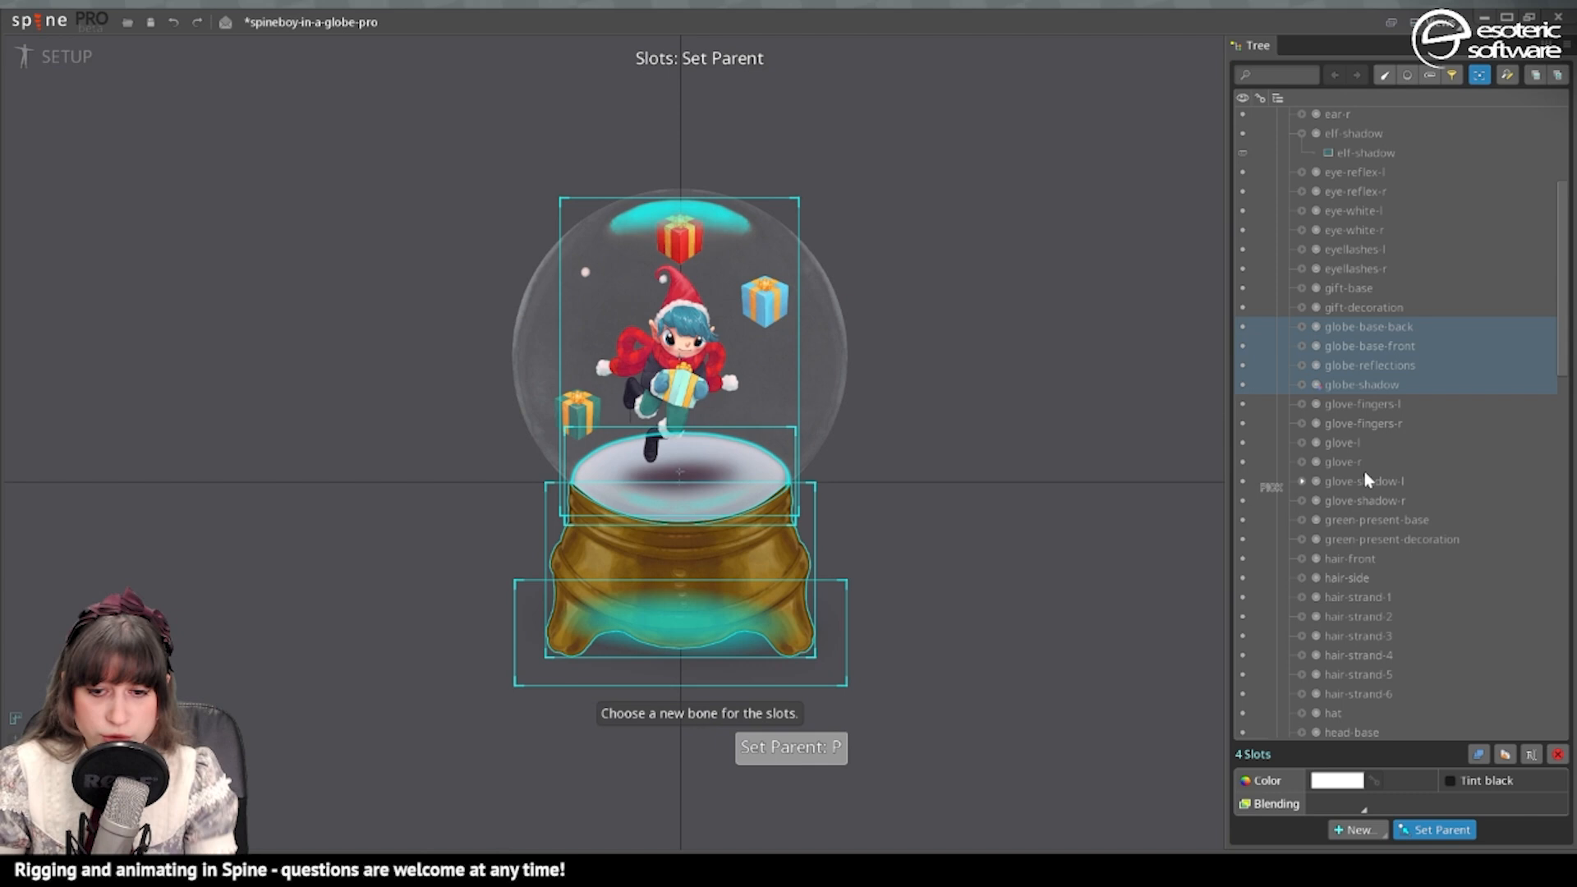
pyautogui.scroll(-3)
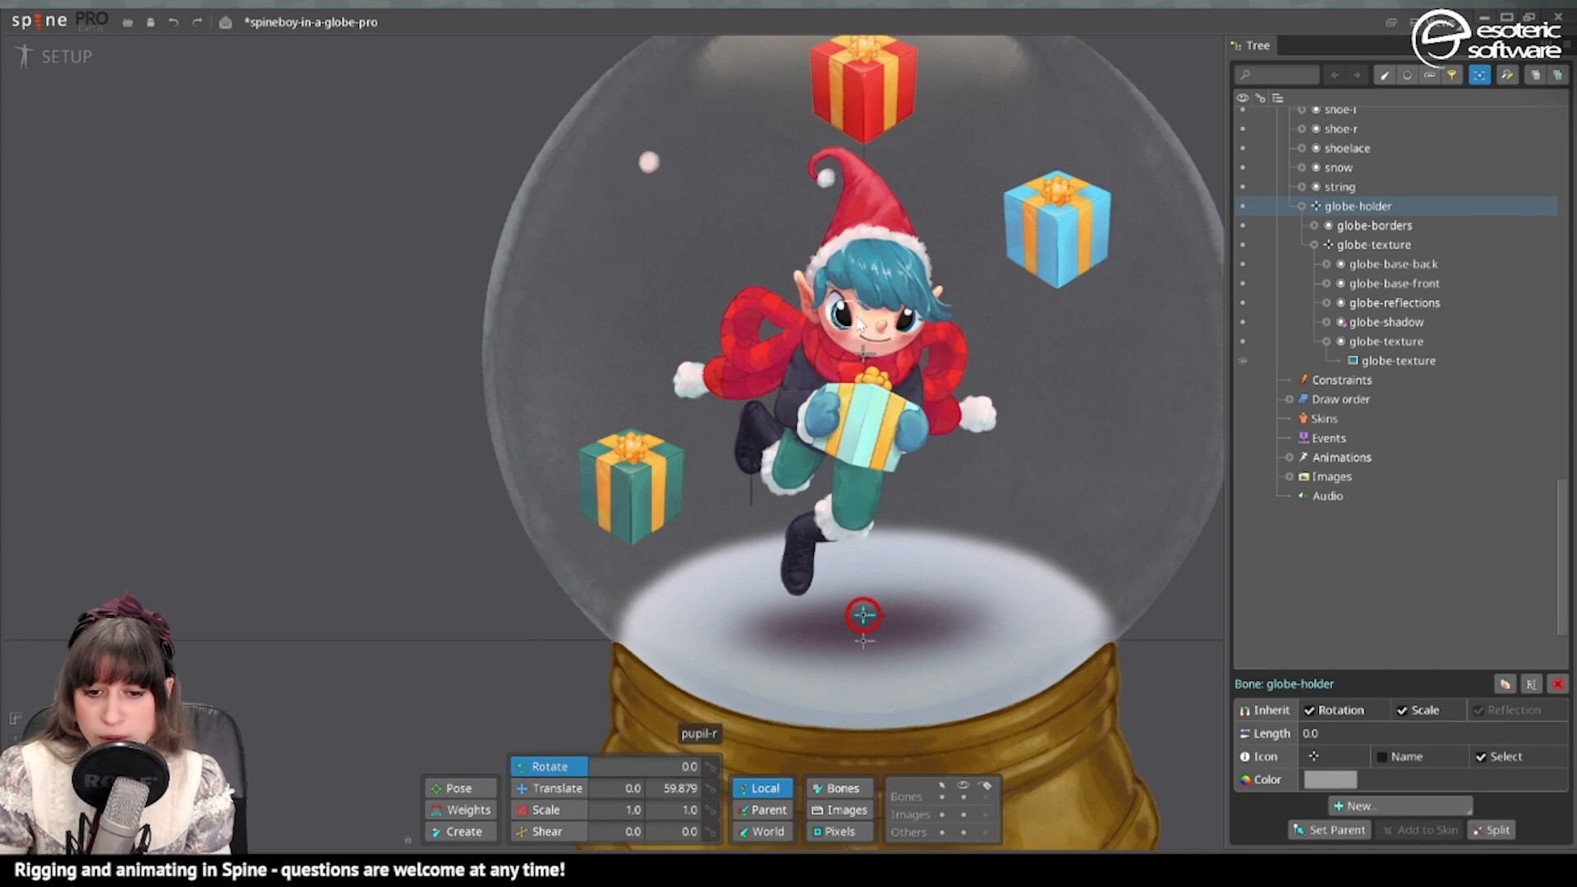
pyautogui.click(1314, 755)
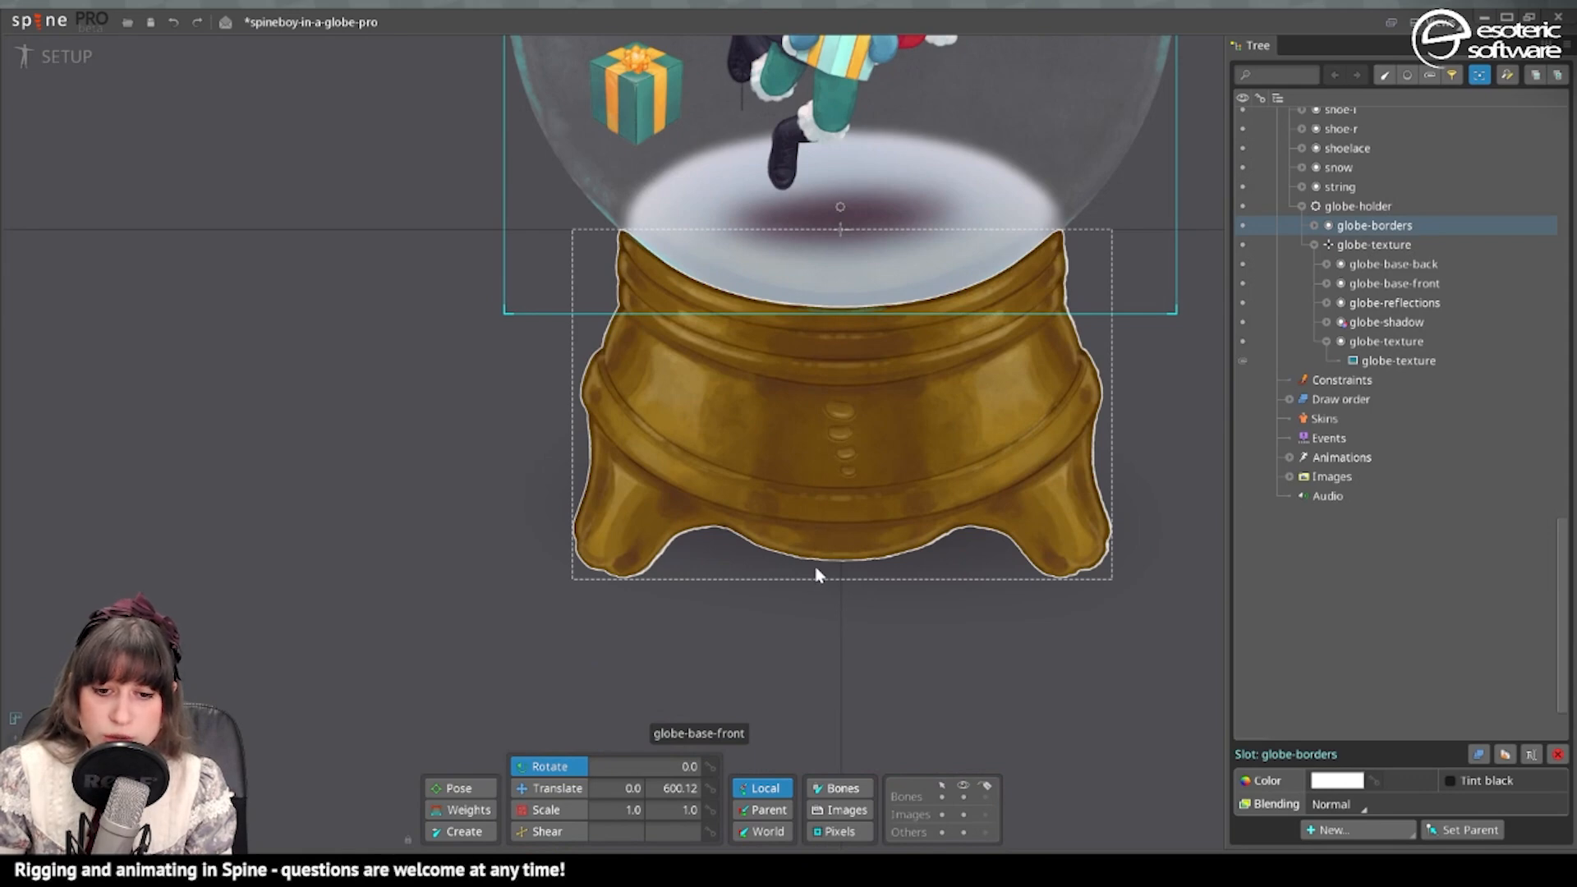
# Add a snowball-perspective bone under globe-texture and place it at the bottom of the golden base
pyautogui.click(1373, 245)
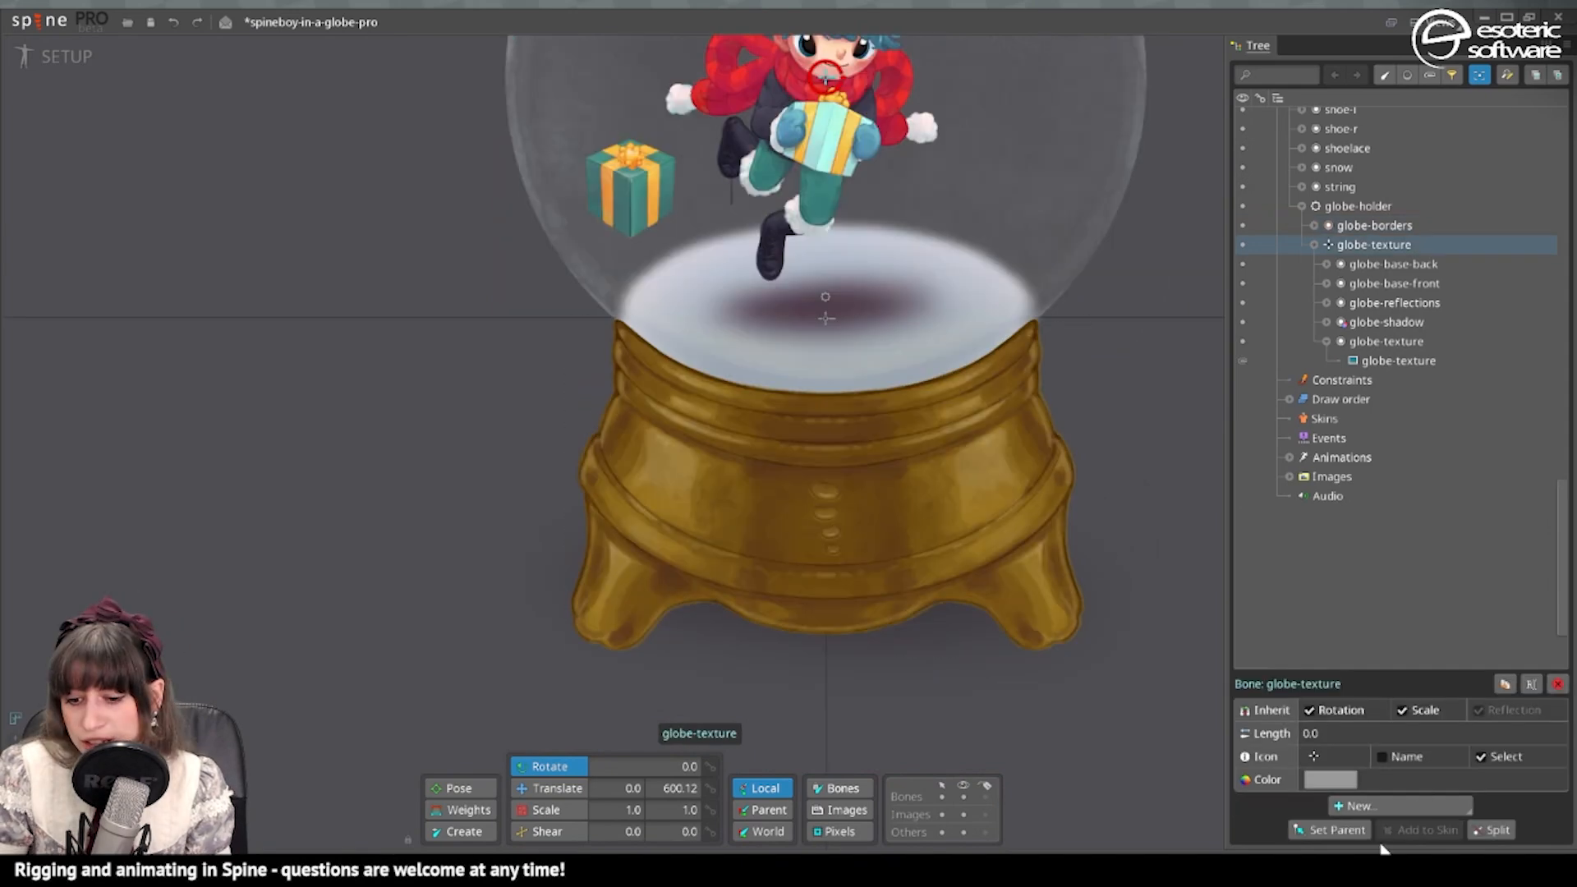
pyautogui.click(1358, 805)
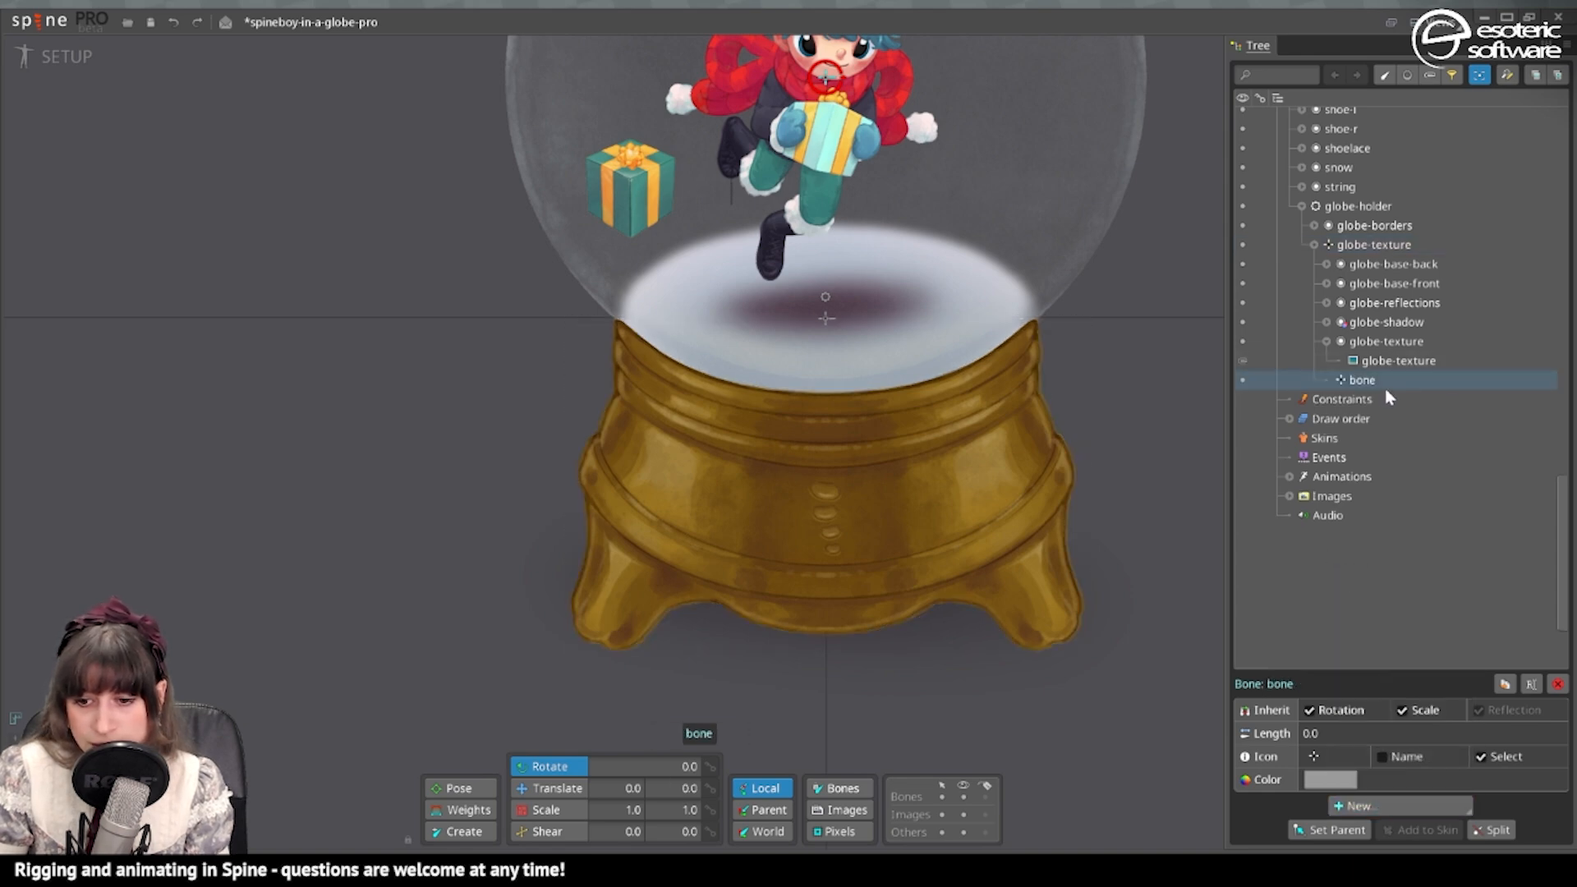
pyautogui.doubleClick(1362, 380)
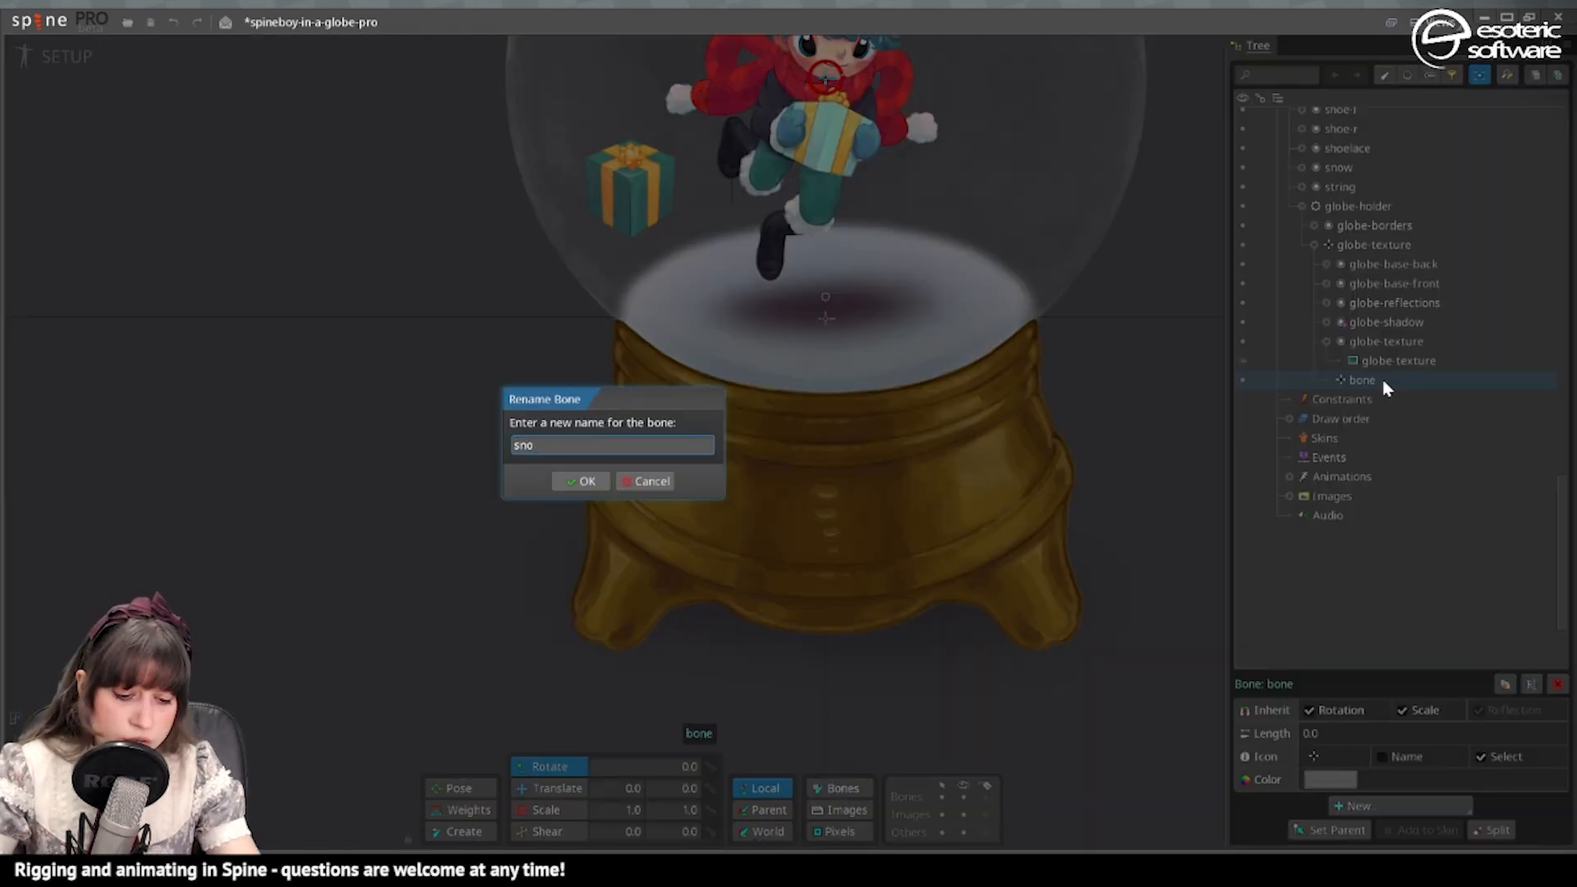
pyautogui.write('snowball-per')
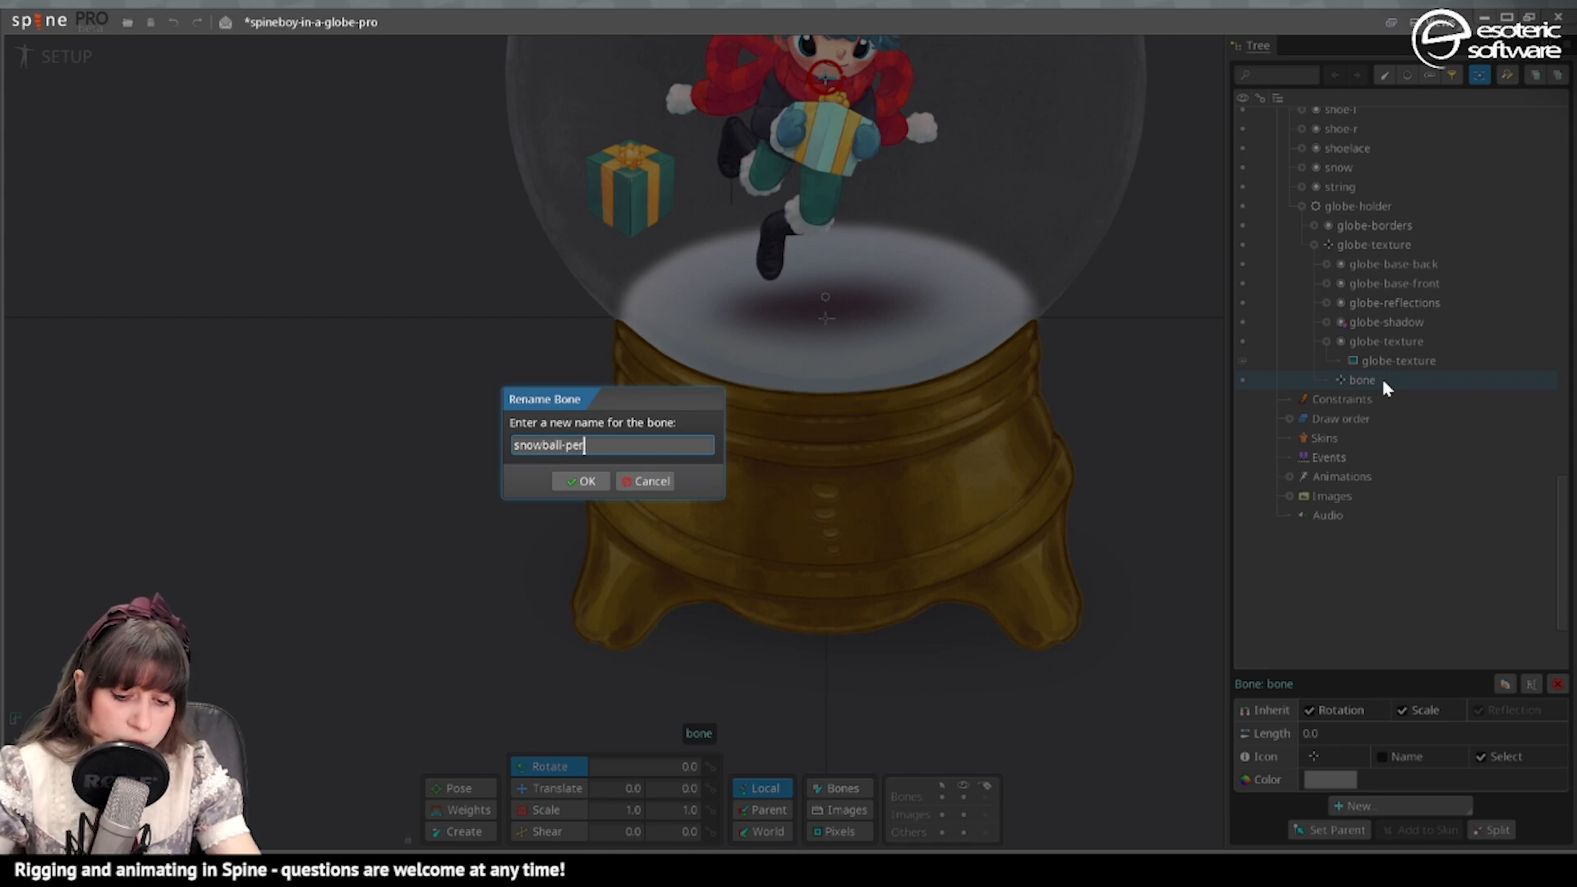
pyautogui.click(580, 481)
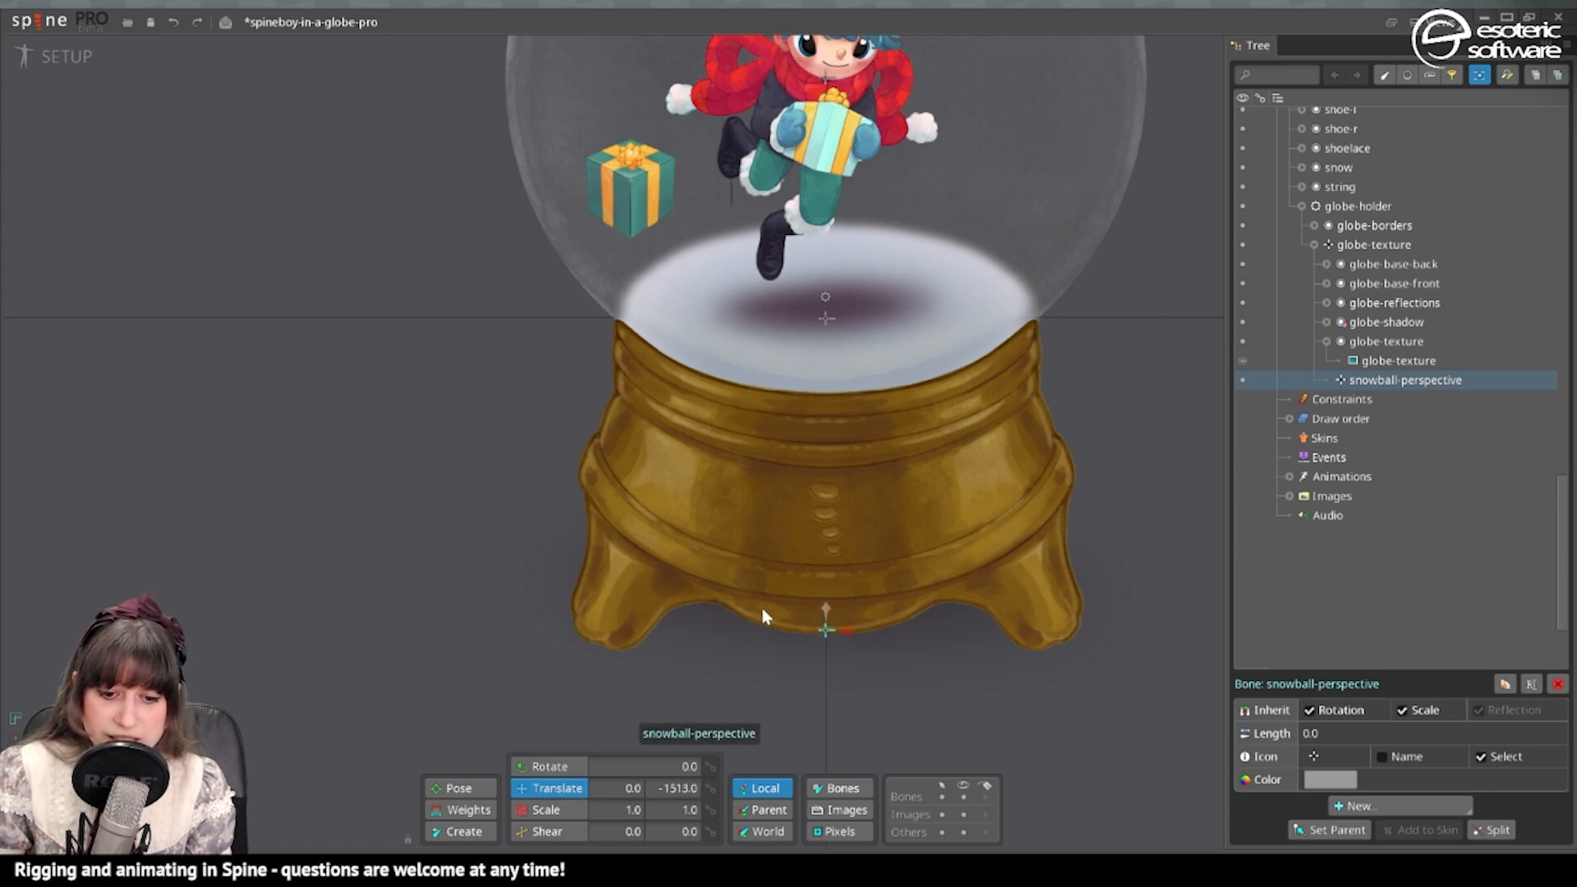
pyautogui.click(824, 483)
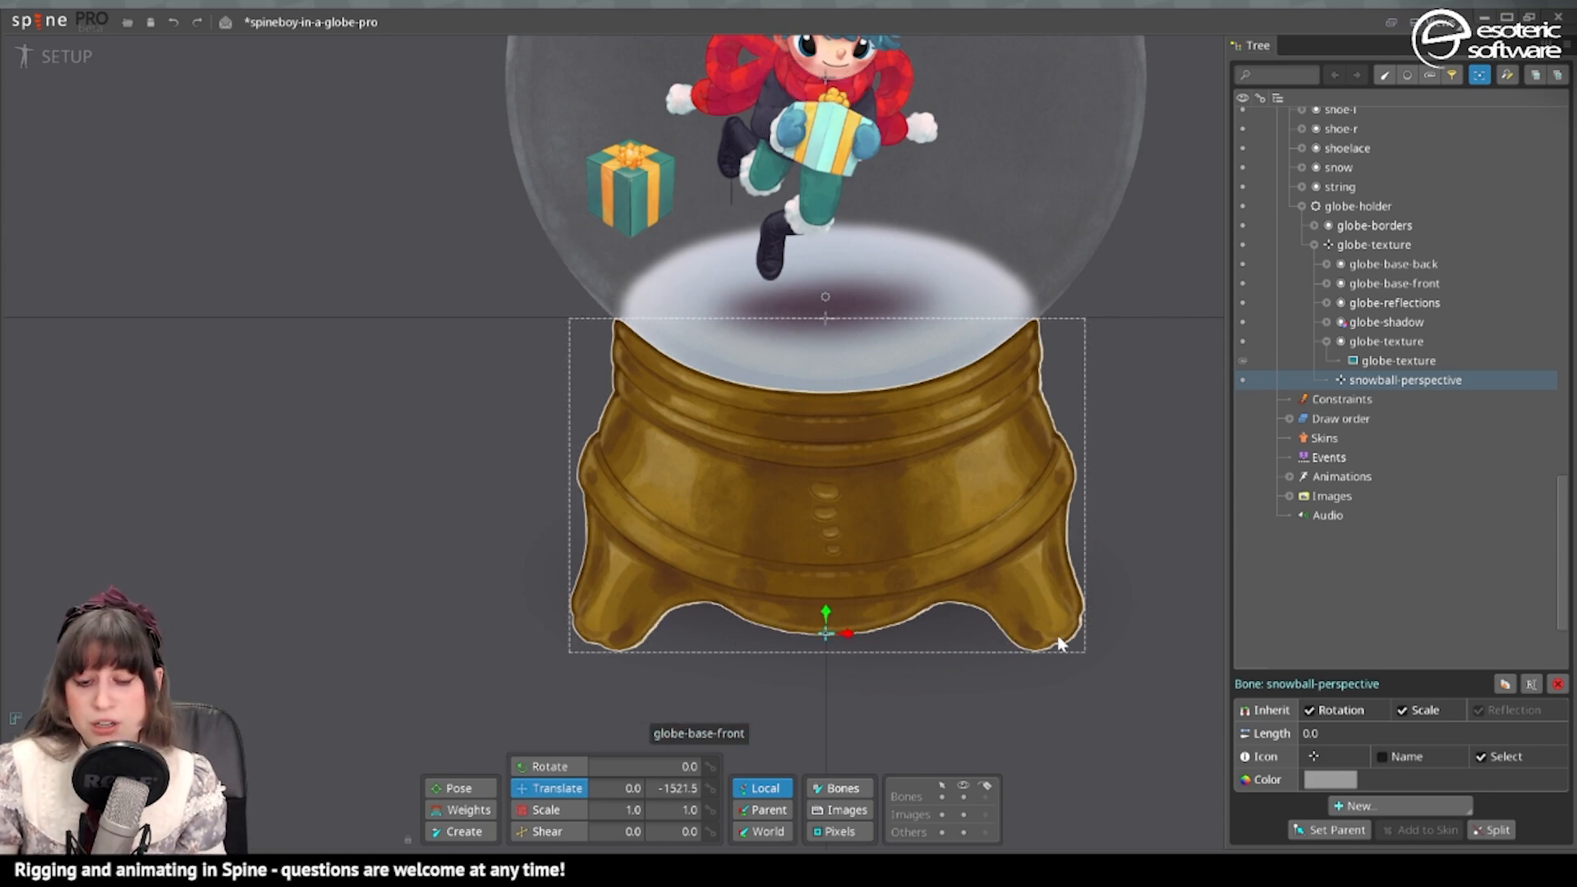
pyautogui.moveTo(862, 465)
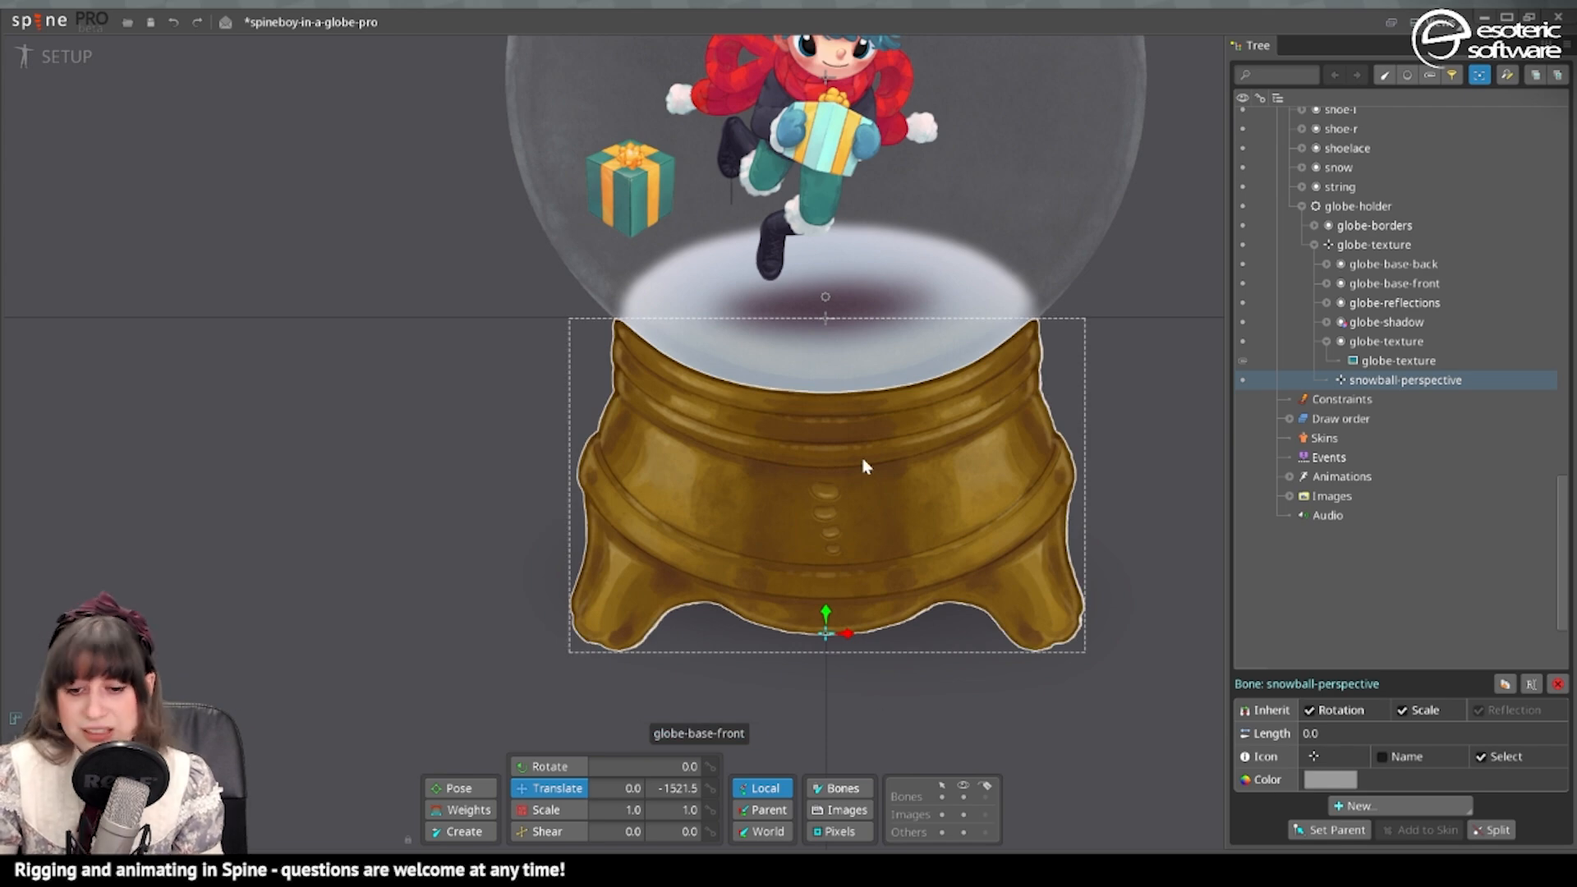
pyautogui.moveTo(731, 570)
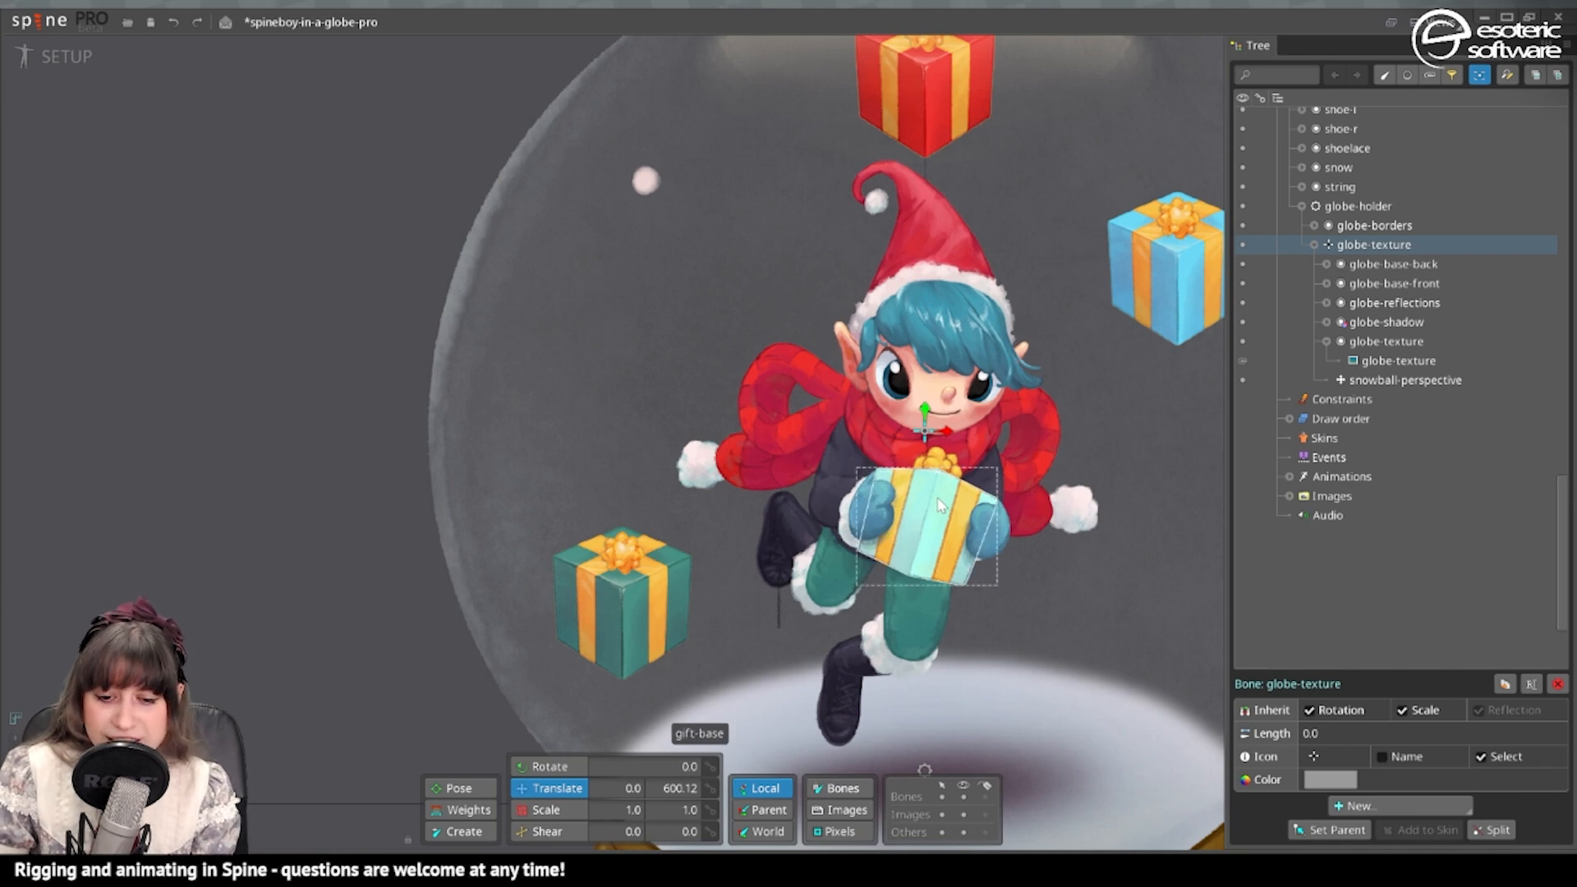
pyautogui.moveTo(940, 514)
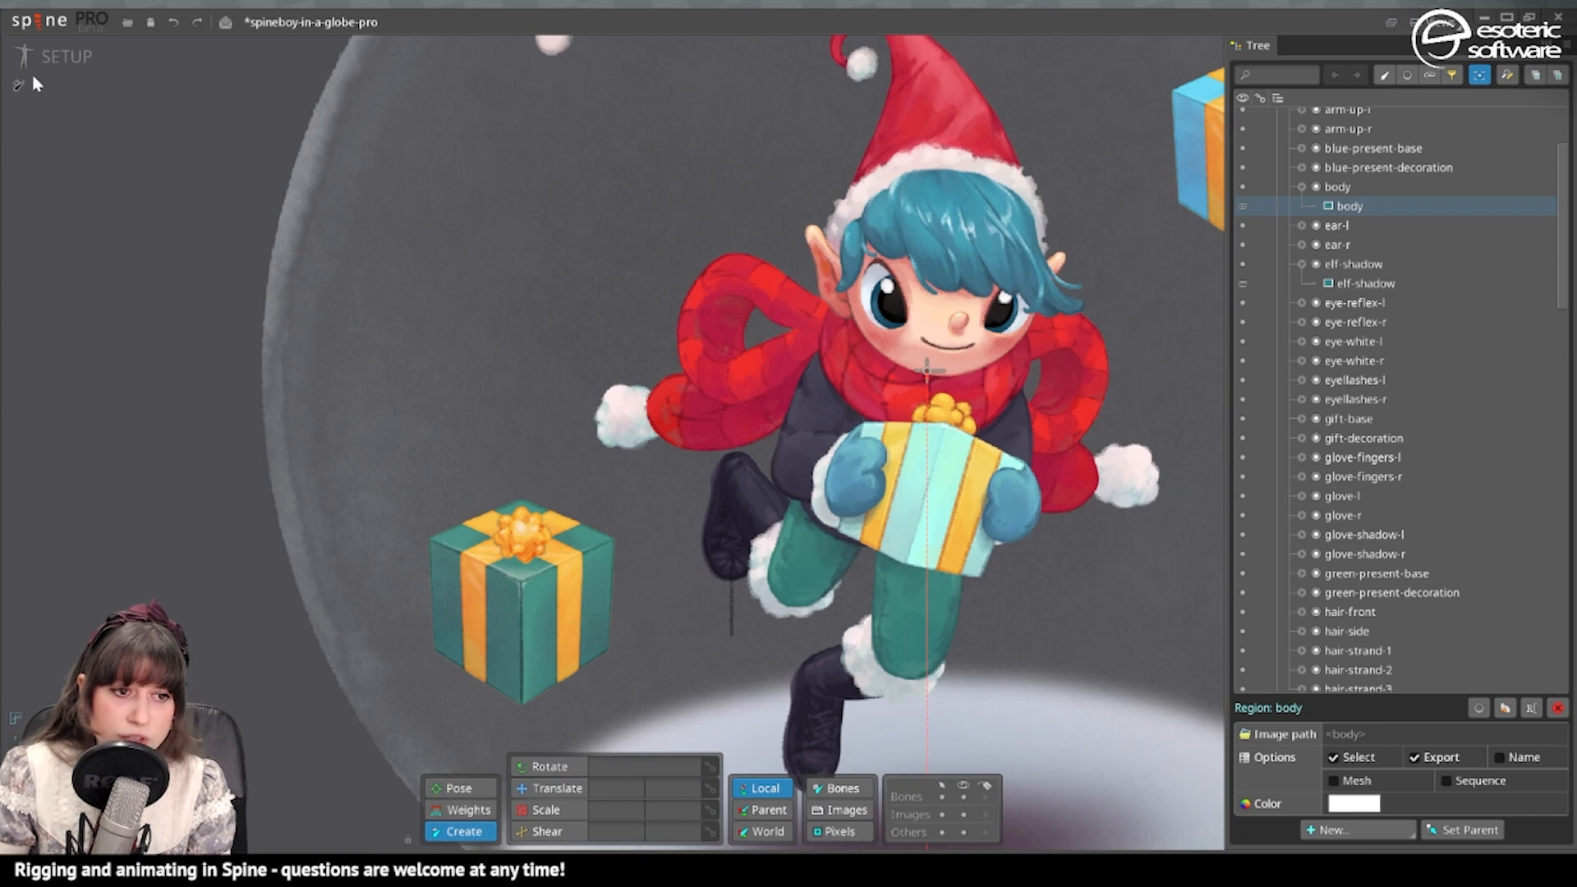
# Draw a body bone on the elf's torso and inspect the body and leg images up close
pyautogui.scroll(3)
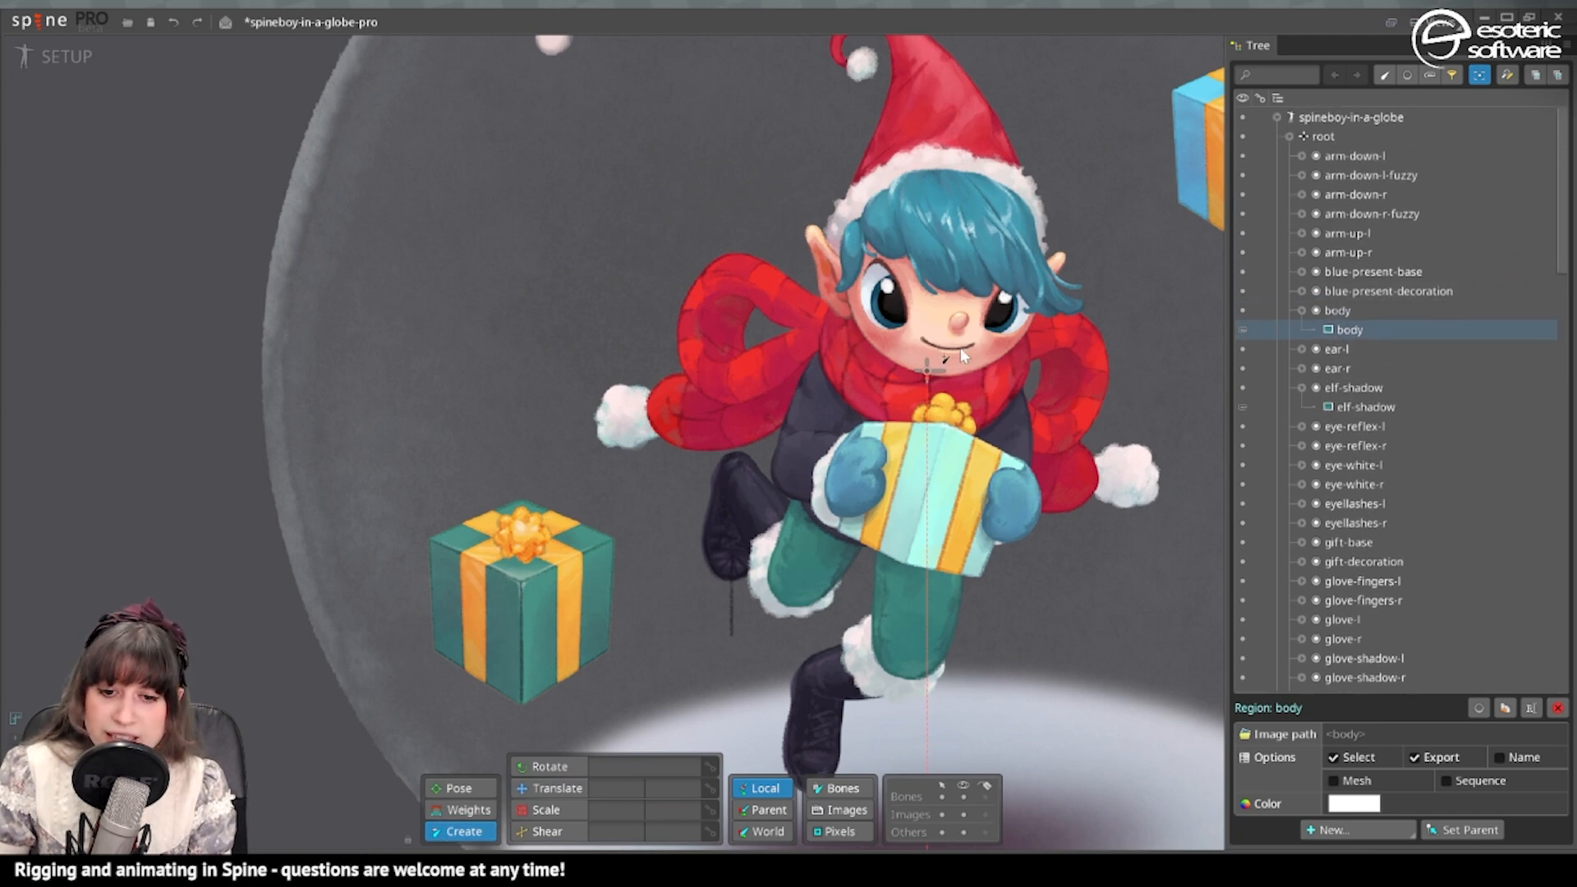
pyautogui.click(1378, 568)
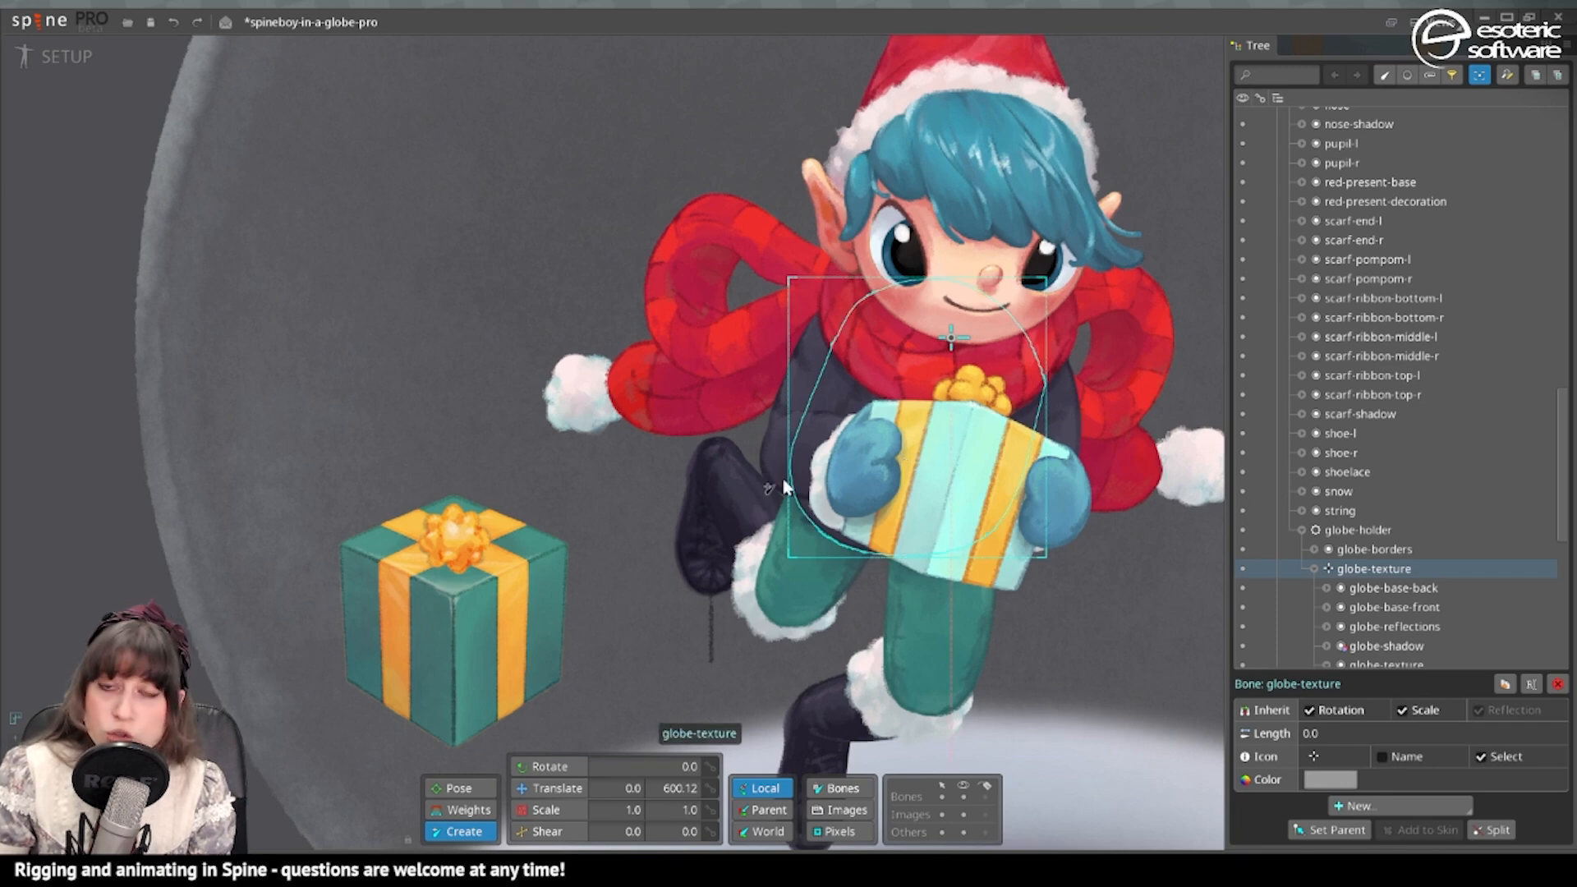
pyautogui.moveTo(1121, 447)
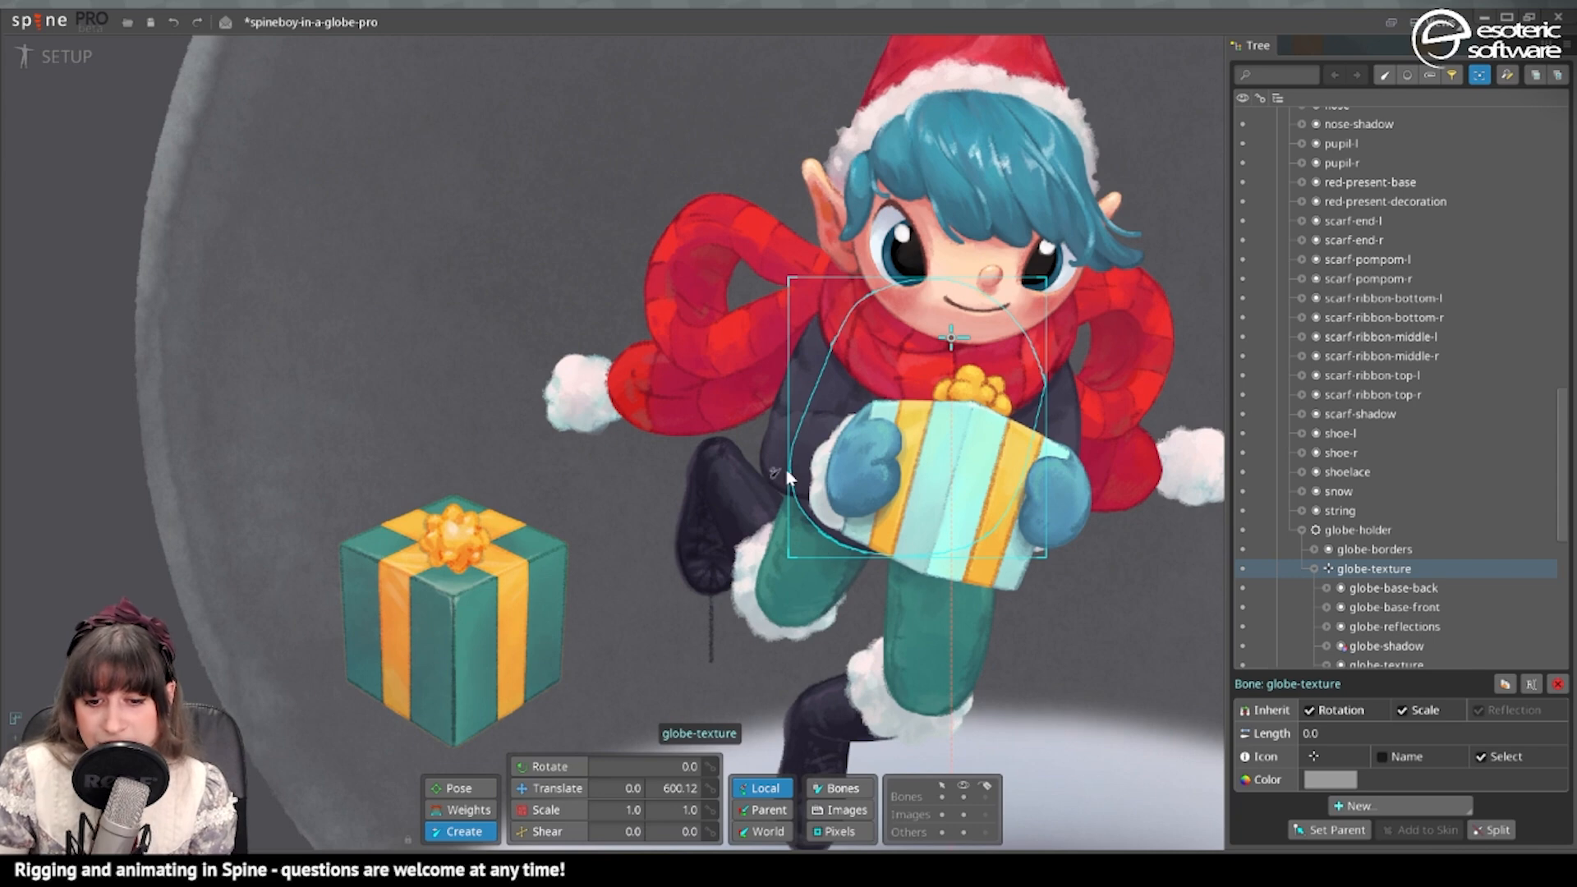
pyautogui.moveTo(900, 492)
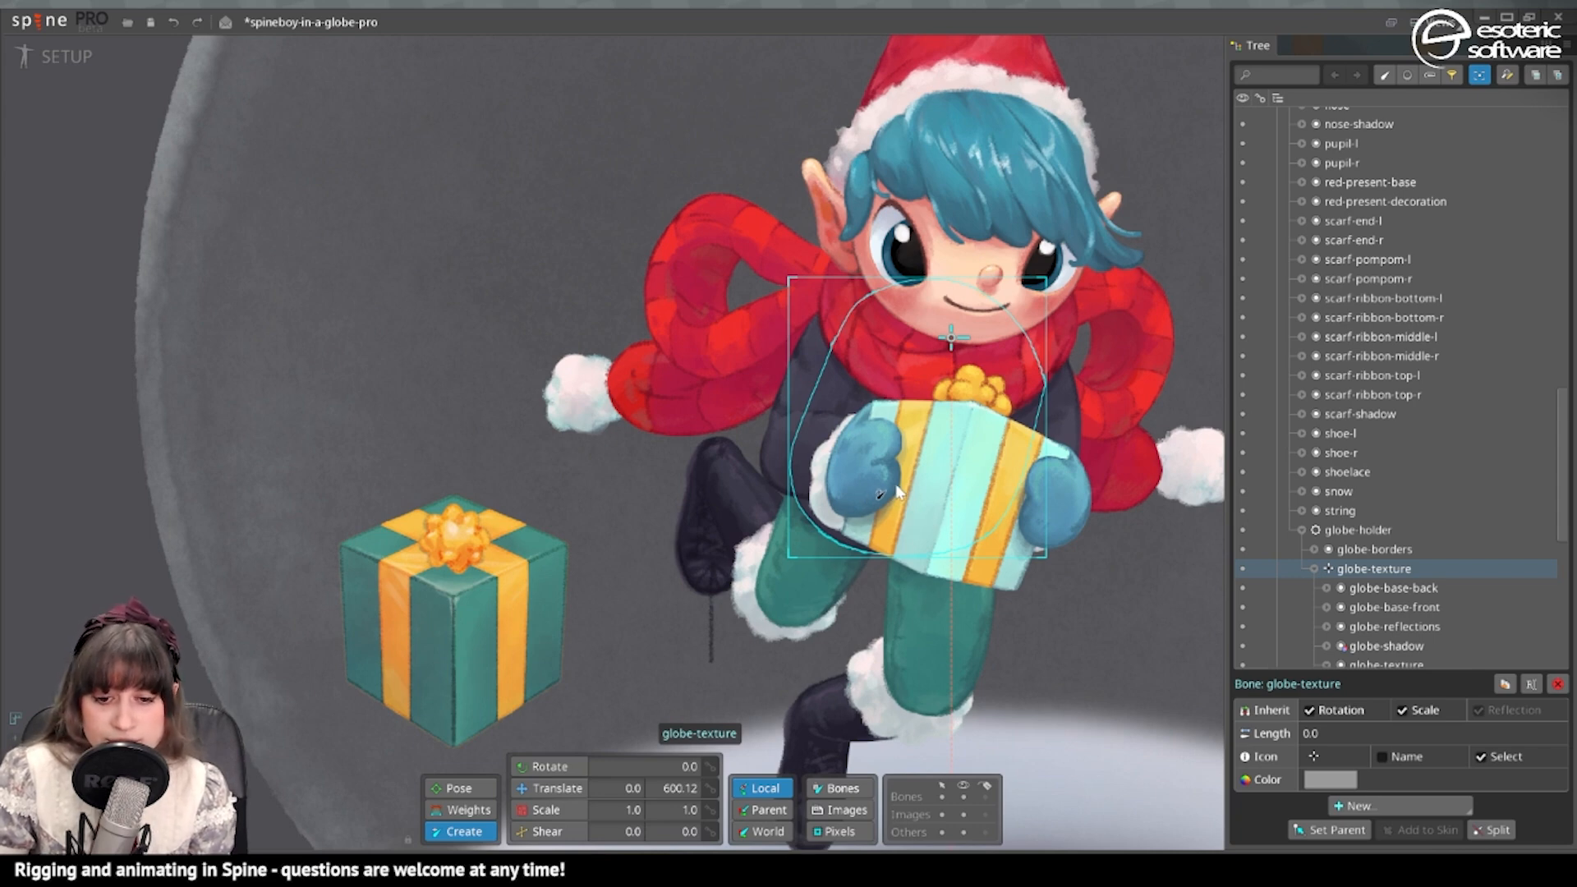
pyautogui.moveTo(843, 407)
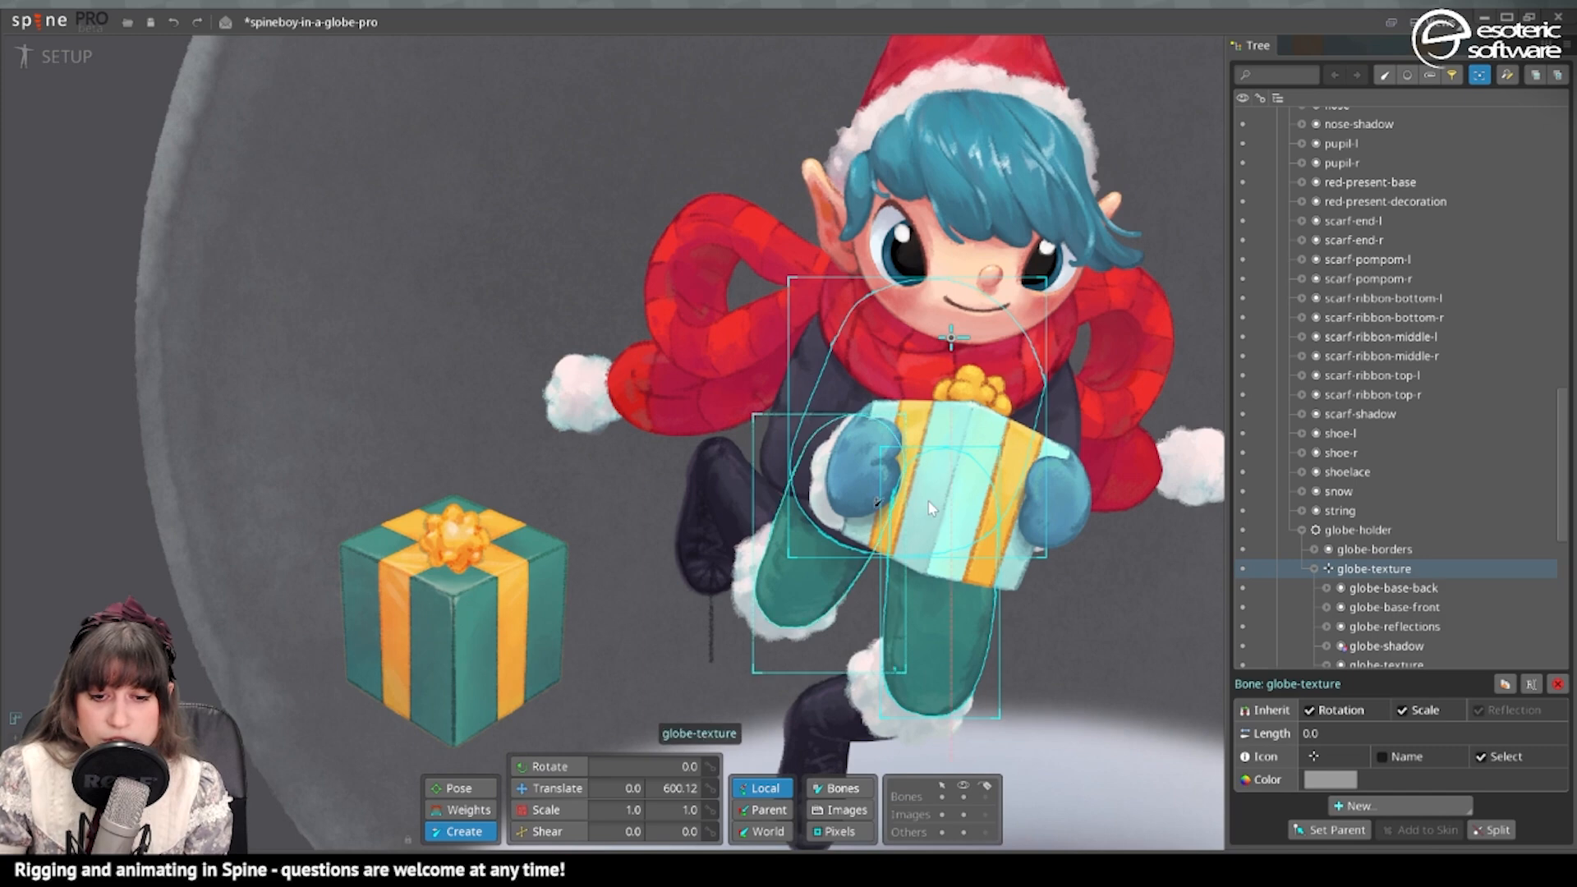
pyautogui.moveTo(813, 636)
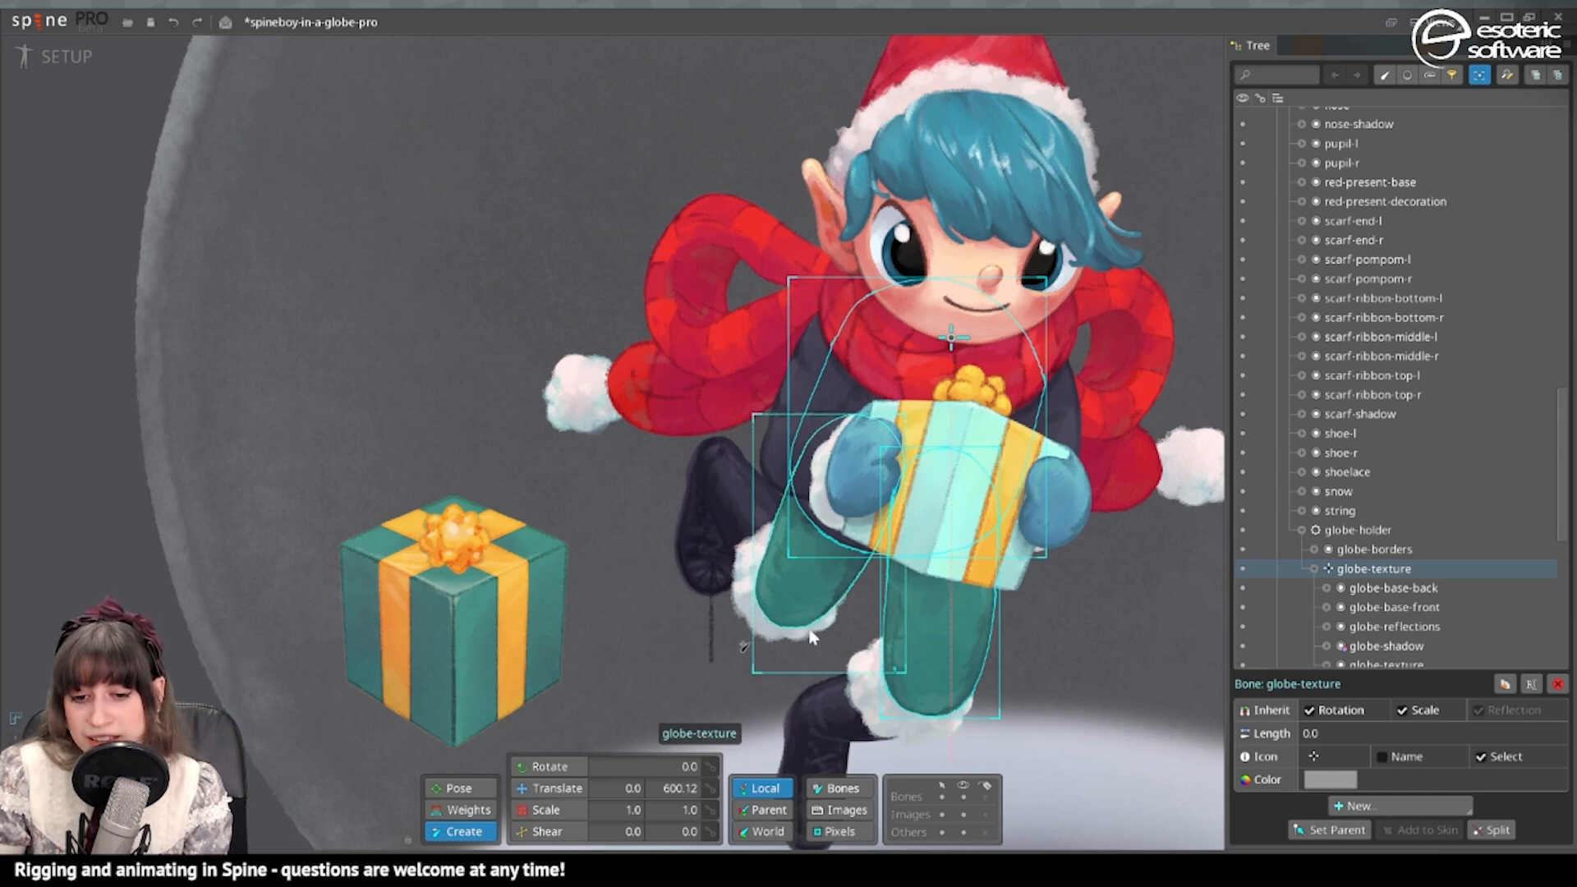
pyautogui.scroll(3)
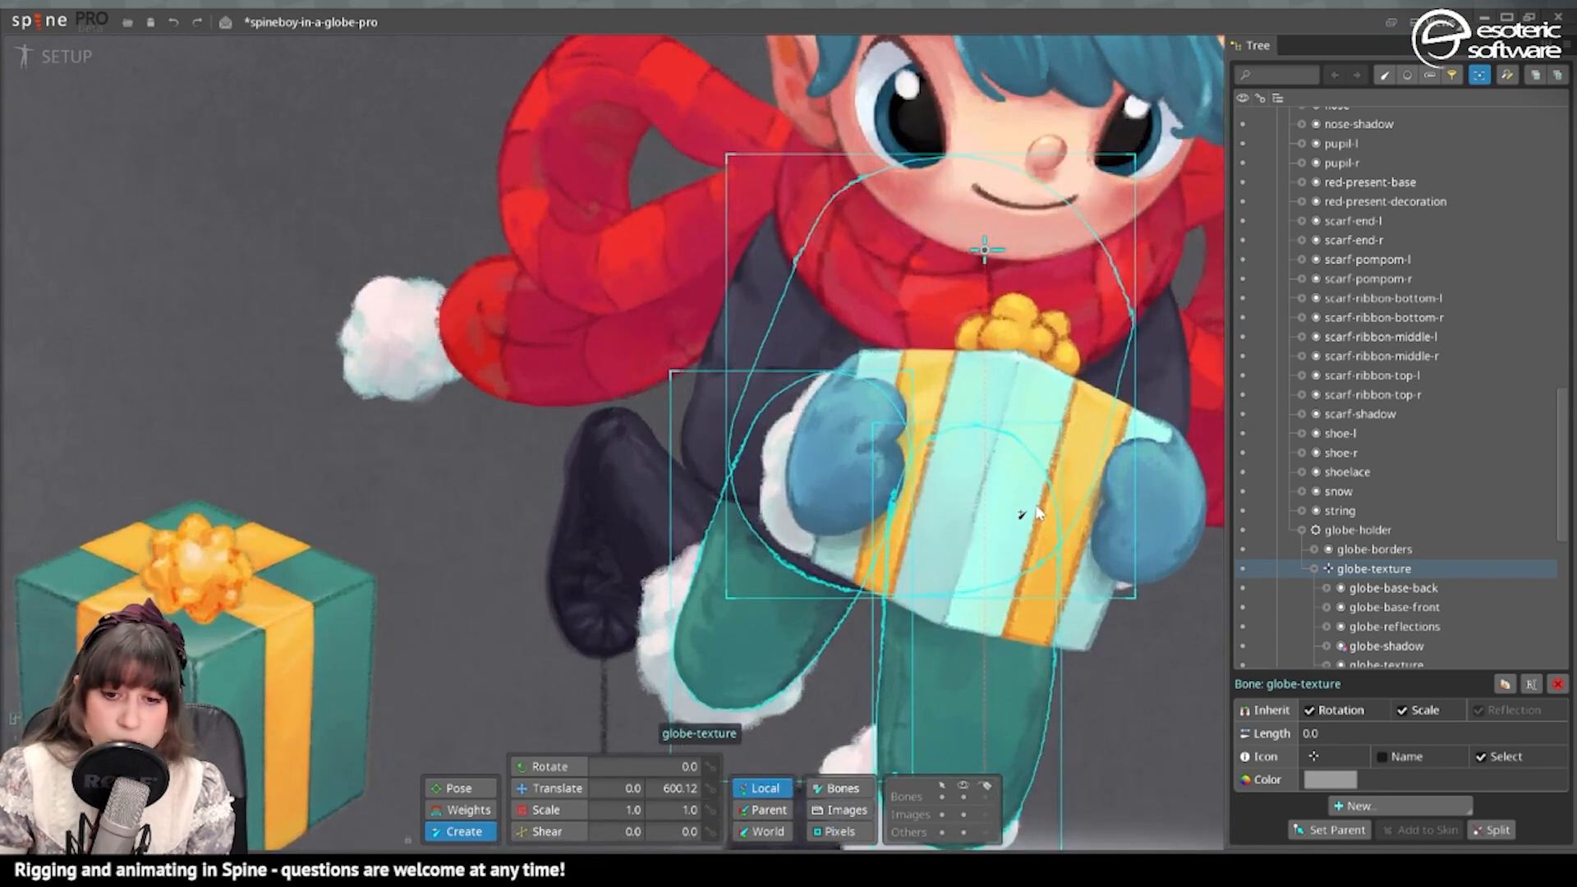
pyautogui.moveTo(890, 493)
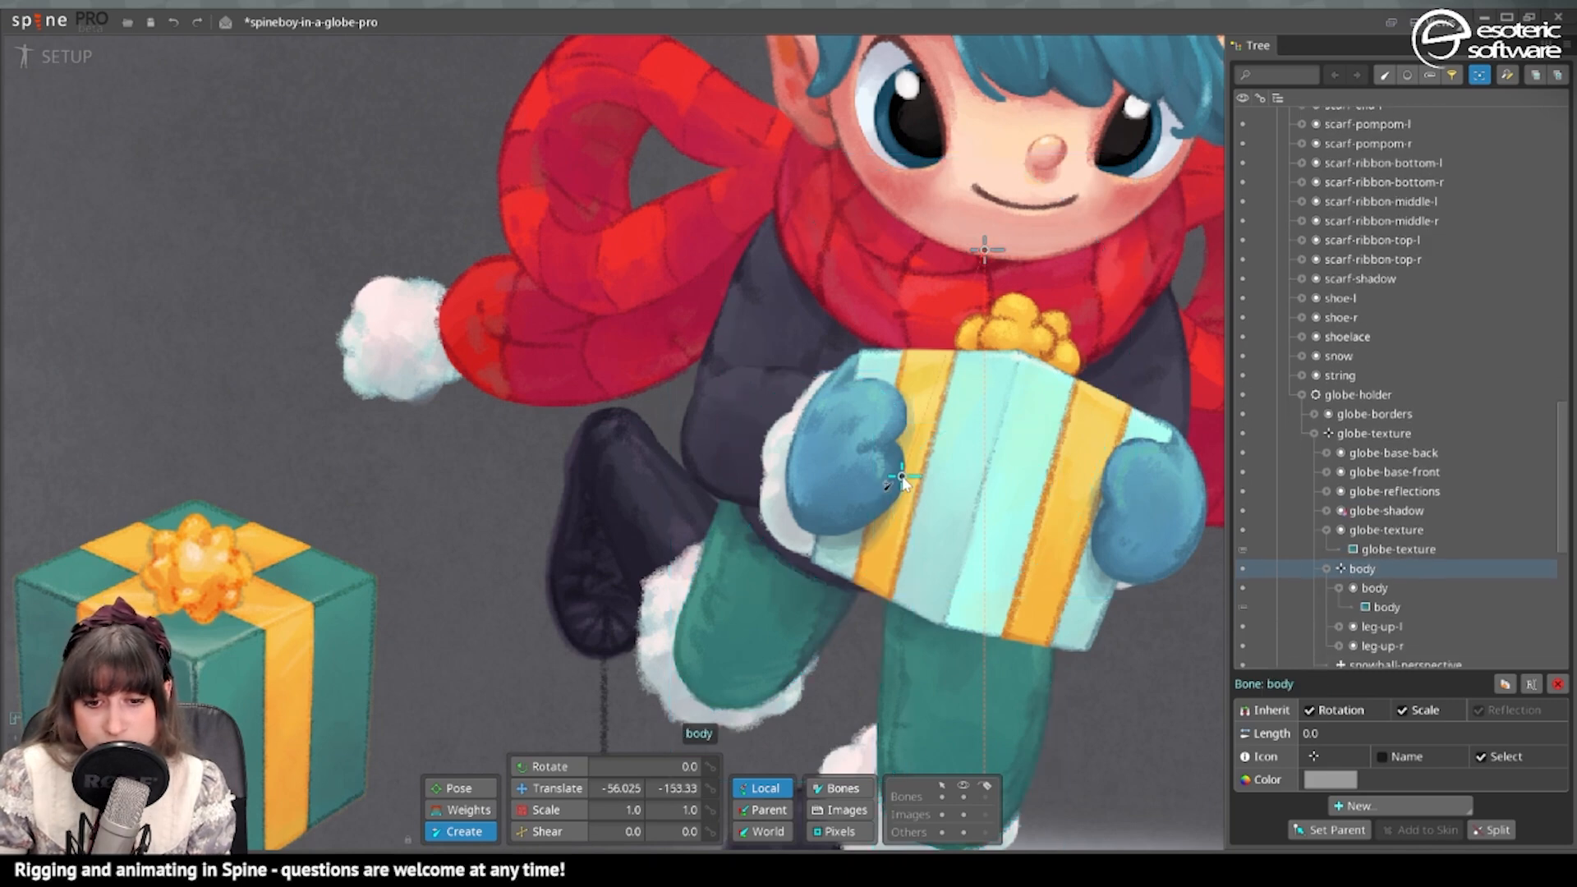
pyautogui.moveTo(1066, 518)
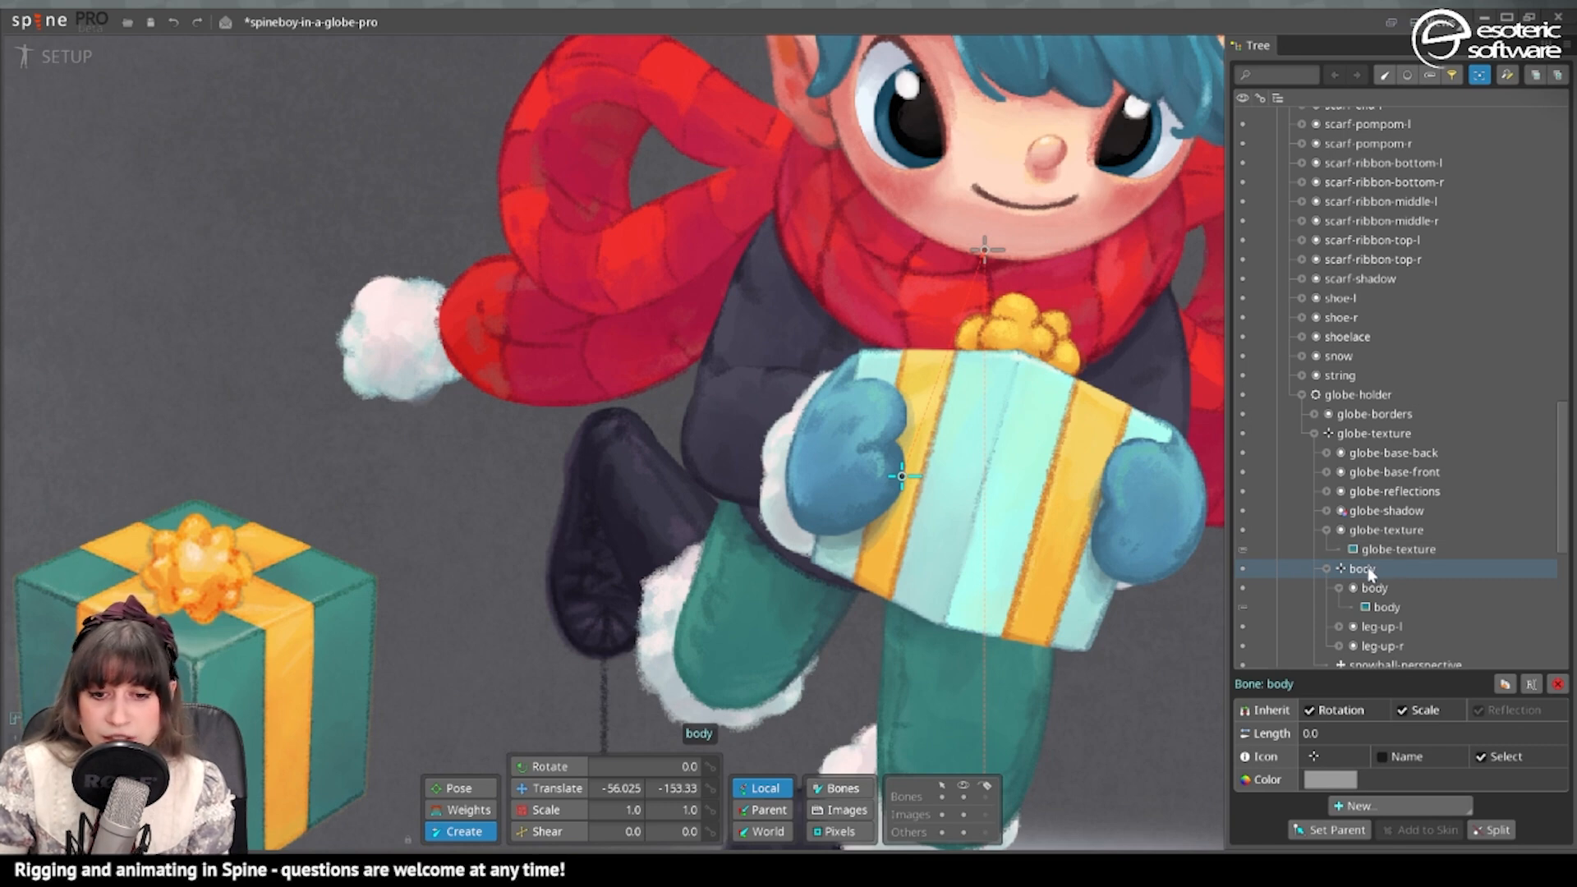
pyautogui.moveTo(624, 574)
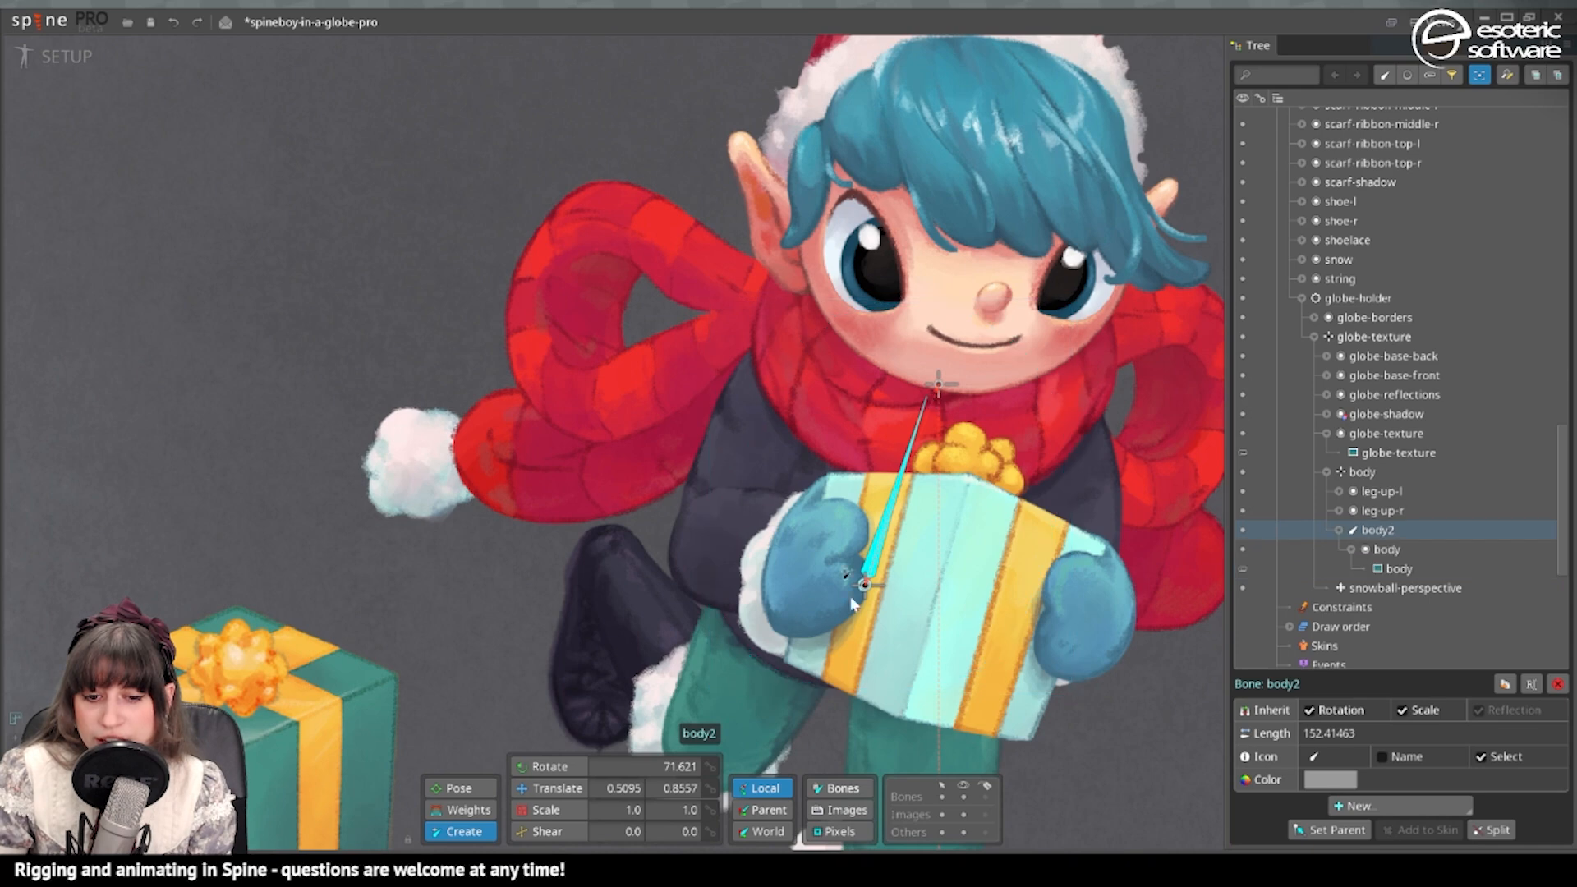
pyautogui.moveTo(866, 558)
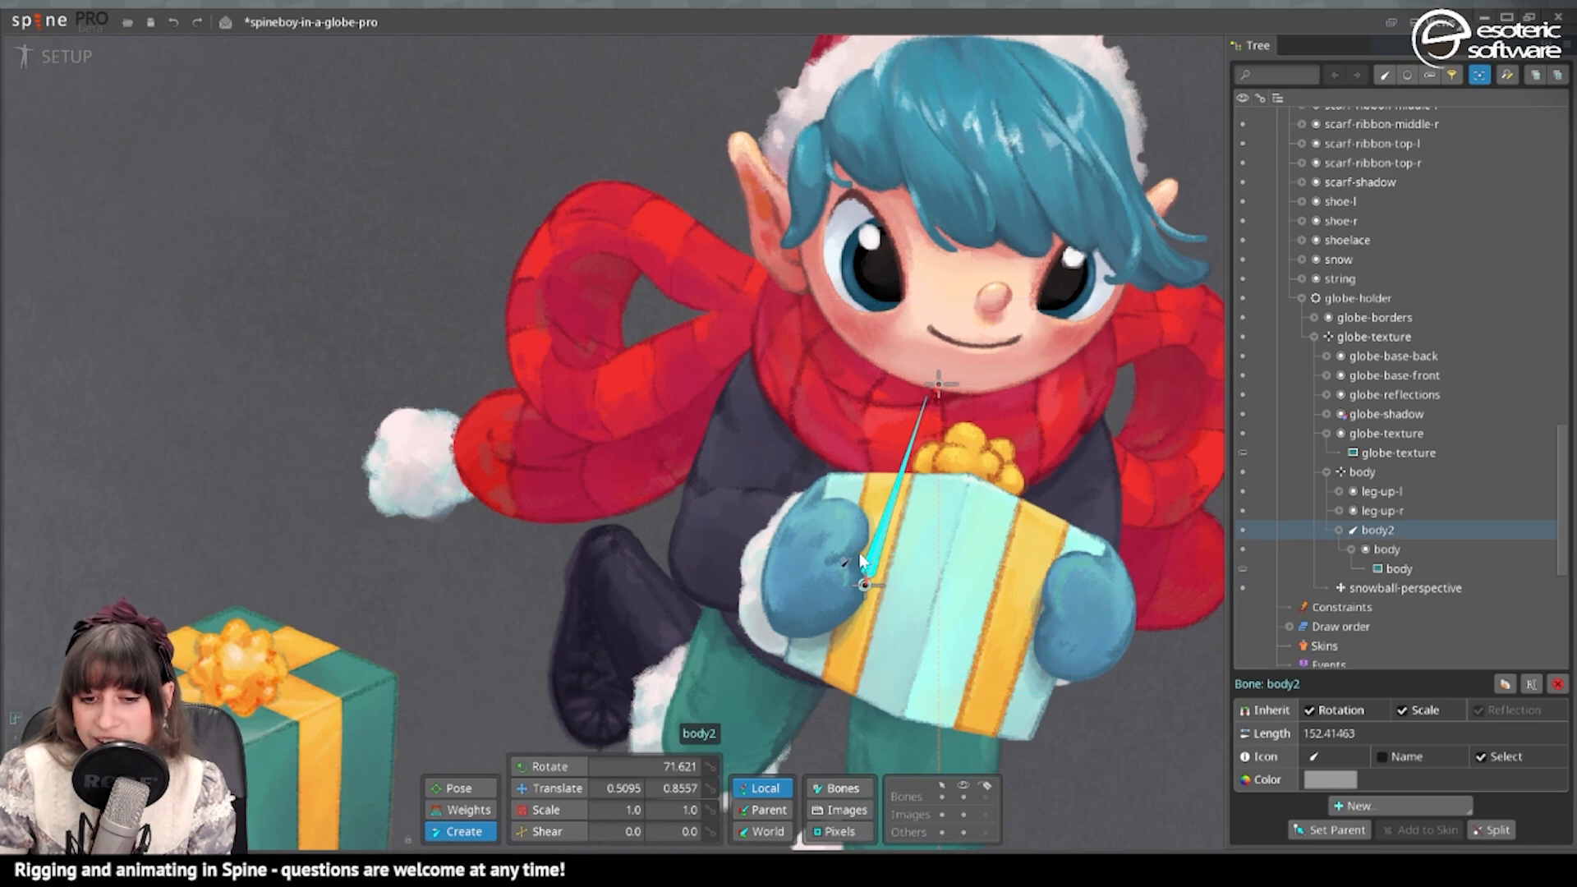
pyautogui.moveTo(926, 406)
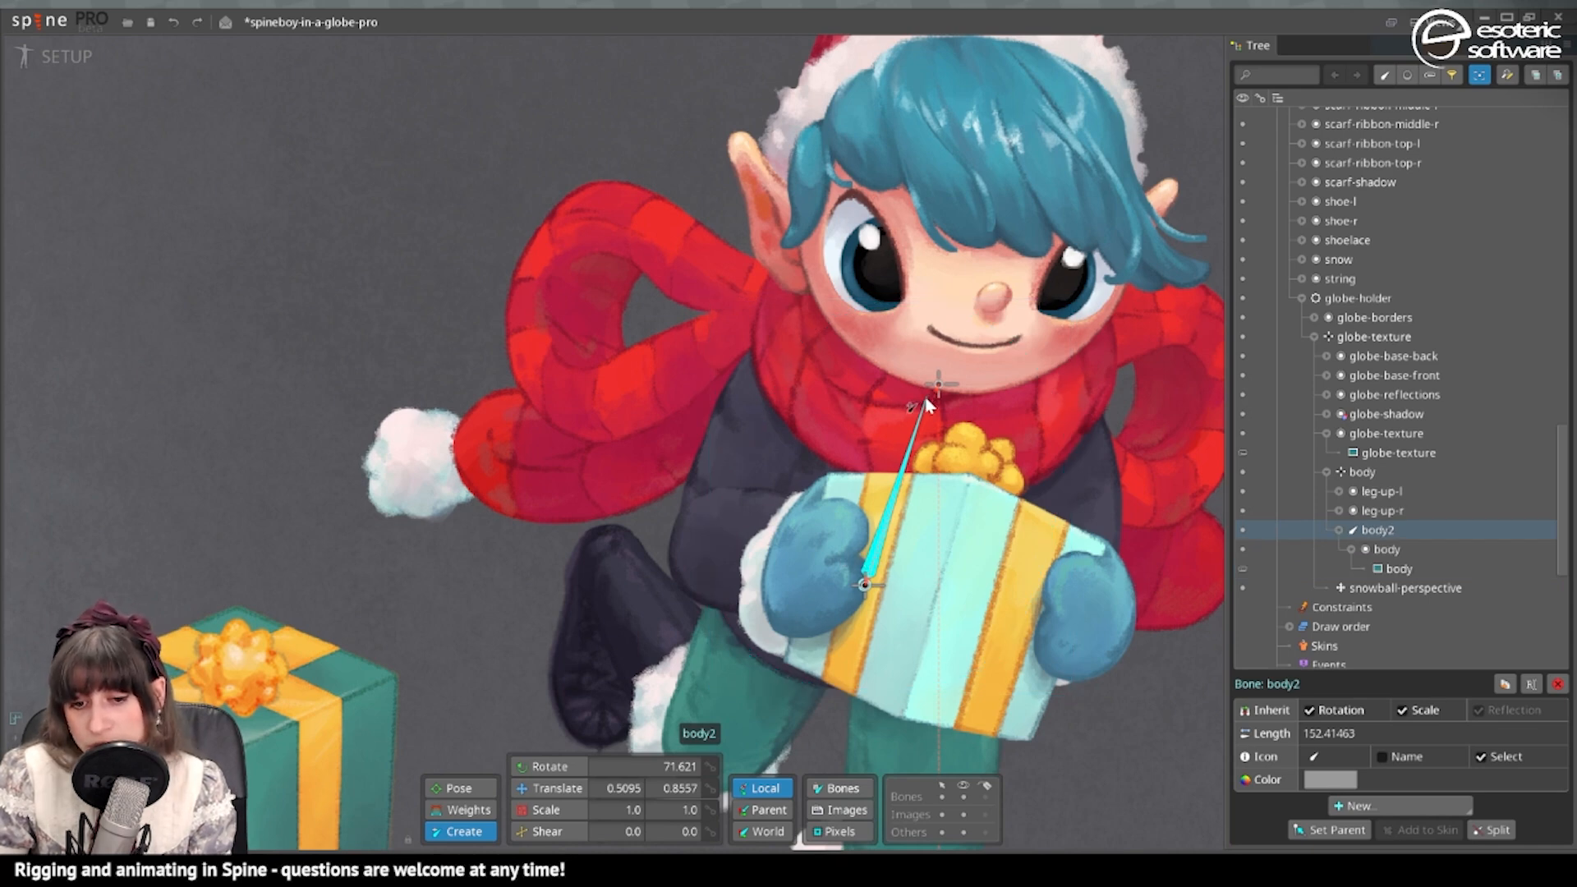
pyautogui.moveTo(779, 181)
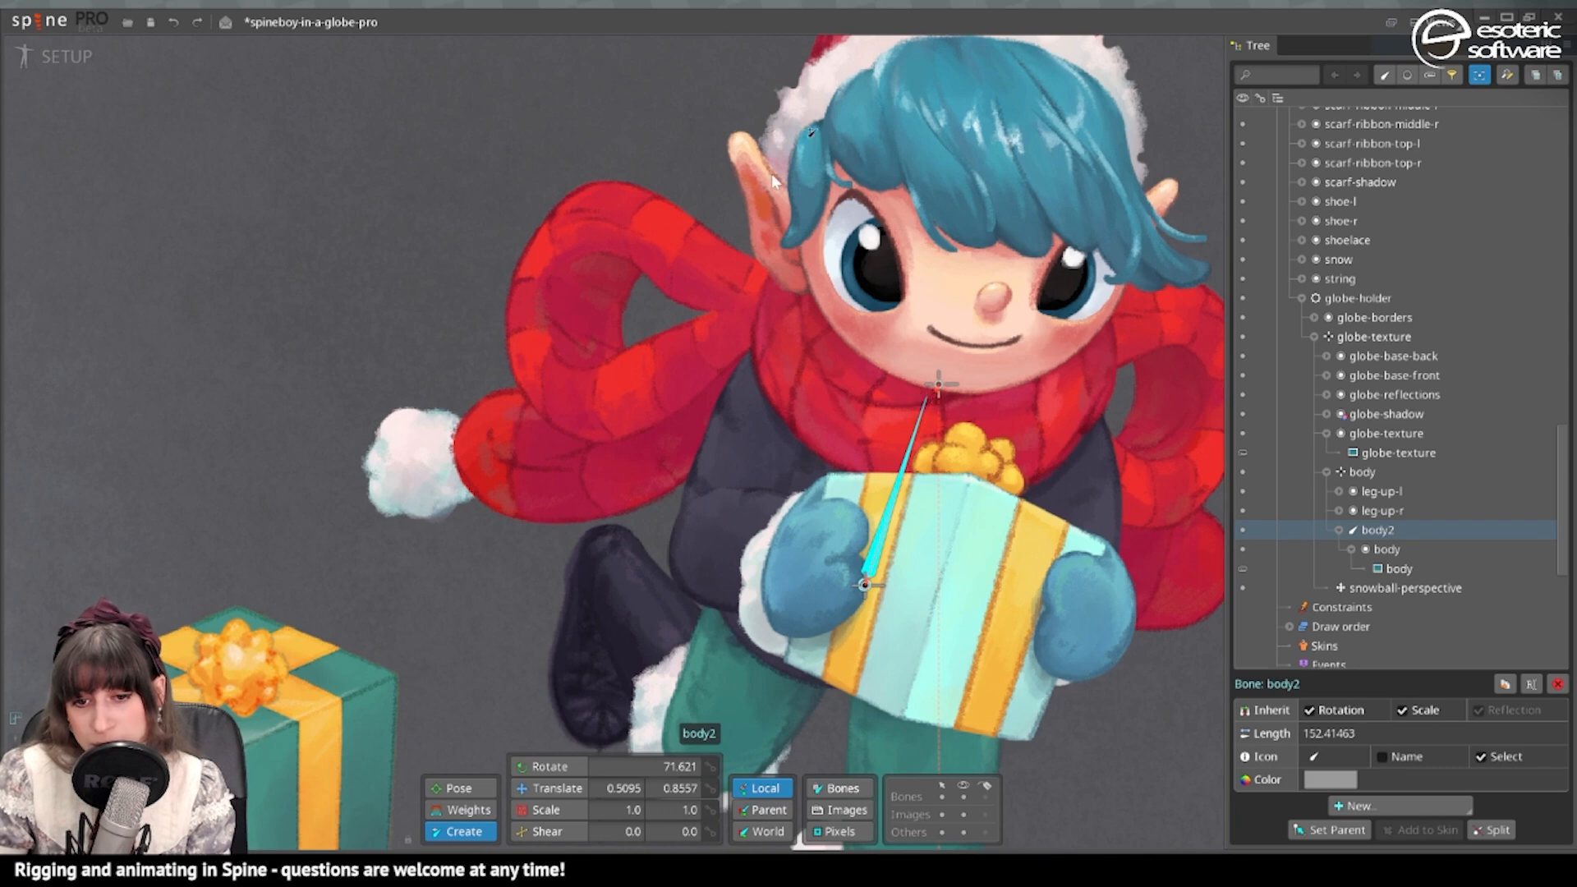
pyautogui.moveTo(939, 312)
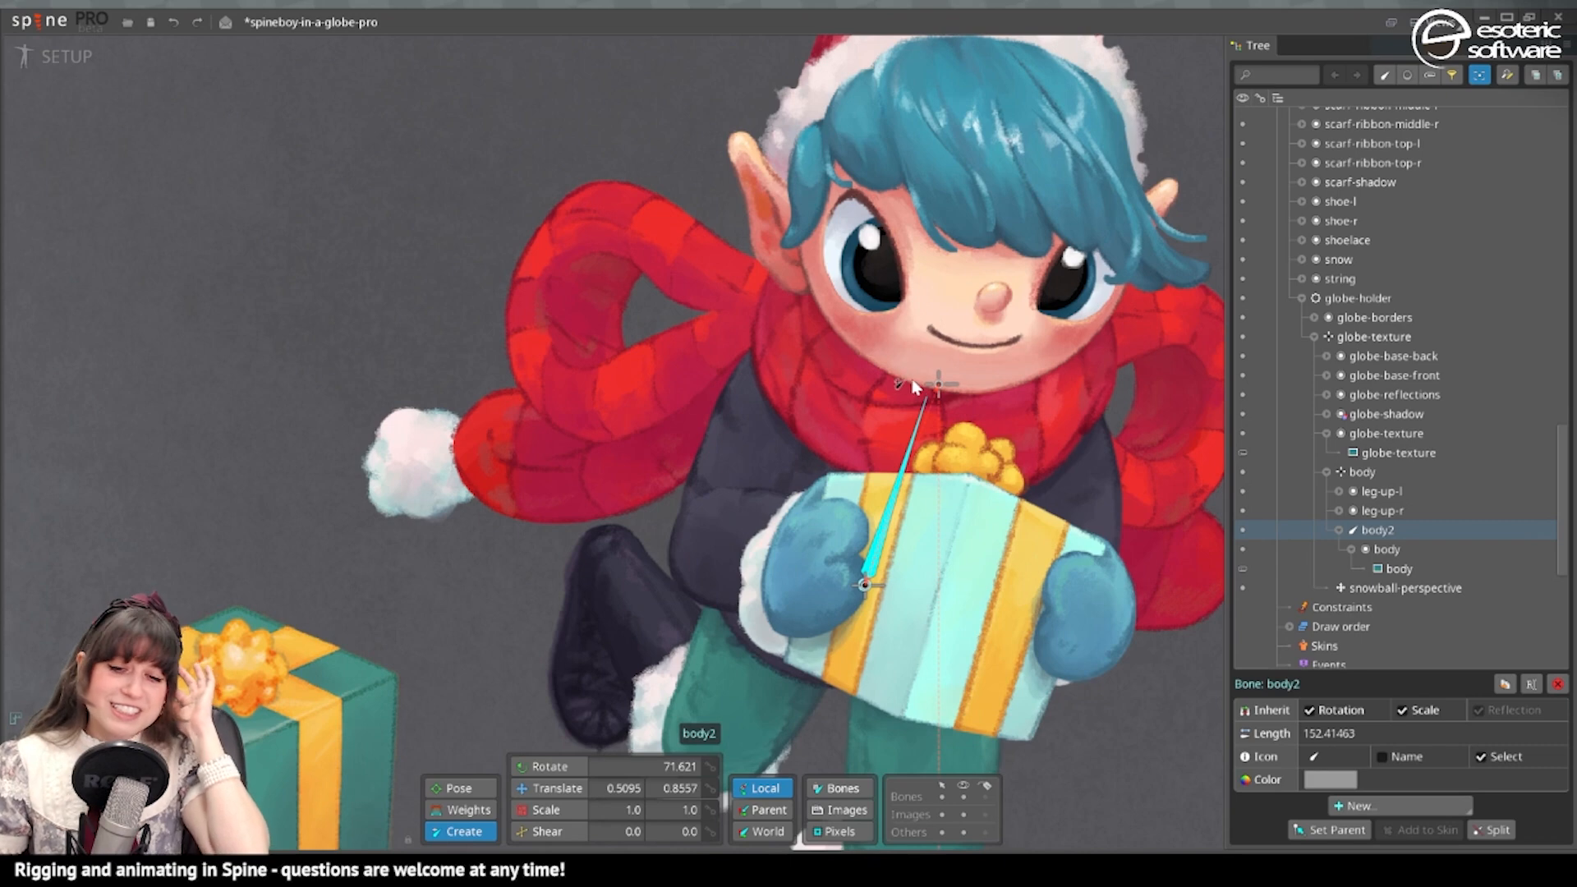
pyautogui.moveTo(888, 393)
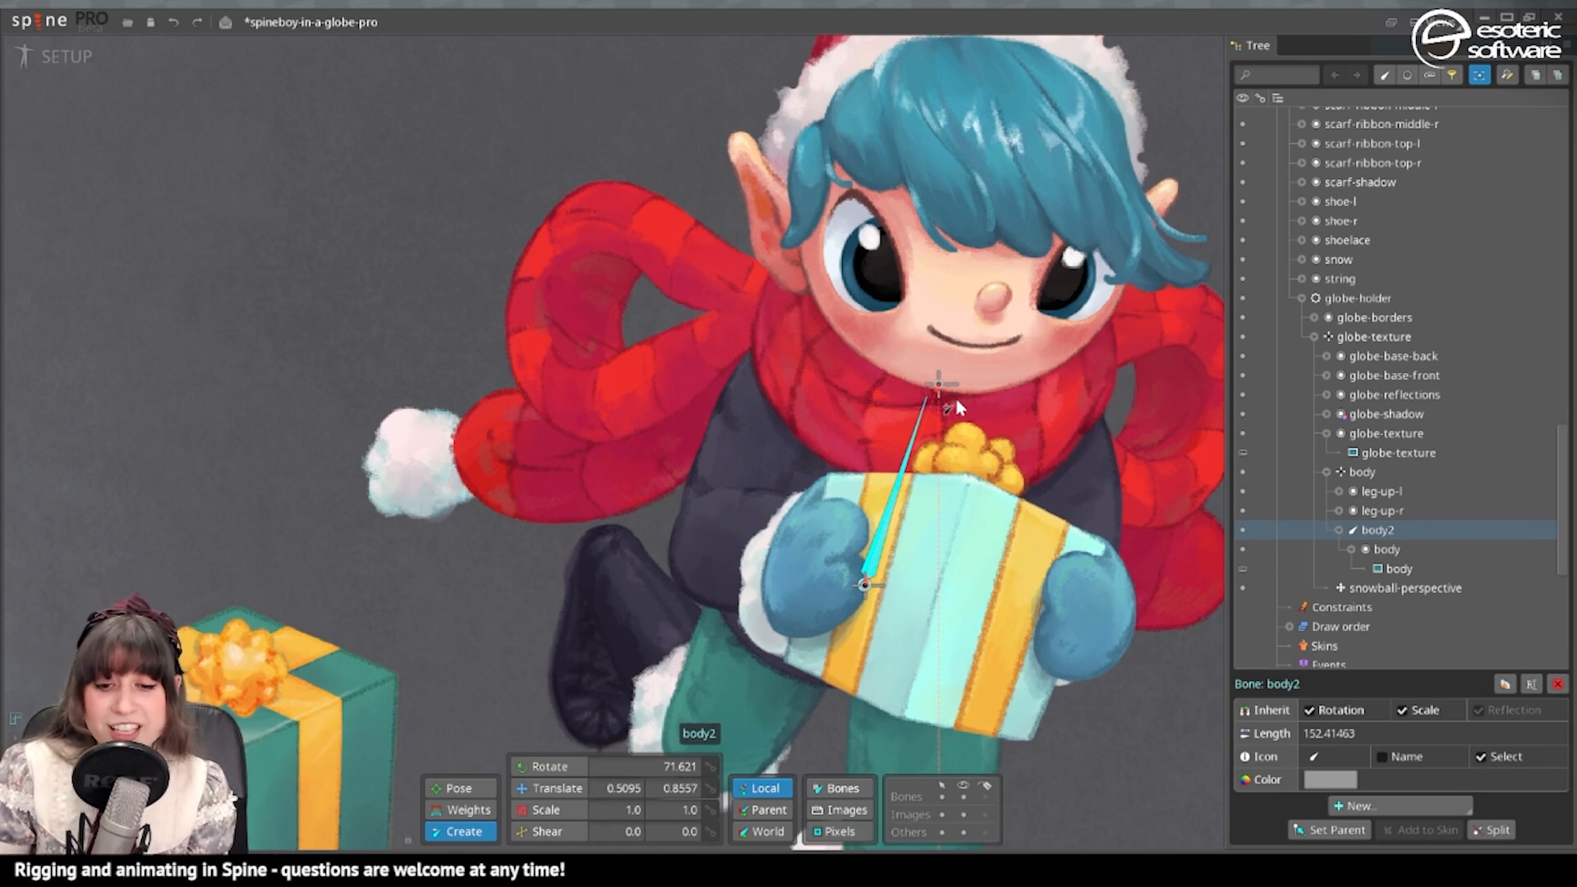
pyautogui.moveTo(953, 405)
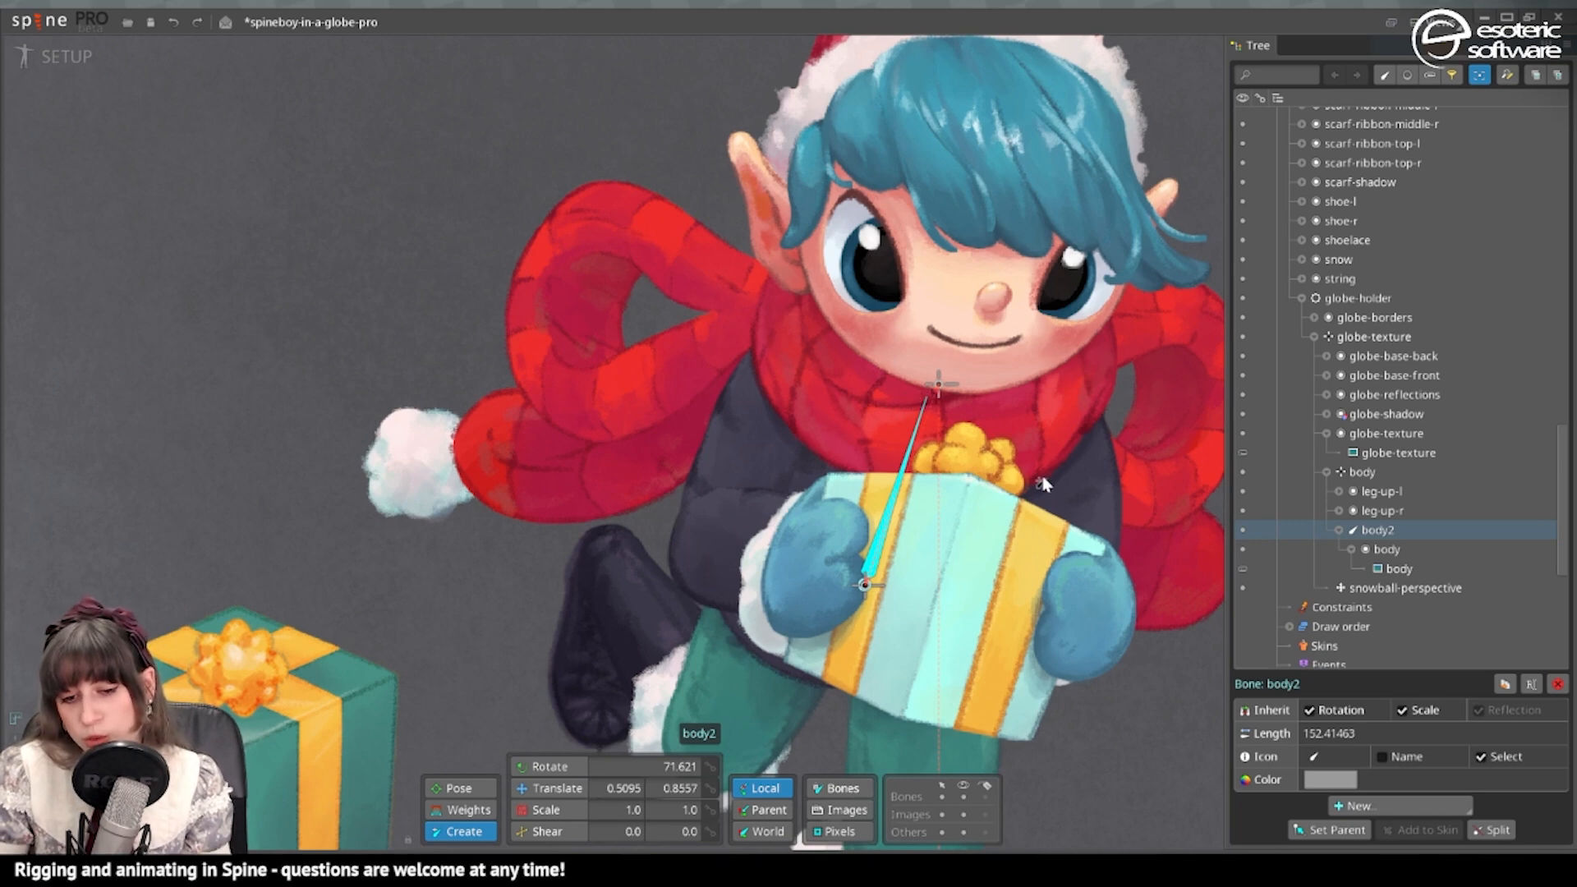
pyautogui.moveTo(935, 551)
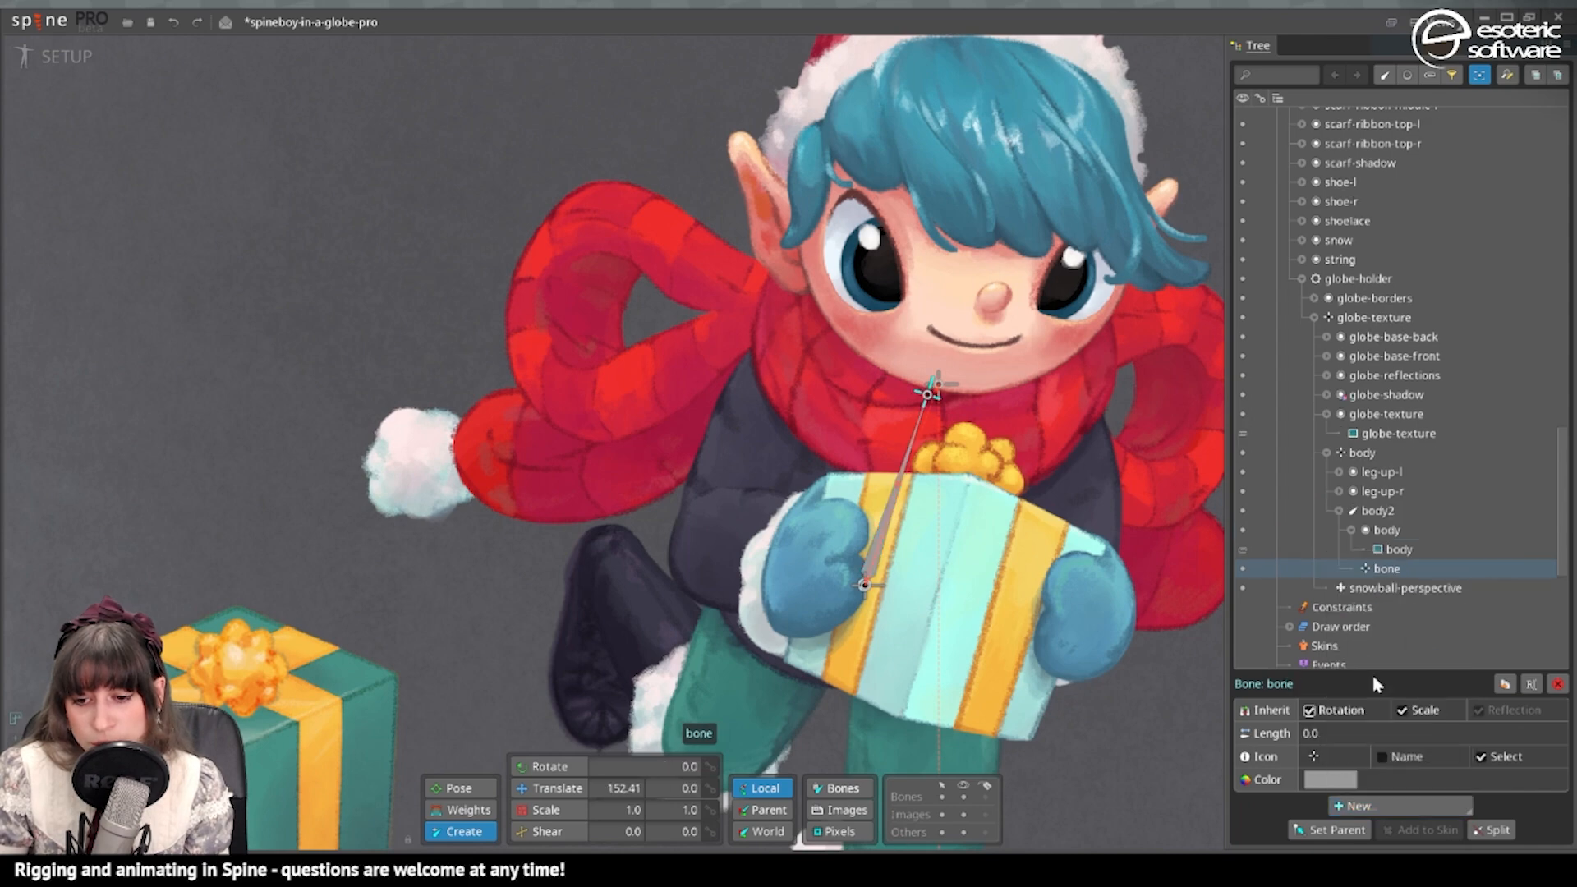
# Zoom toward the elf's neck where the new child bone of body2 sits
pyautogui.scroll(3)
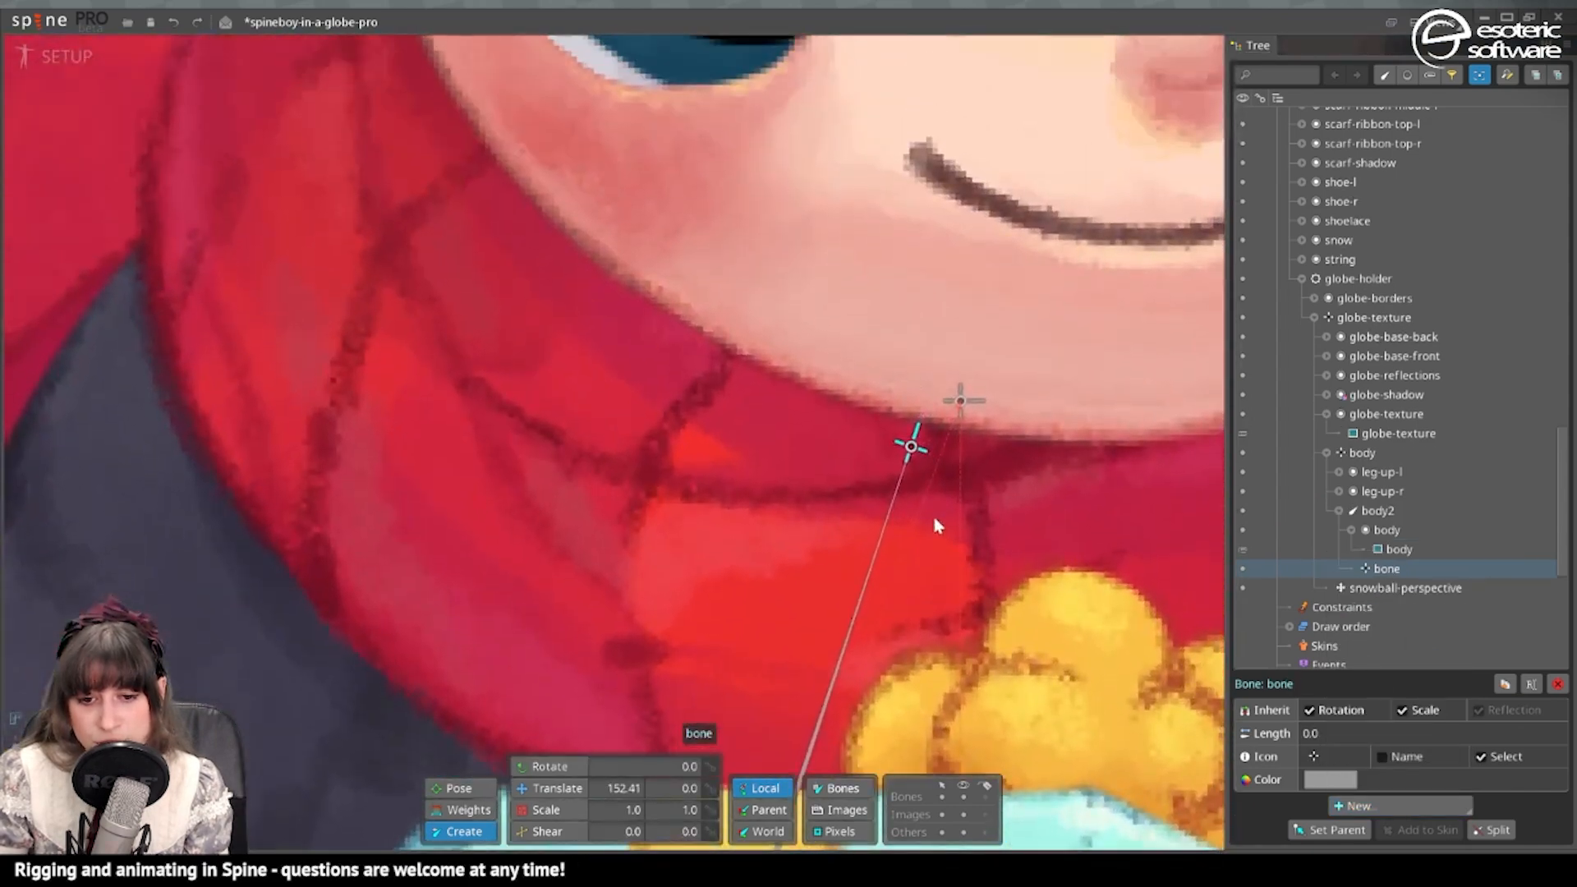
pyautogui.click(1396, 317)
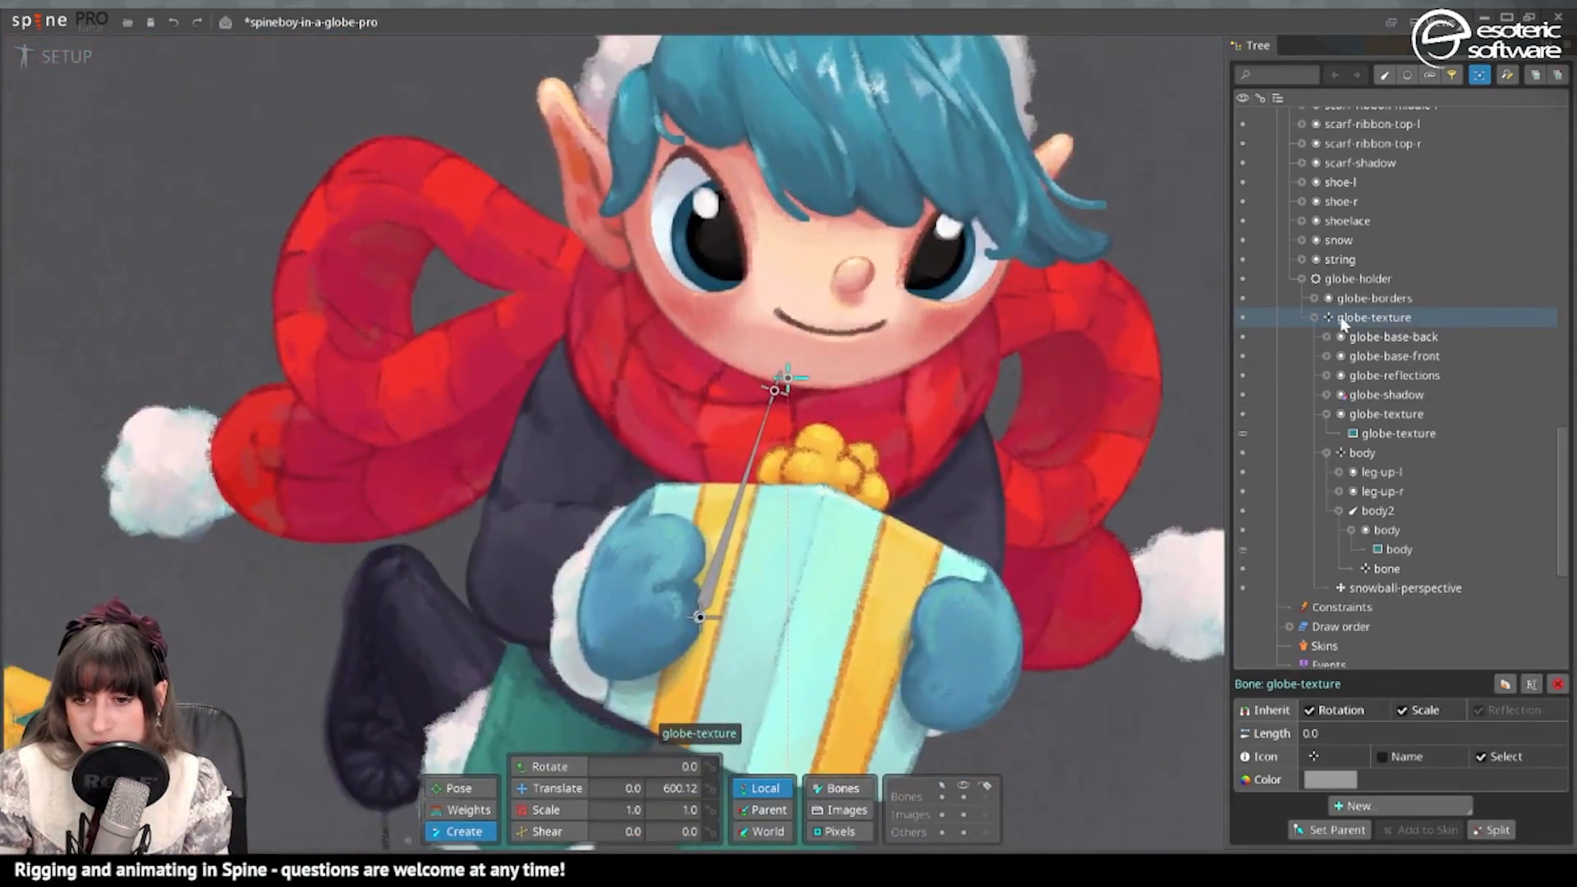
pyautogui.moveTo(1217, 392)
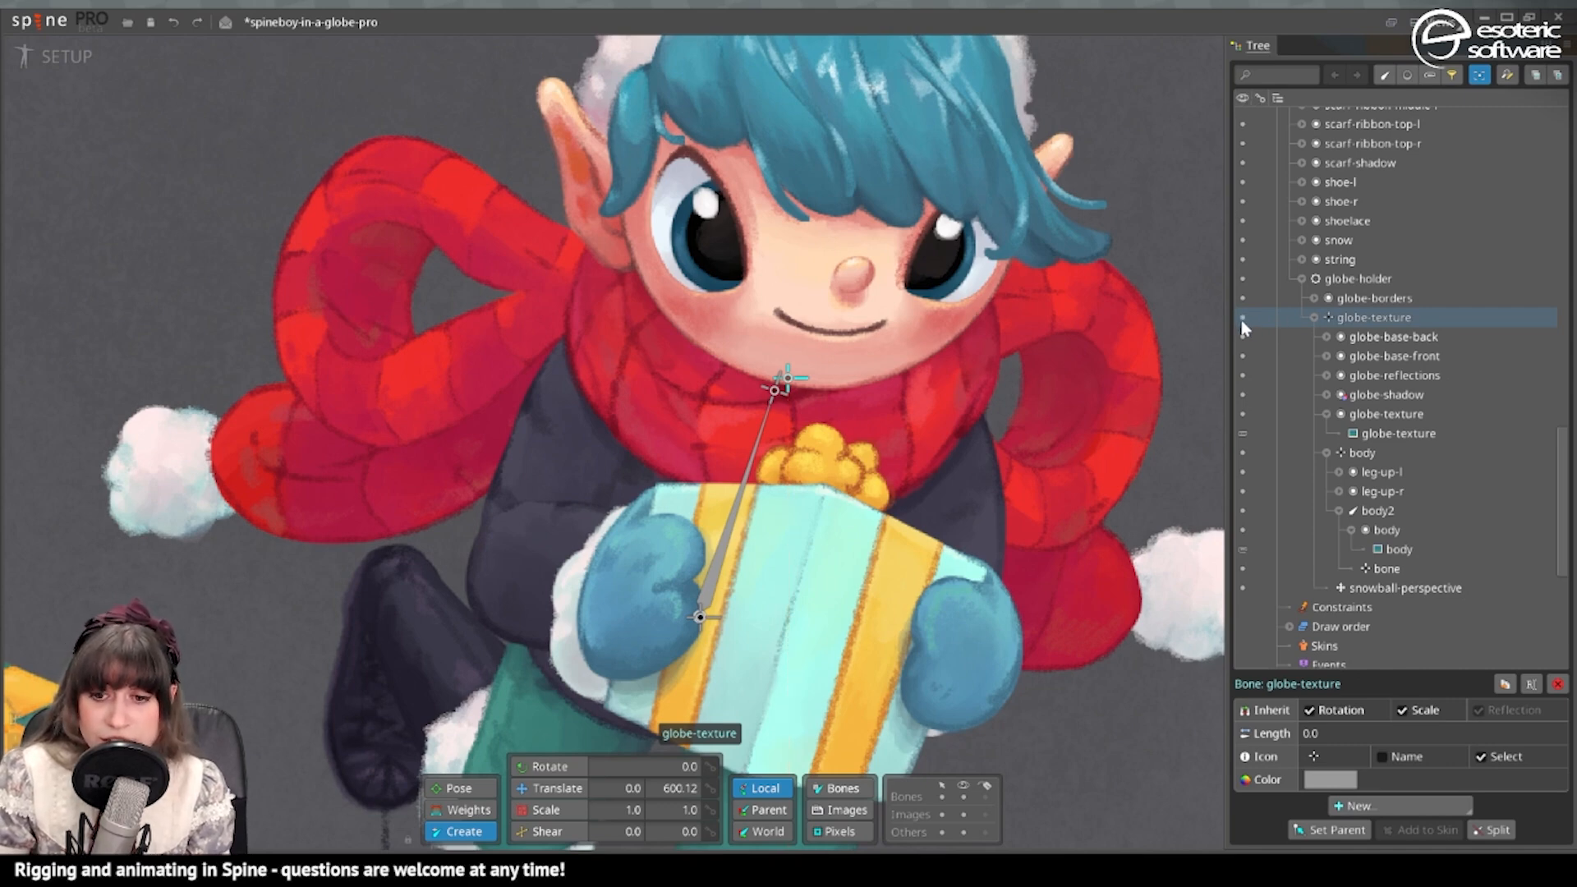
pyautogui.moveTo(1360, 325)
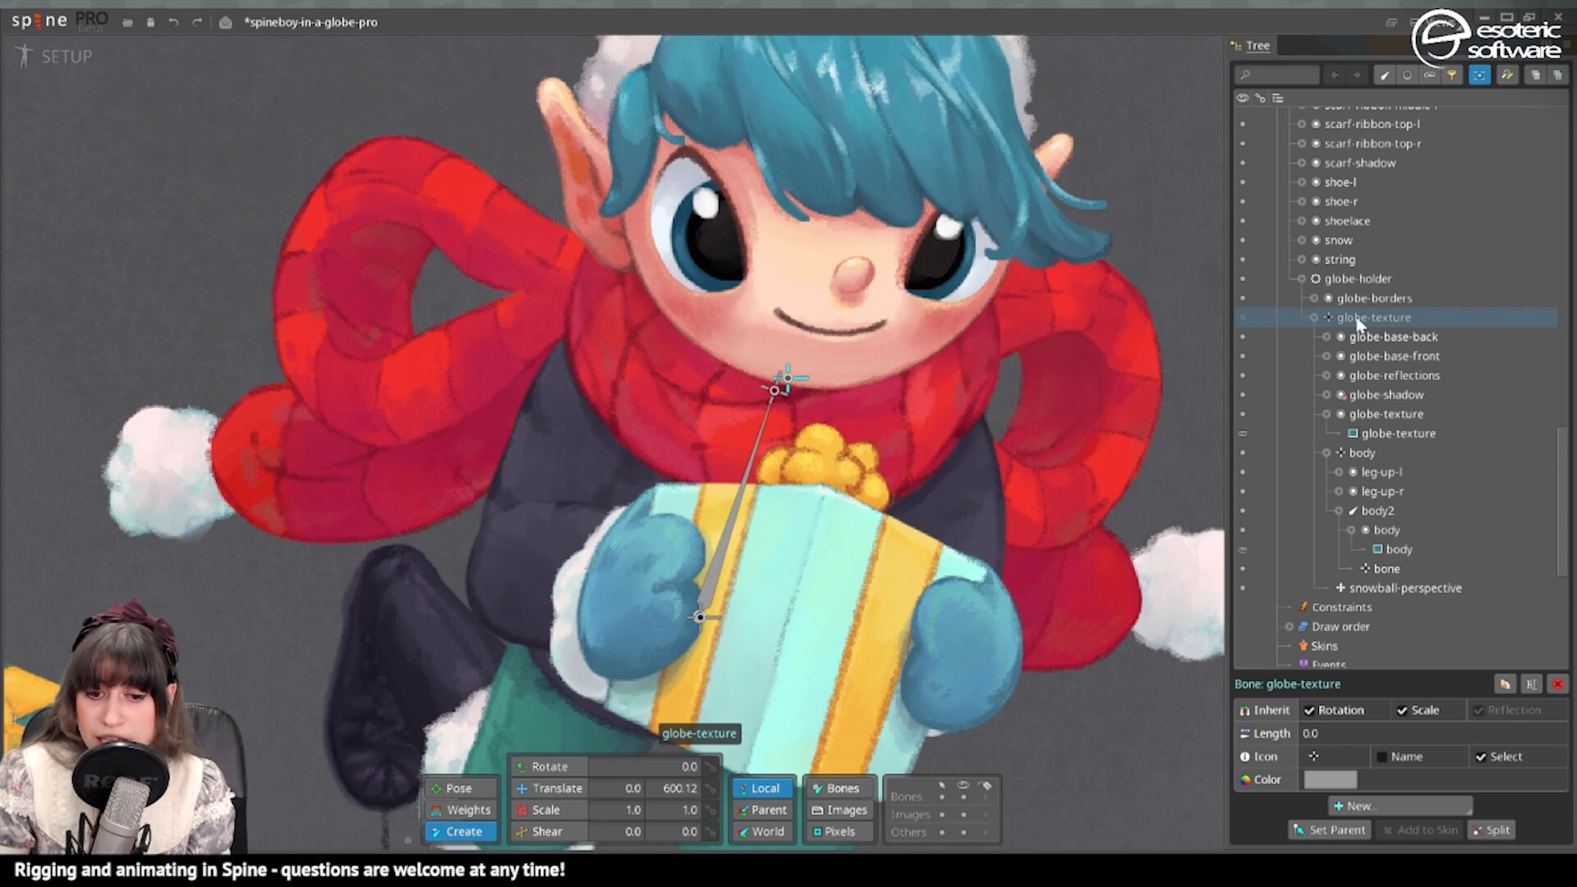
pyautogui.click(1394, 337)
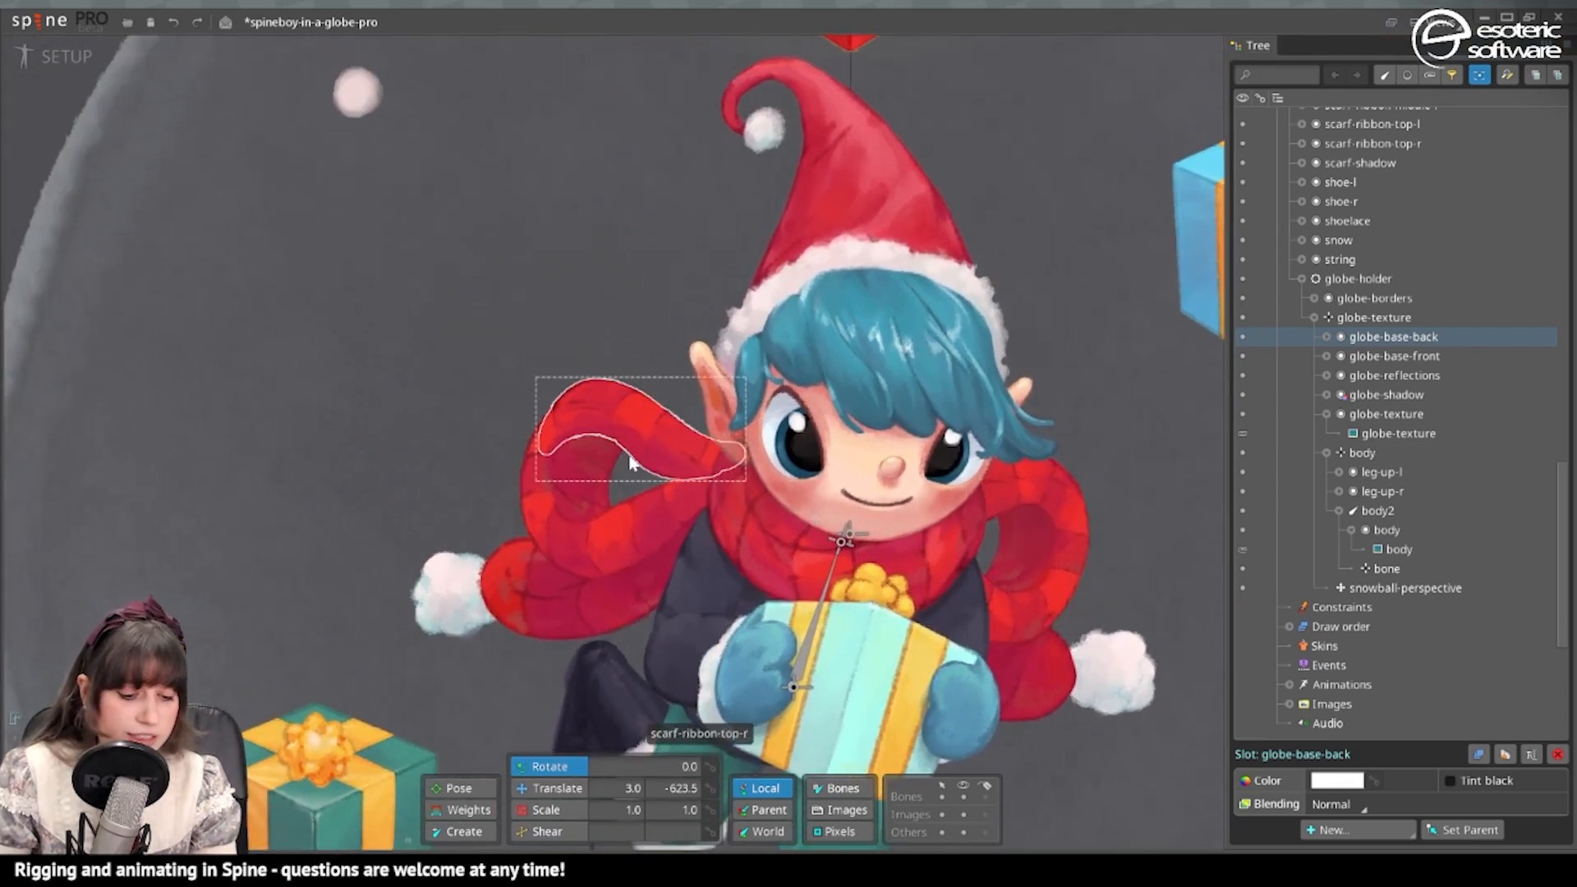
pyautogui.click(172, 21)
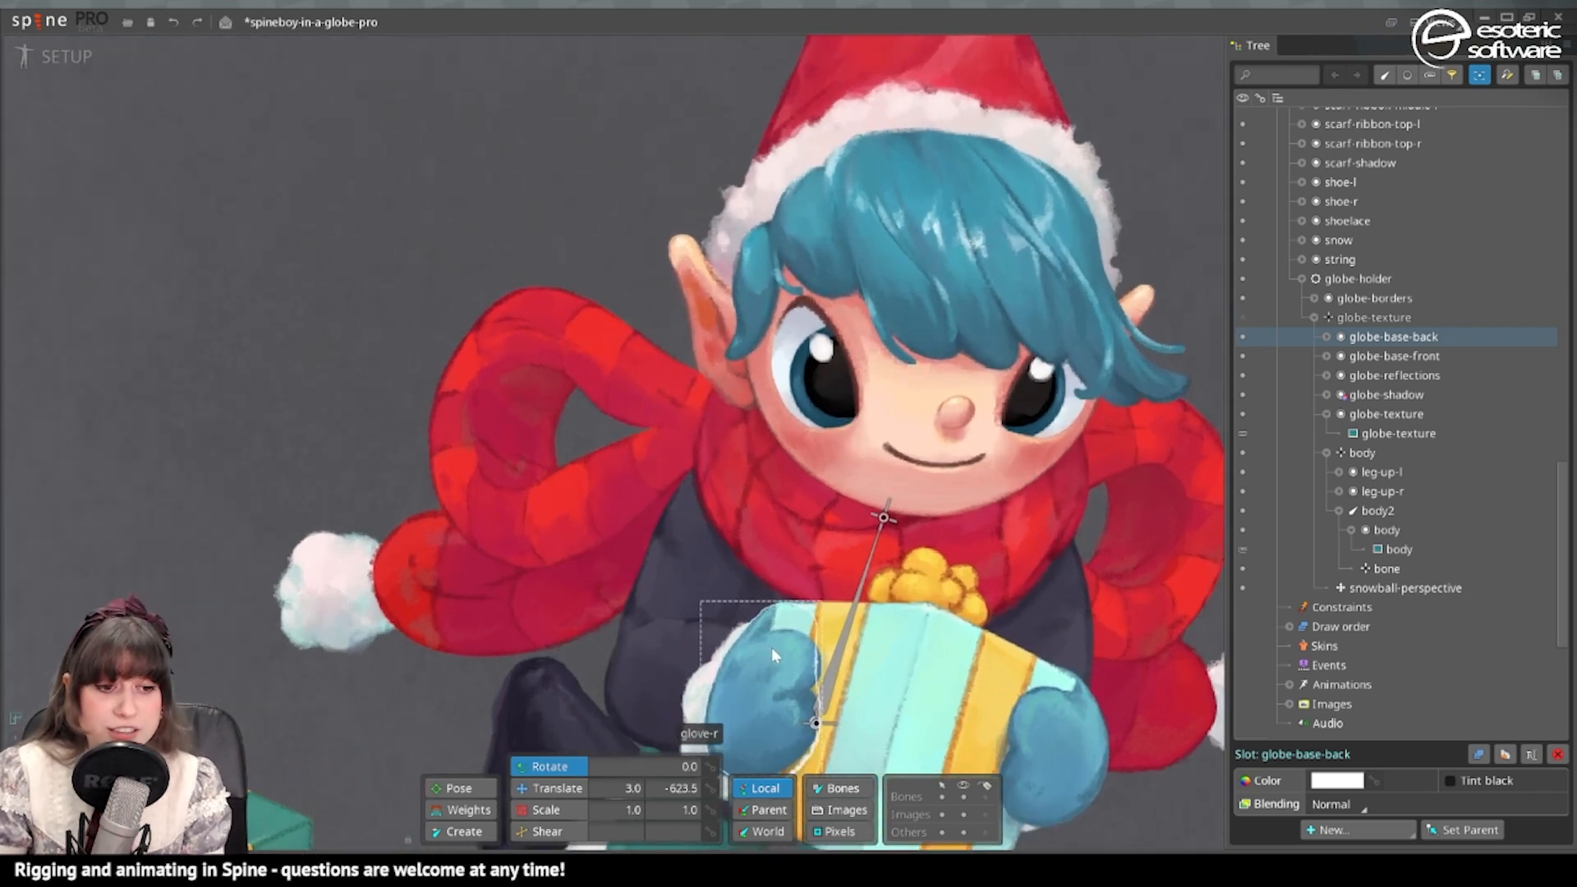
pyautogui.moveTo(881, 517)
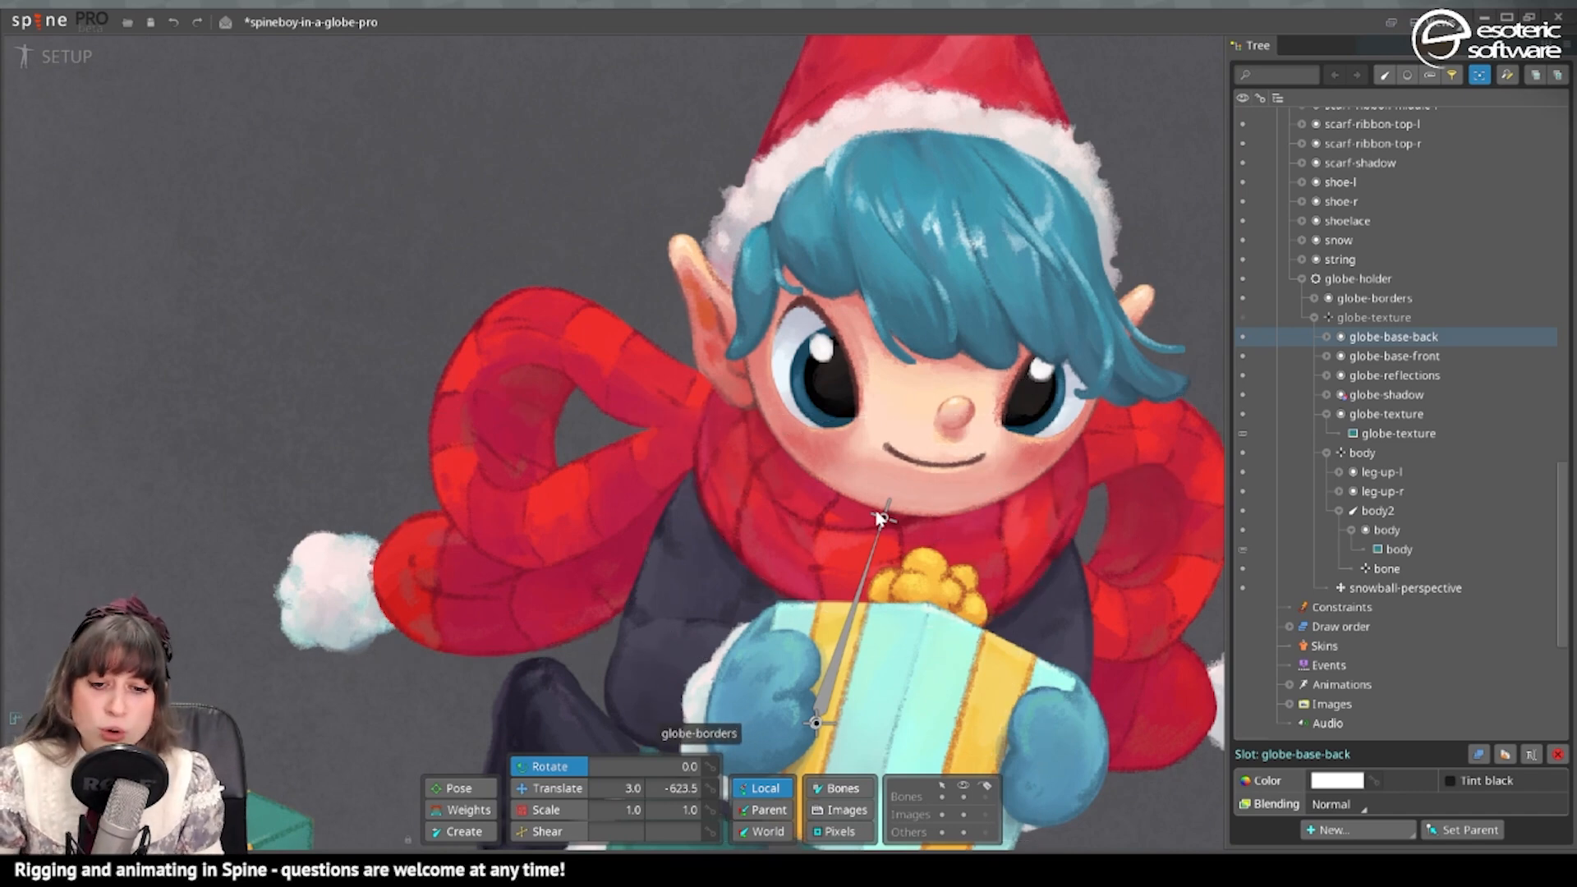
pyautogui.click(1386, 568)
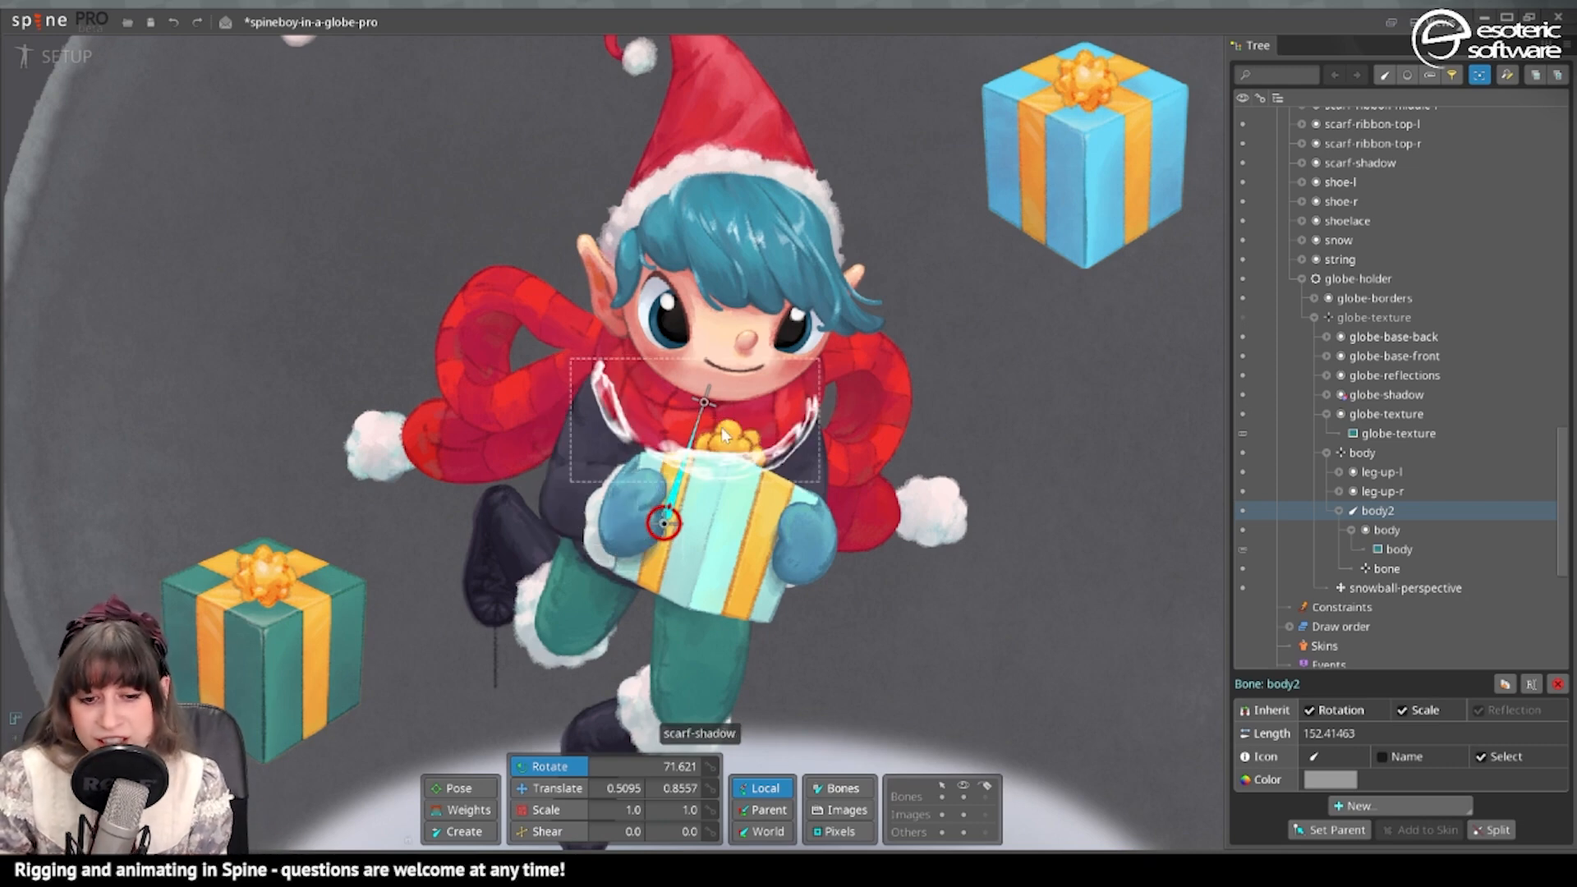
# Rename the tree bones to hips, body and body-top, then place the arm-up-r bone at the shoulder
pyautogui.click(1386, 568)
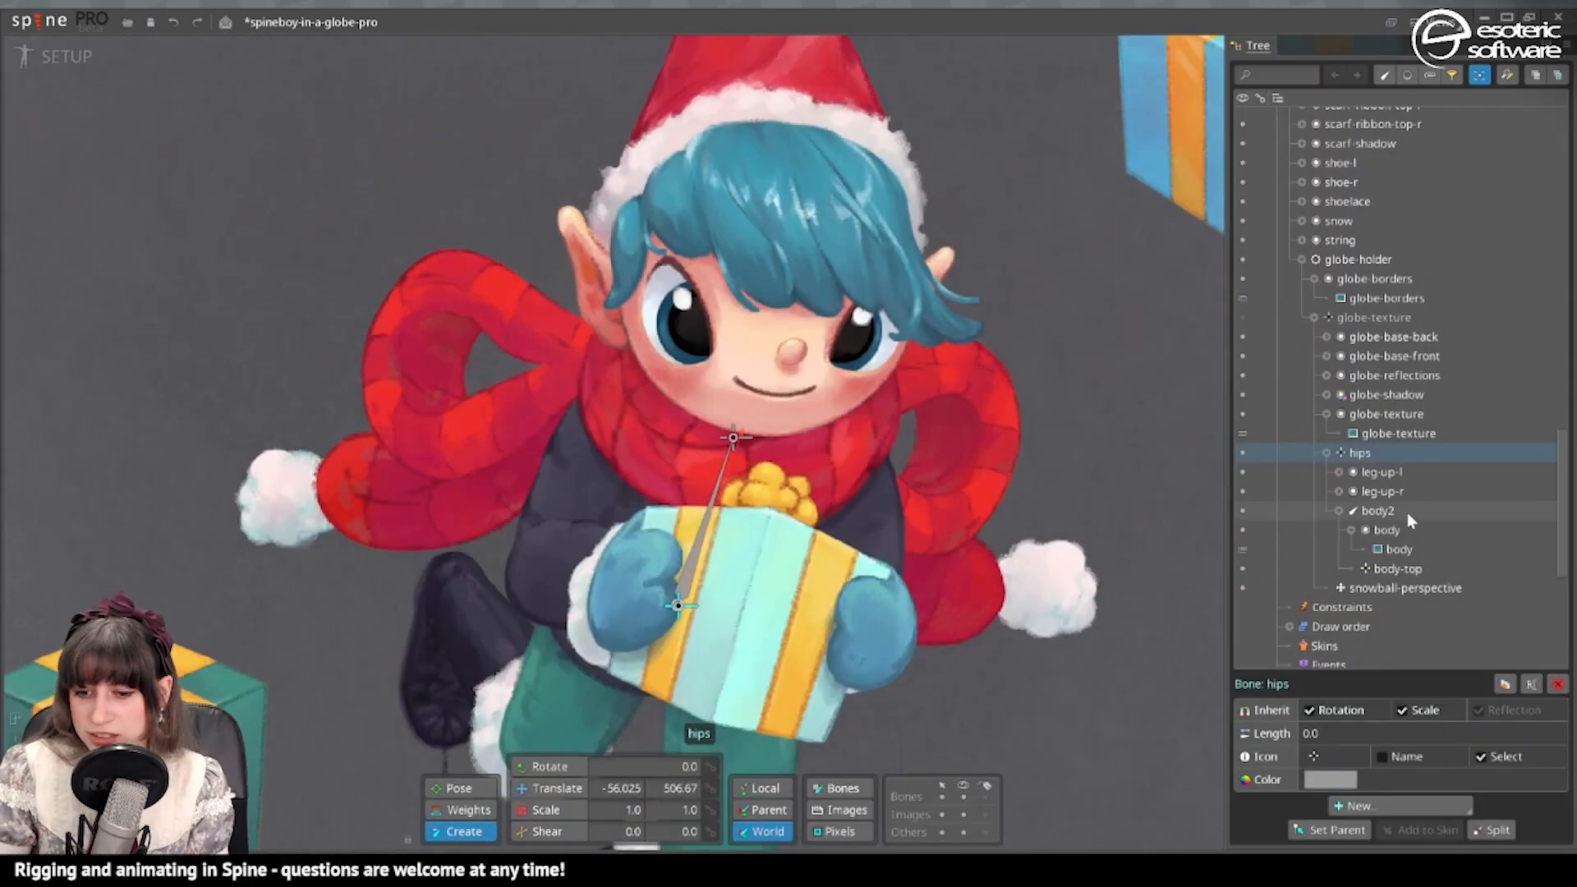
pyautogui.click(1387, 509)
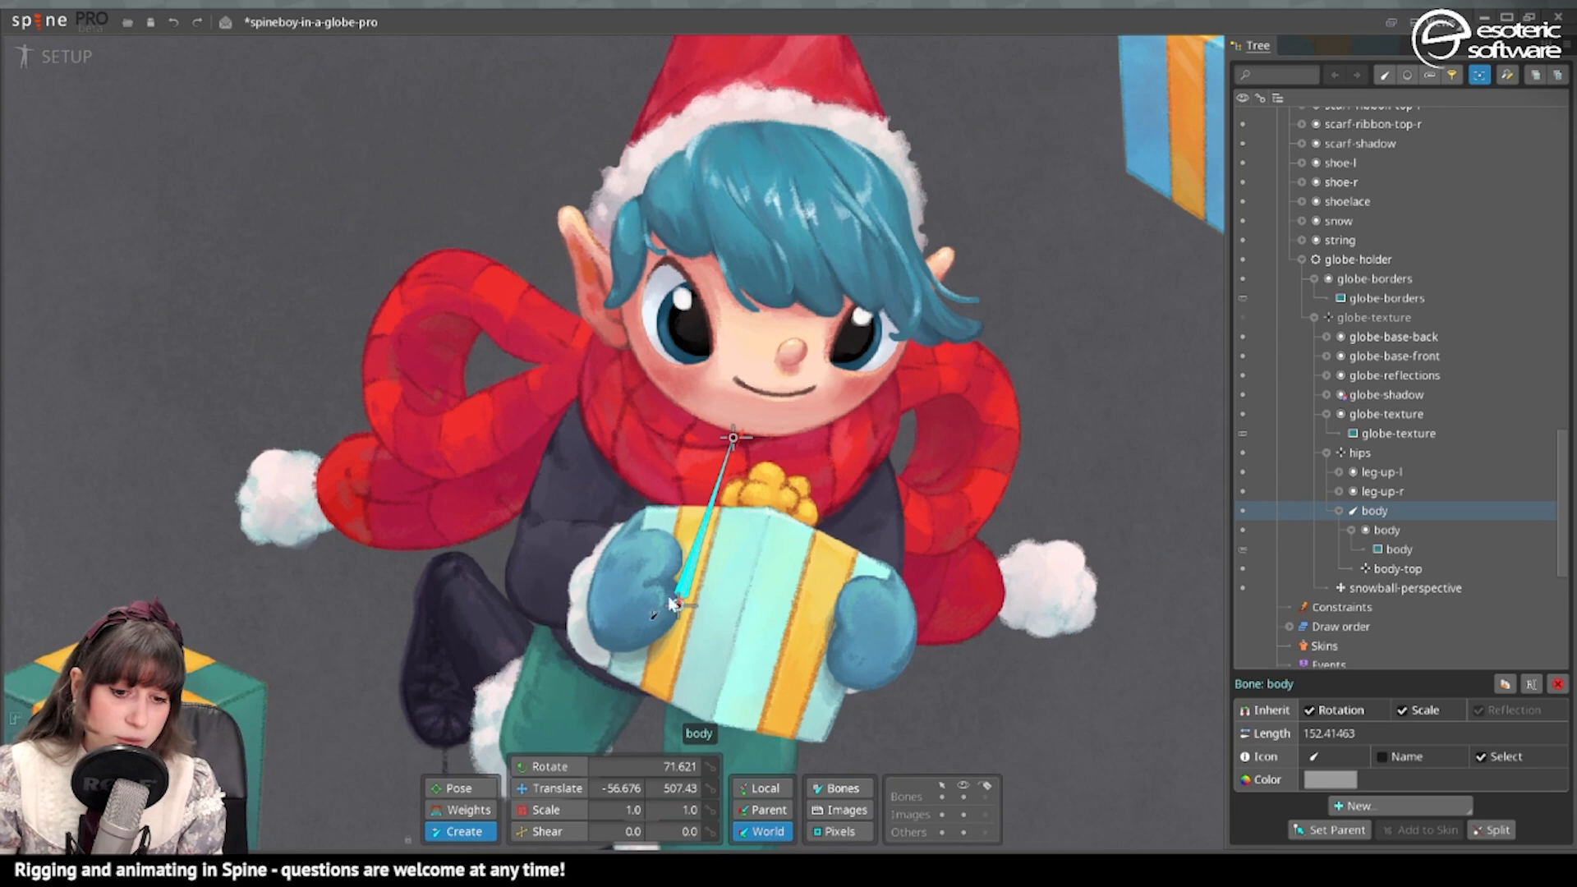
pyautogui.click(1396, 568)
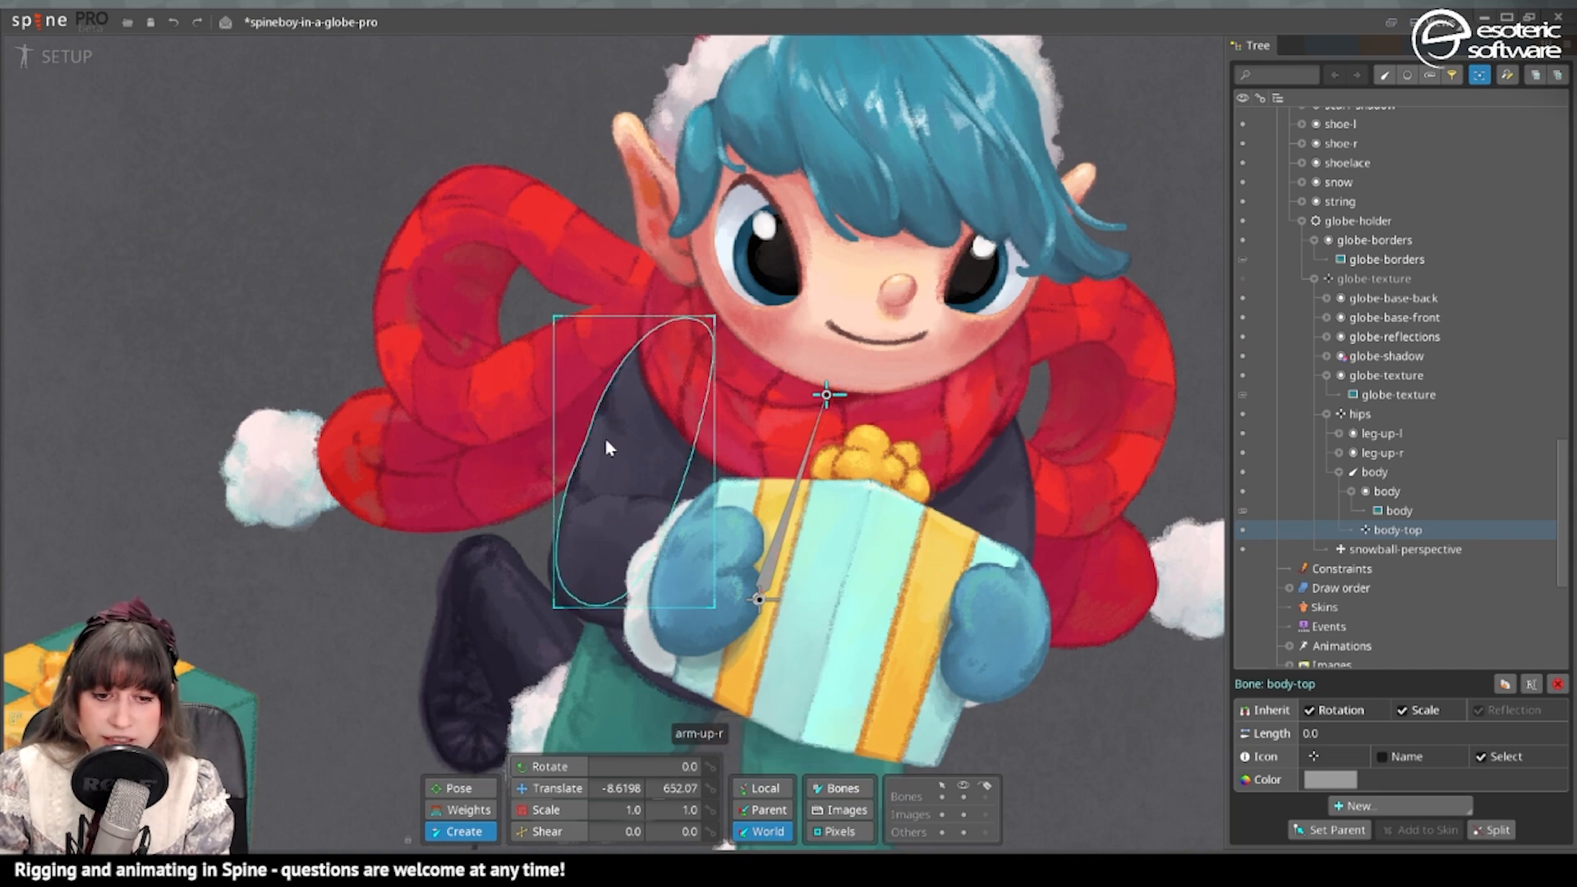
pyautogui.moveTo(679, 361)
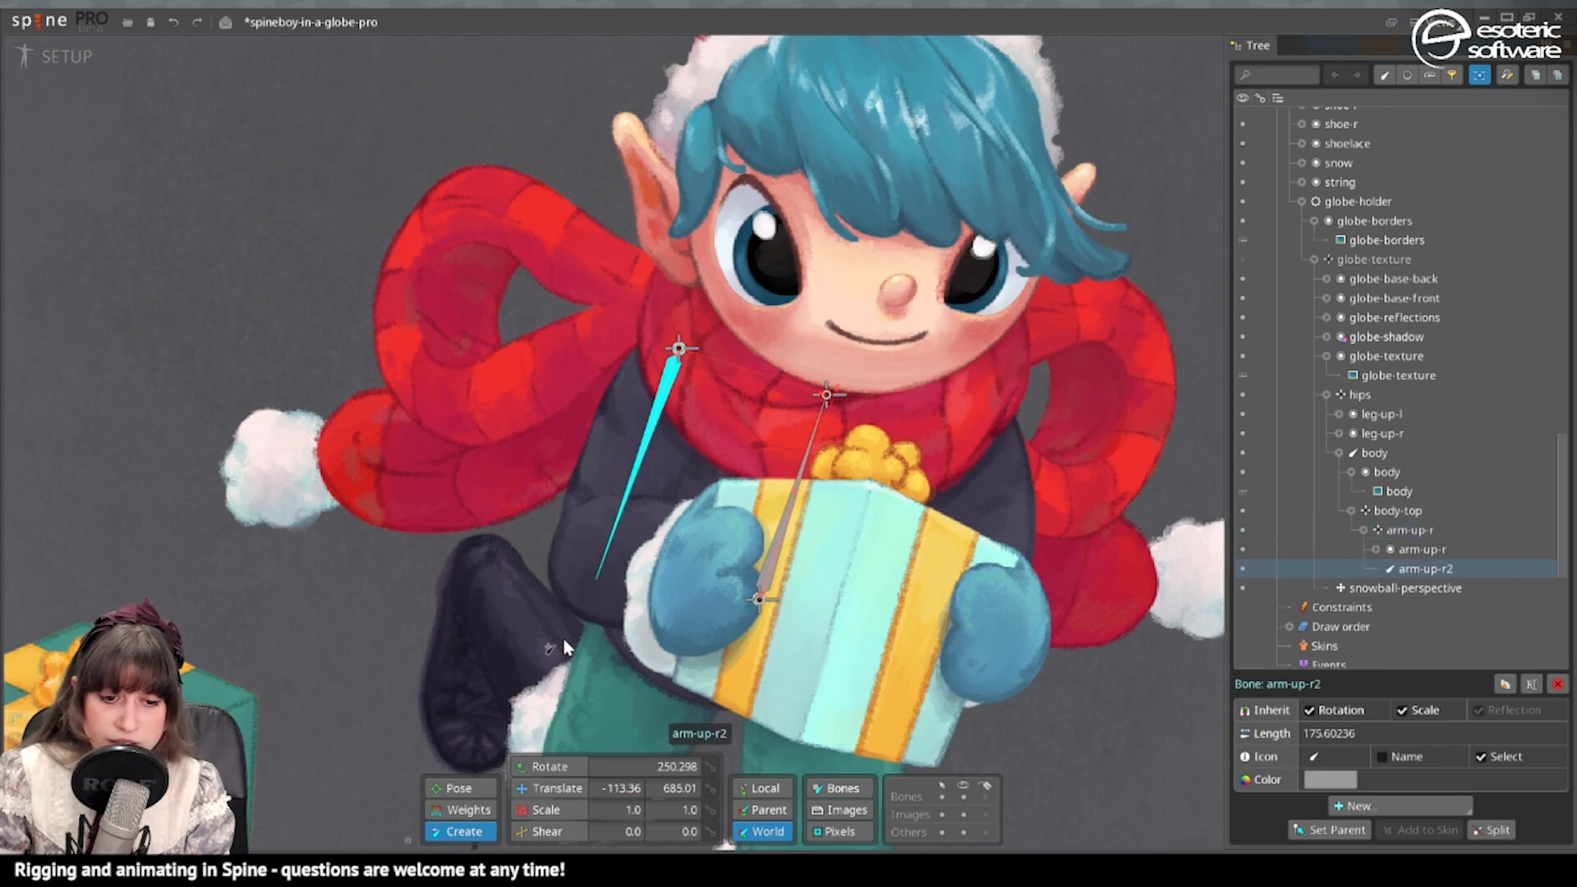
pyautogui.click(555, 786)
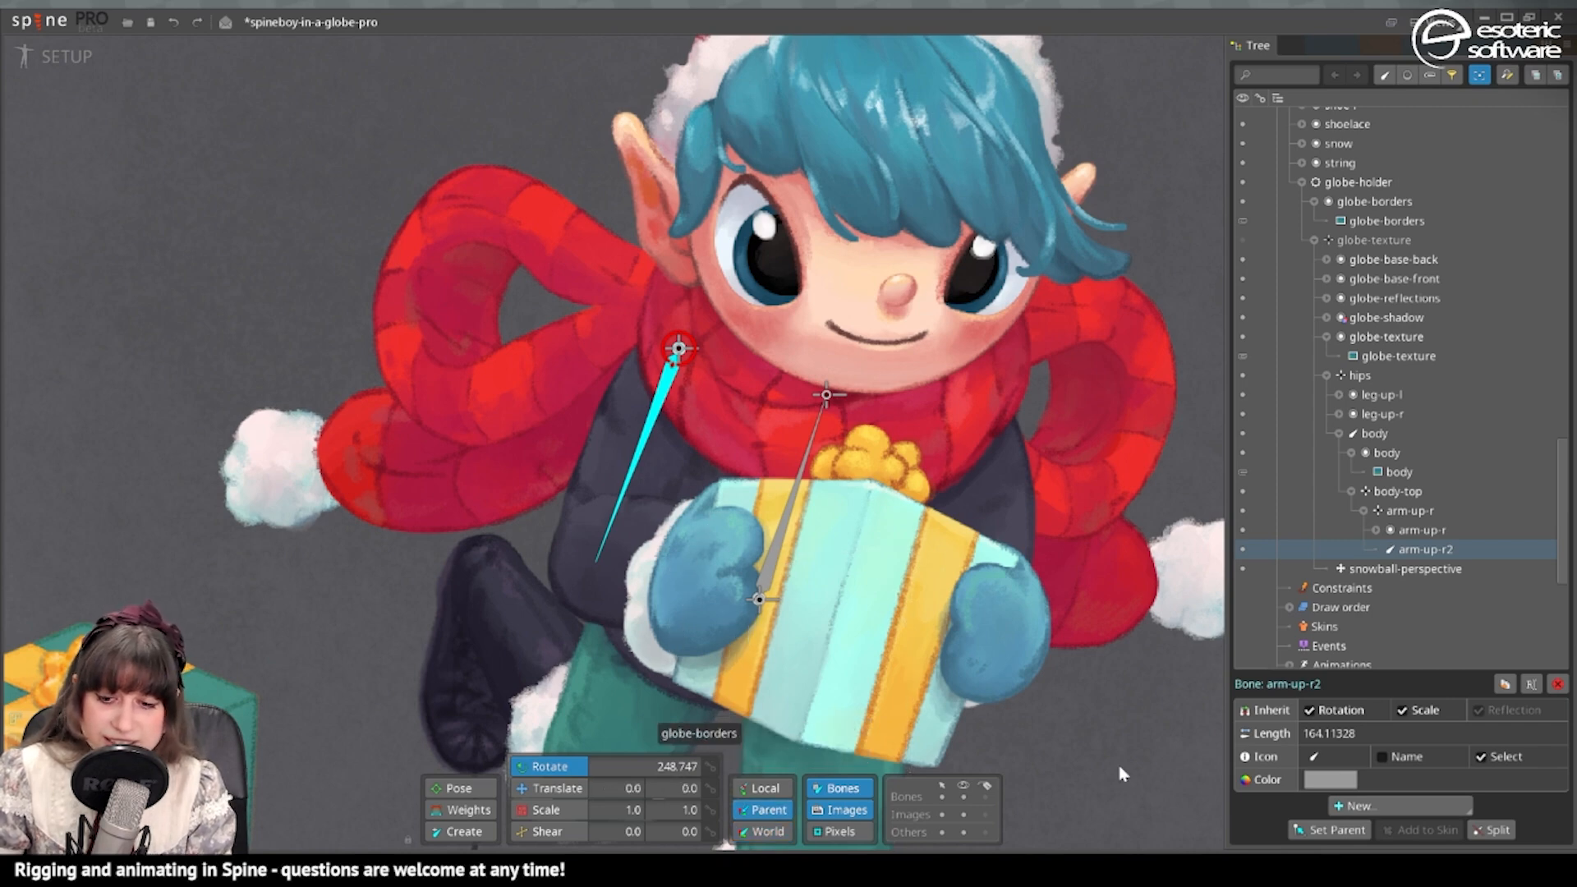
# Add a new bone under arm-up-r2 via New > Bone and undo the unwanted arm-up-r3
pyautogui.click(1360, 805)
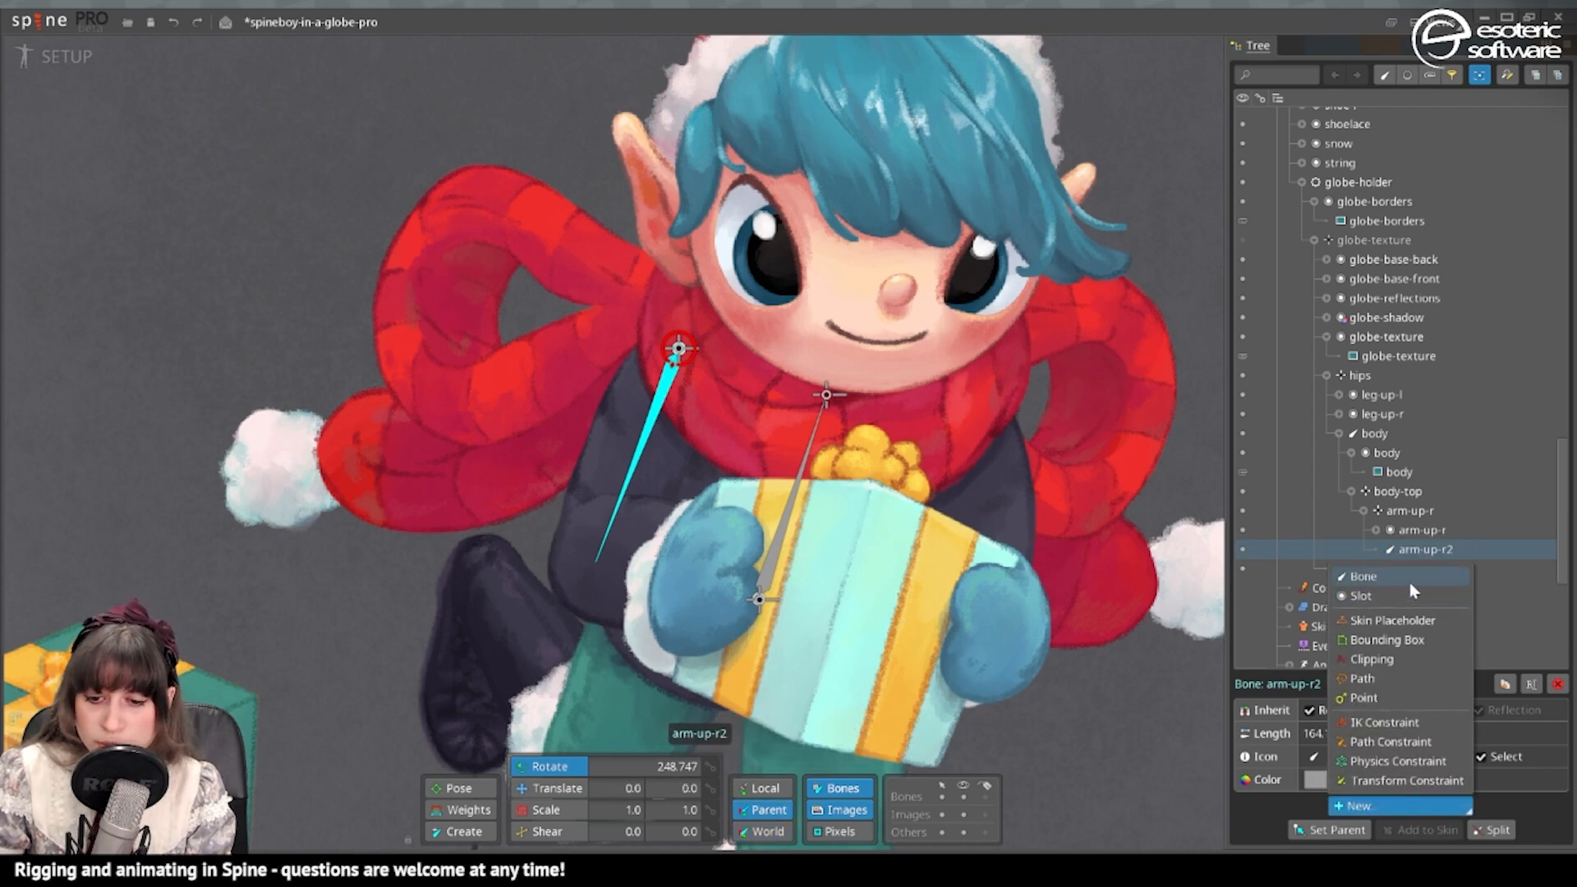
pyautogui.click(1364, 576)
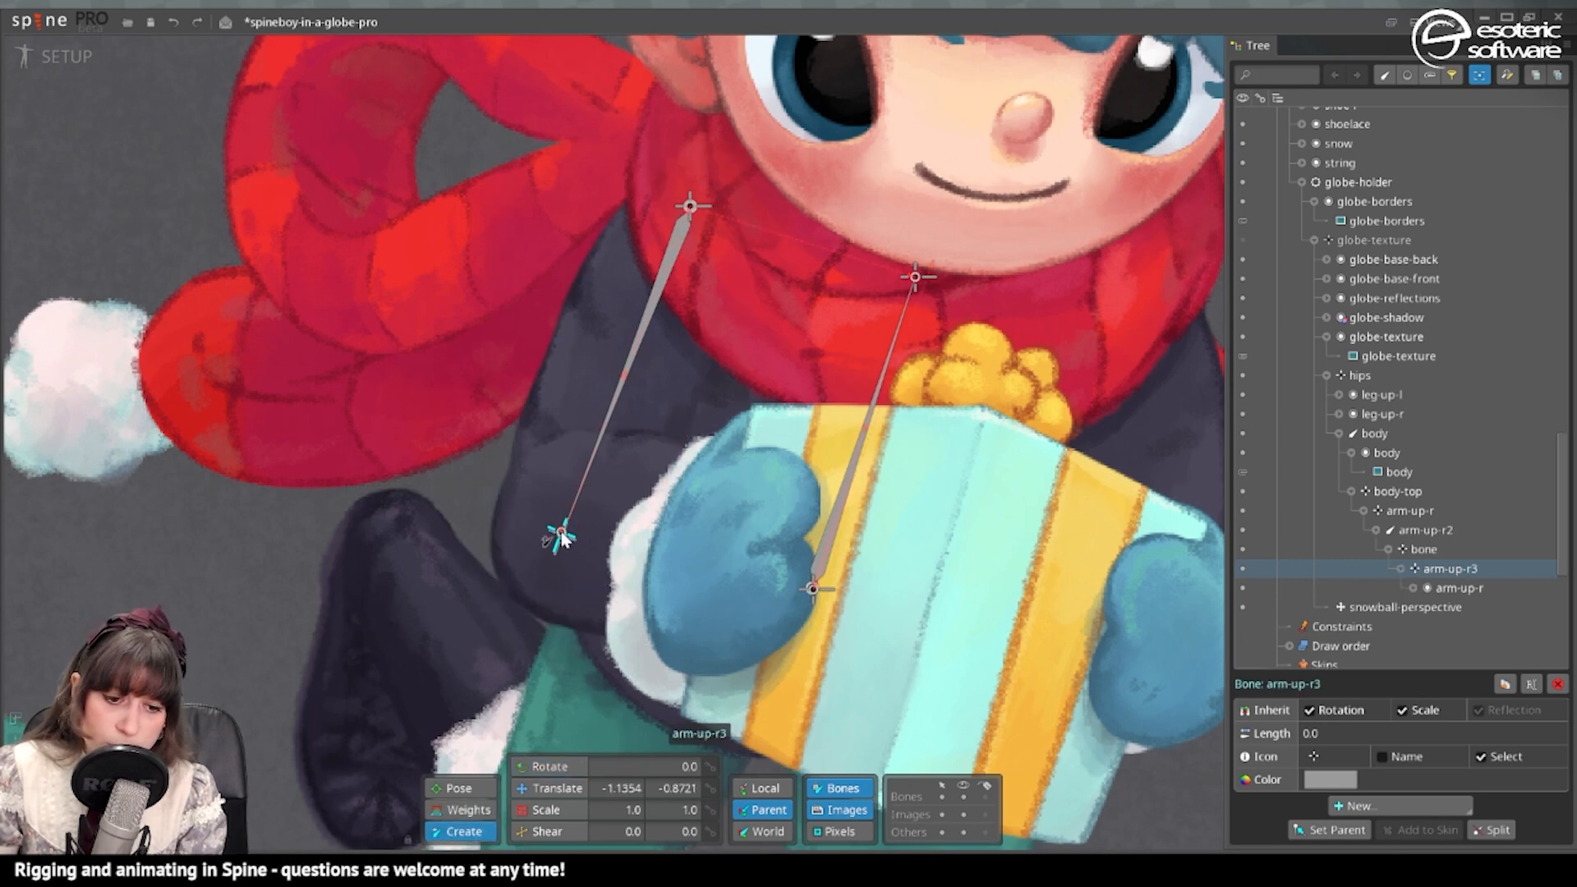
pyautogui.press('ctrl+z')
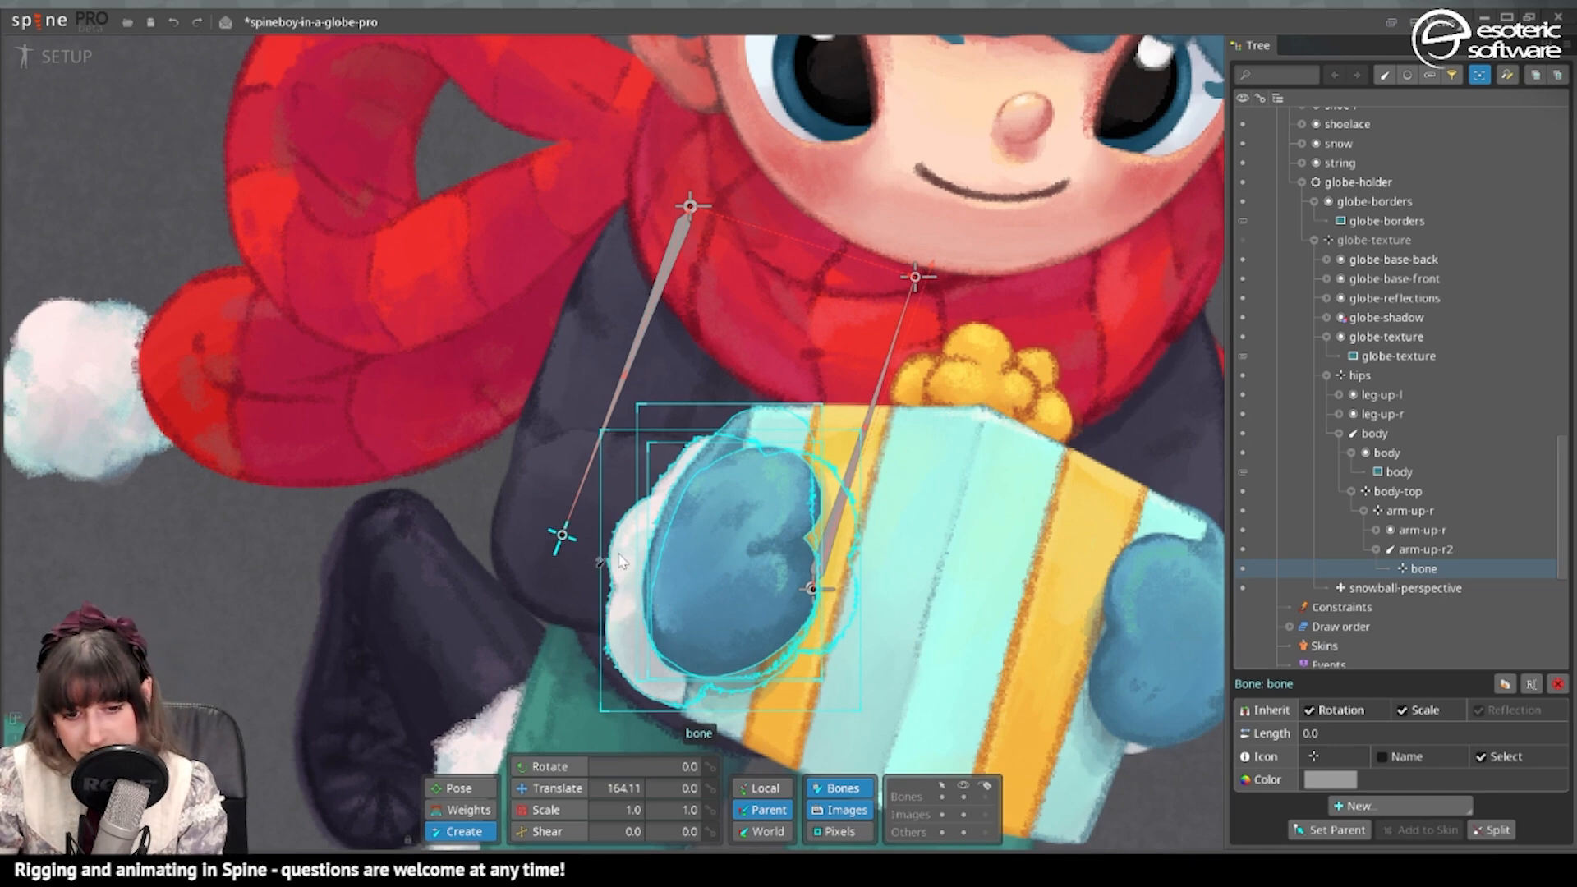
pyautogui.moveTo(692, 573)
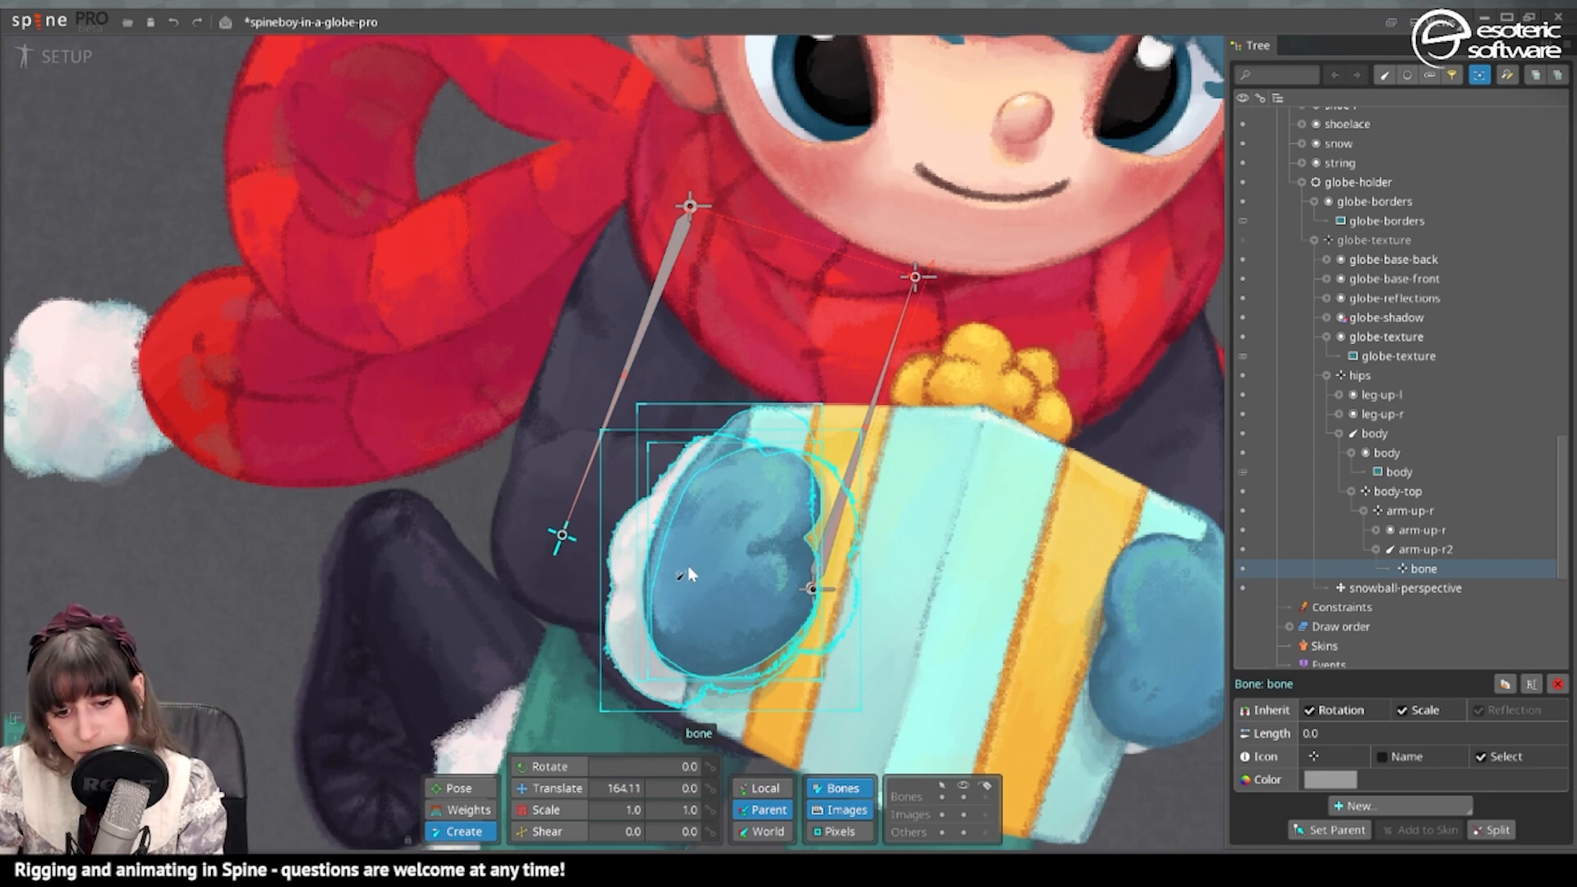
pyautogui.moveTo(714, 578)
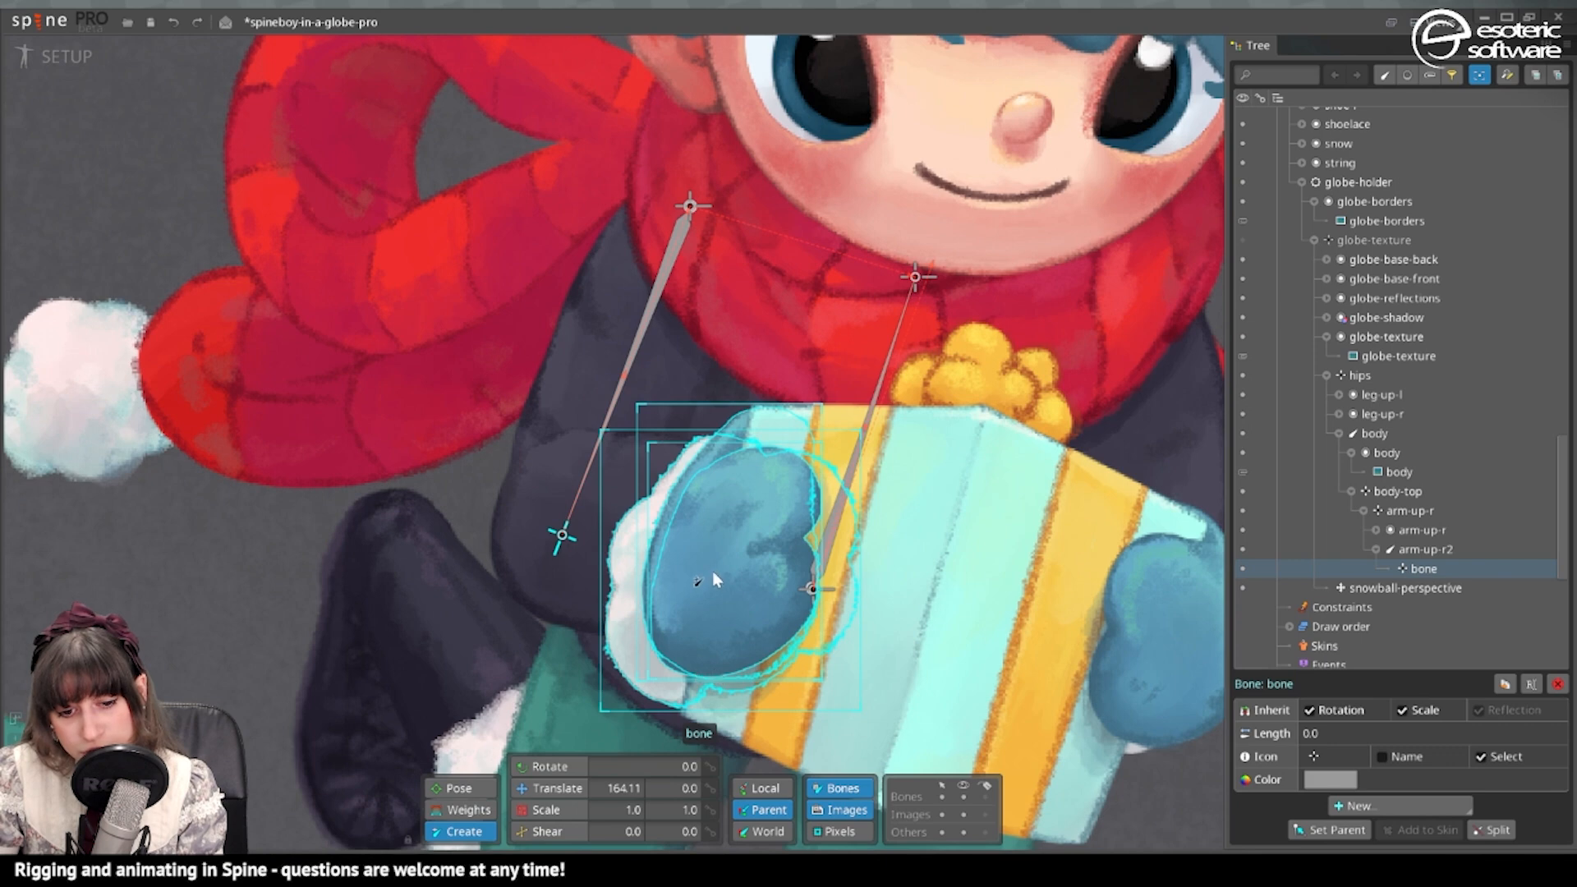
pyautogui.moveTo(716, 578)
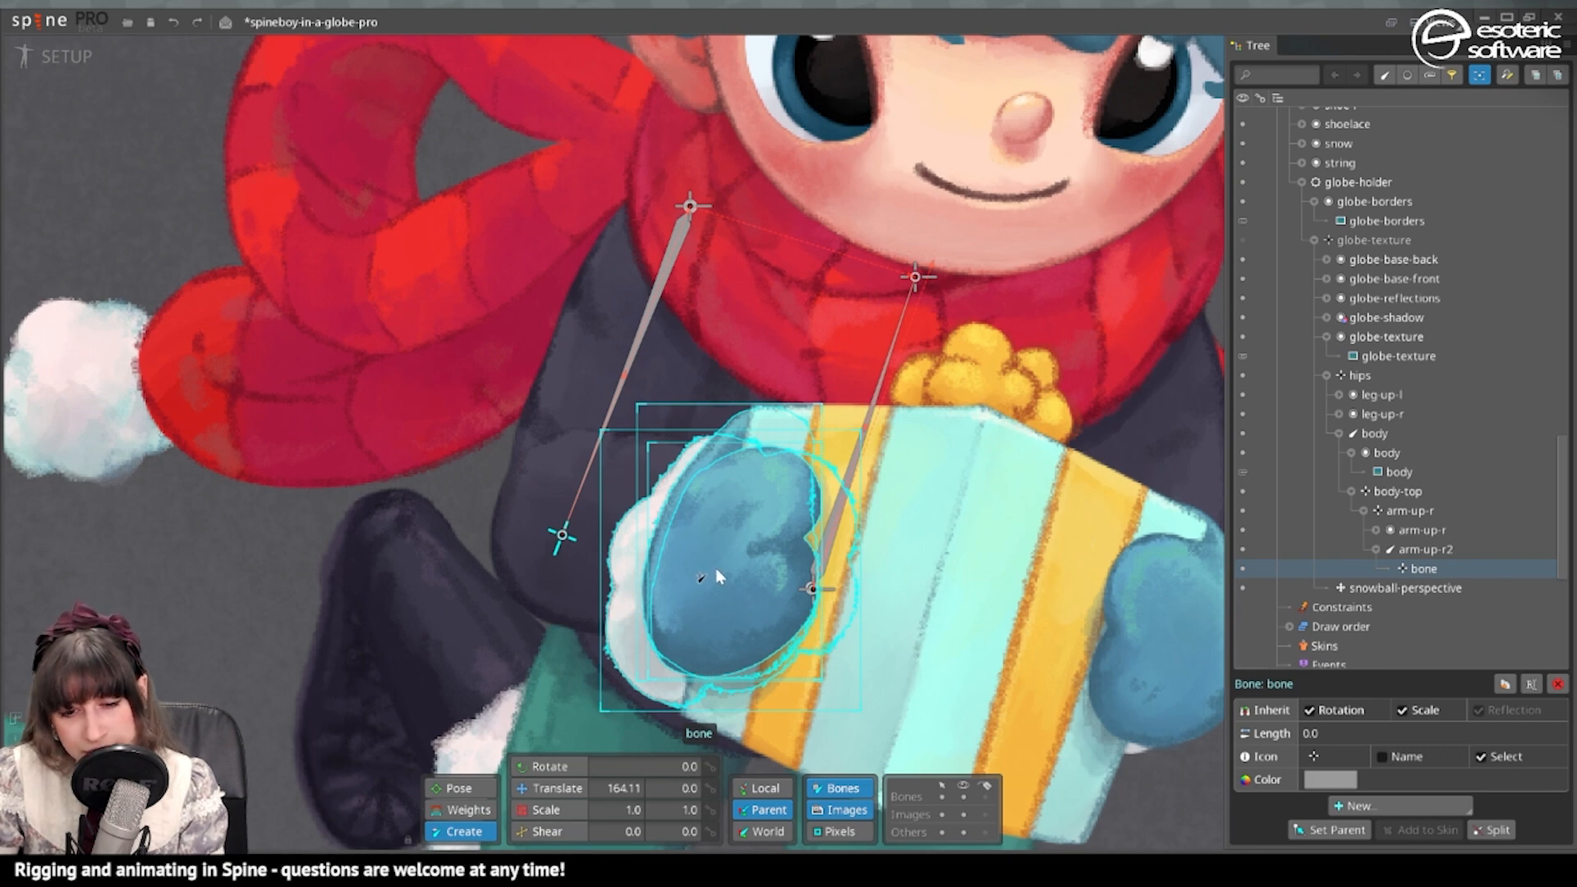
pyautogui.moveTo(727, 562)
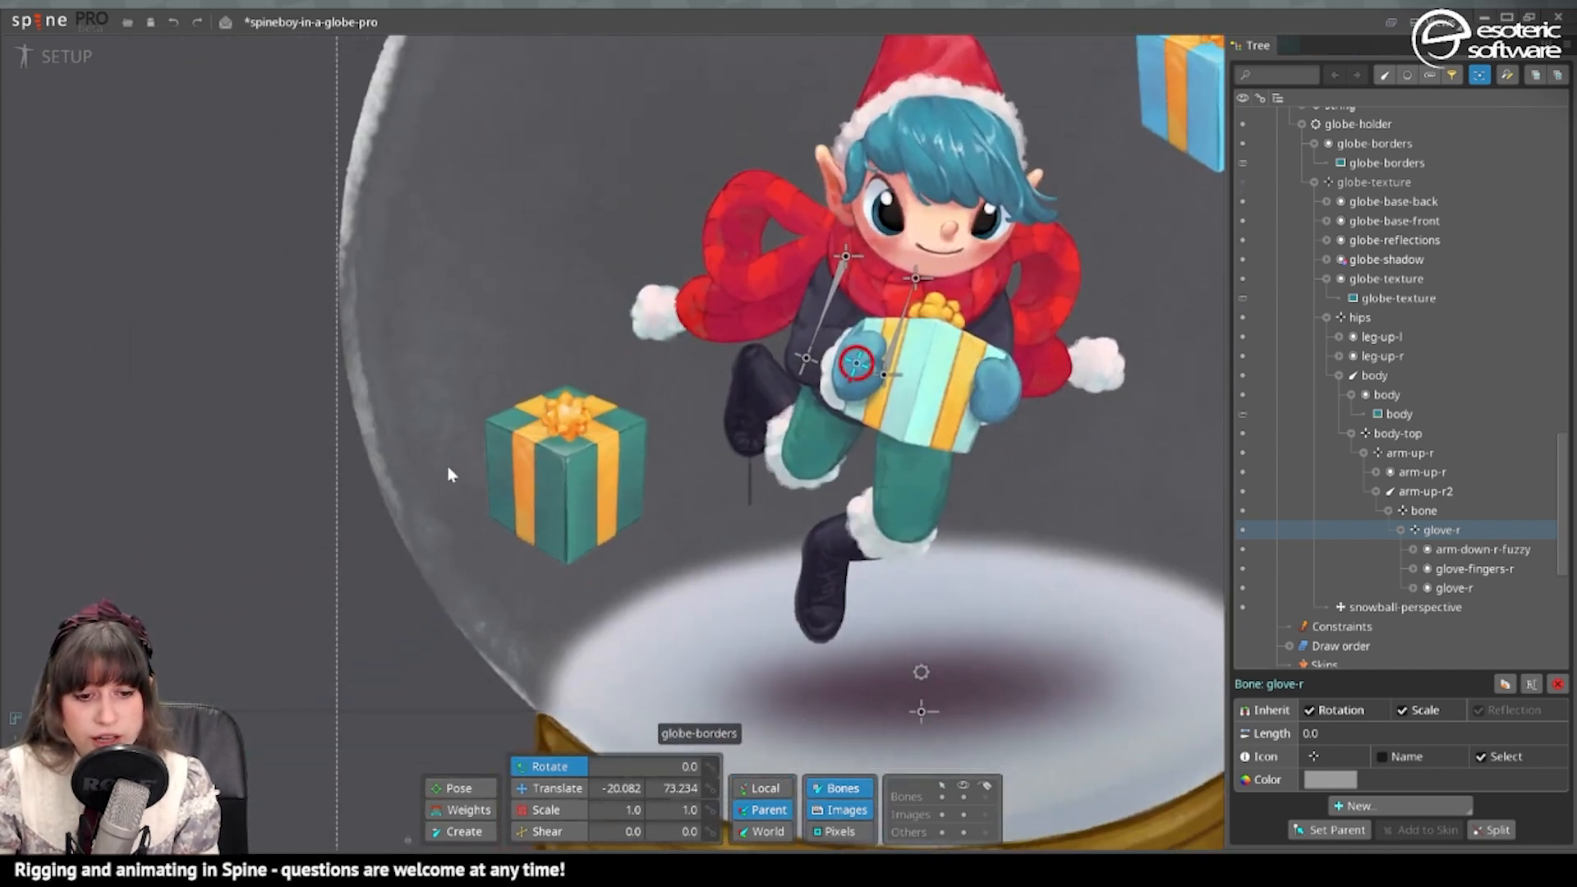
pyautogui.click(564, 473)
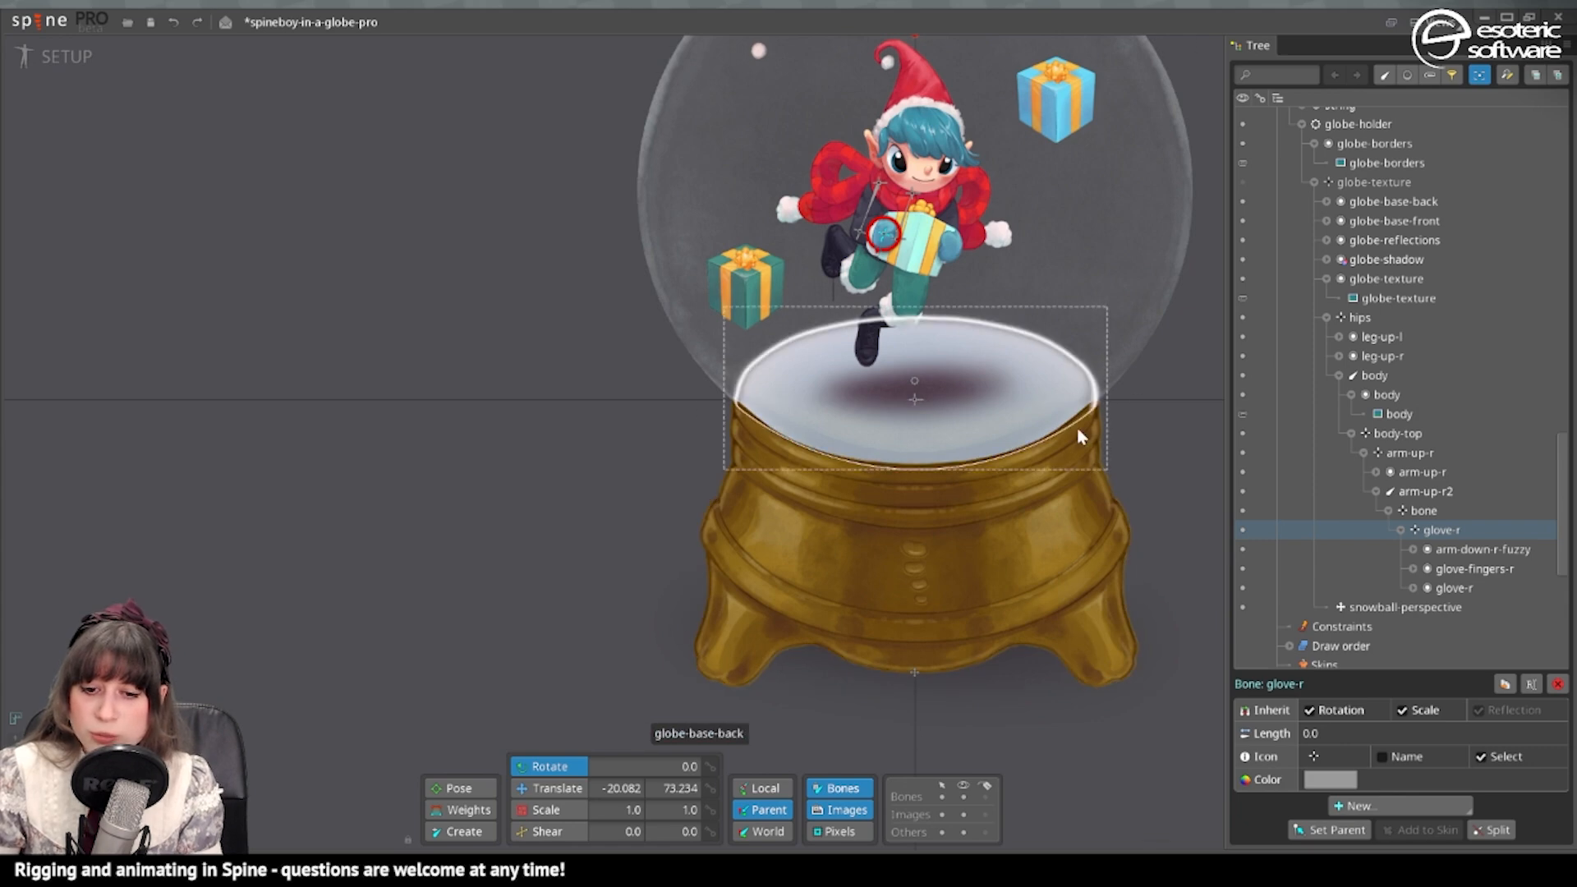
pyautogui.moveTo(971, 422)
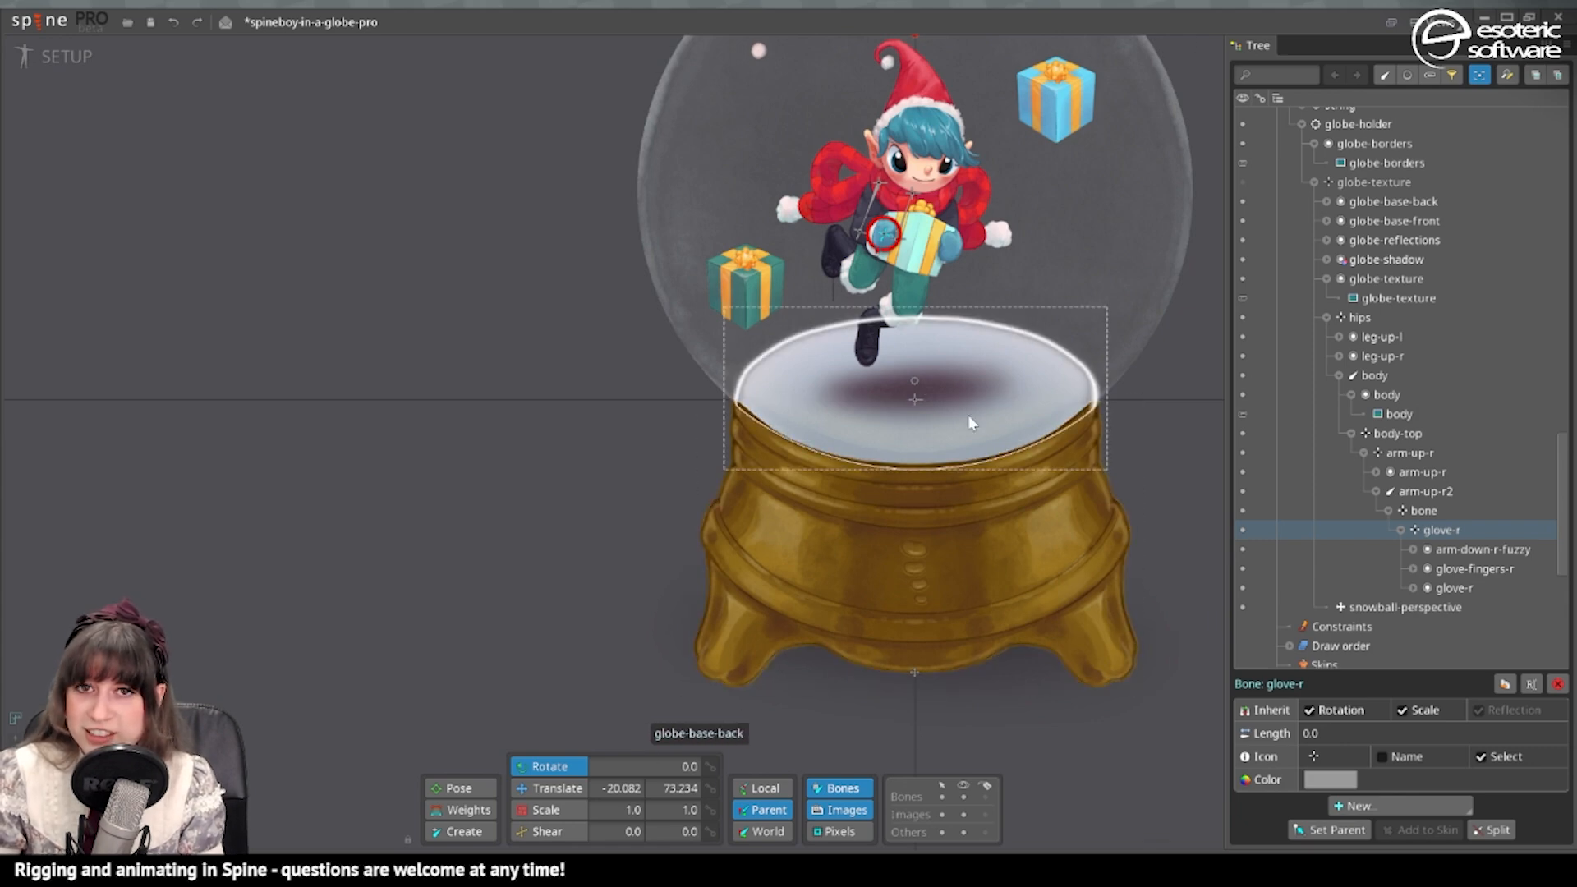